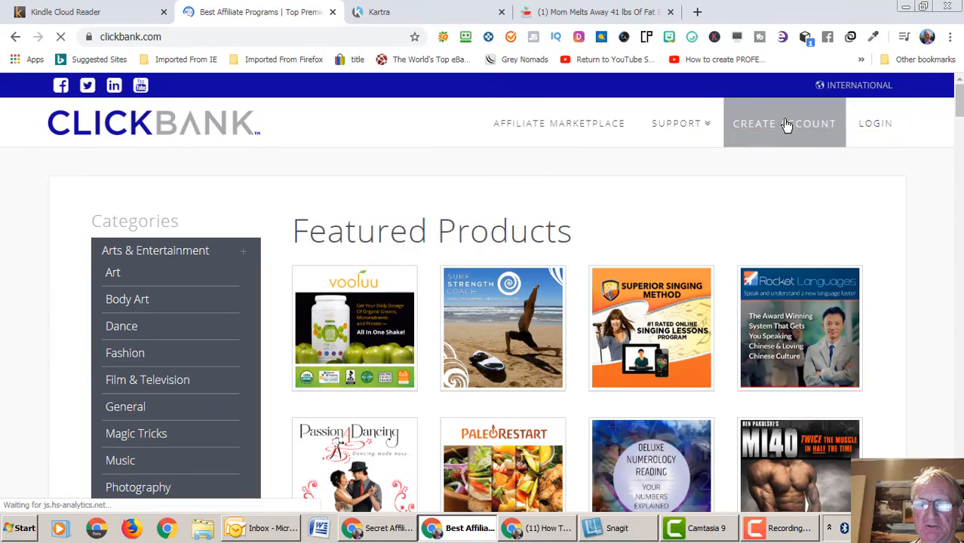
- Open the ClickBank affiliate marketplace and start a product search for 'redtea detox'
left_click(784, 123)
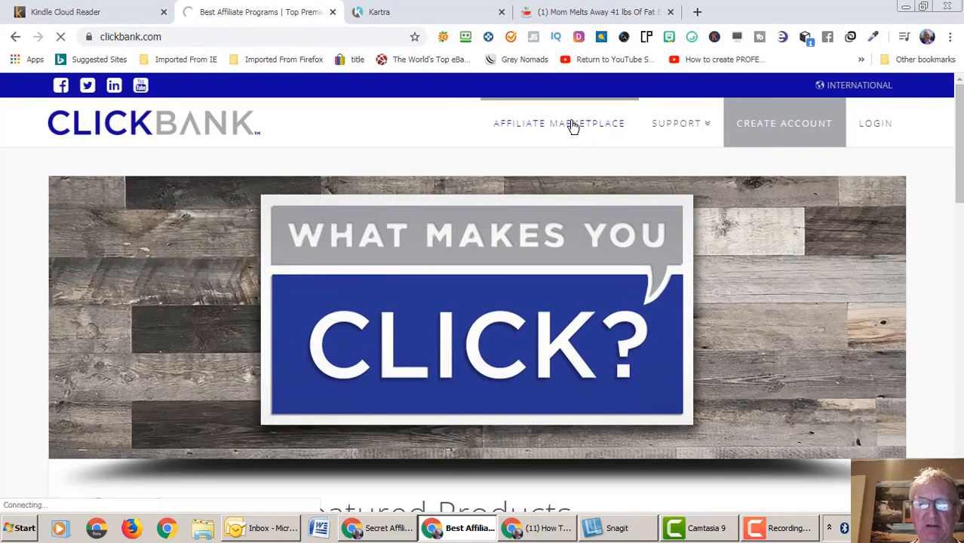
left_click(559, 123)
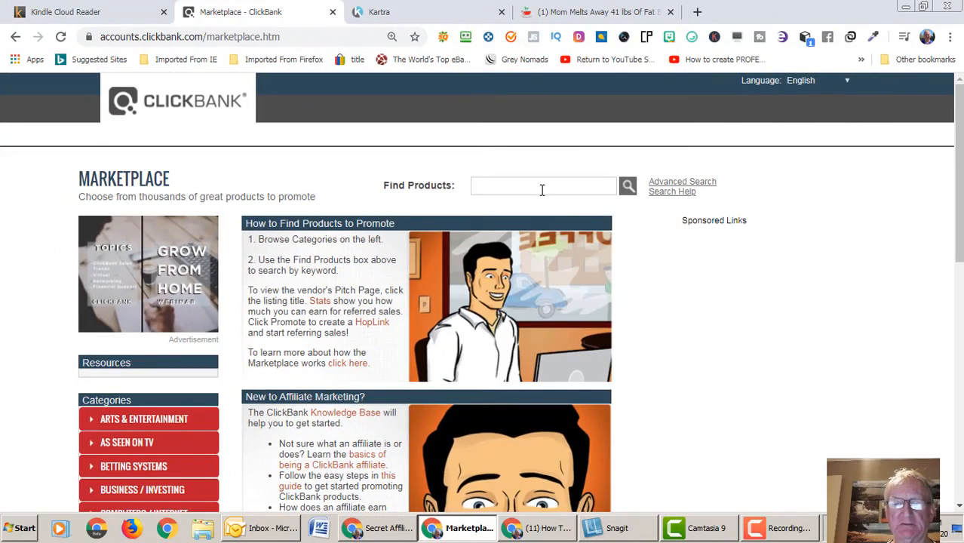
type("redtea detox")
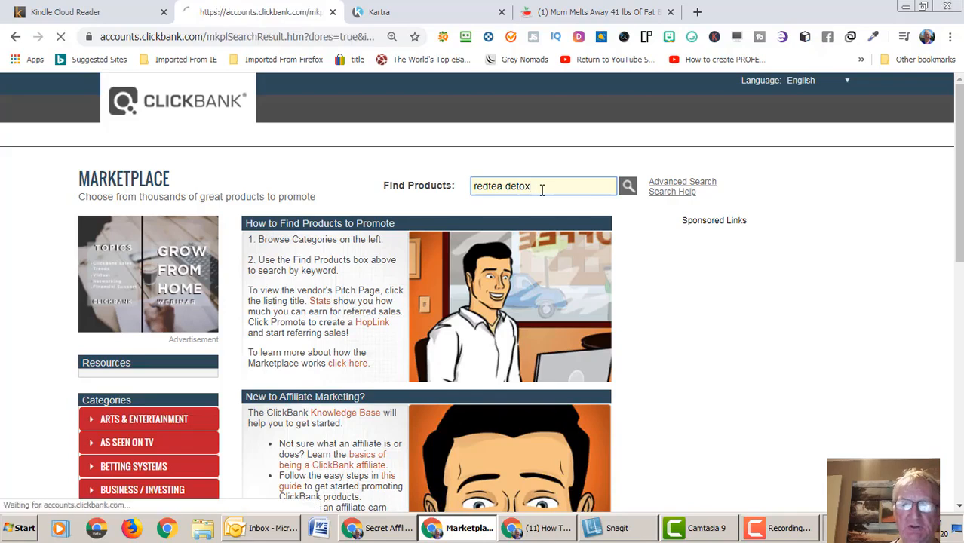
- Correct the search to 'red tea detox' and run it to list the Red Tea Detox offer first
left_click(630, 186)
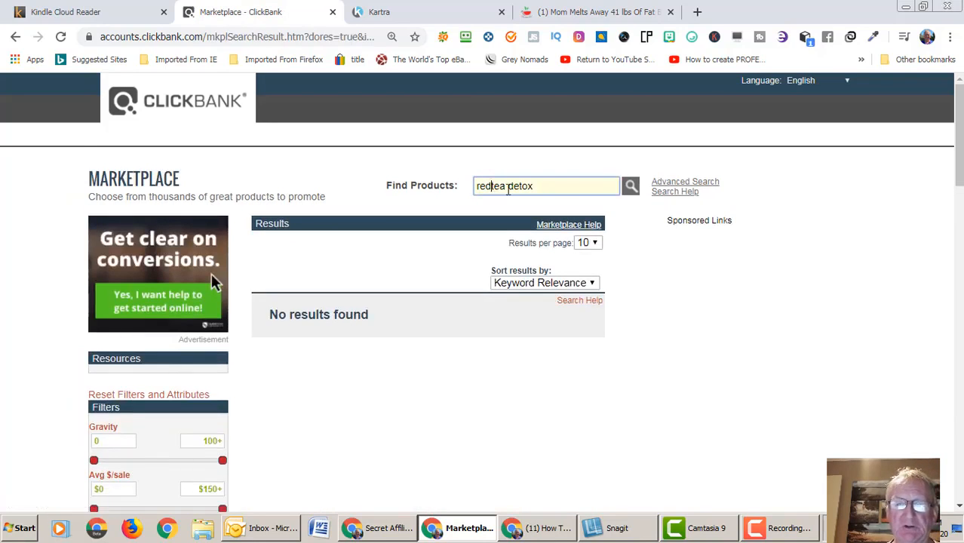
left_click(630, 185)
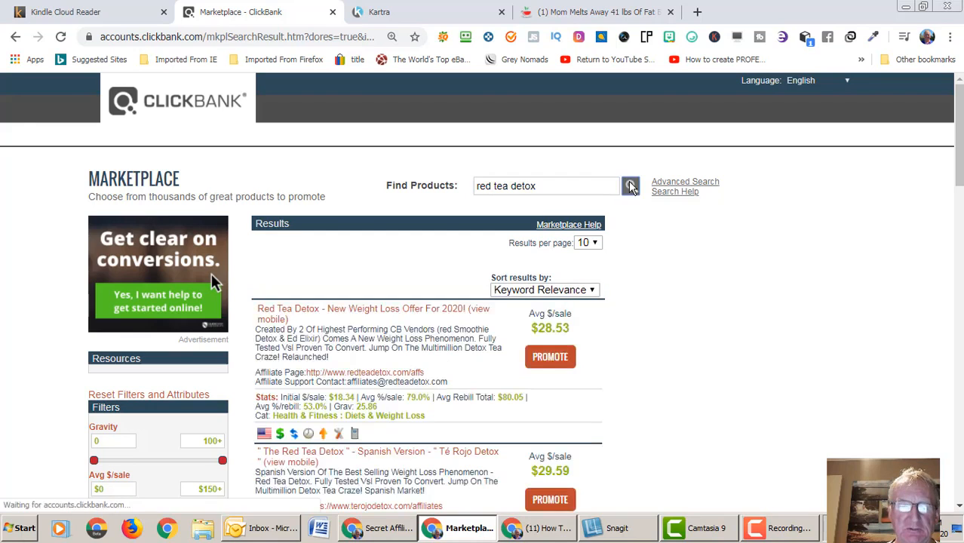
left_click(631, 186)
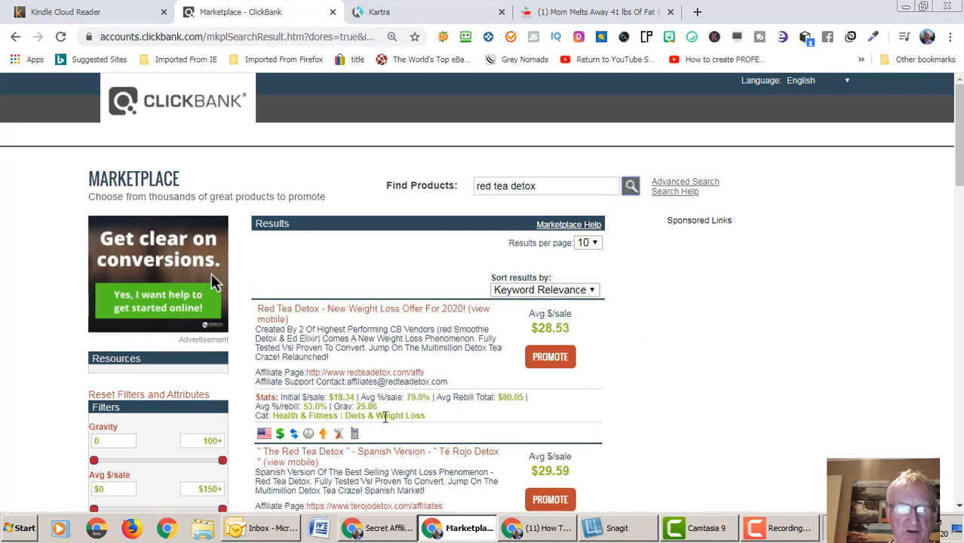
mouse_move(324, 435)
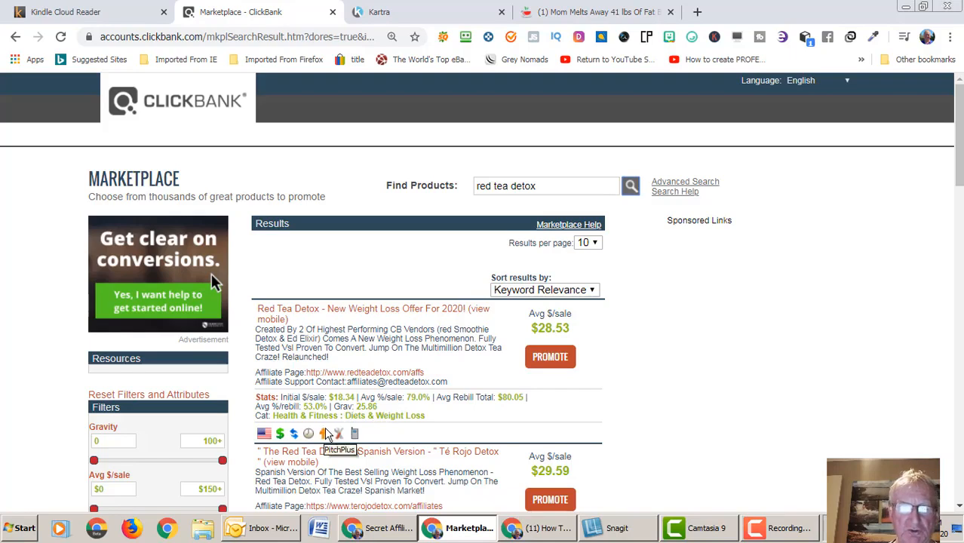
mouse_move(386, 416)
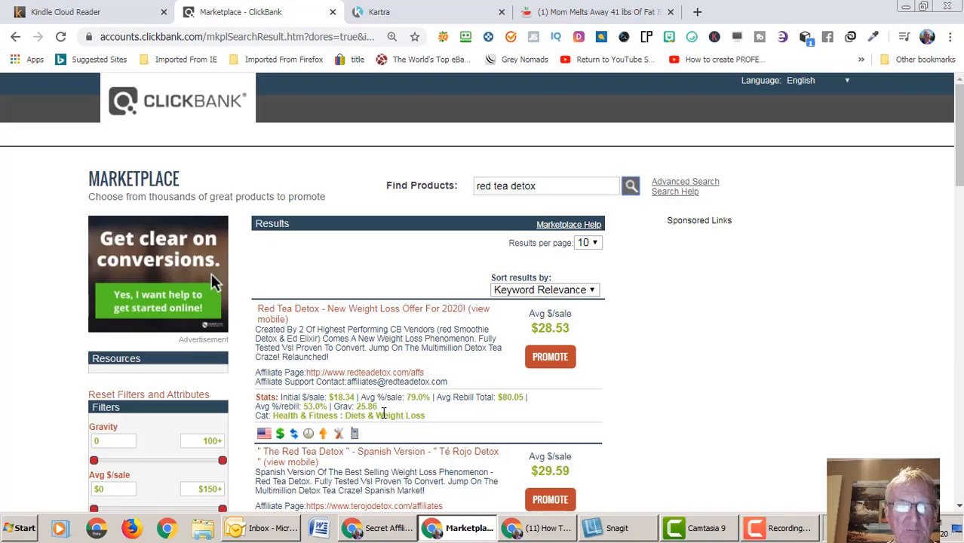
mouse_move(456, 331)
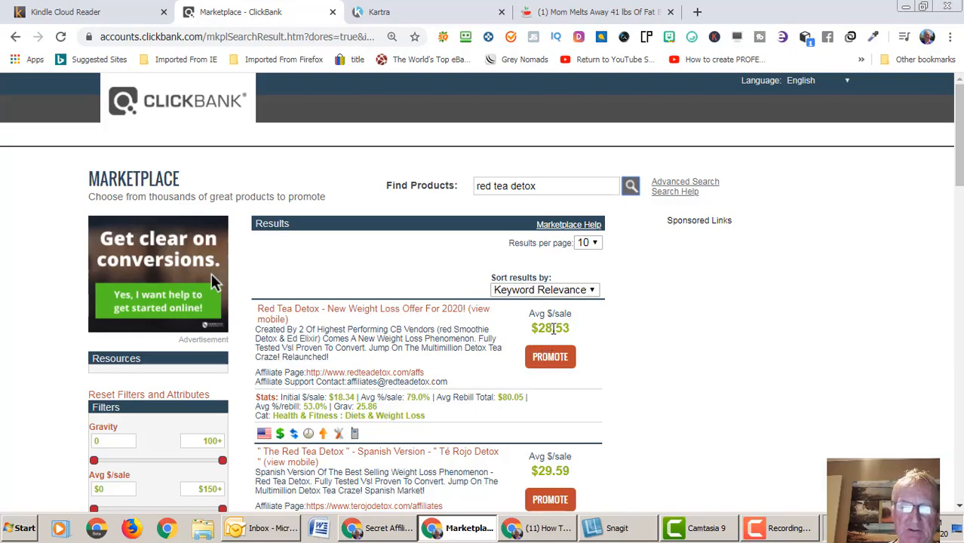
mouse_move(534, 304)
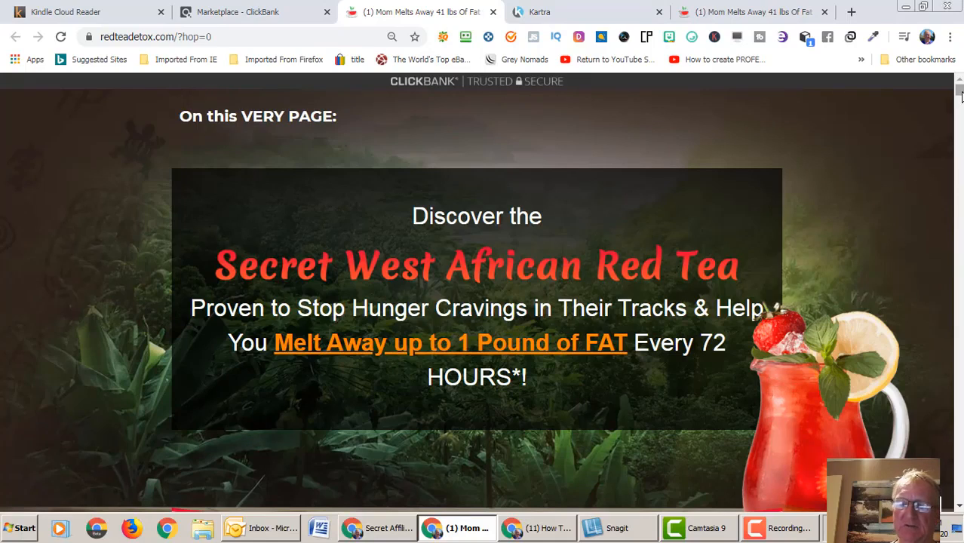
scroll("down", 3)
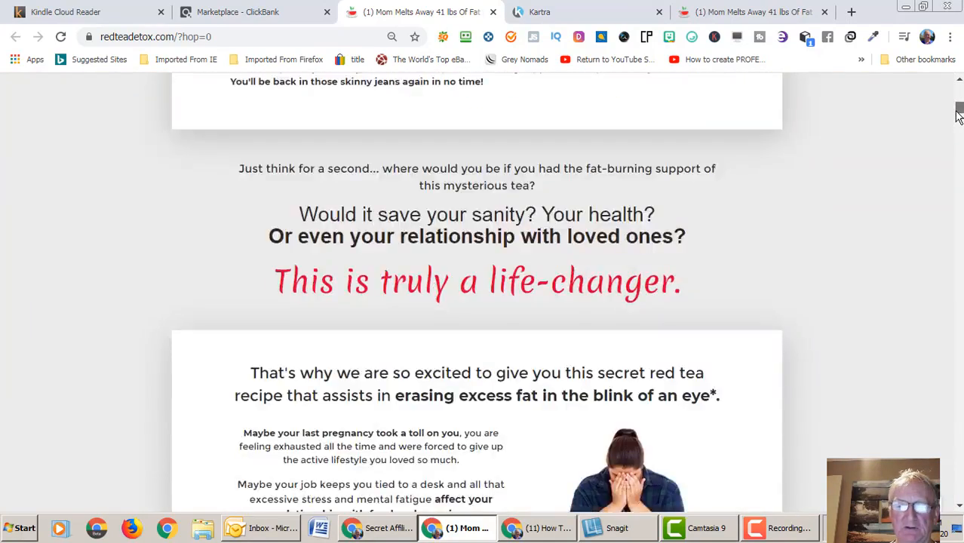
scroll("down", 3)
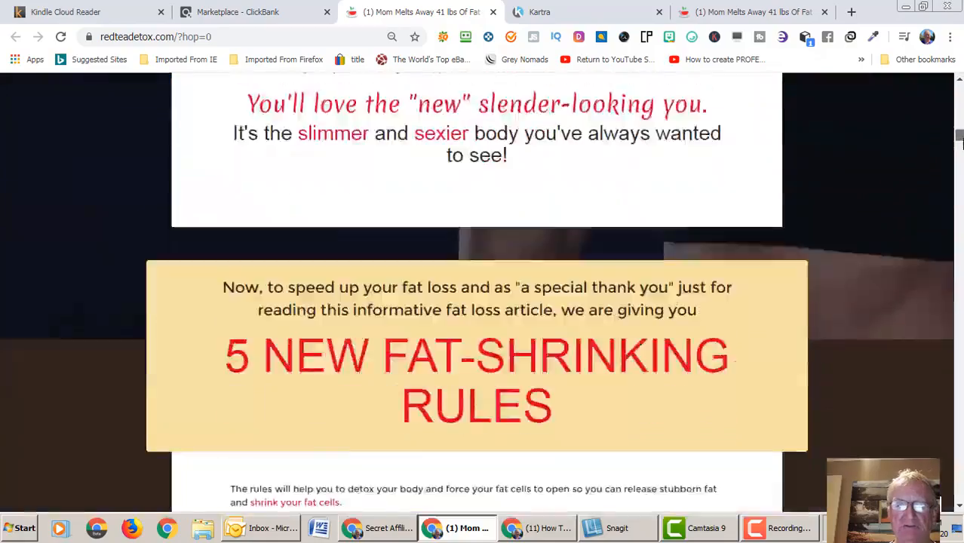
scroll("down", 3)
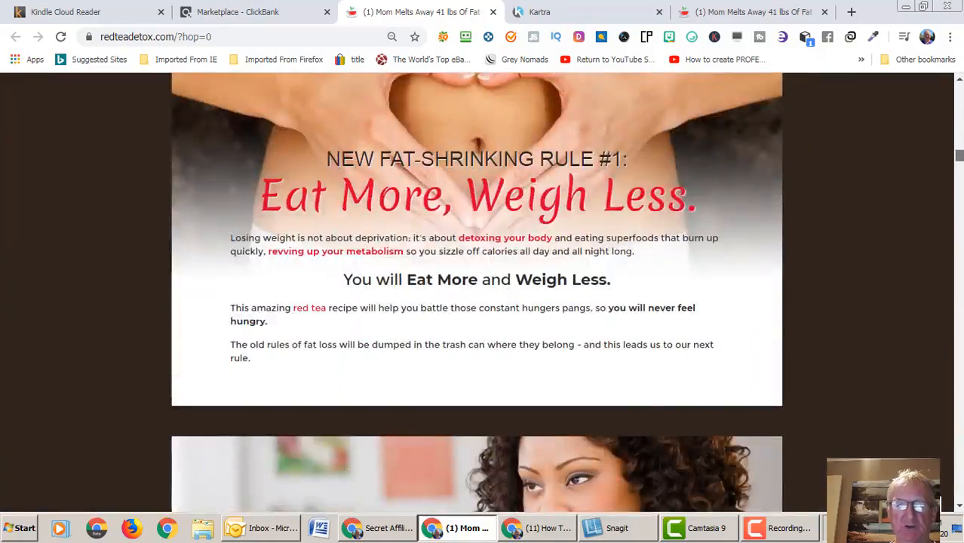
scroll("down", 3)
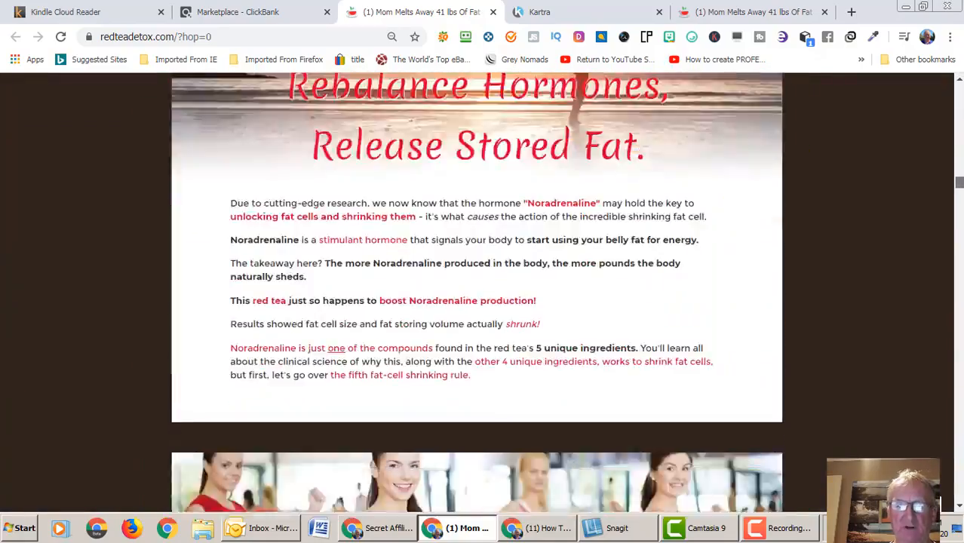
scroll("down", 3)
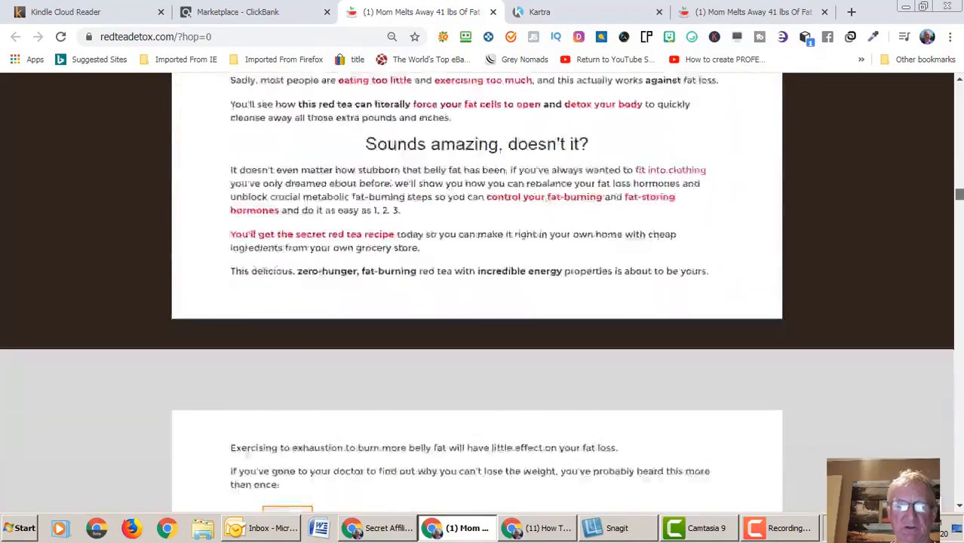
scroll("down", 3)
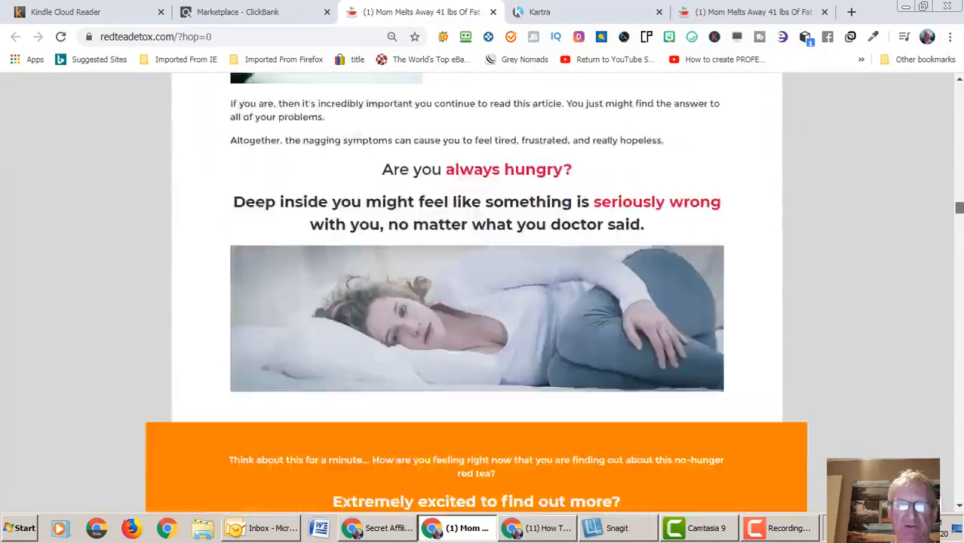
scroll("down", 3)
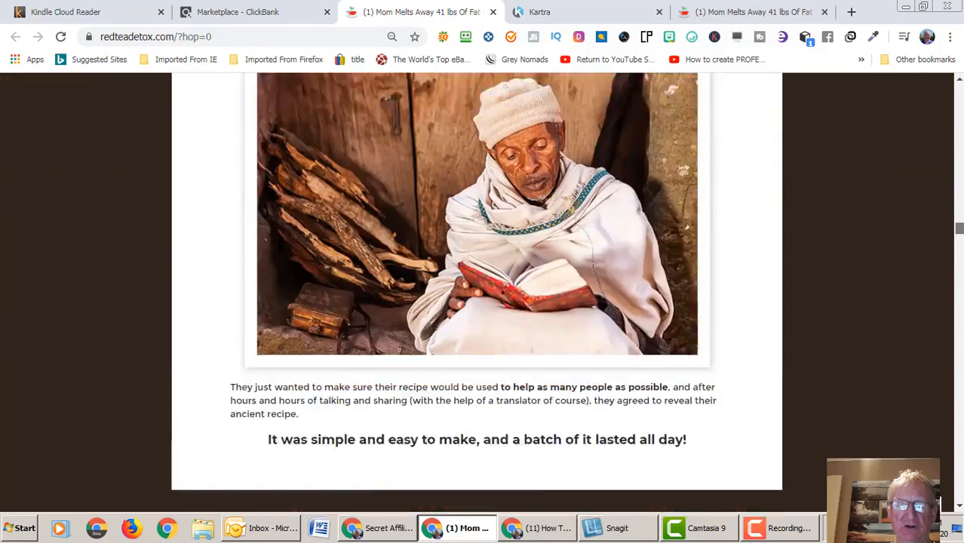
scroll("down", 3)
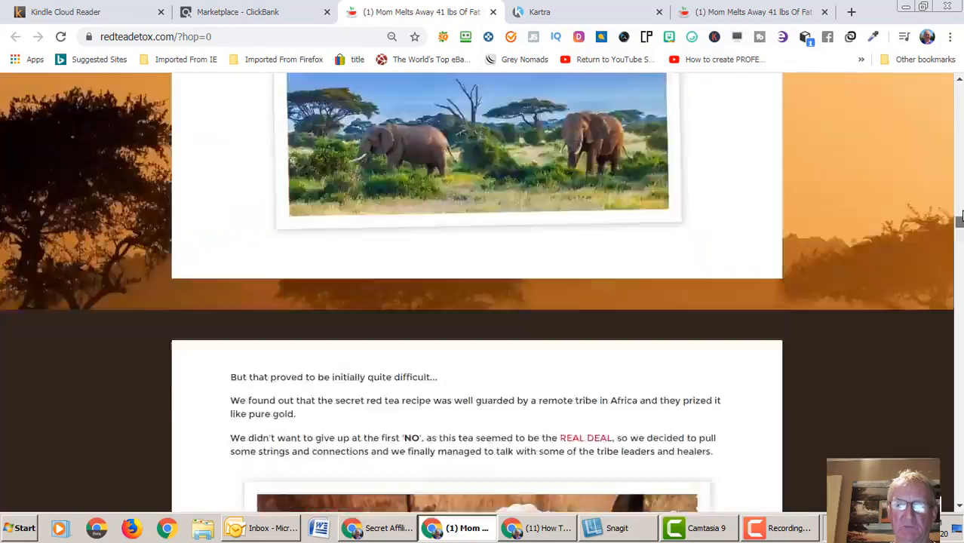
scroll("up", 3)
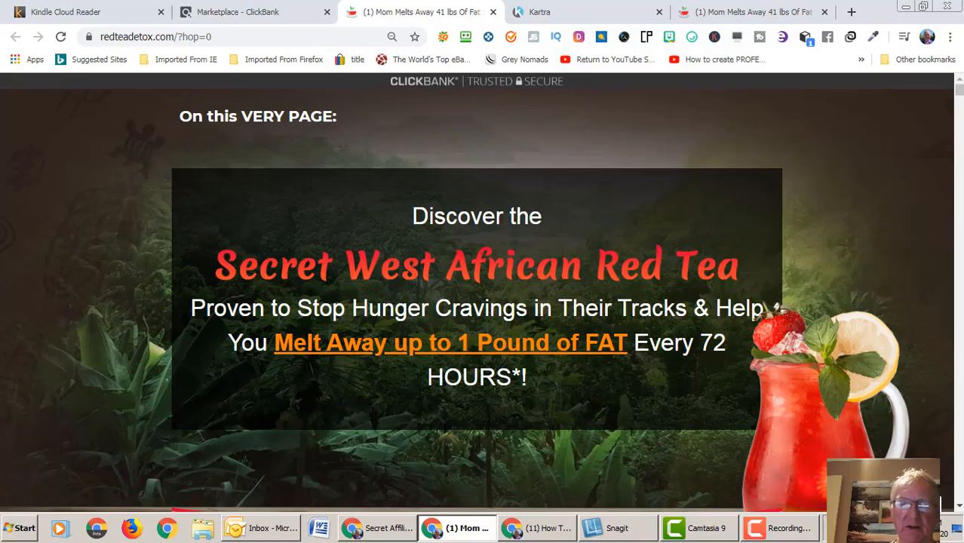
mouse_move(854, 117)
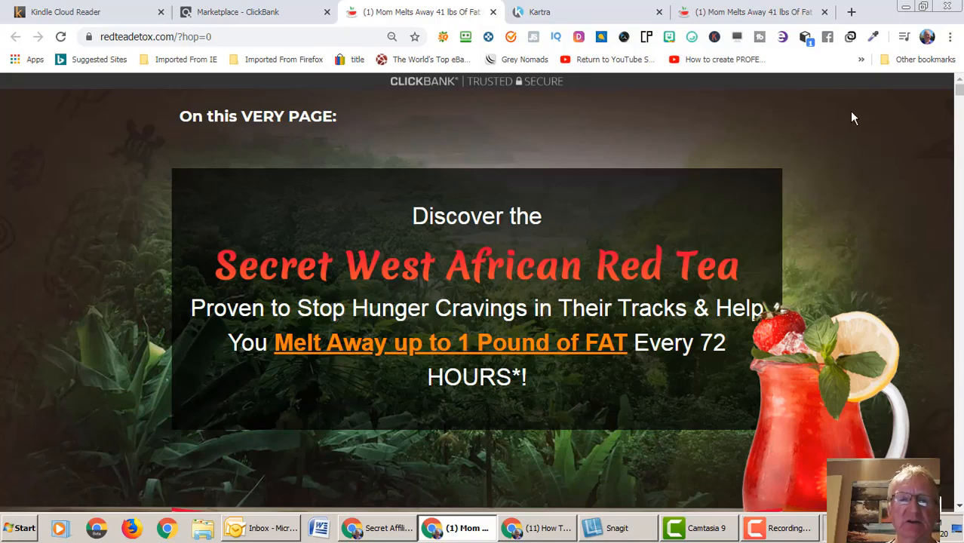
mouse_move(575, 16)
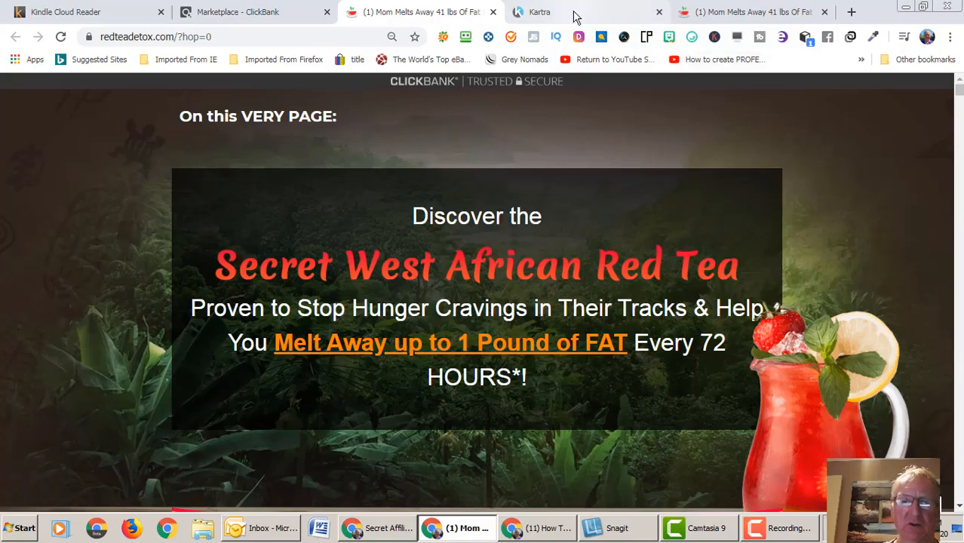
- Switch to the Kartra browser tab showing the account dashboard
left_click(539, 12)
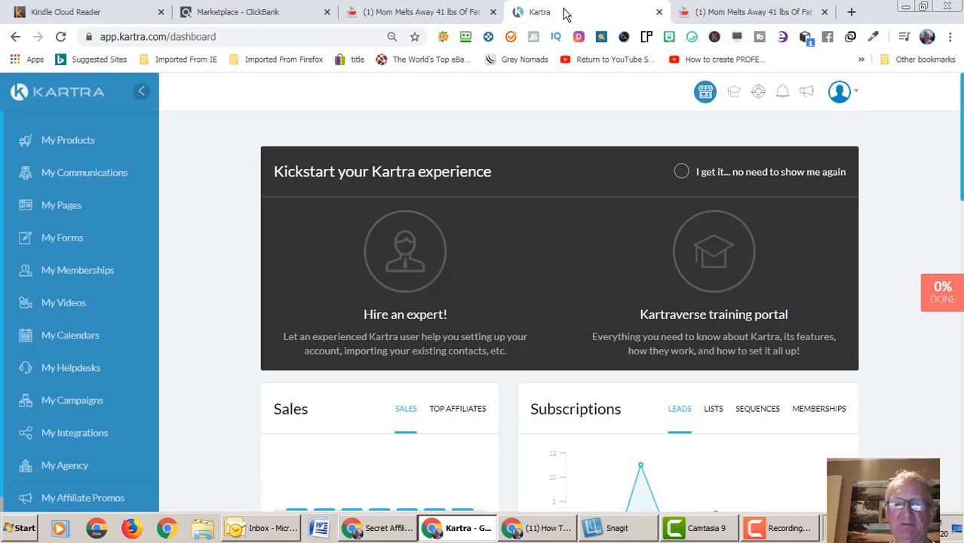
mouse_move(577, 21)
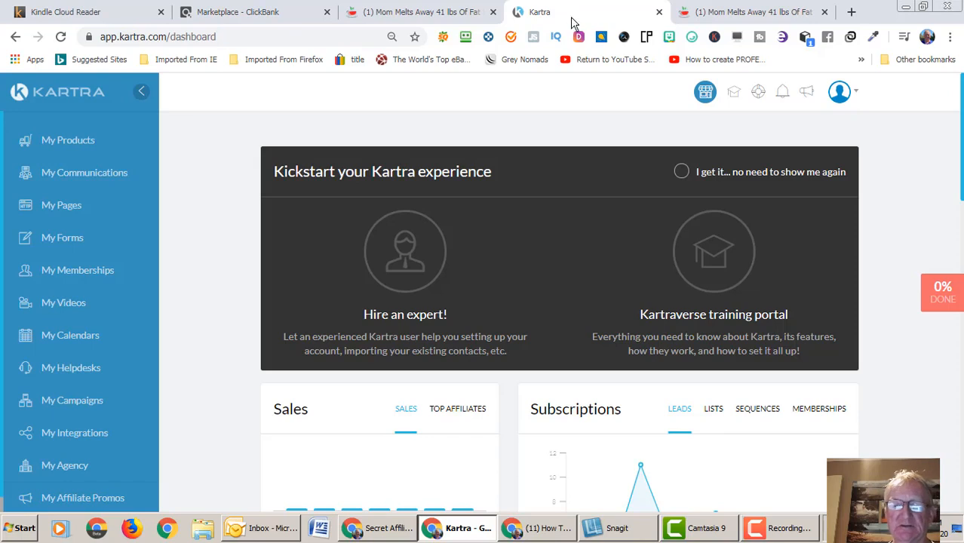
mouse_move(683, 98)
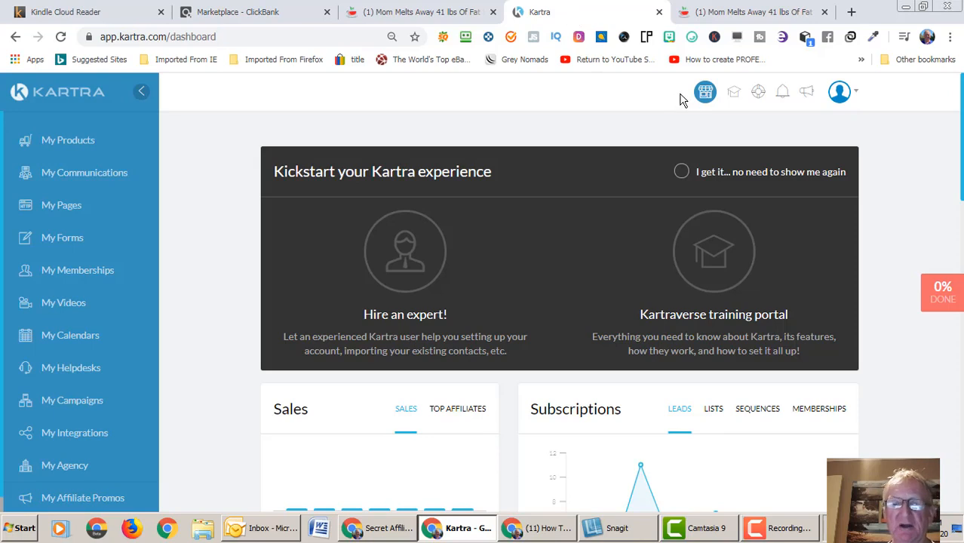
mouse_move(722, 83)
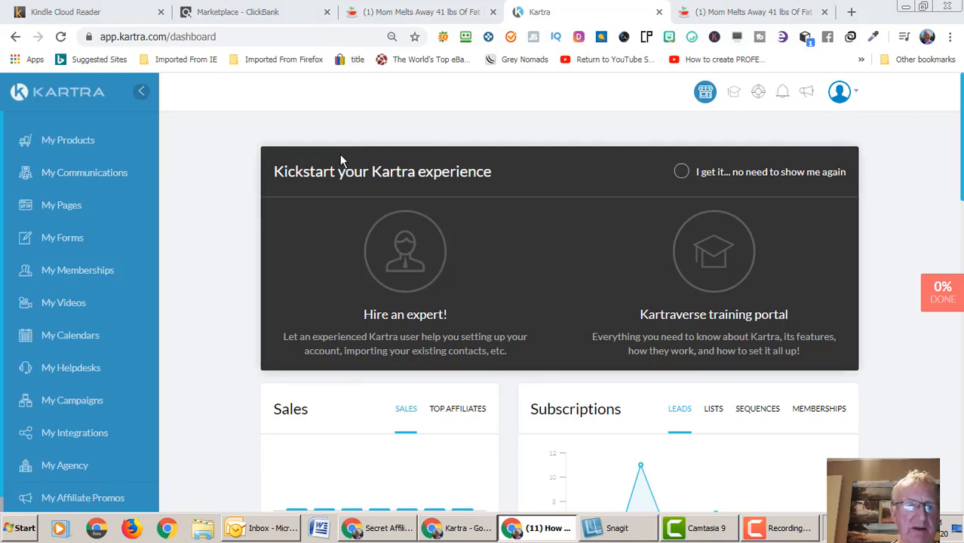
mouse_move(236, 255)
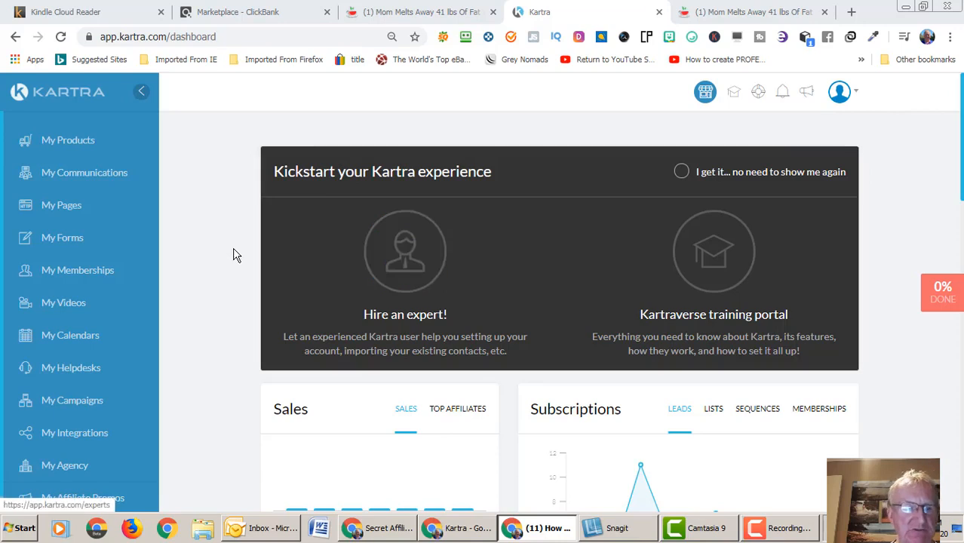
mouse_move(73, 305)
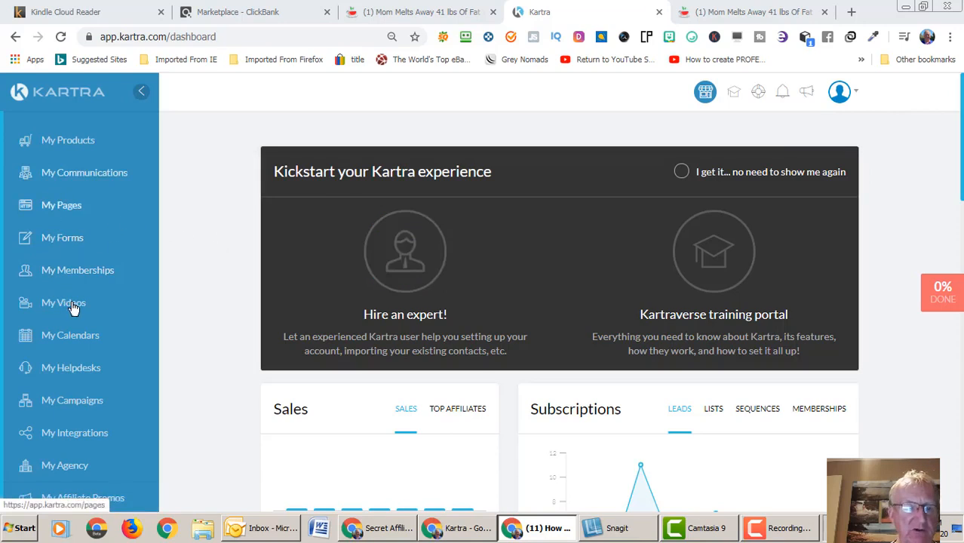
mouse_move(55, 177)
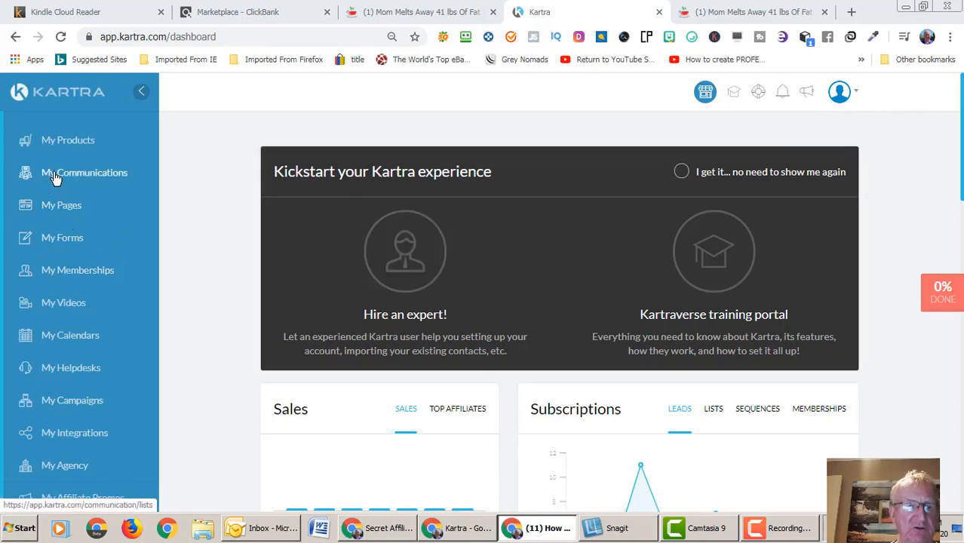
mouse_move(75, 302)
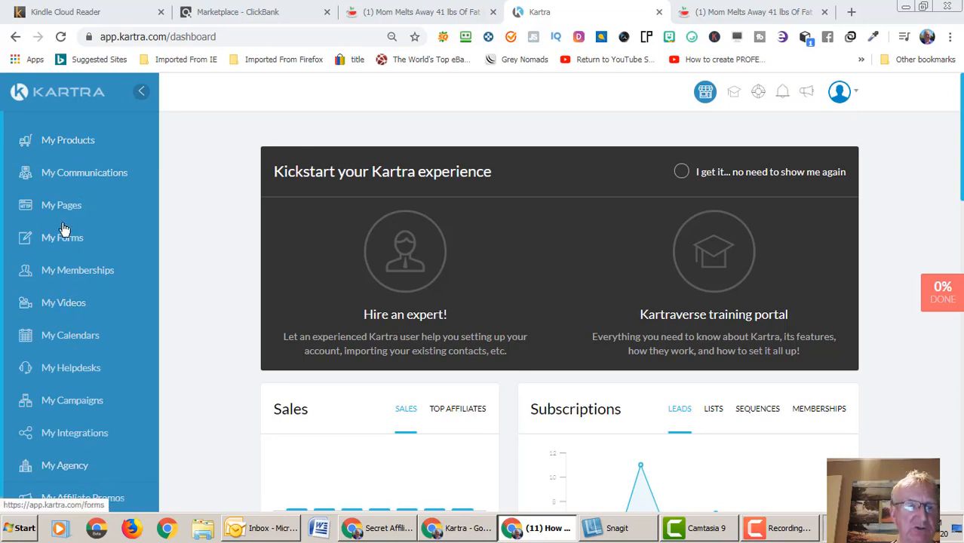
- Go to My Pages in the sidebar listing the existing Kartra pages
left_click(61, 204)
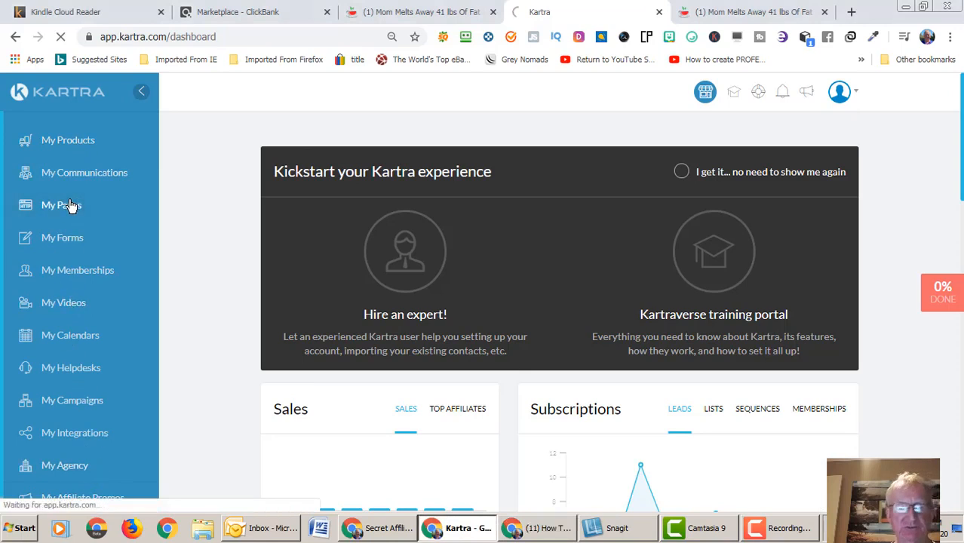
left_click(60, 204)
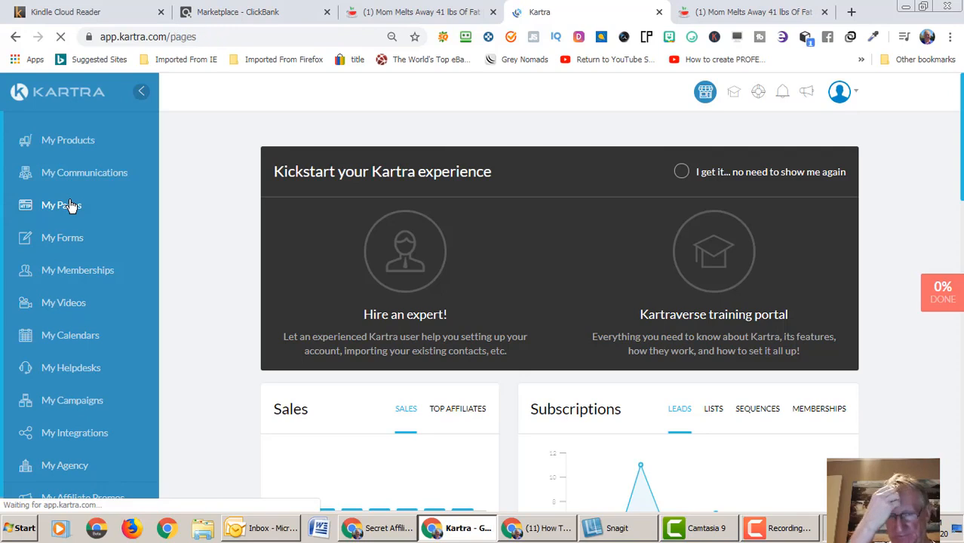
left_click(61, 205)
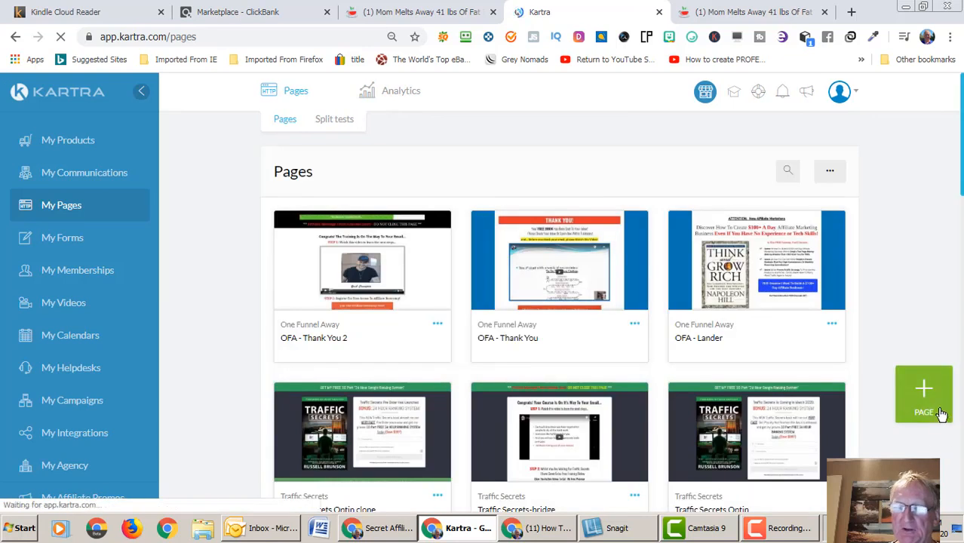
left_click(924, 394)
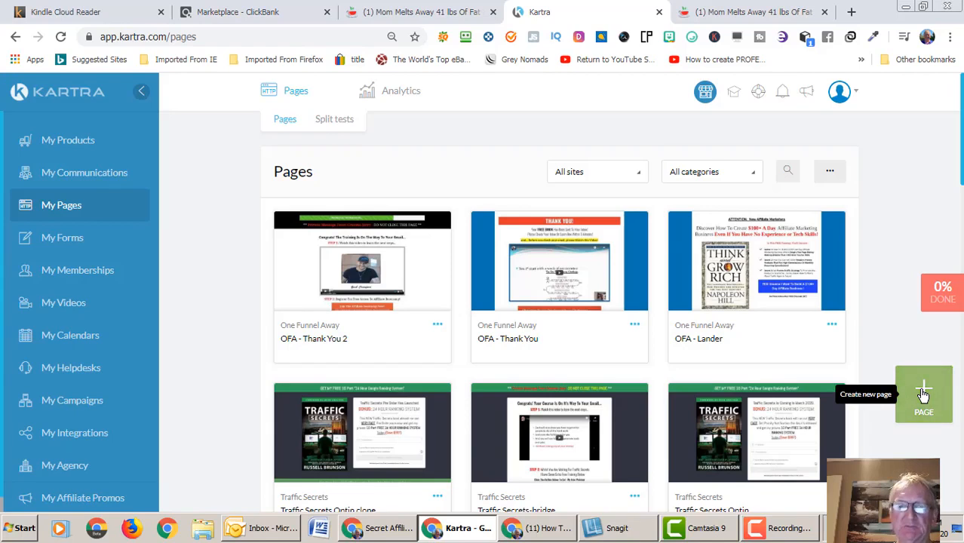
- Start a new page and browse the Squeeze Pages template category
left_click(922, 394)
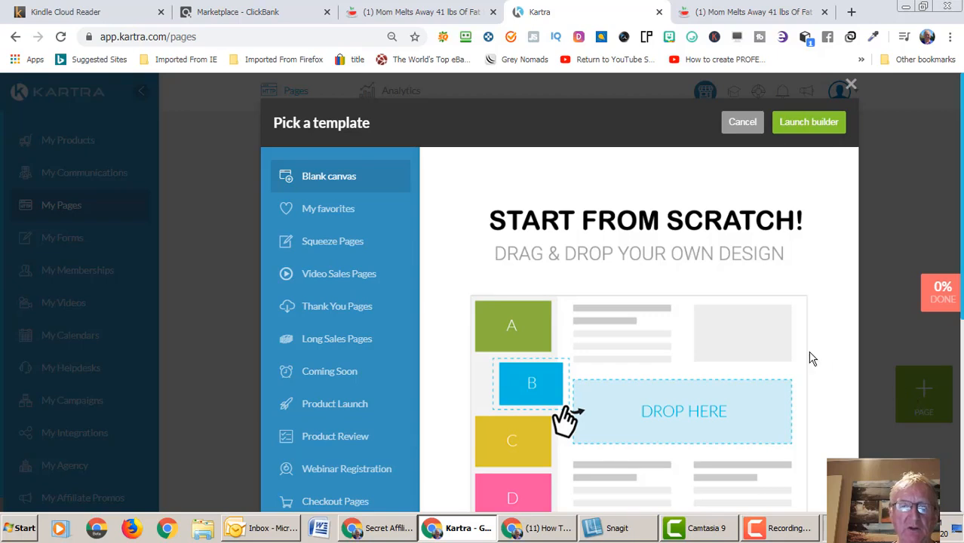
mouse_move(713, 333)
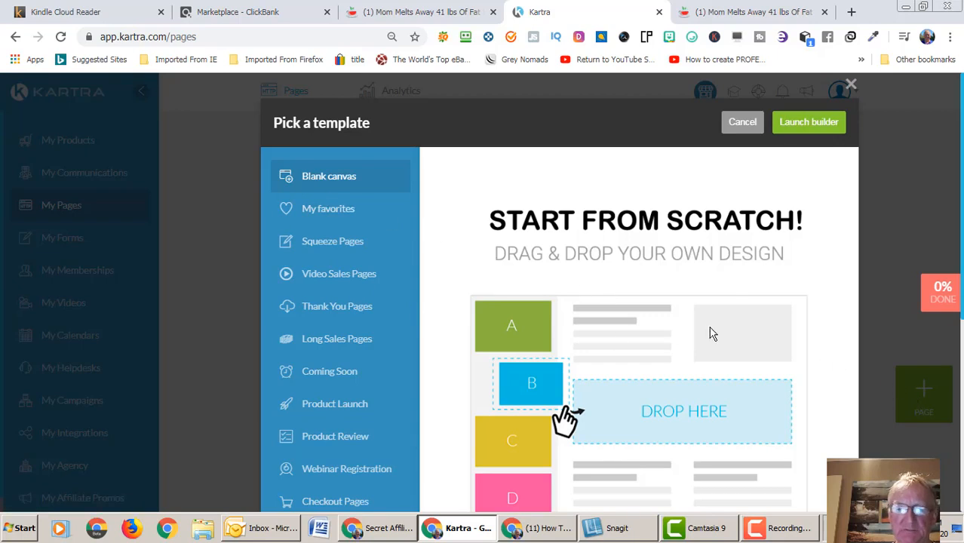
mouse_move(386, 306)
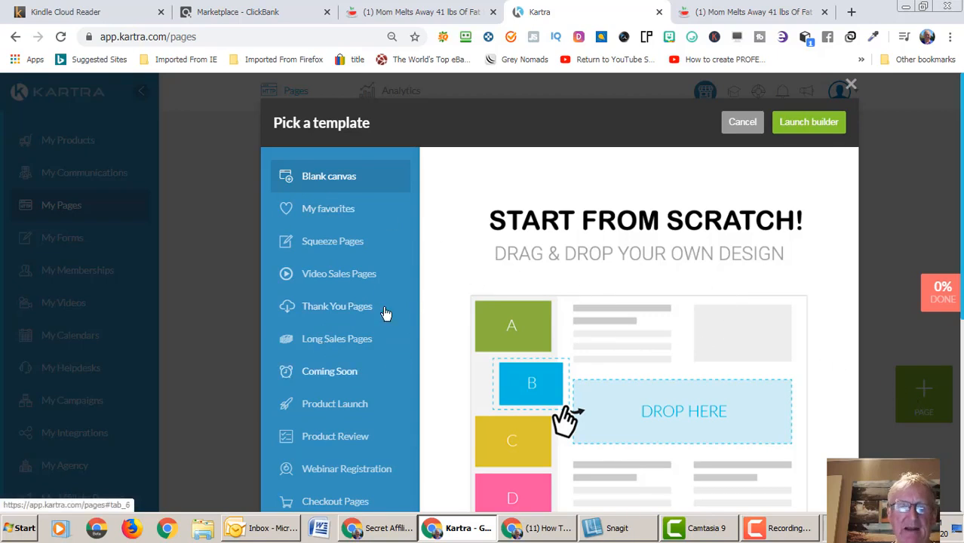
left_click(331, 240)
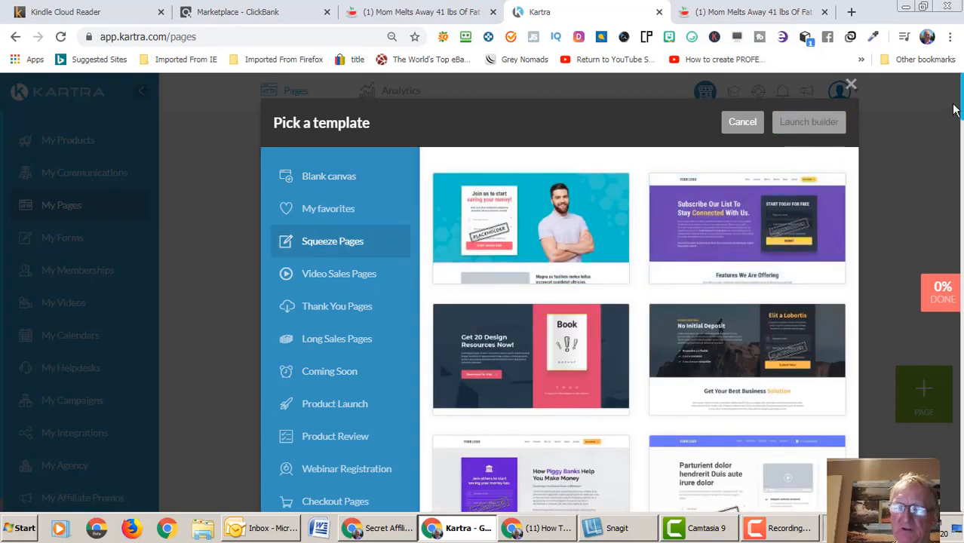
scroll("down", 3)
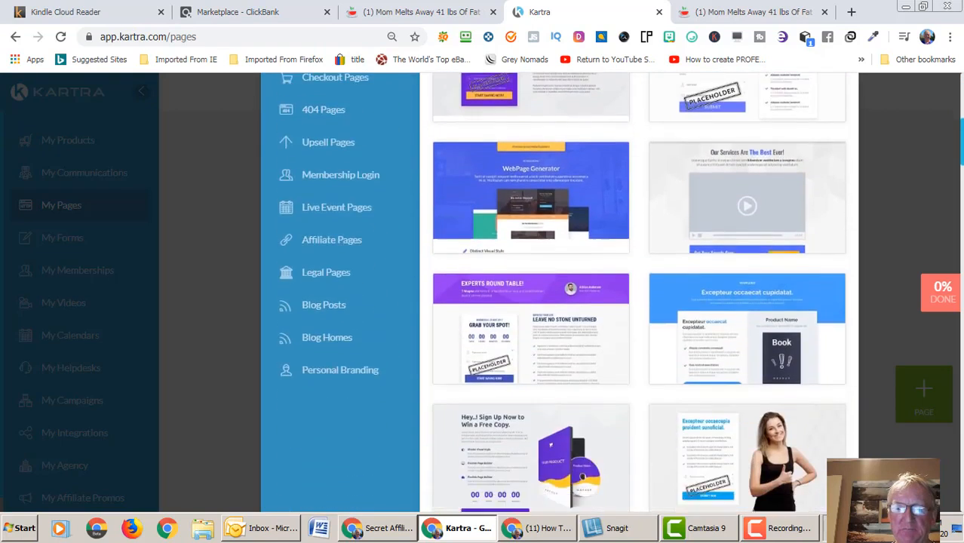
scroll("down", 3)
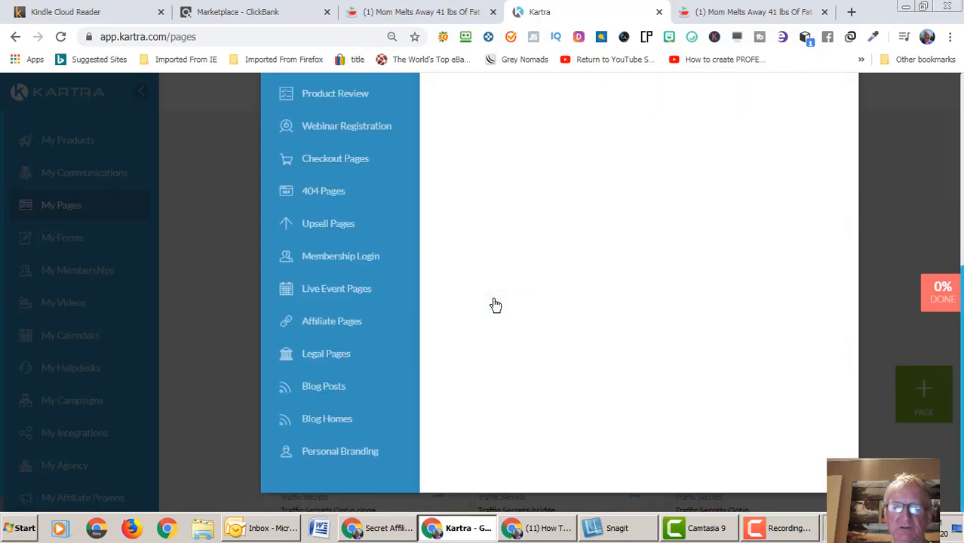
mouse_move(498, 304)
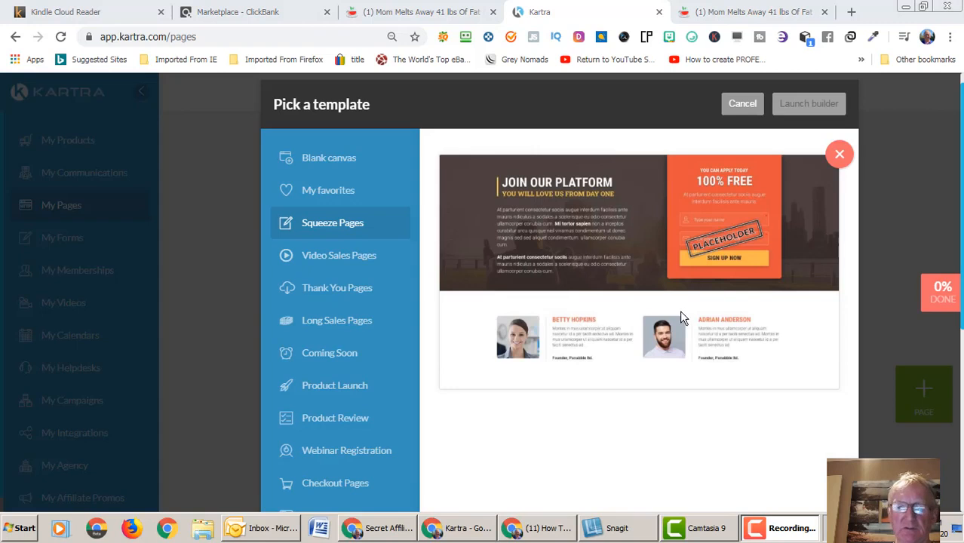
mouse_move(838, 154)
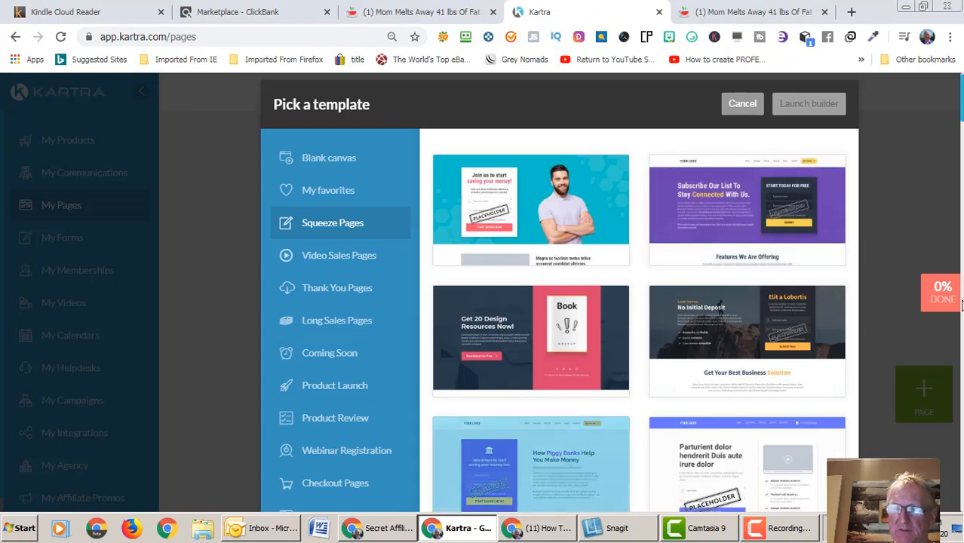
- Select the Join Our Platform squeeze template for the new page
scroll("down", 3)
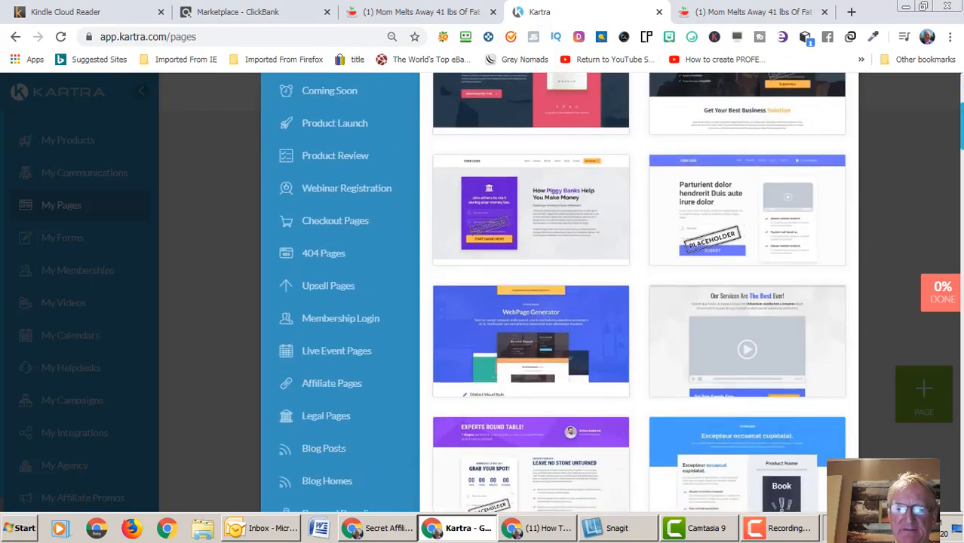
scroll("down", 3)
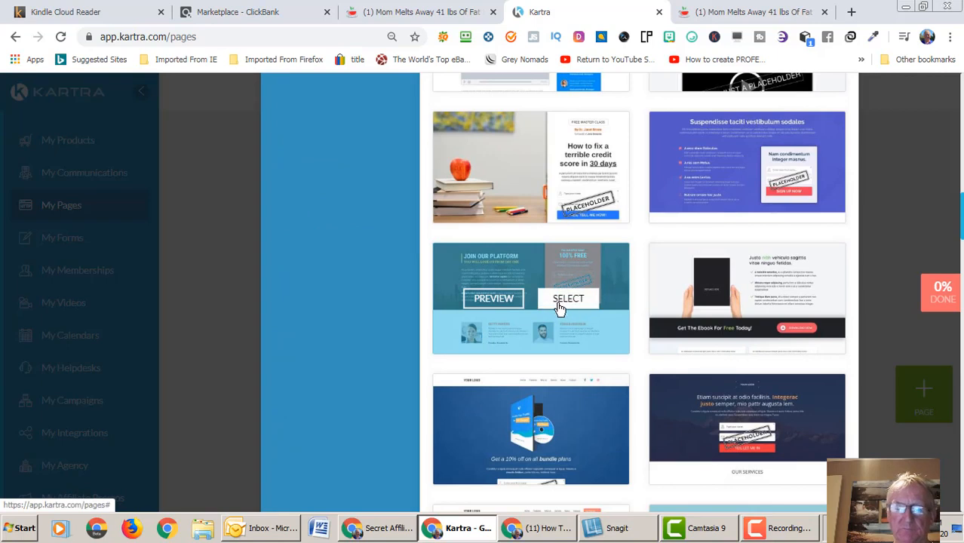
left_click(568, 299)
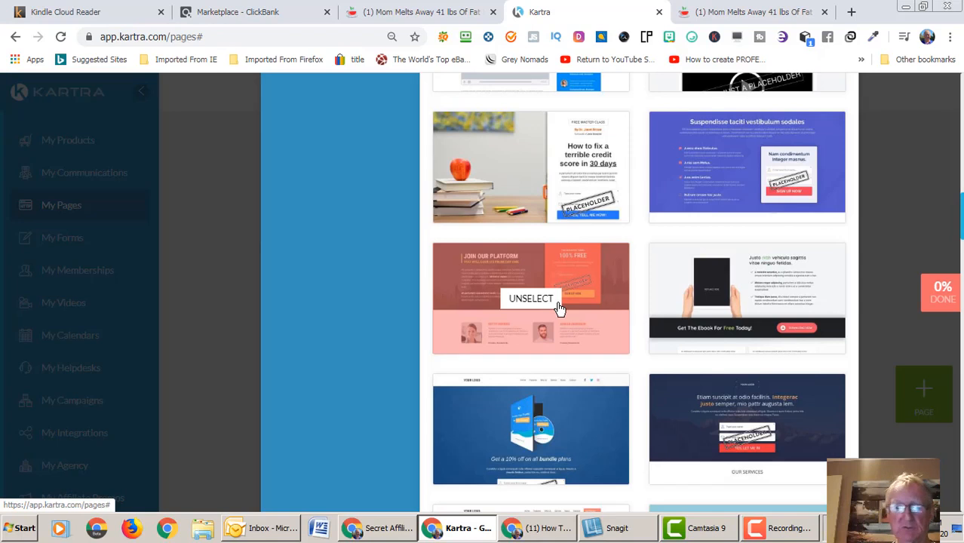
left_click(530, 298)
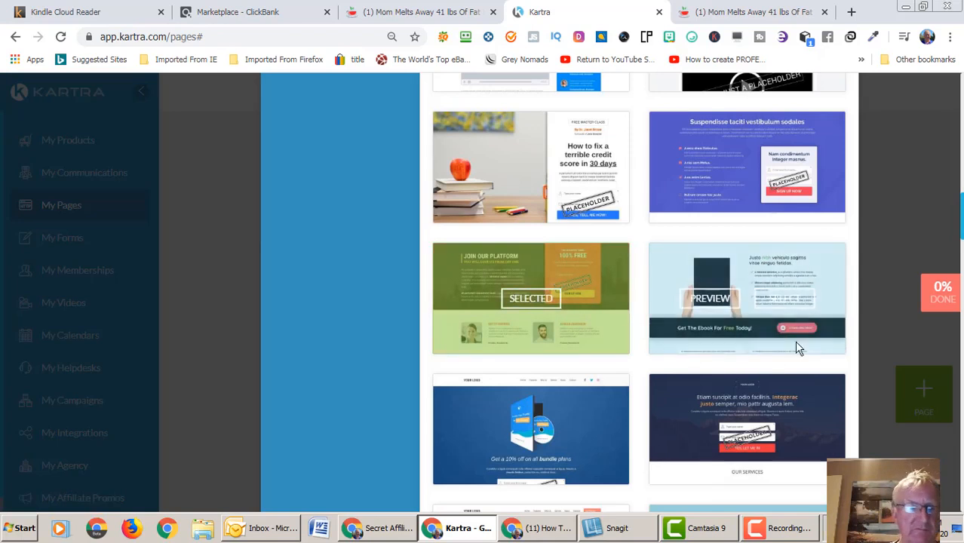
mouse_move(800, 347)
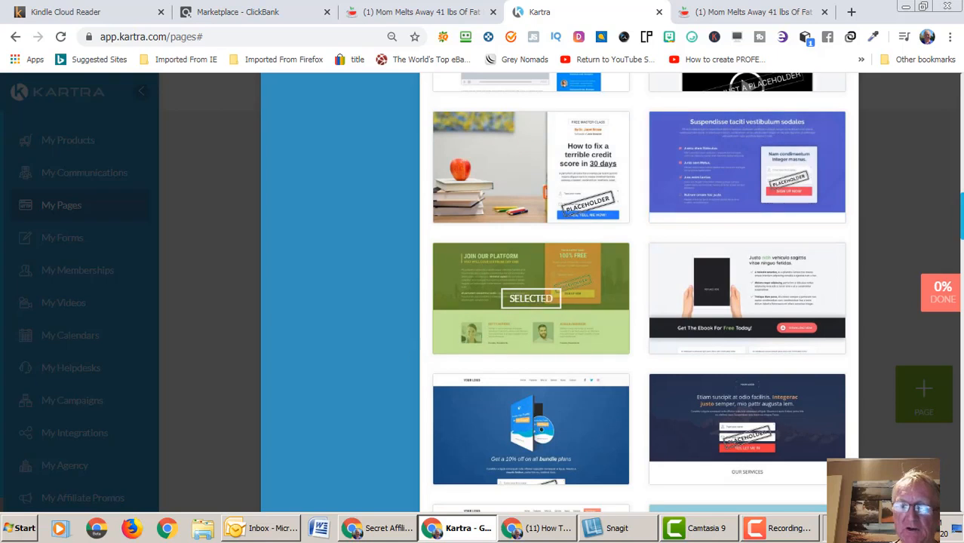
scroll("up", 3)
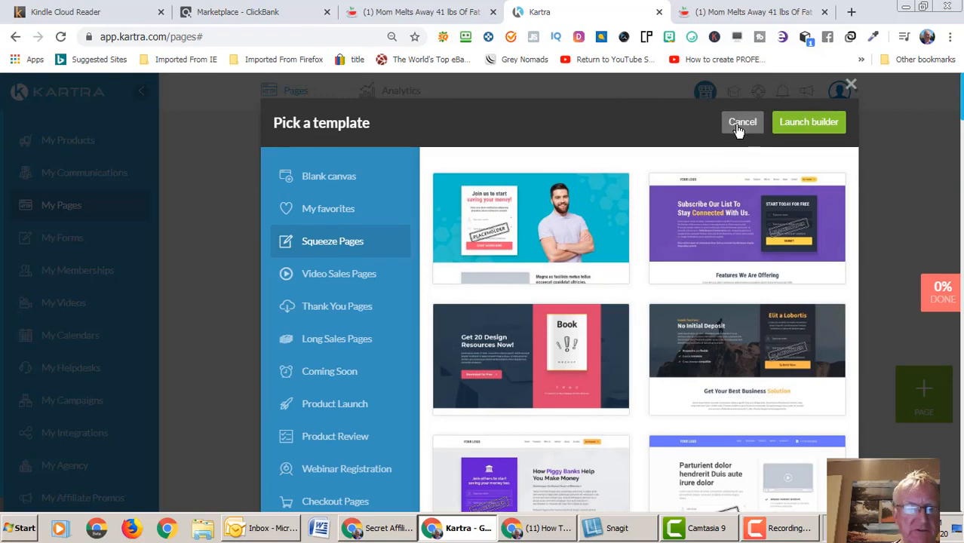
- Cancel the template picker and go to My Forms listing existing opt-in forms
left_click(742, 121)
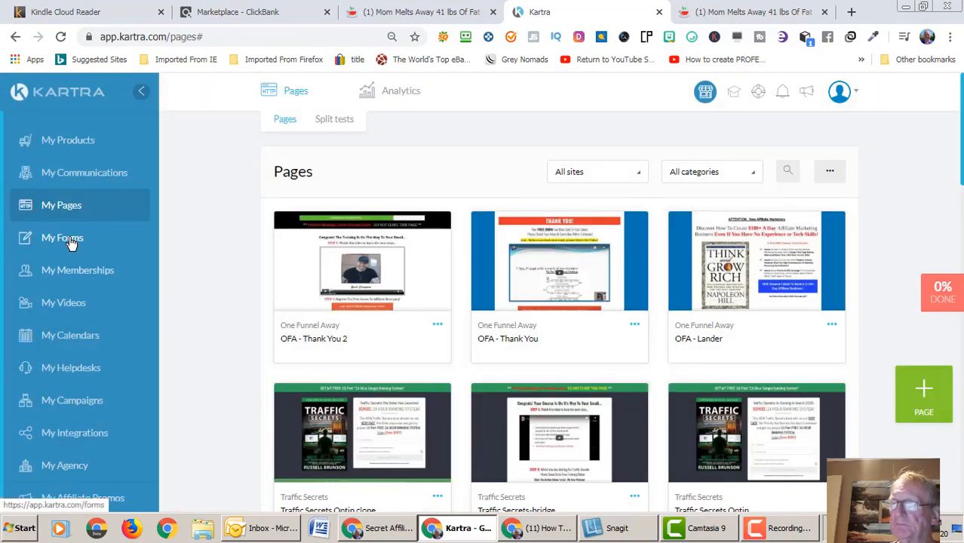
left_click(61, 237)
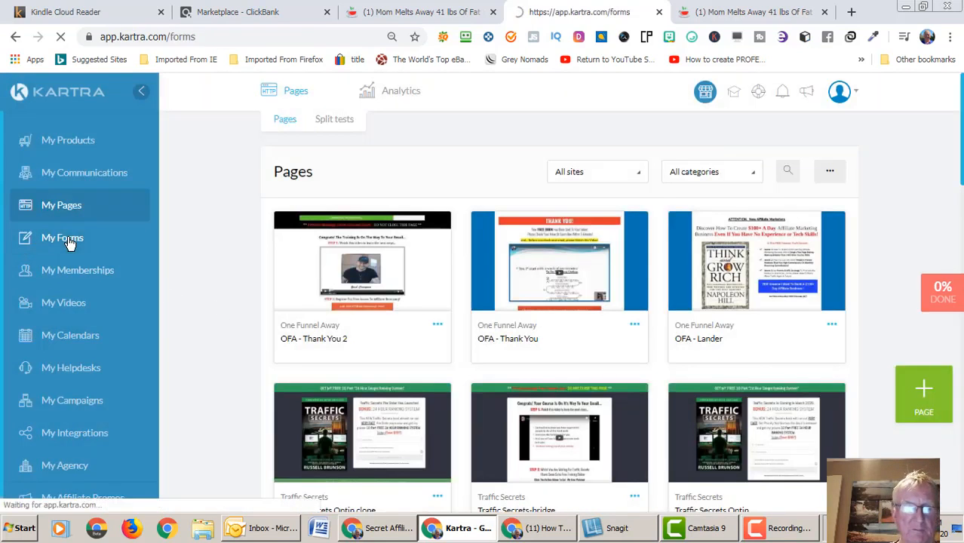
left_click(62, 237)
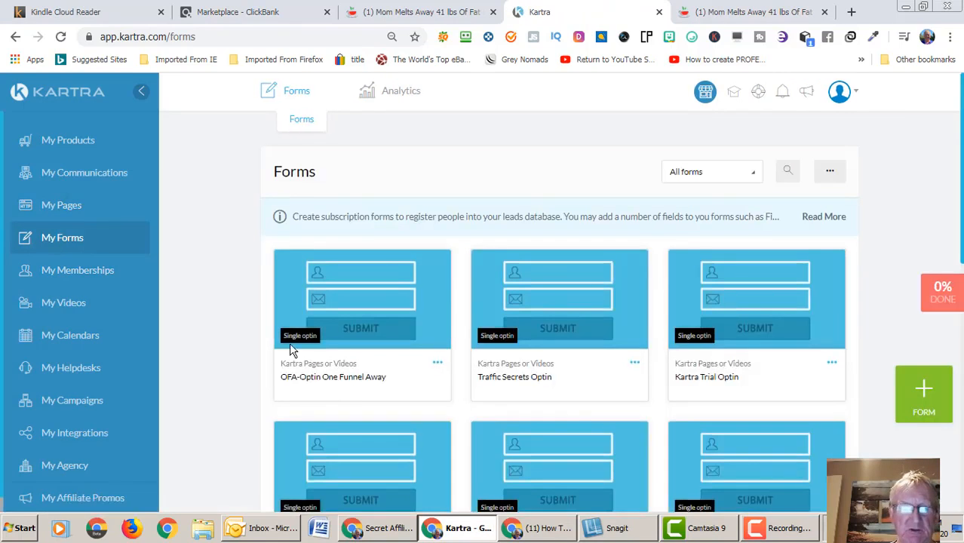
mouse_move(488, 193)
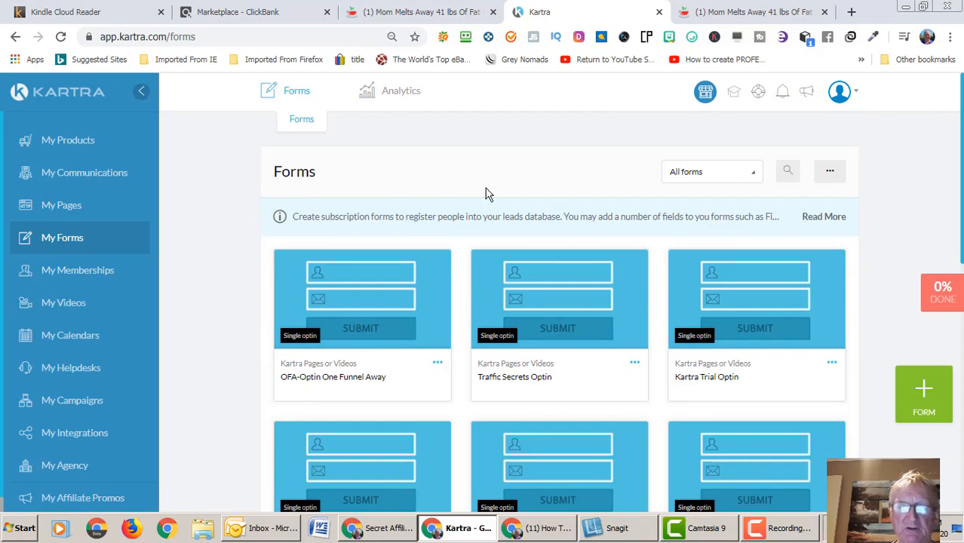
mouse_move(798, 384)
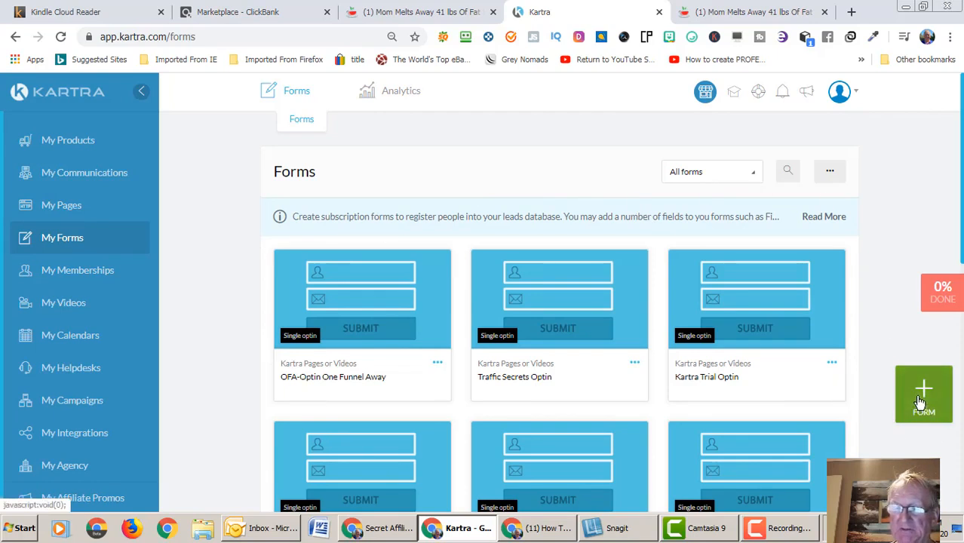
- Create a new opt-in form named 'How To Lose Weight'
left_click(923, 390)
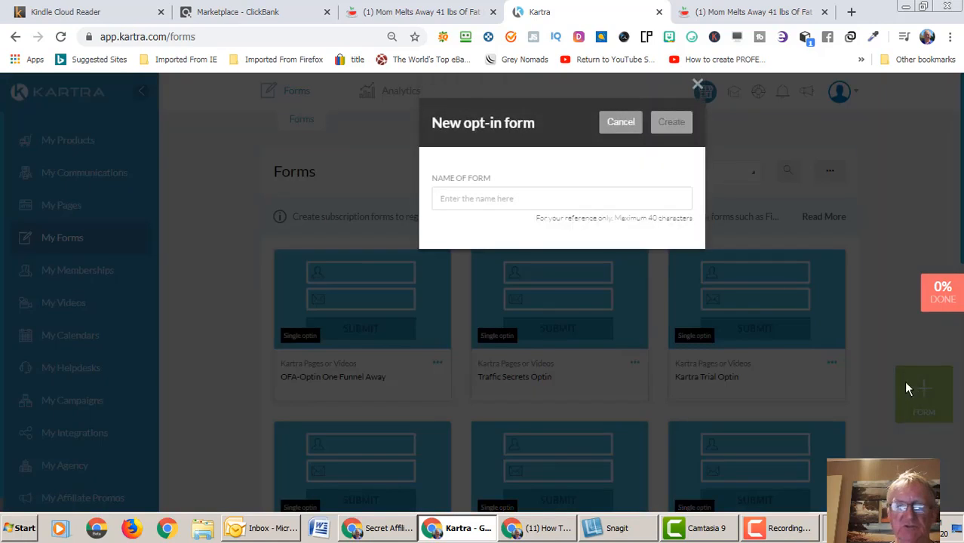
left_click(561, 198)
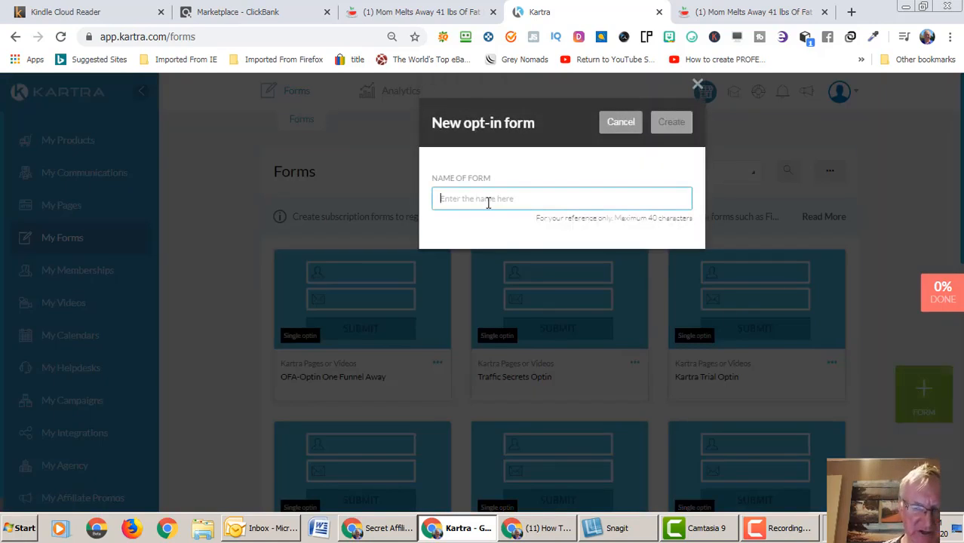
type("How")
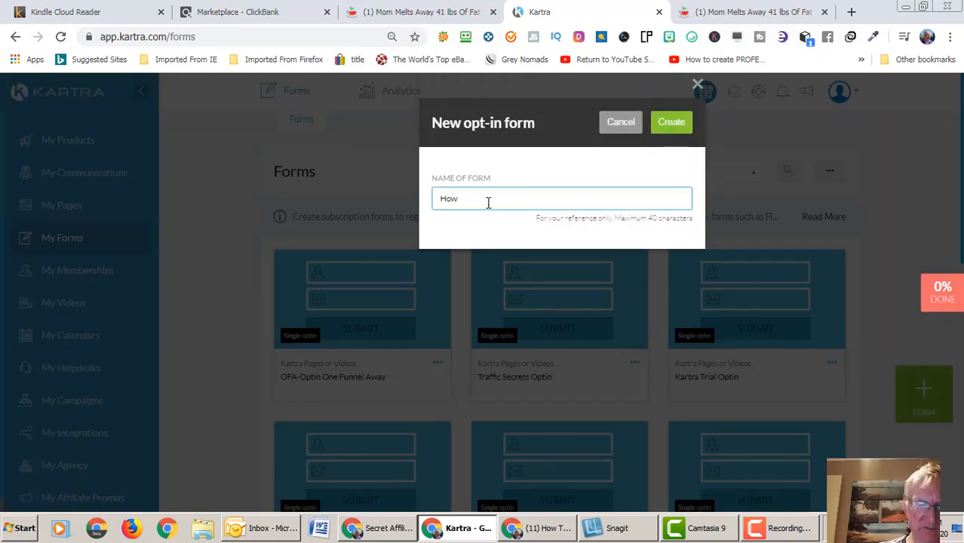
type("To")
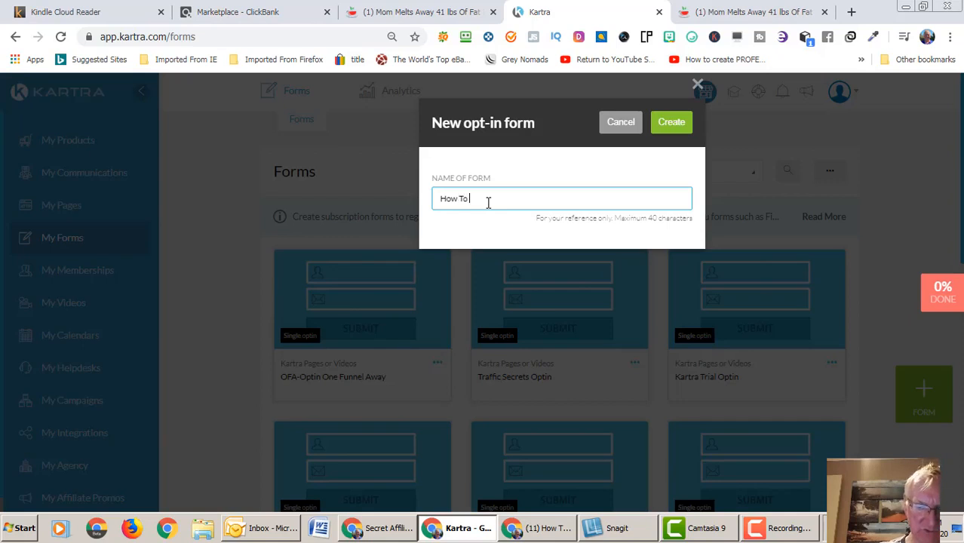
type("Lose Weight")
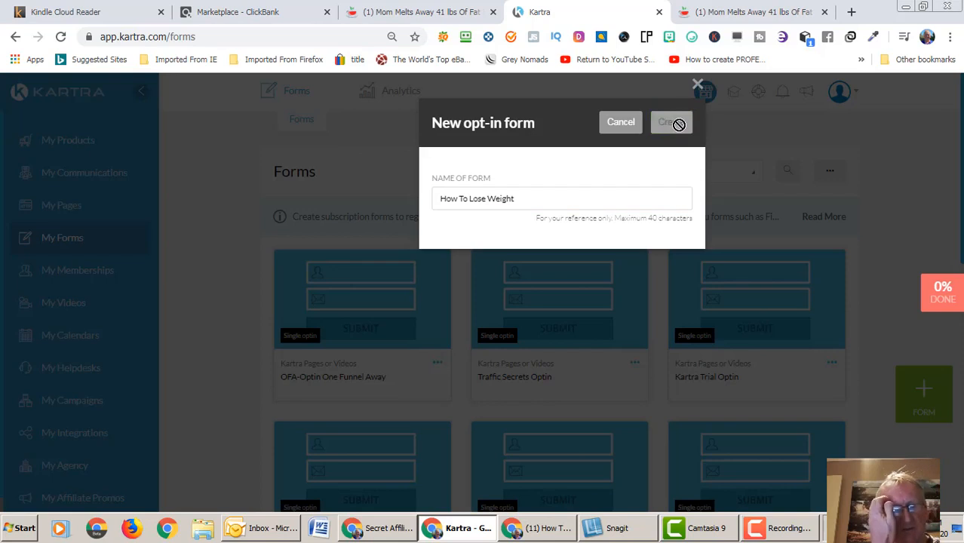
left_click(671, 122)
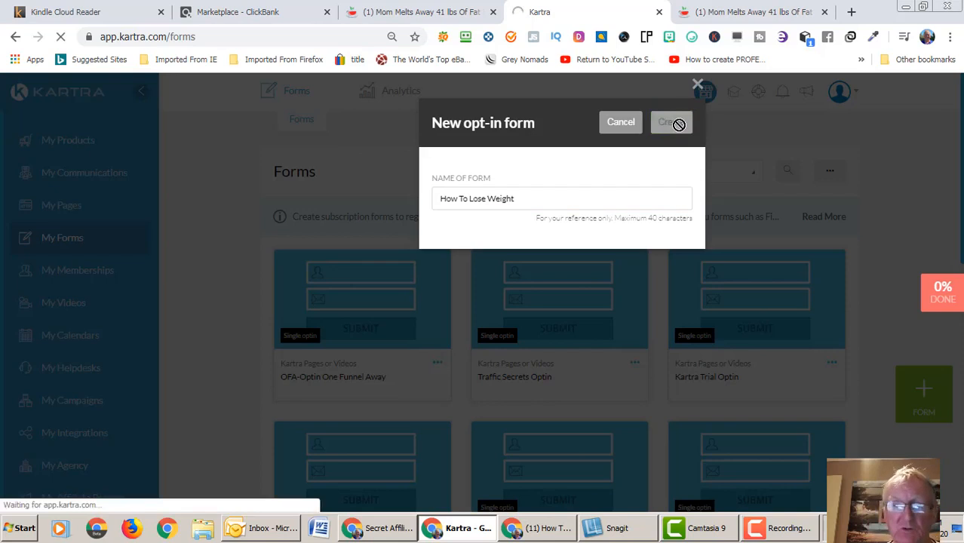
left_click(670, 122)
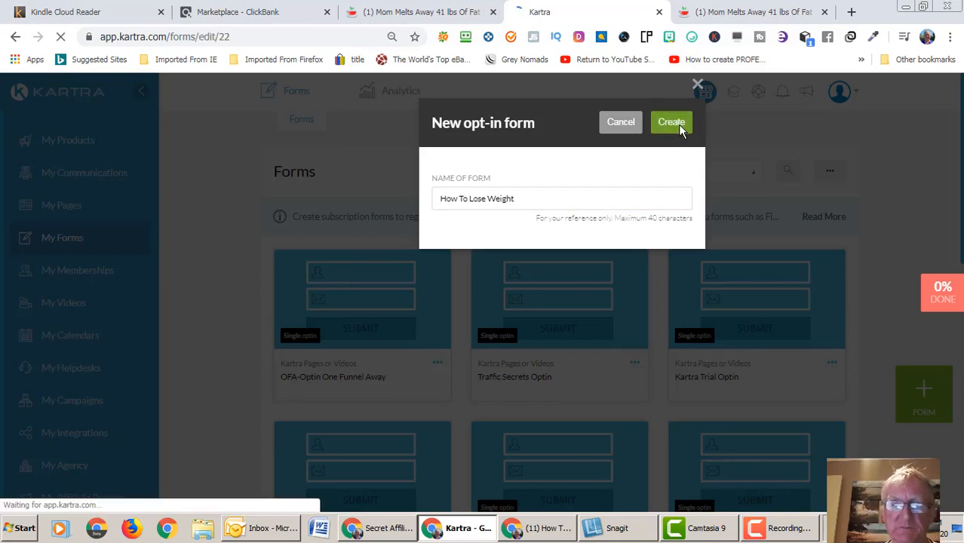
left_click(671, 121)
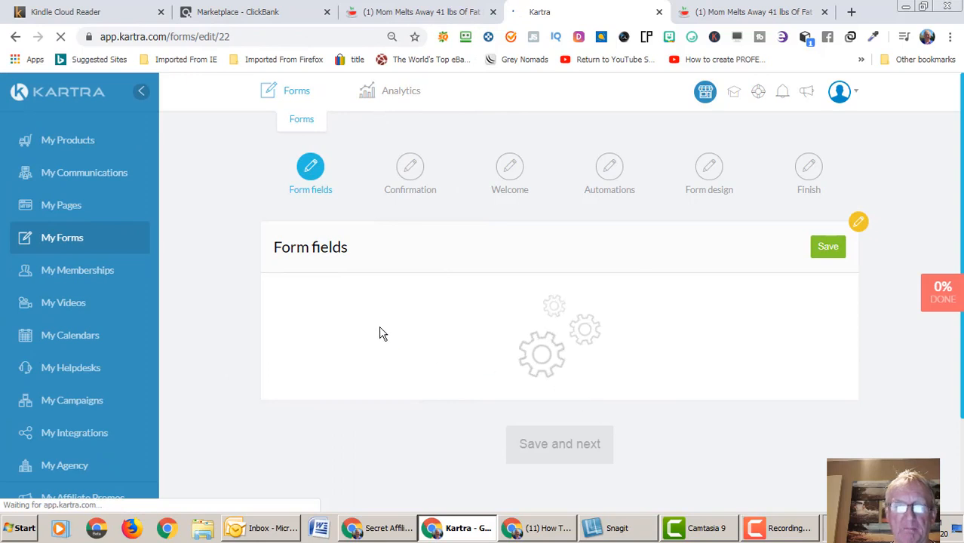
mouse_move(500, 391)
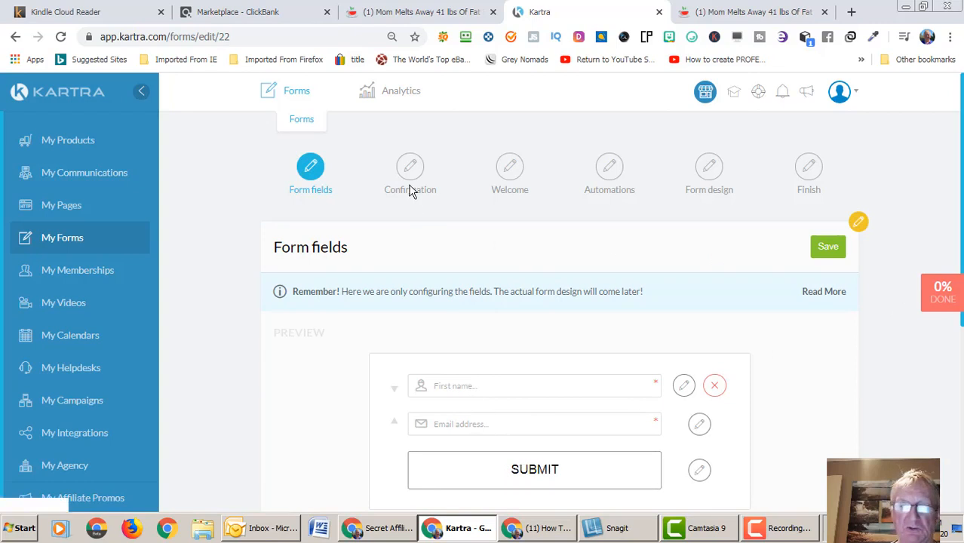
mouse_move(827, 246)
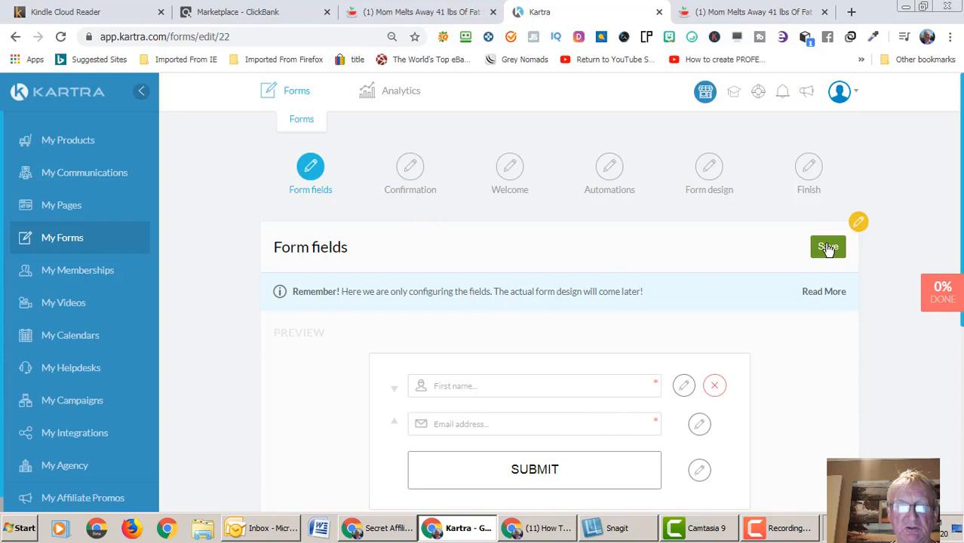
- Save the default first name and email fields and continue to the confirmation step
left_click(827, 247)
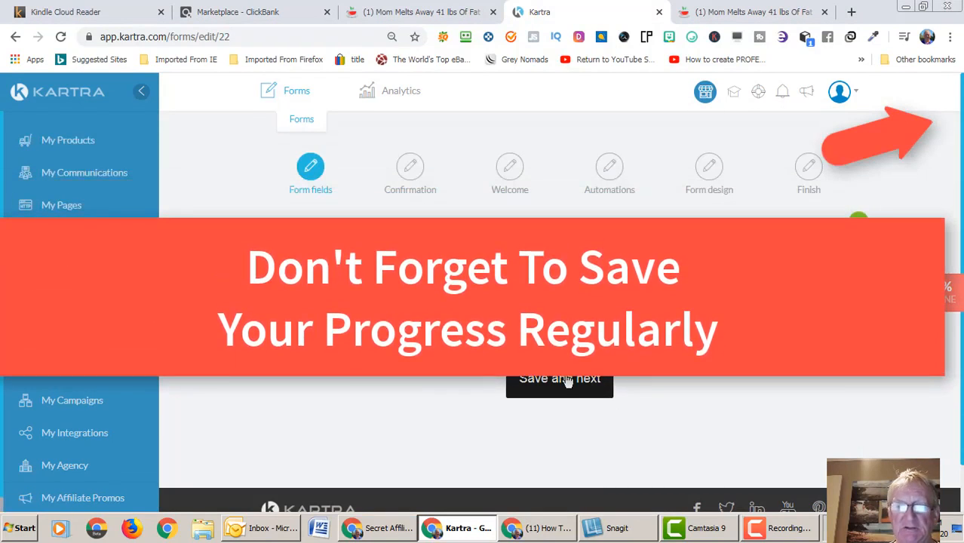
left_click(559, 380)
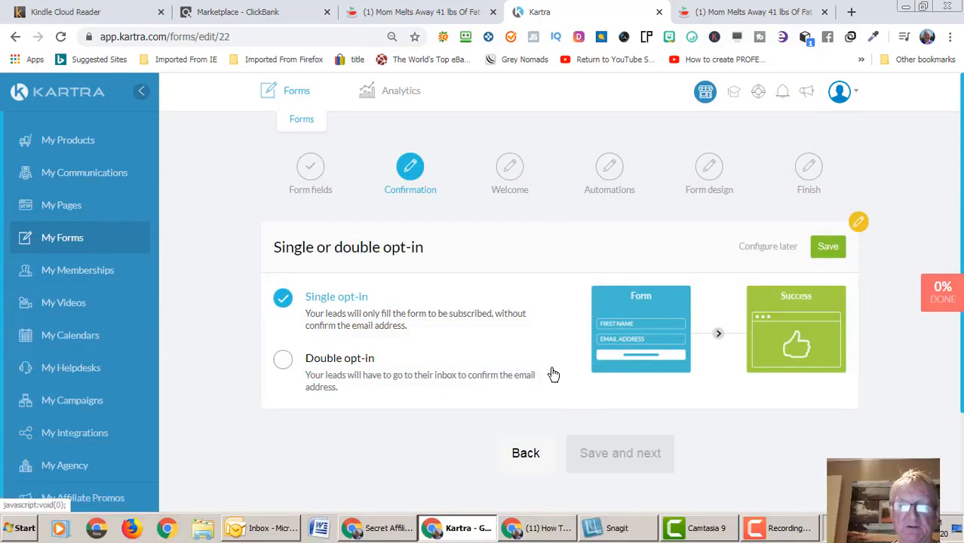
mouse_move(827, 246)
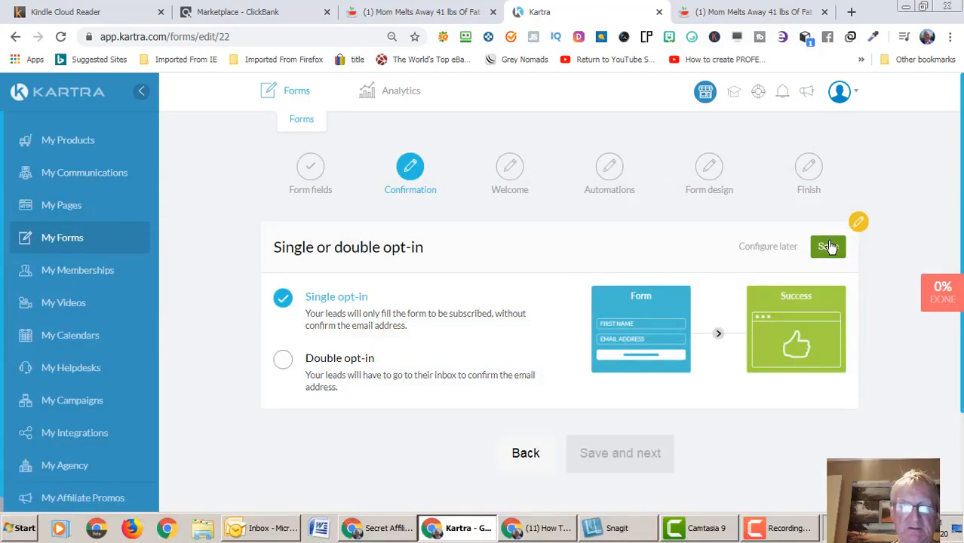
left_click(827, 246)
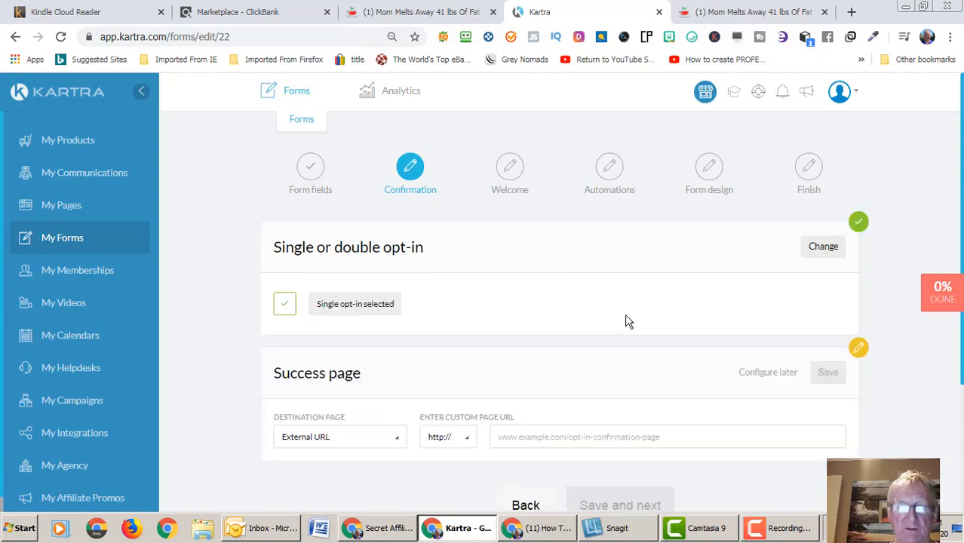
mouse_move(448, 453)
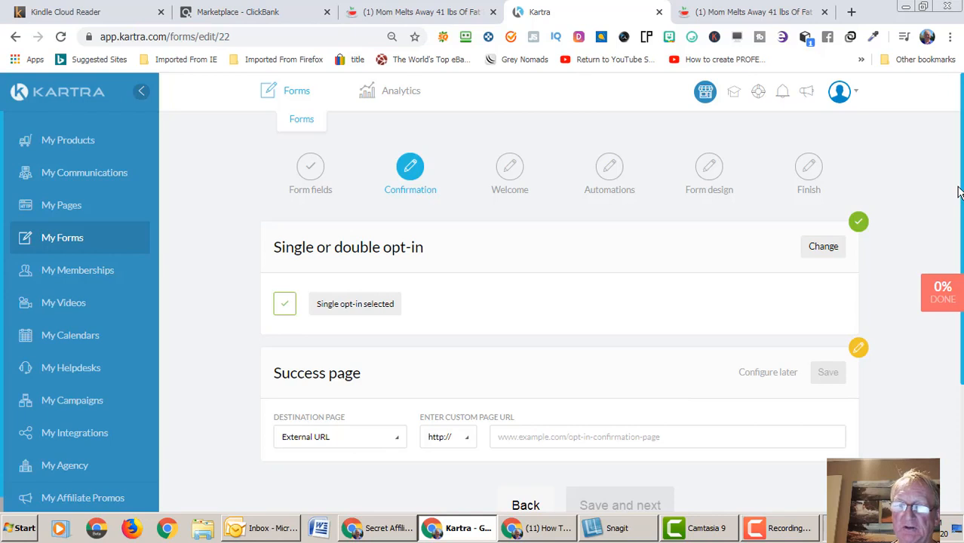
scroll("down", 3)
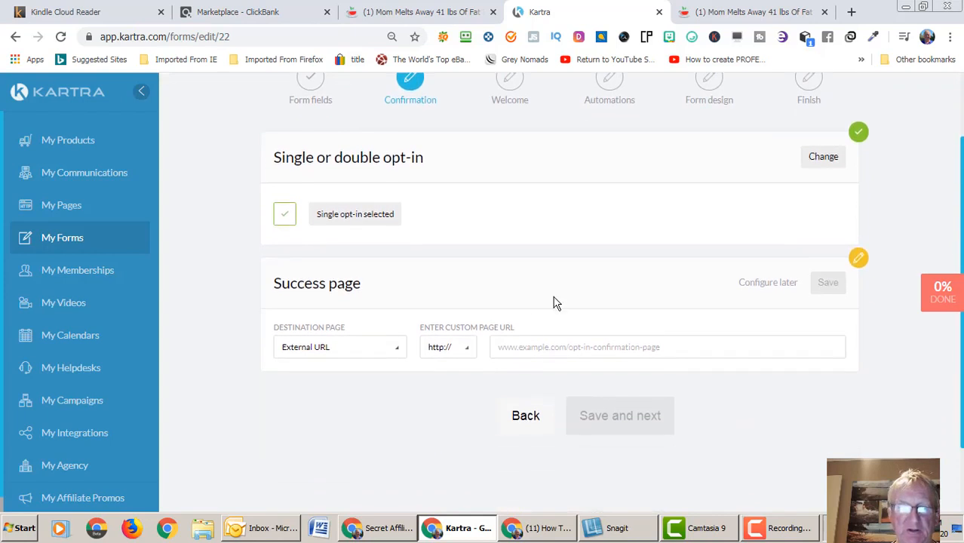
left_click(666, 347)
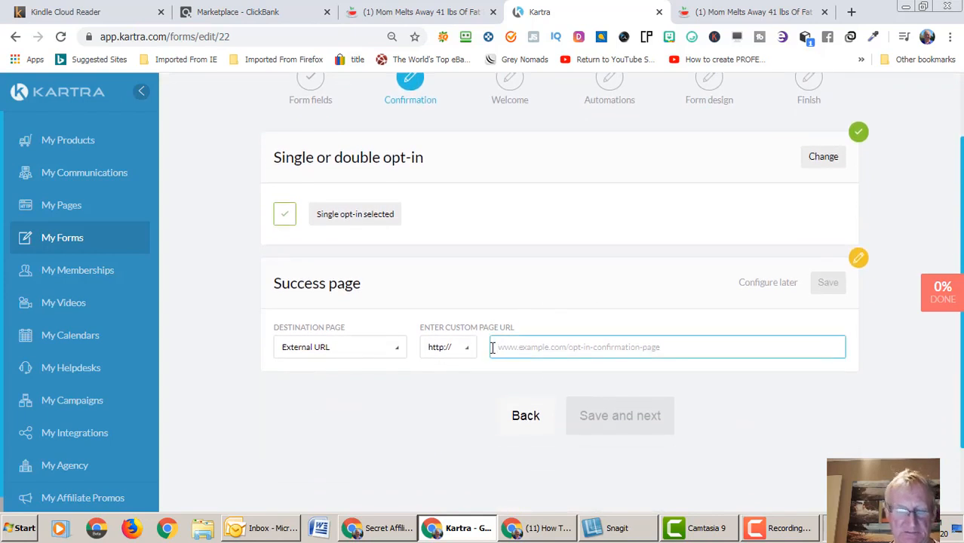
type("www.google.com")
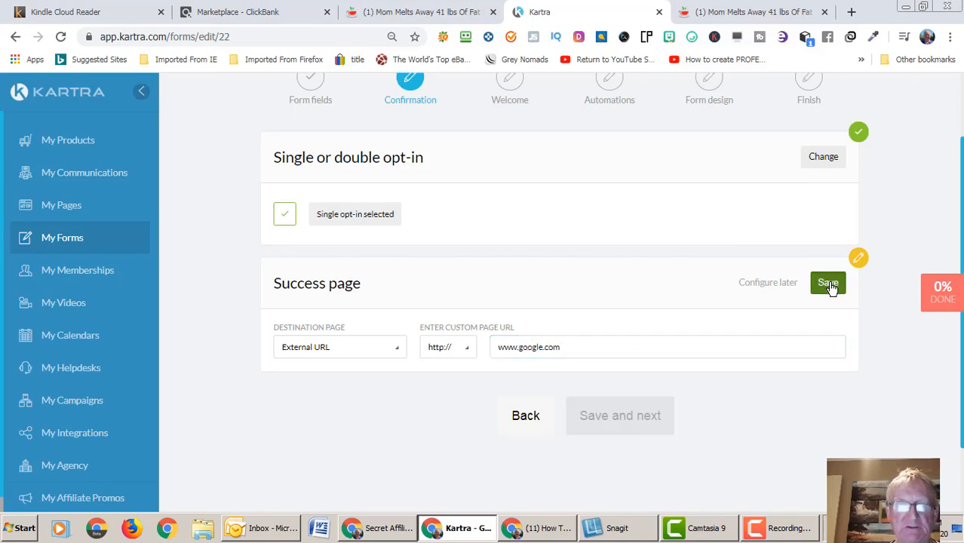
left_click(828, 283)
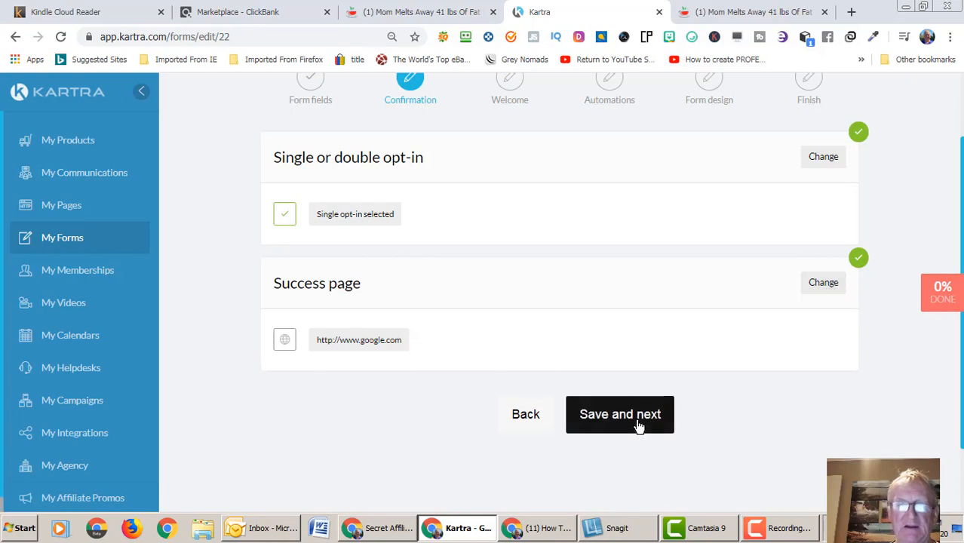
- Continue past the welcome message and automations steps with nothing added, reaching form design
left_click(619, 414)
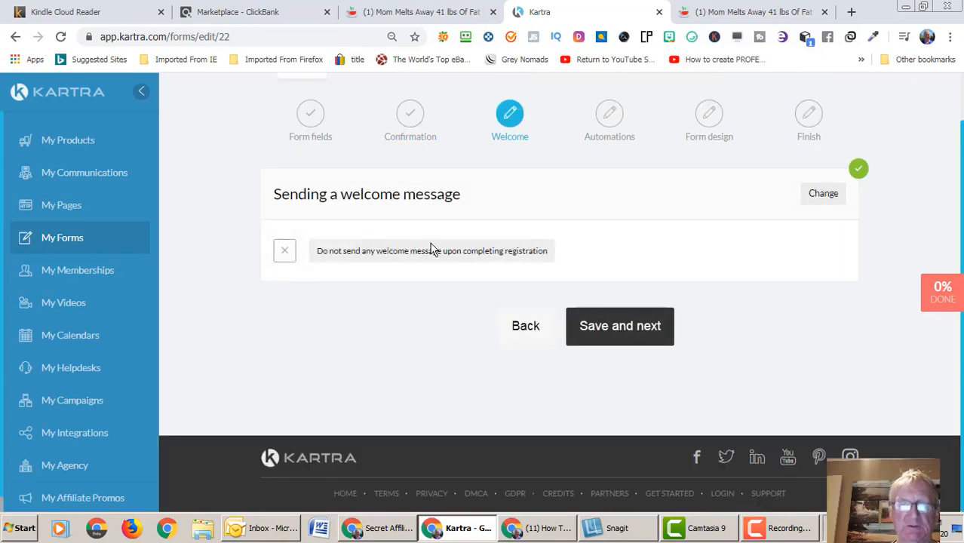
mouse_move(392, 273)
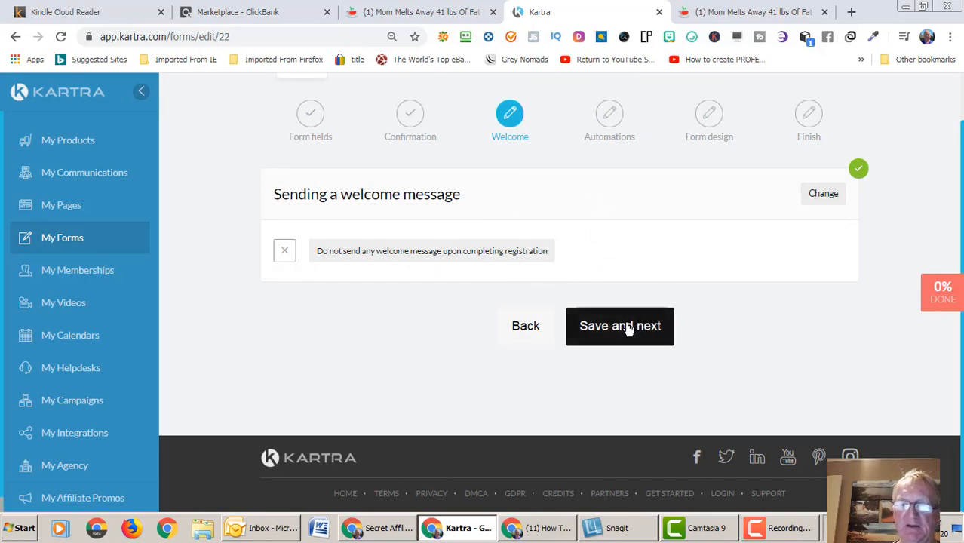
left_click(620, 326)
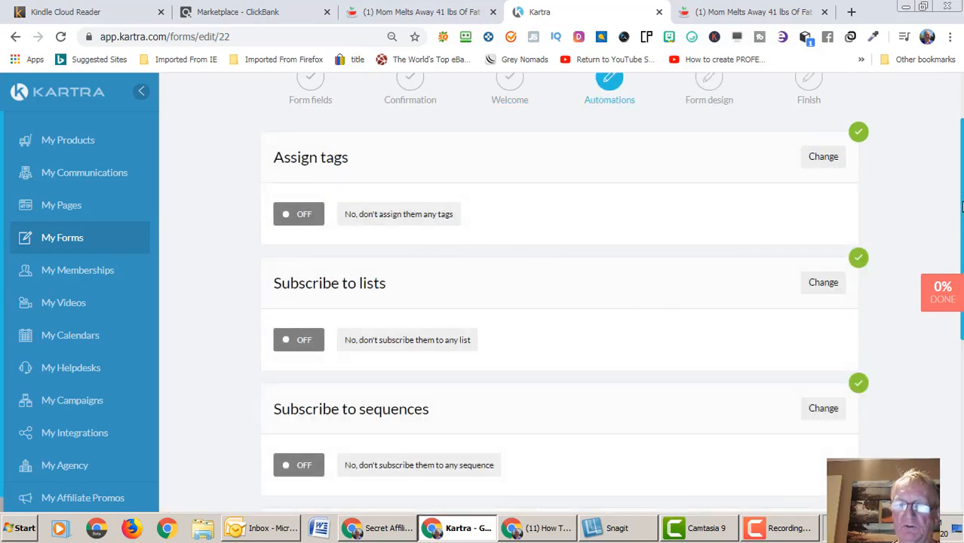
scroll("down", 3)
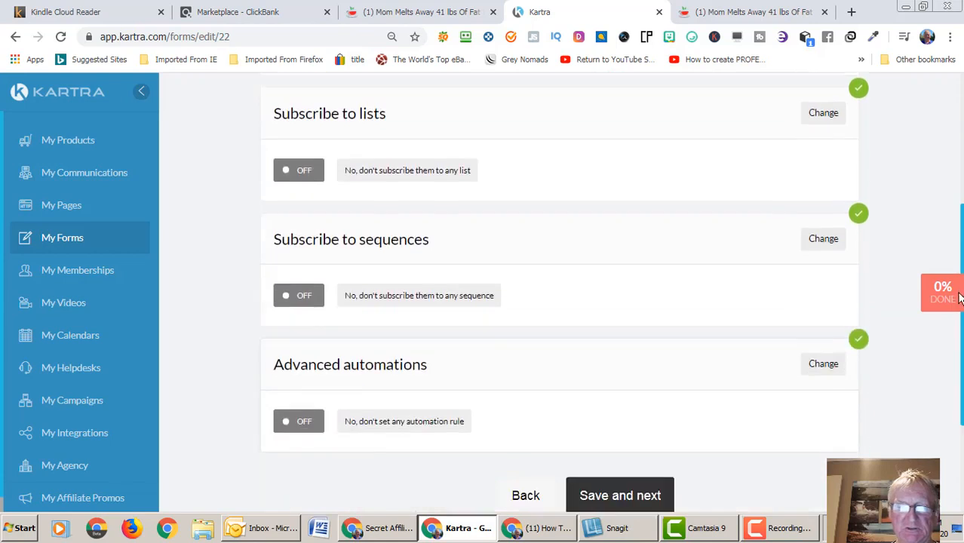
scroll("down", 3)
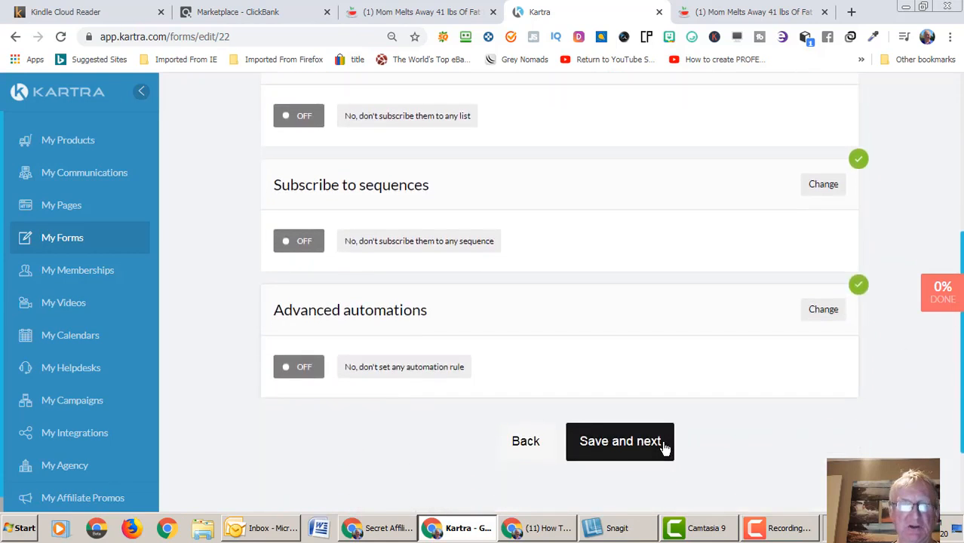
left_click(619, 441)
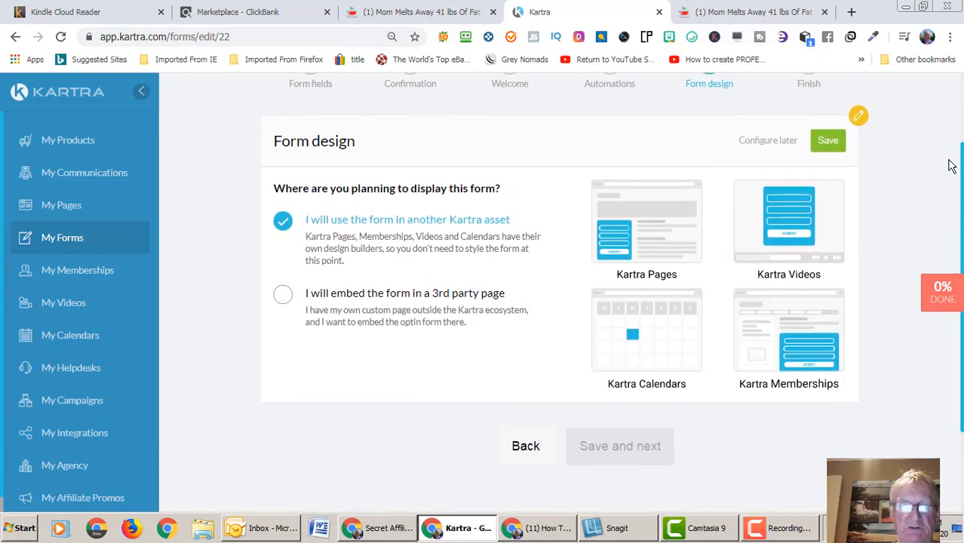
mouse_move(577, 224)
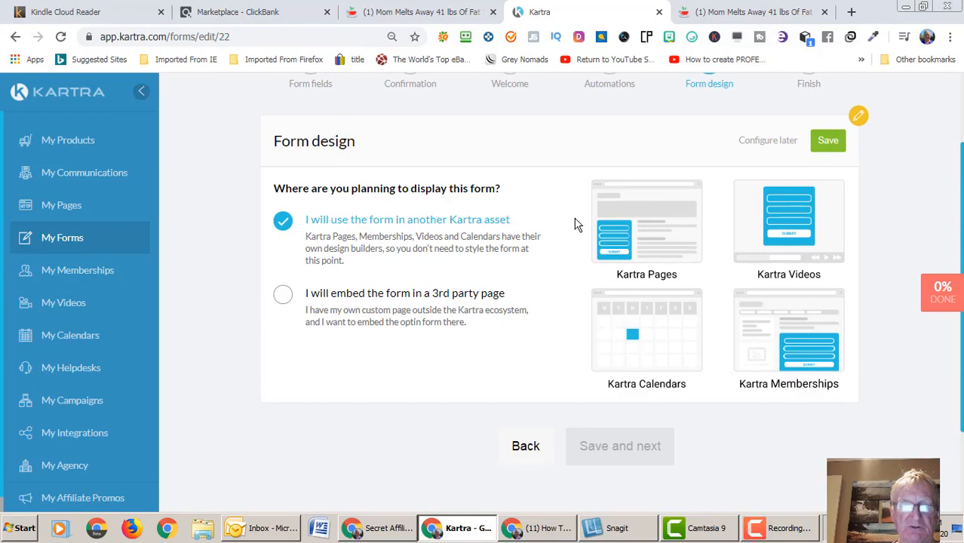
mouse_move(383, 254)
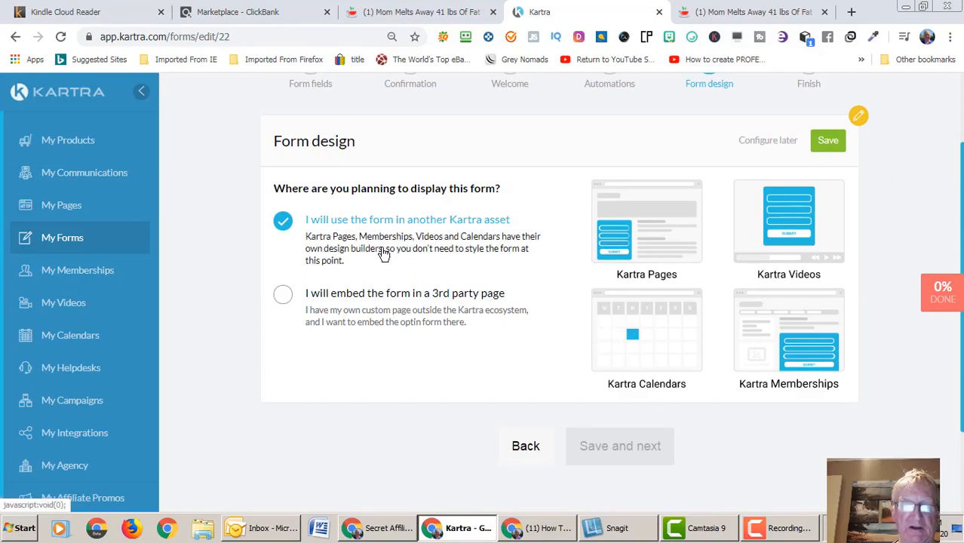
mouse_move(321, 329)
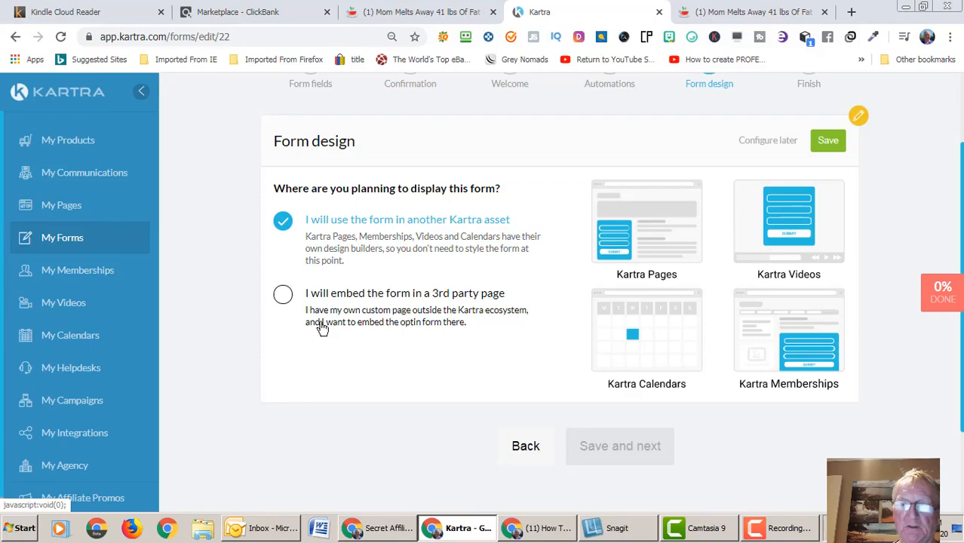
- Save the form for use inside another Kartra asset and finish the form setup
left_click(827, 141)
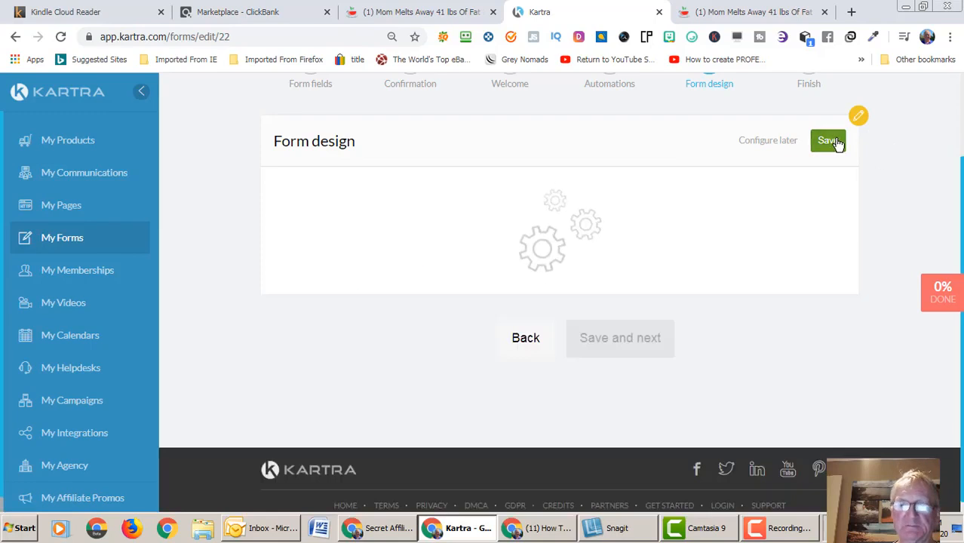
left_click(828, 141)
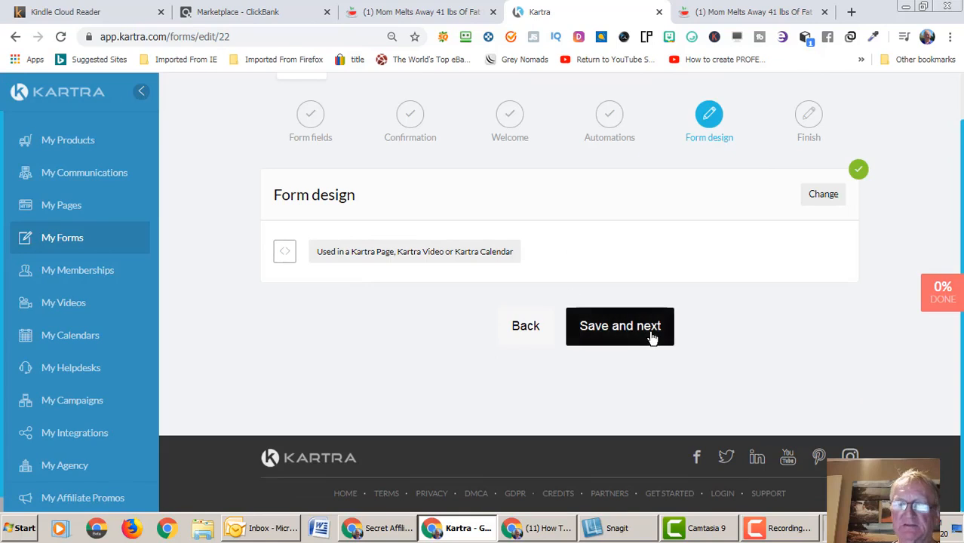
left_click(620, 326)
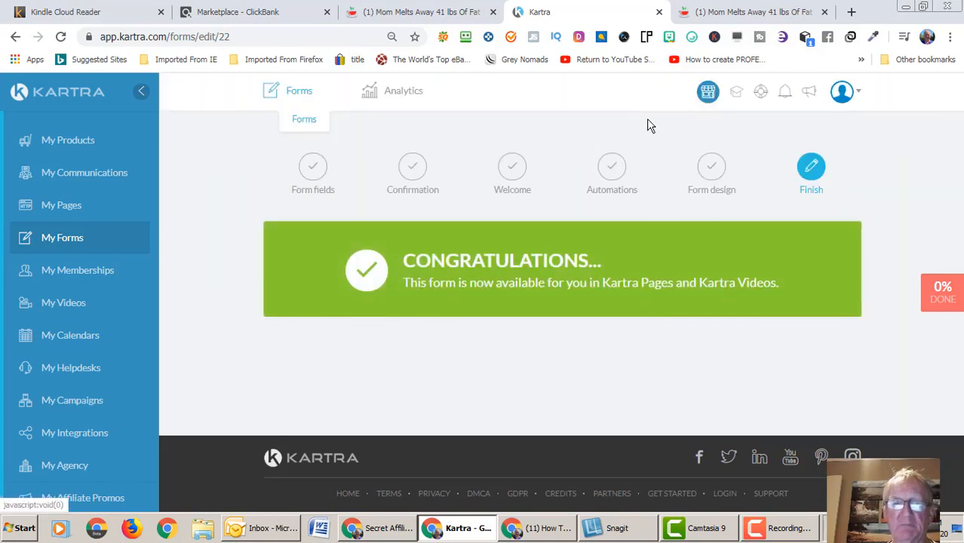
mouse_move(65, 207)
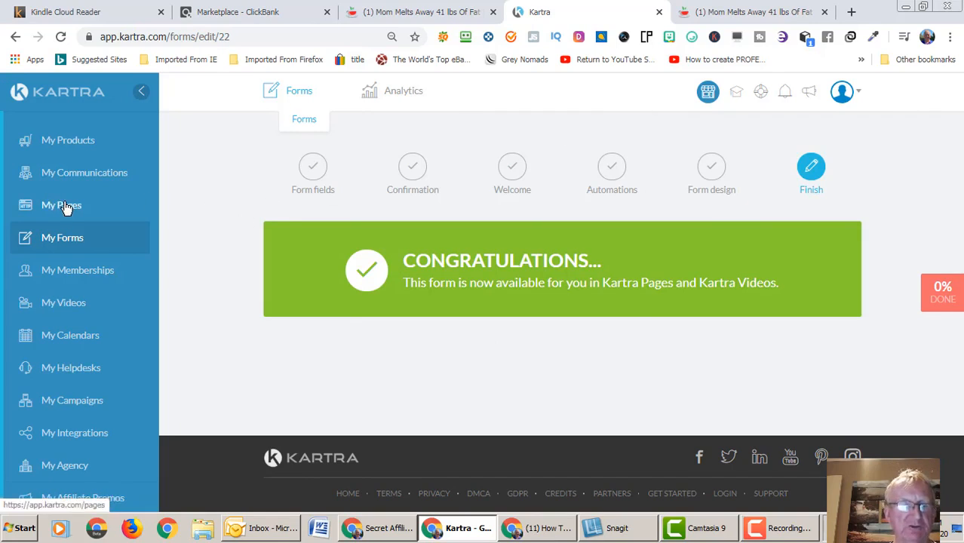
- Go to My Pages to show the list of existing pages
left_click(60, 205)
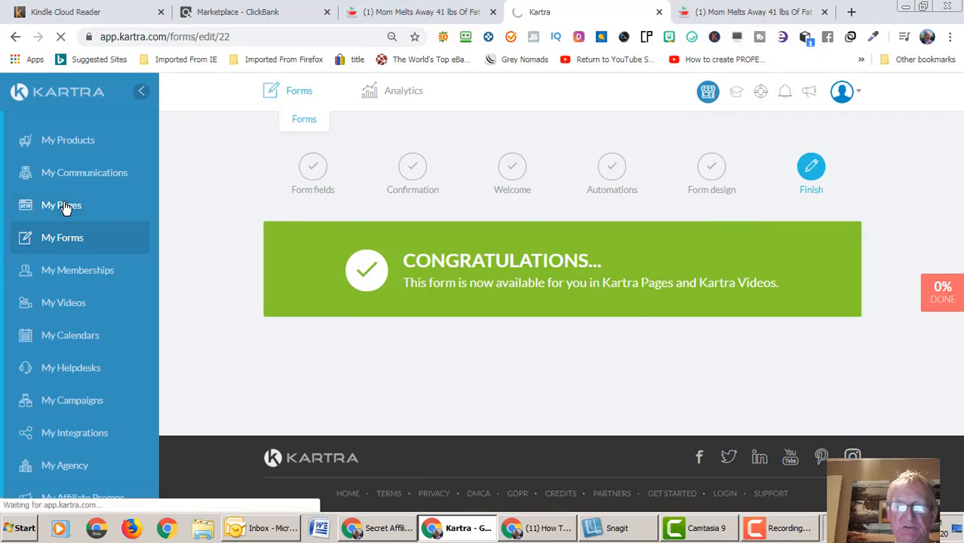
left_click(61, 205)
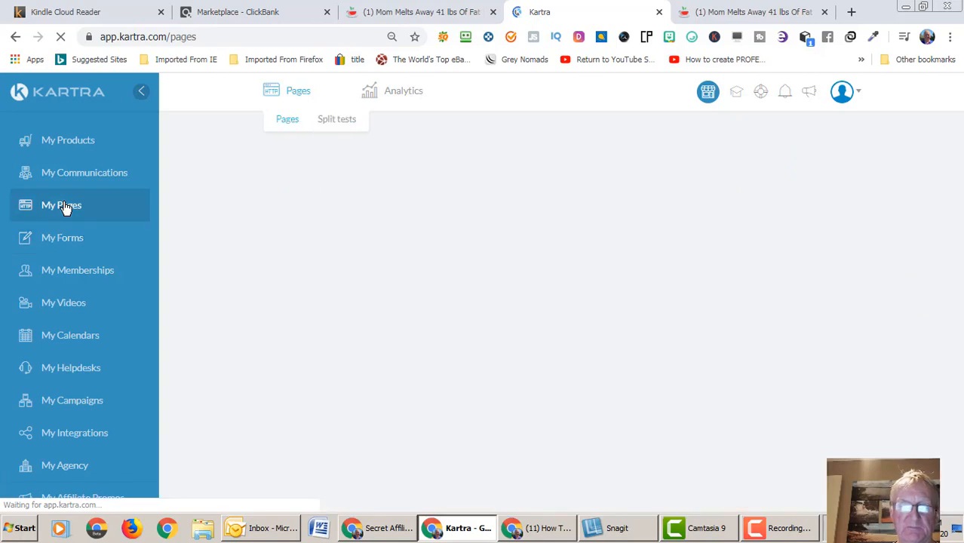
left_click(61, 204)
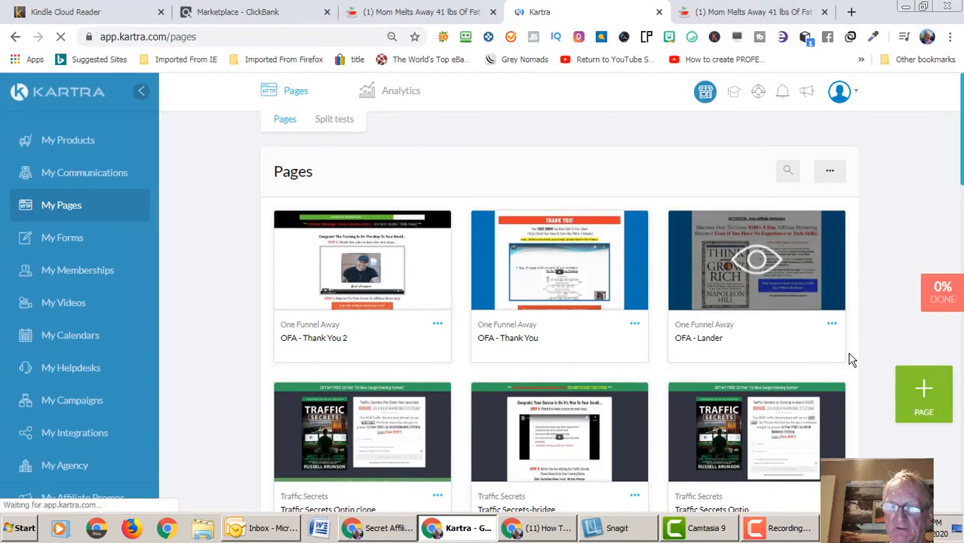
mouse_move(922, 394)
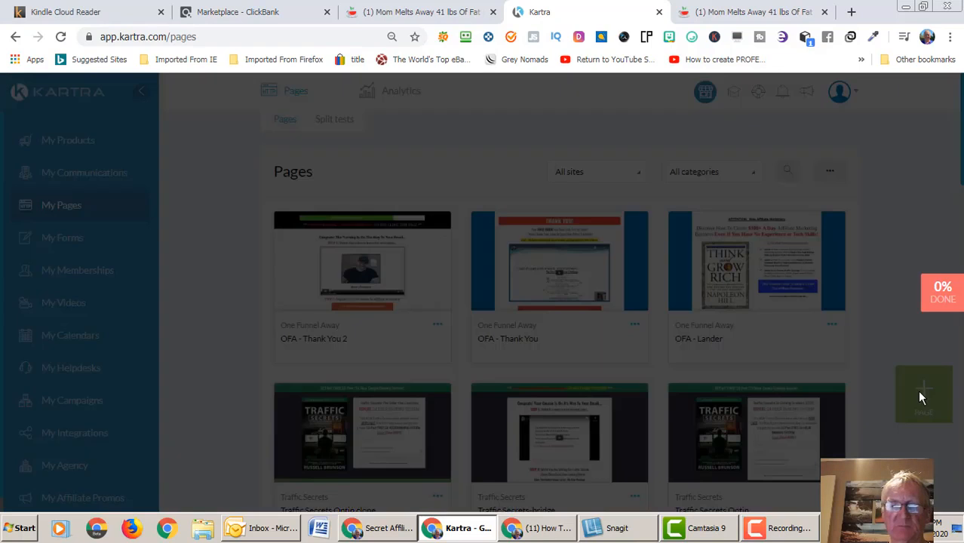
- Start a new page and select the Join Our Platform squeeze page template
left_click(923, 394)
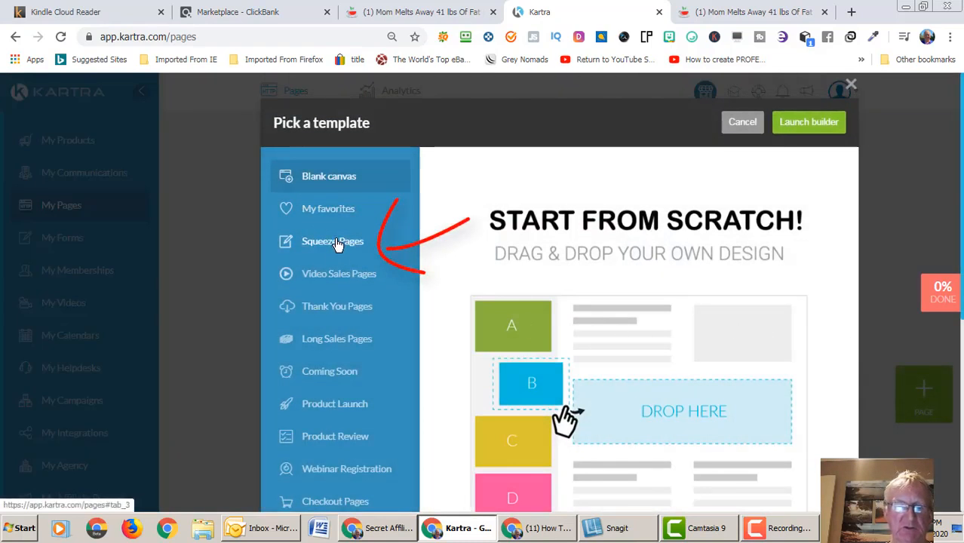
left_click(331, 241)
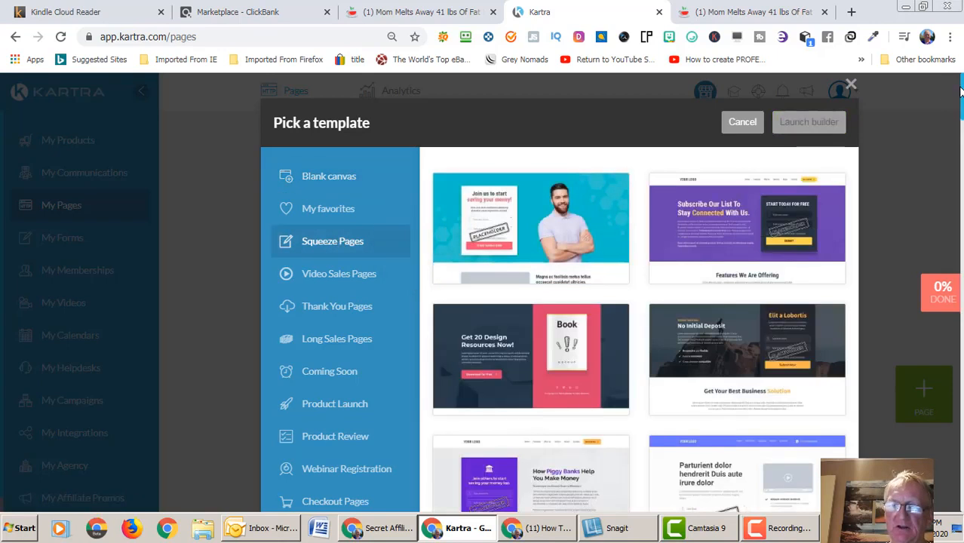
scroll("down", 3)
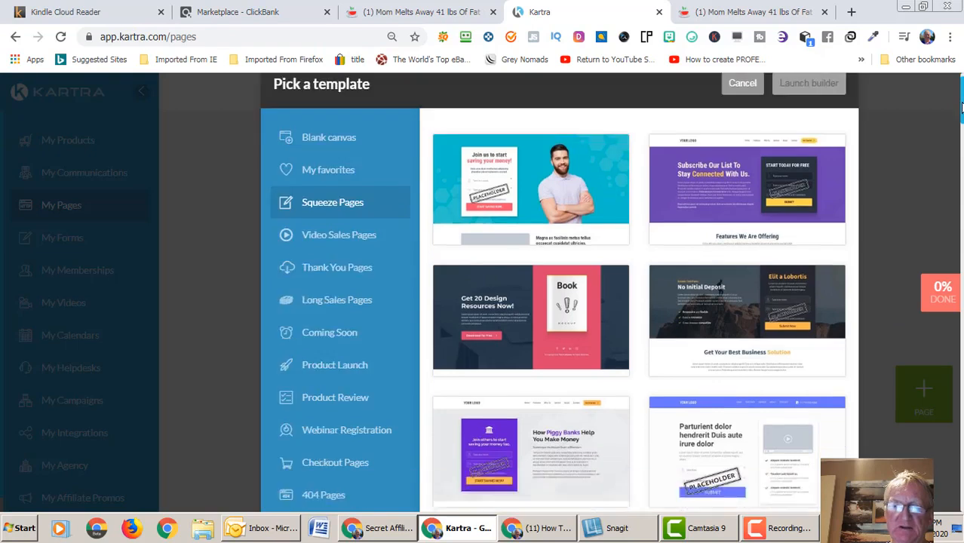
scroll("down", 3)
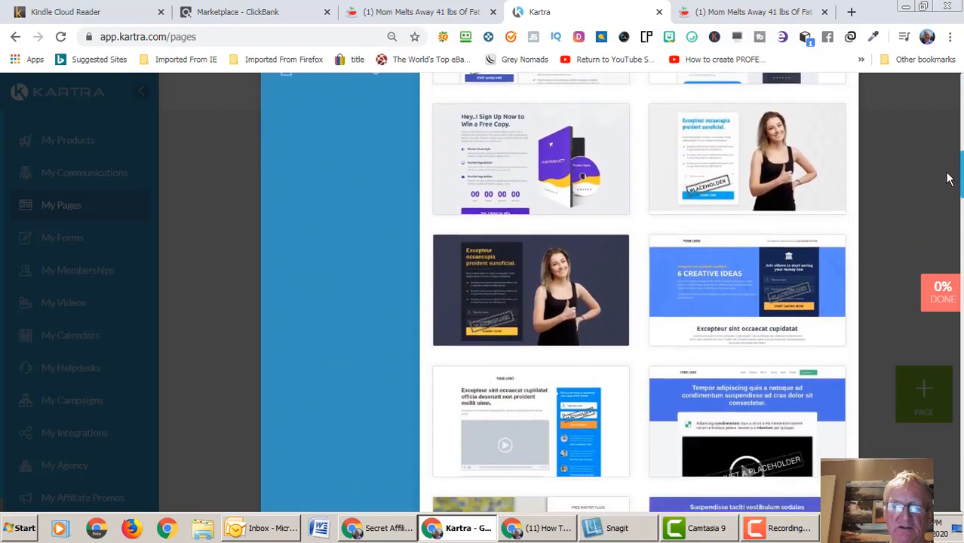
scroll("down", 3)
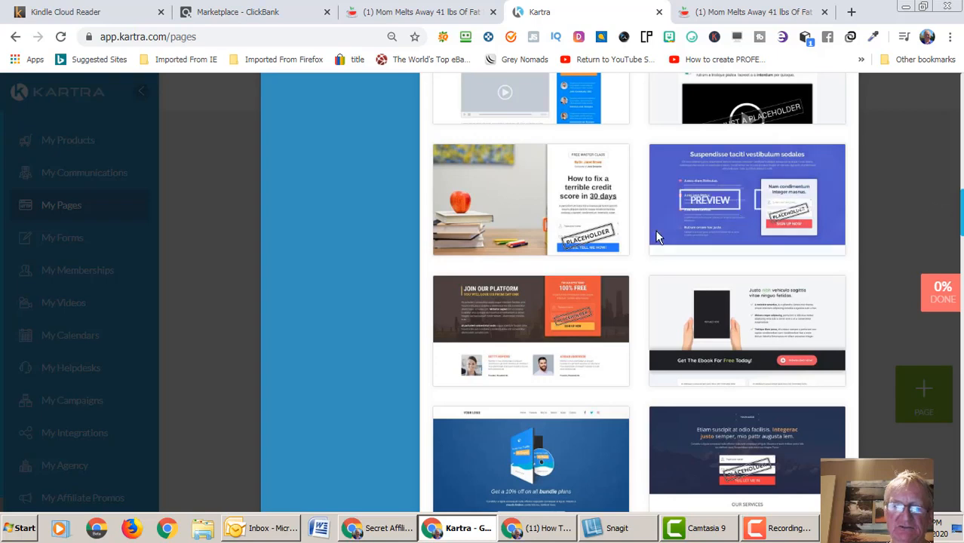
mouse_move(594, 330)
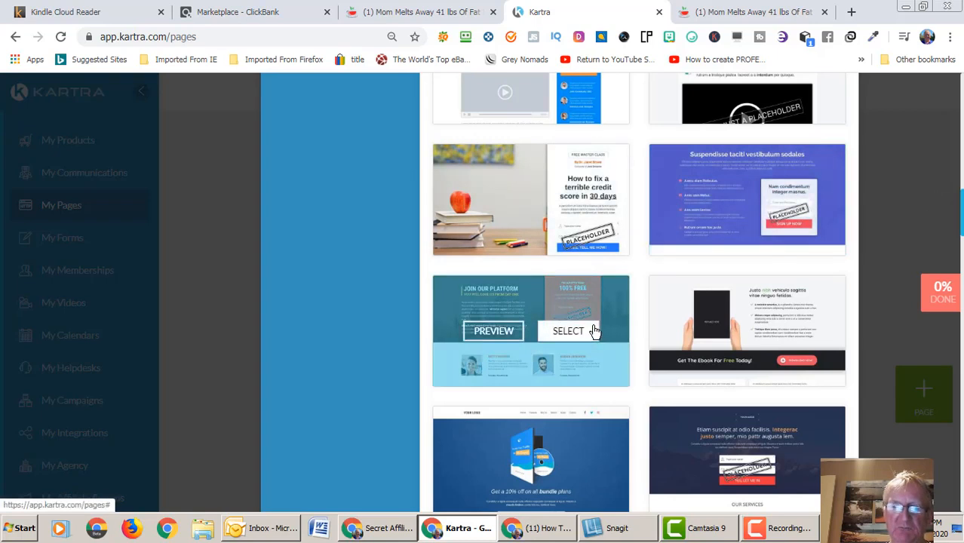
left_click(566, 331)
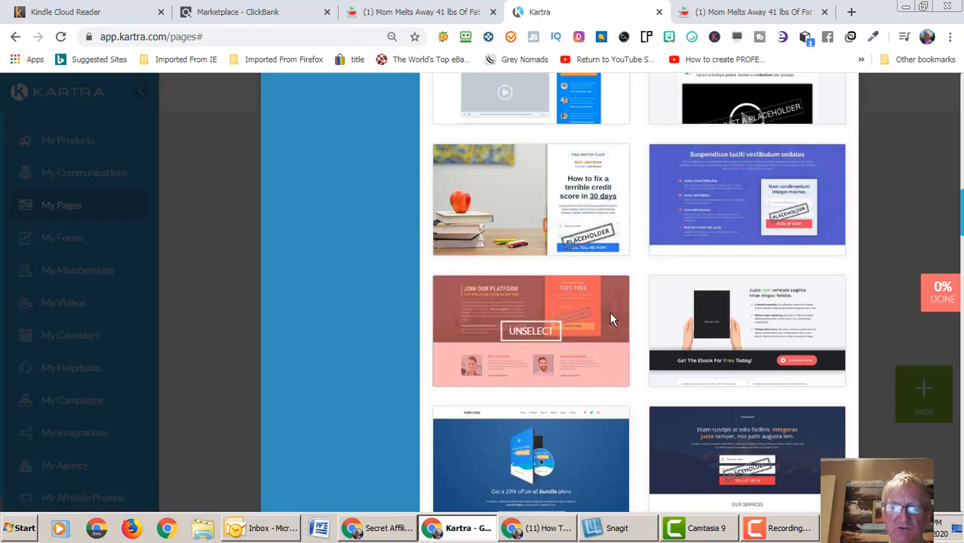
left_click(531, 330)
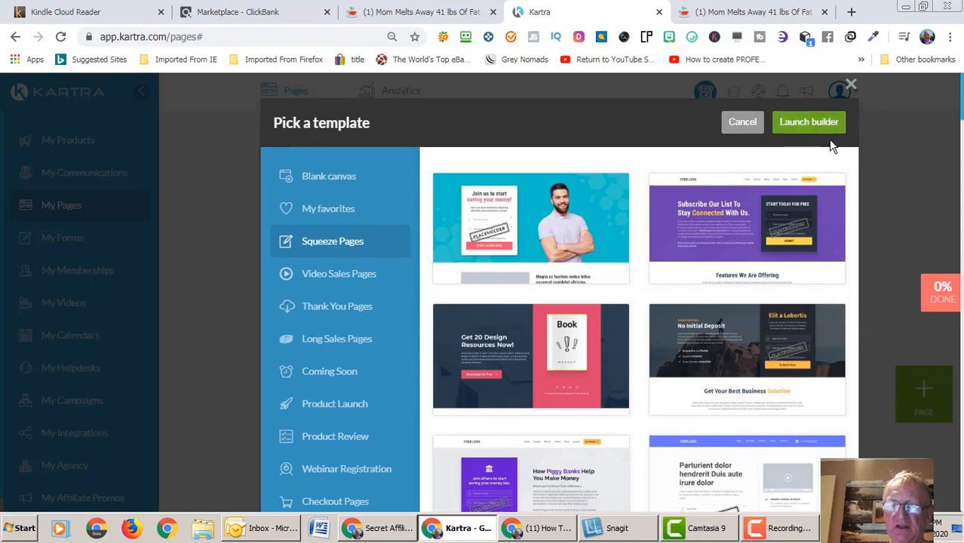
- Launch the builder, name the page 'How To Lose Weight Easily in 2020' and categorise it under Health
left_click(809, 122)
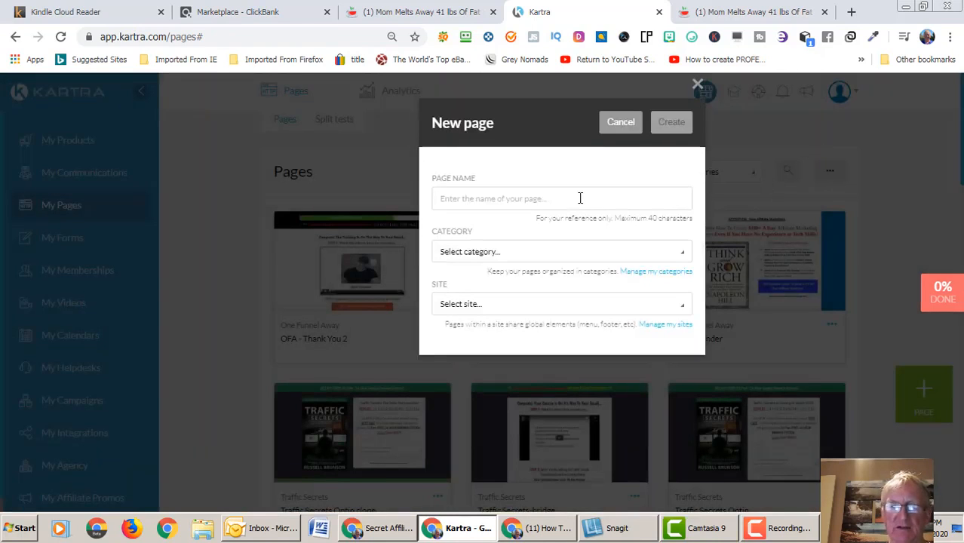
type("H")
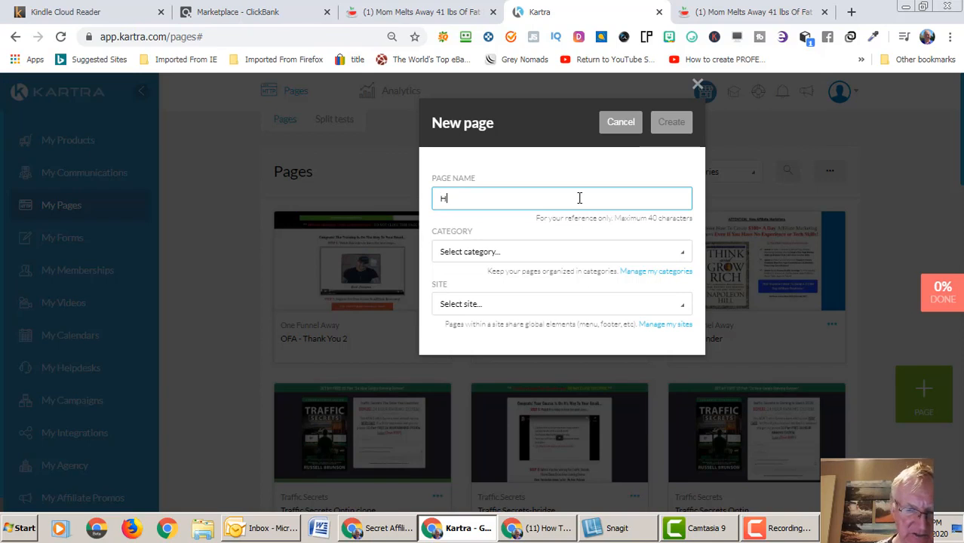
type("ow To Lose Weight Easily")
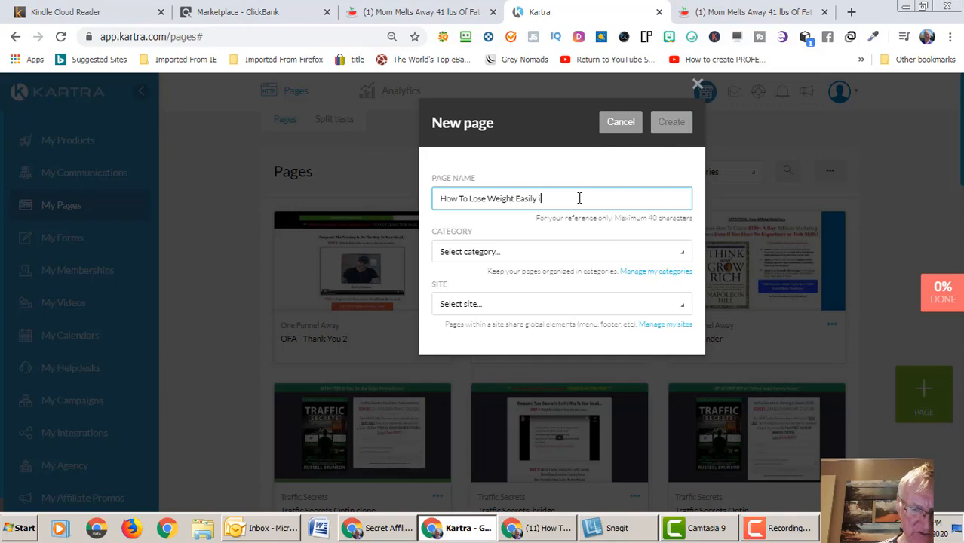
type("n 2020")
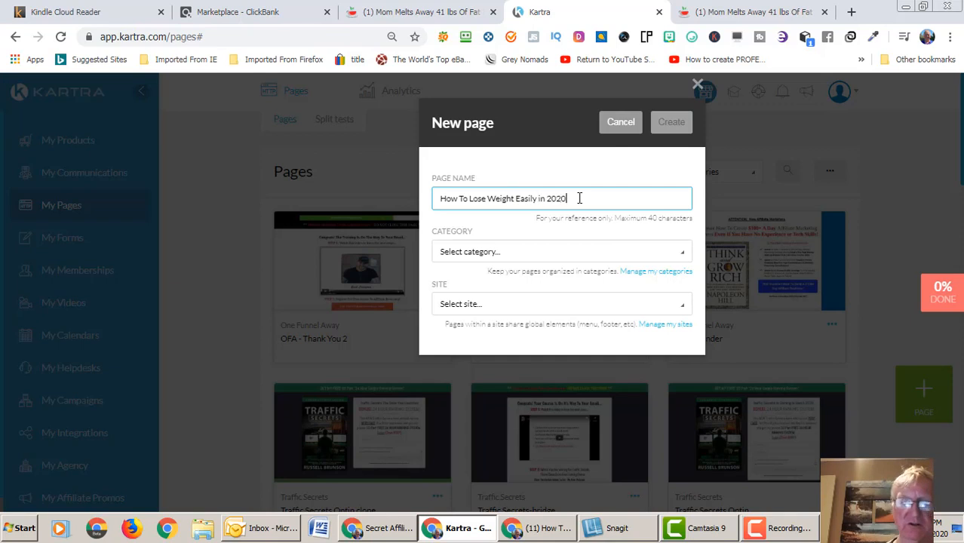
mouse_move(686, 256)
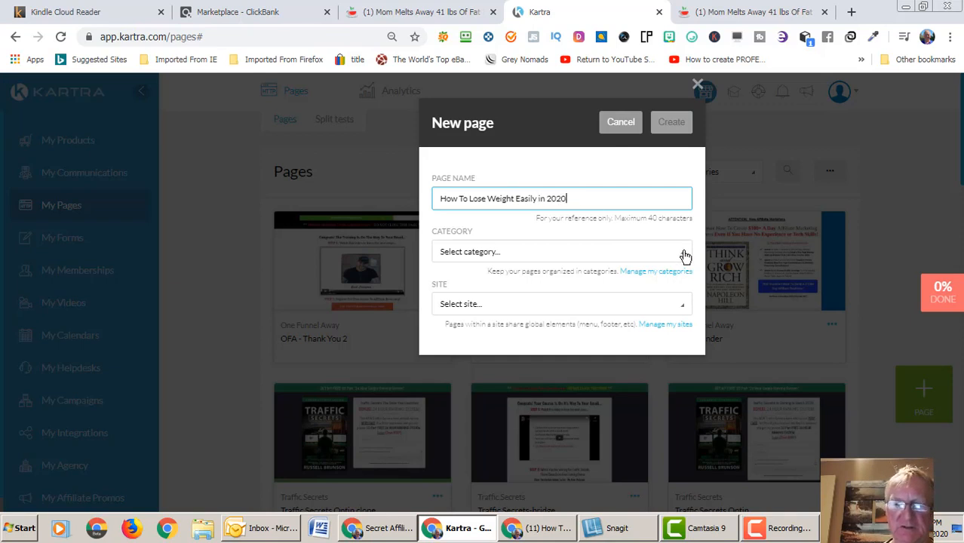
left_click(561, 252)
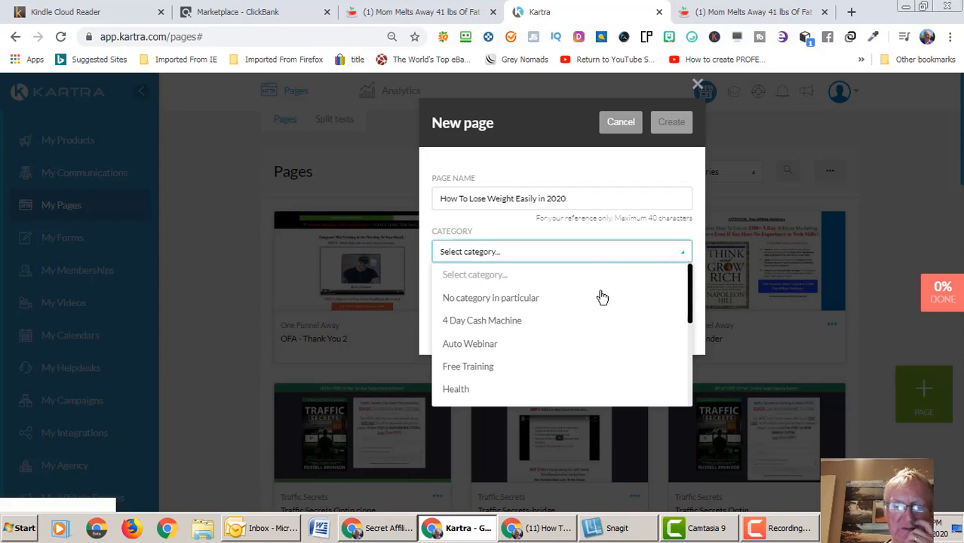
left_click(456, 389)
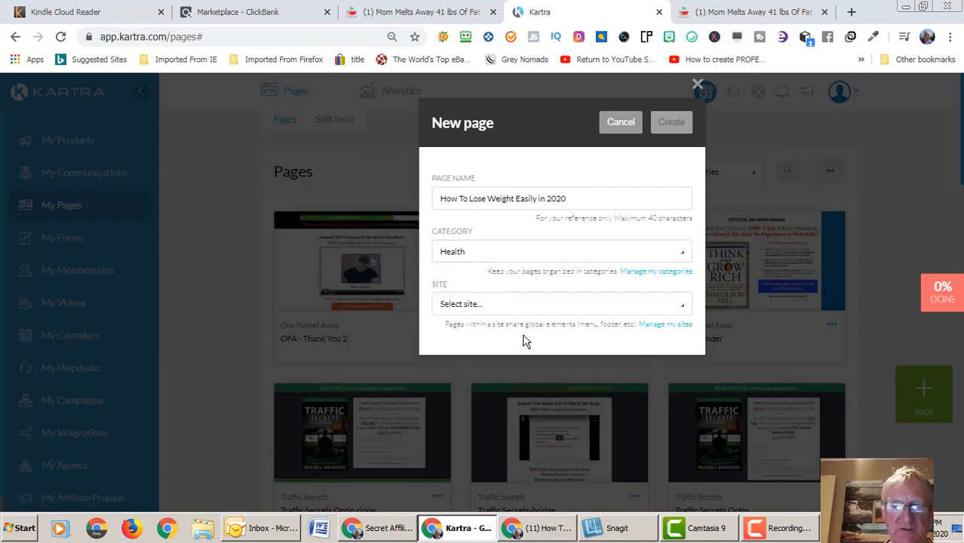
left_click(561, 304)
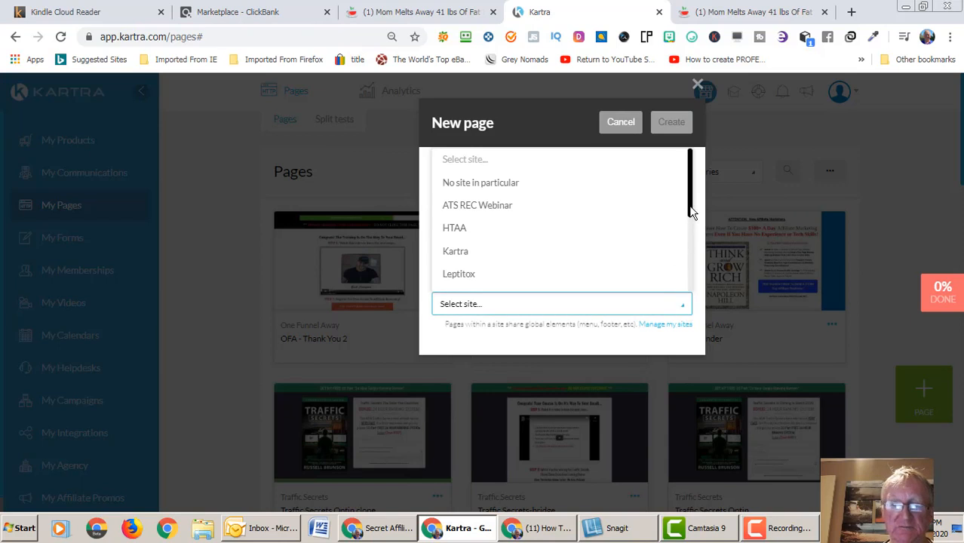
scroll("down", 3)
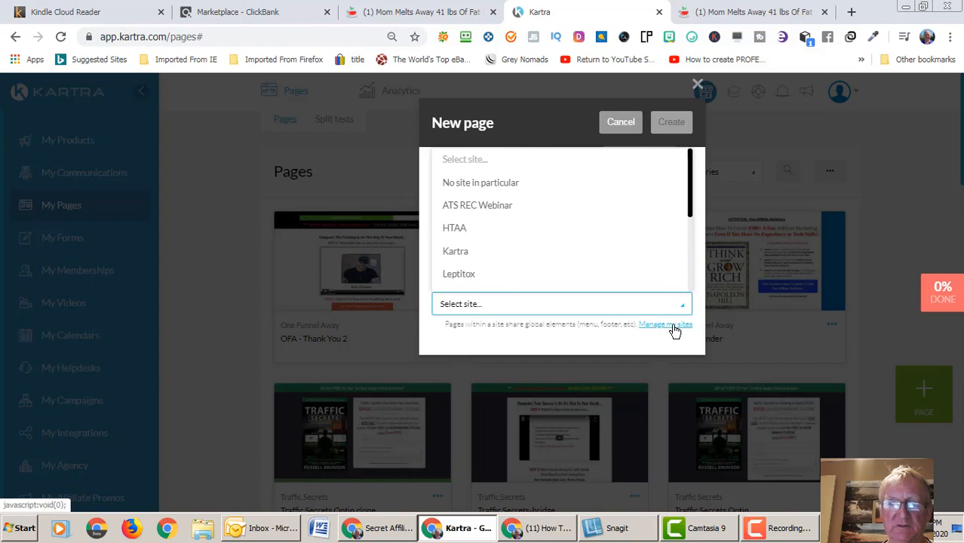
- In Manage my sites, add a new site named Redtea
left_click(666, 324)
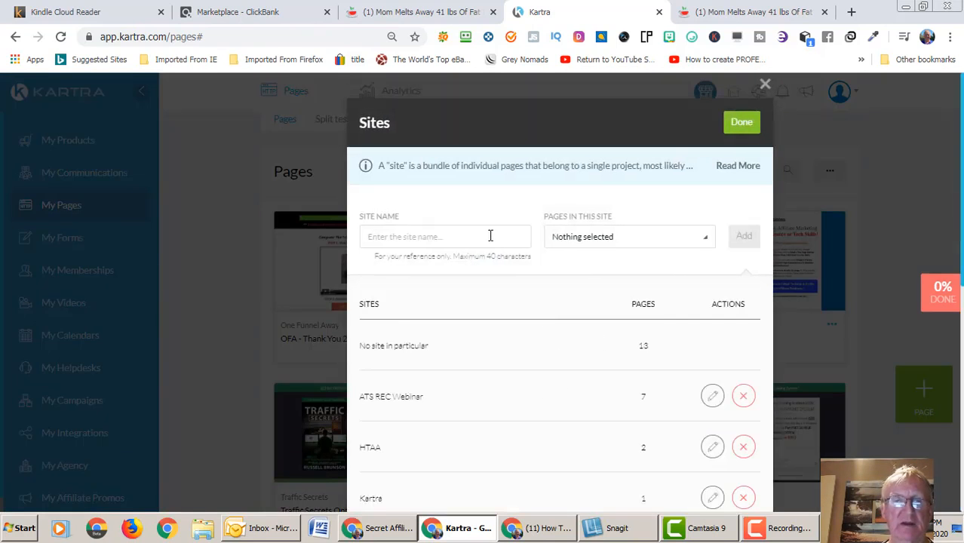
mouse_move(399, 89)
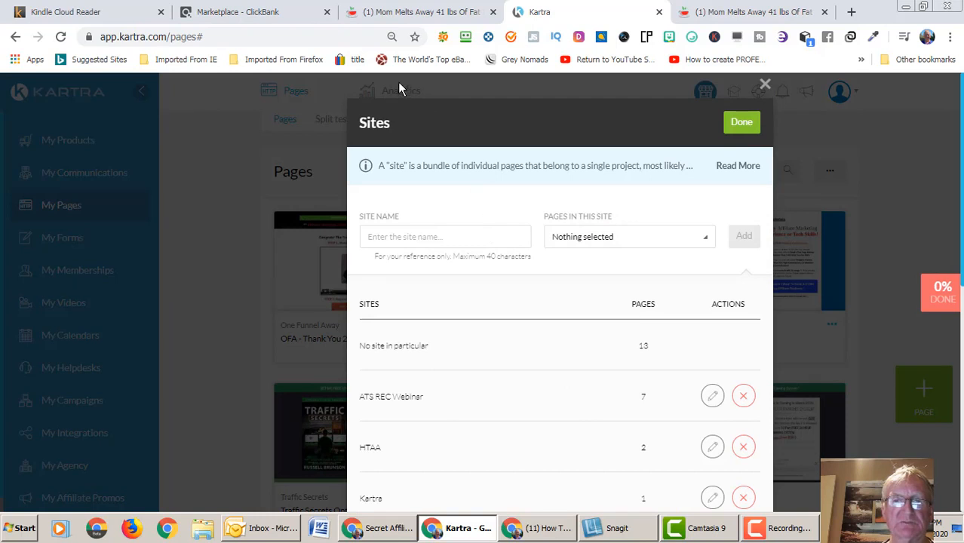
left_click(415, 12)
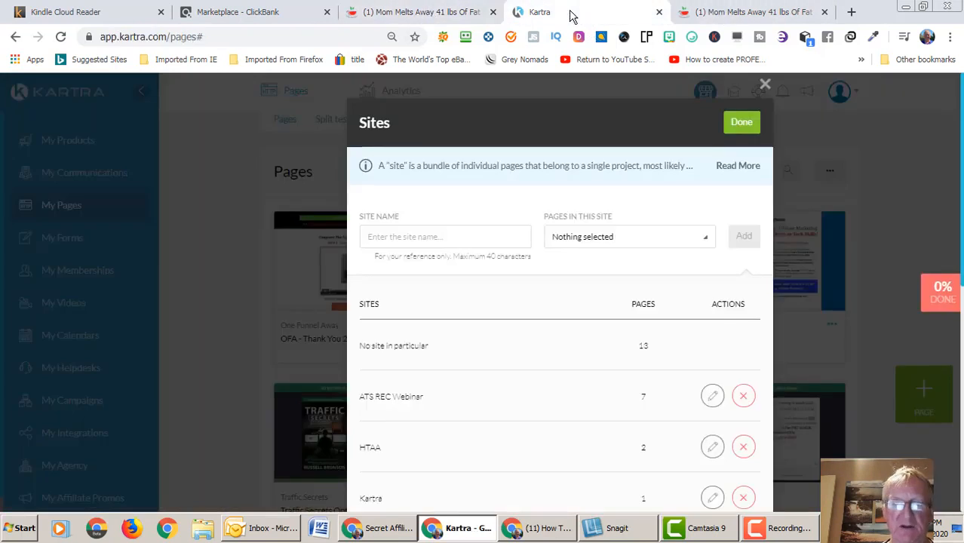
left_click(445, 236)
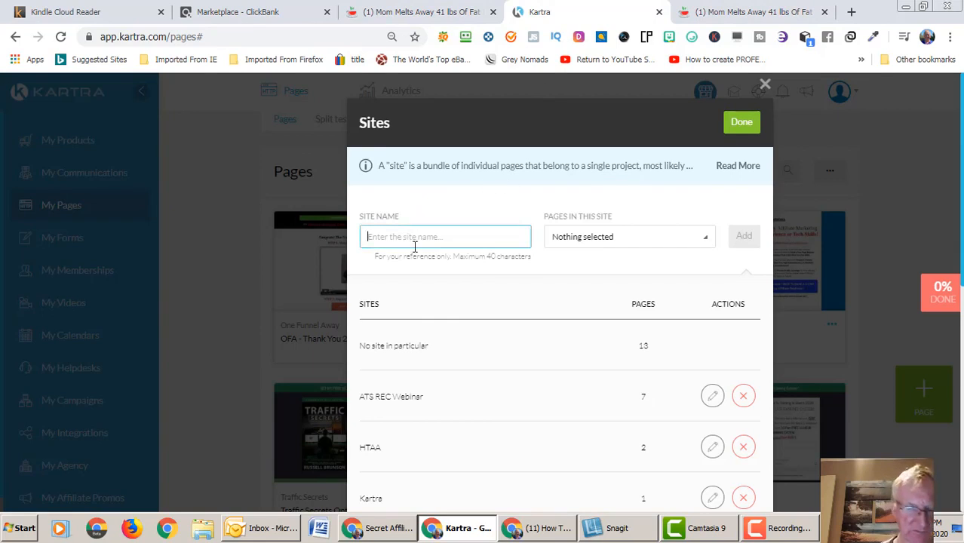
type("Red")
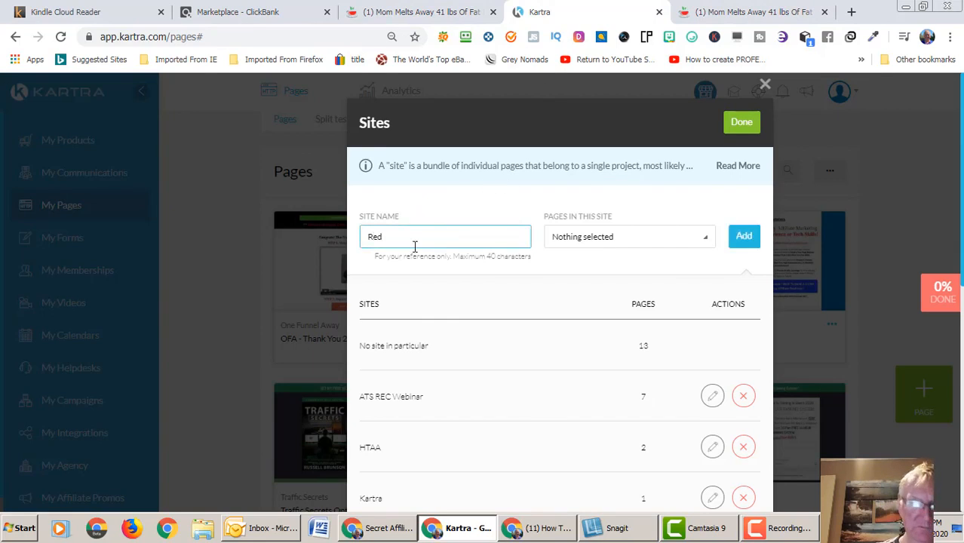
type("d")
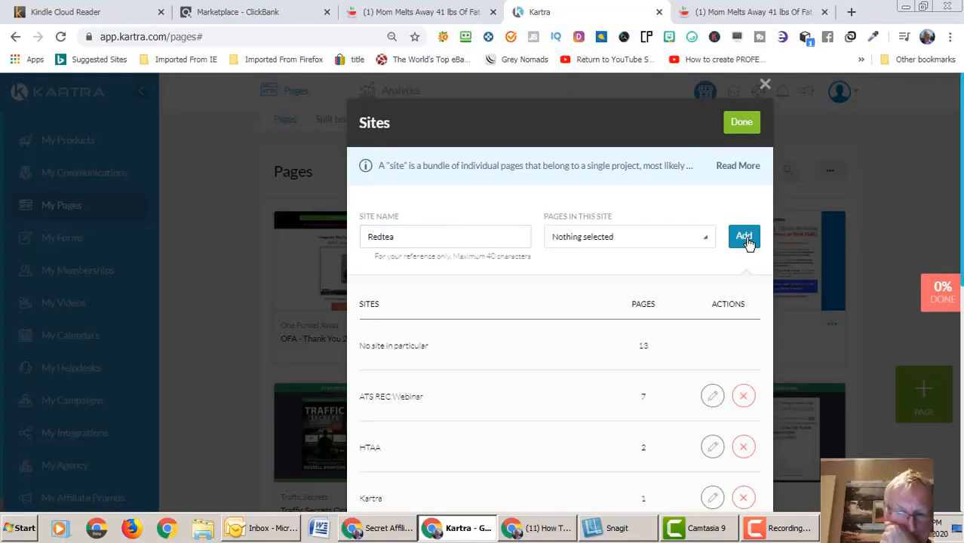
left_click(744, 236)
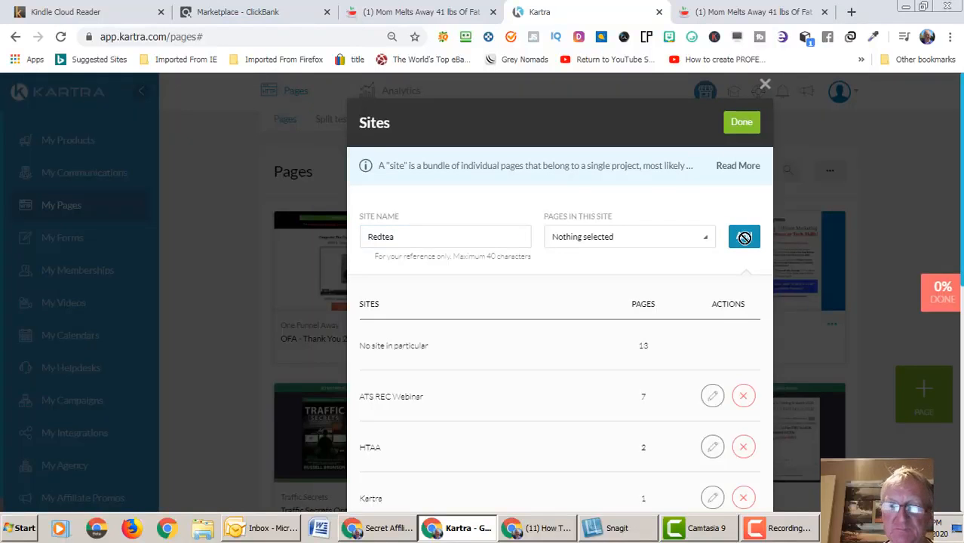
left_click(743, 236)
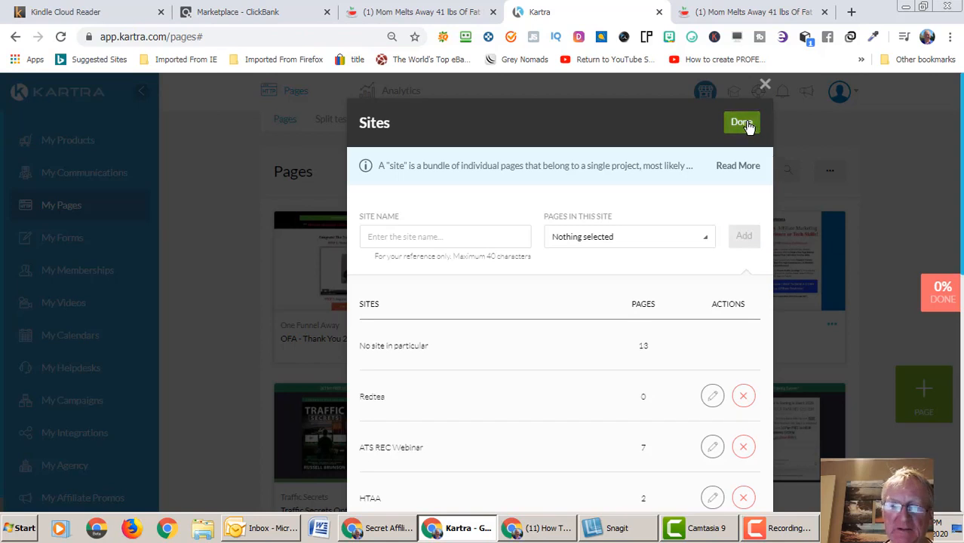
- Assign the new page to the Redtea site and submit its creation
left_click(741, 121)
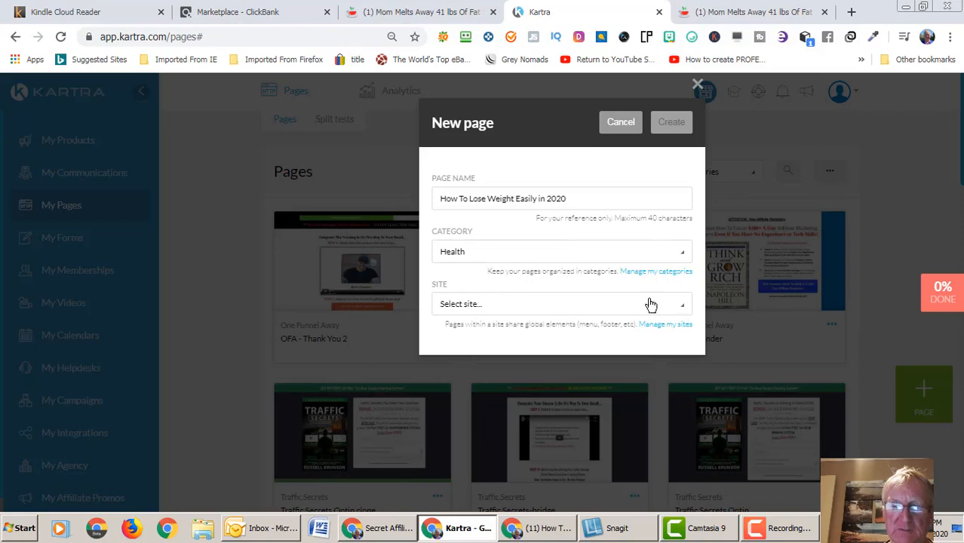
left_click(561, 304)
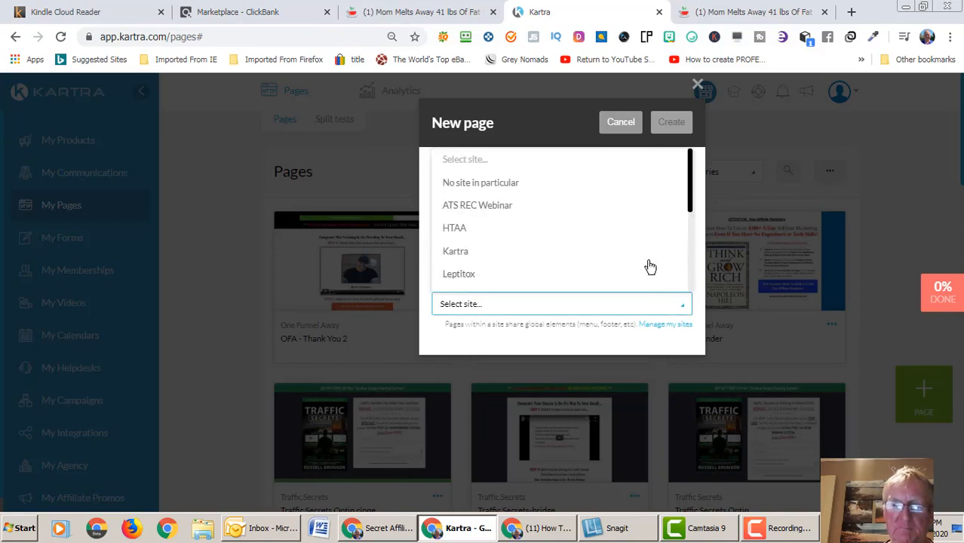
scroll("down", 3)
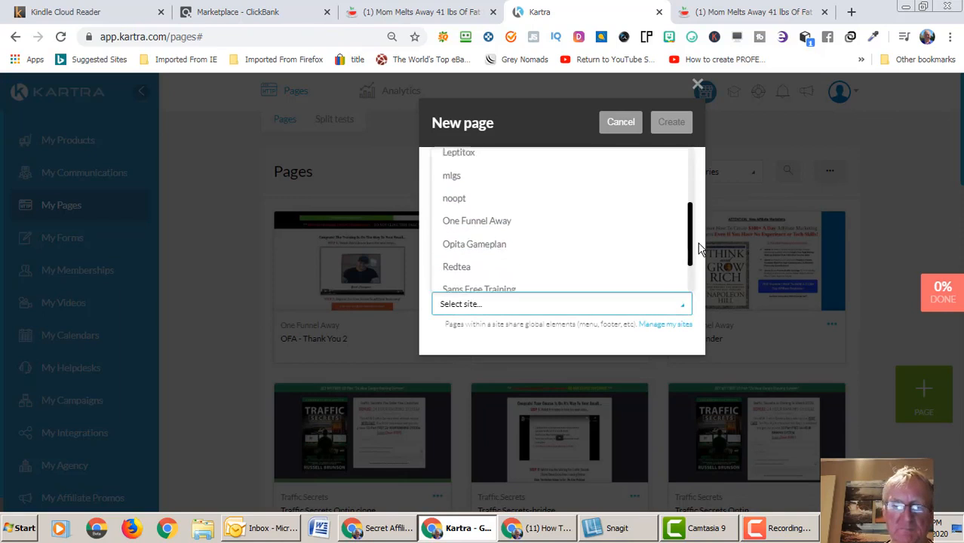
scroll("down", 3)
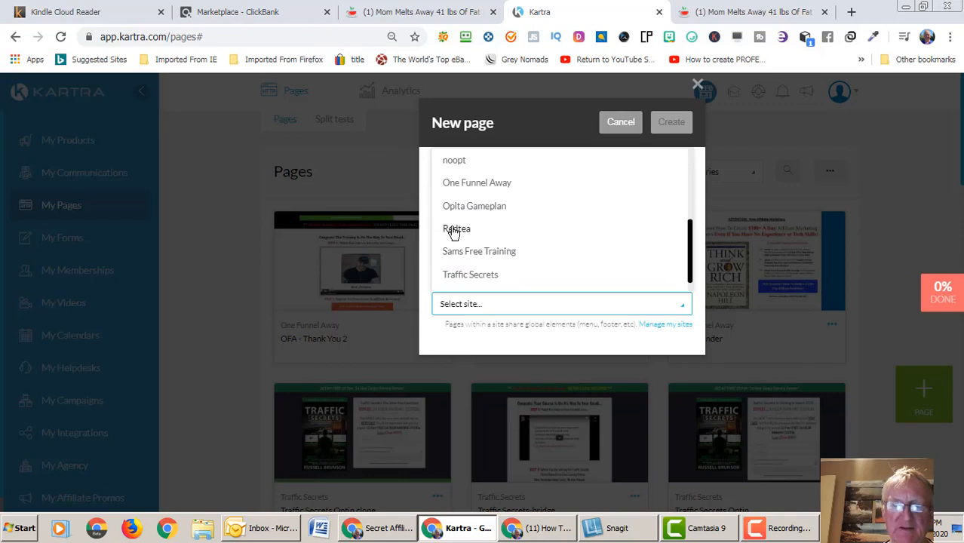
left_click(457, 229)
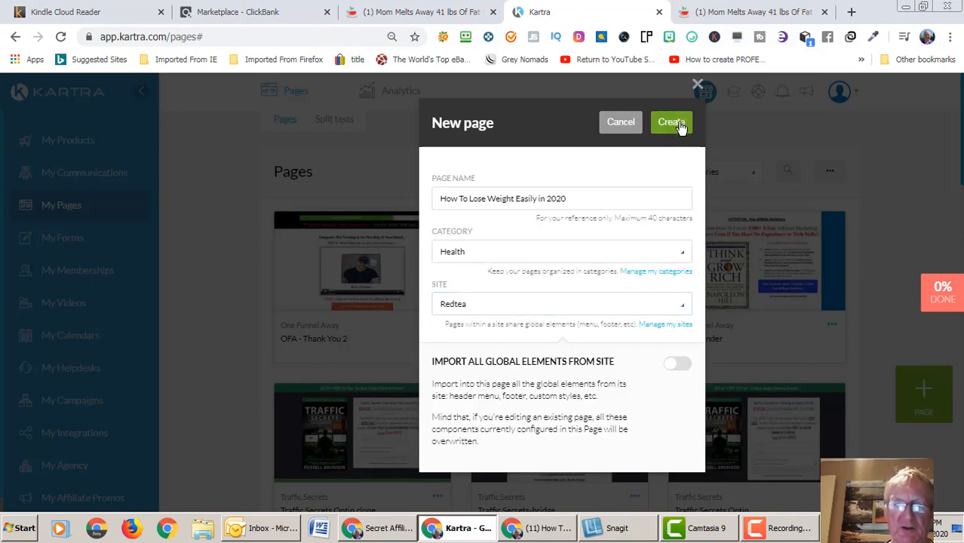
left_click(671, 122)
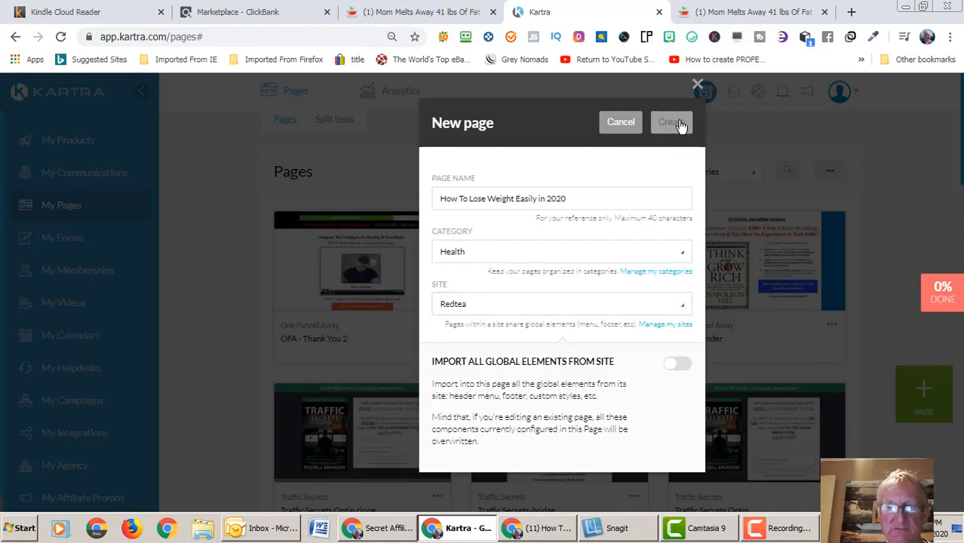
left_click(672, 121)
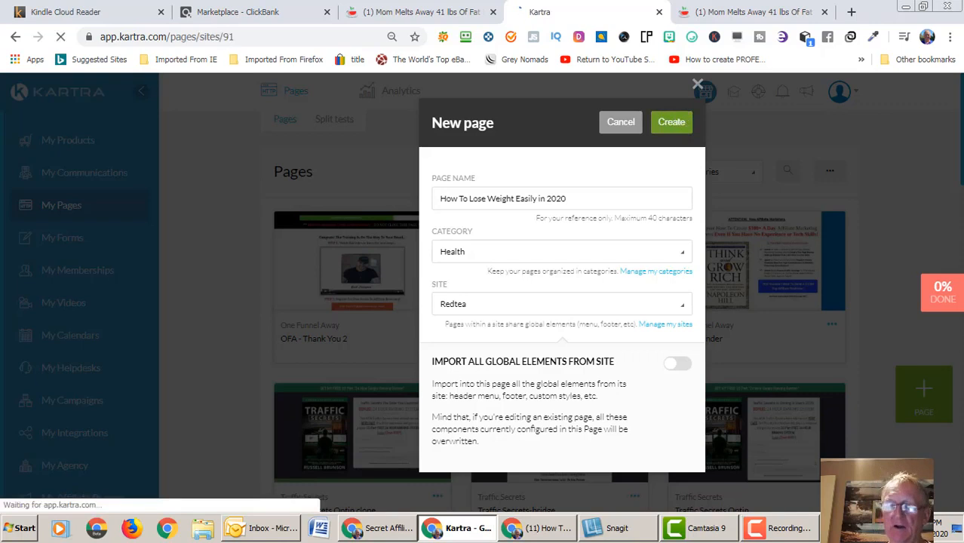
- Create the page and inspect the JOIN OUR PLATFORM headline once the builder loads
left_click(670, 121)
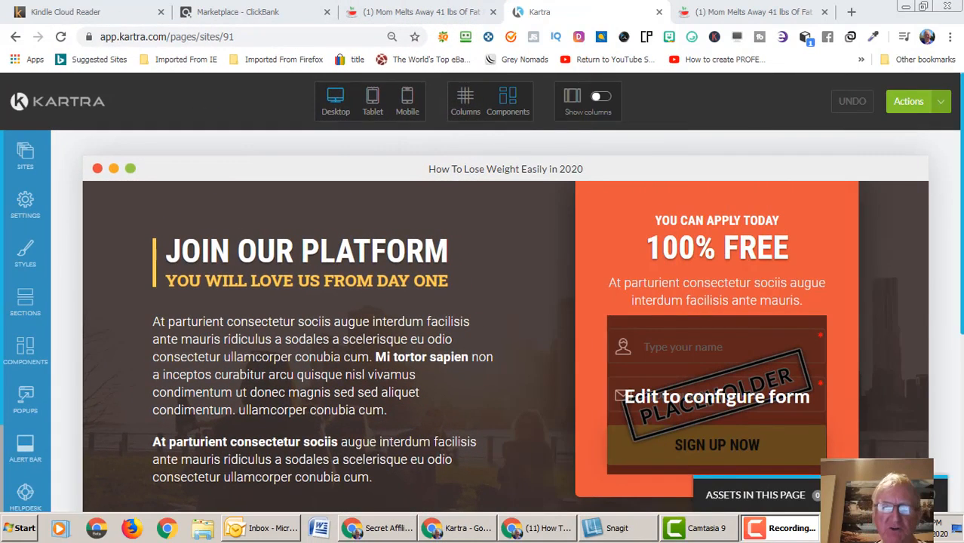
left_click(716, 396)
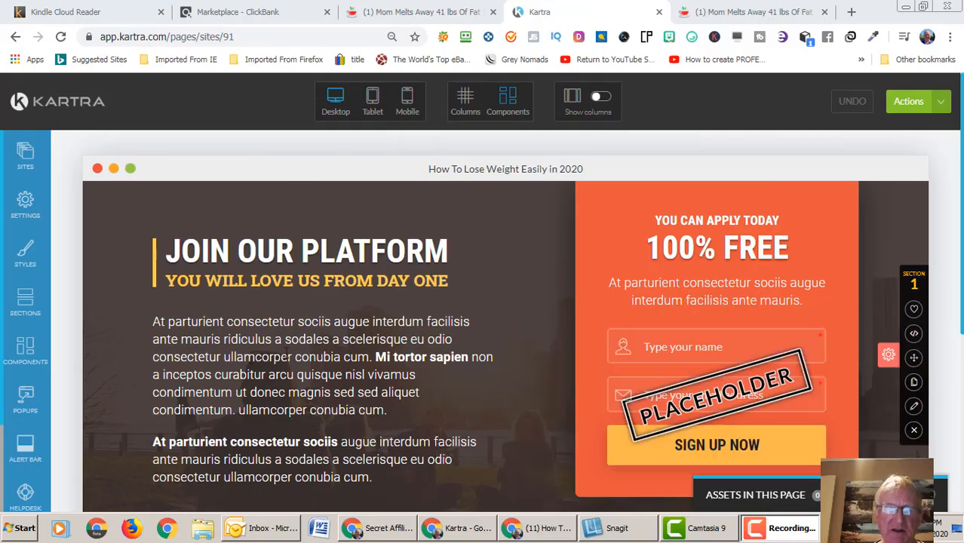
left_click(305, 264)
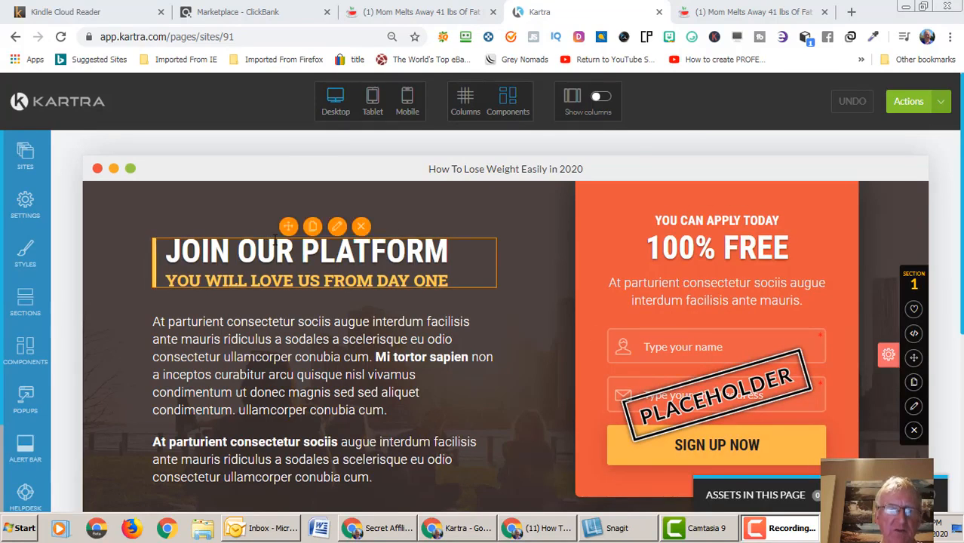
mouse_move(341, 240)
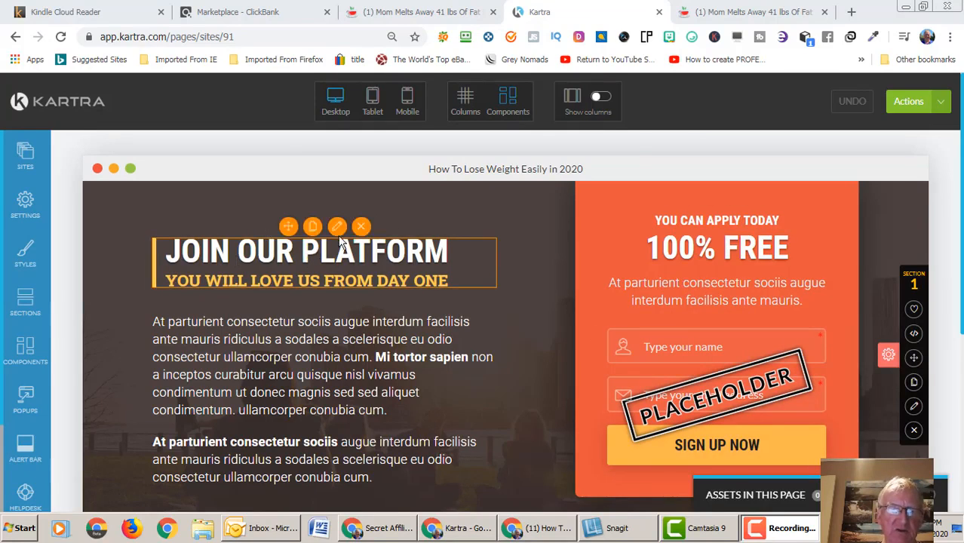
mouse_move(337, 226)
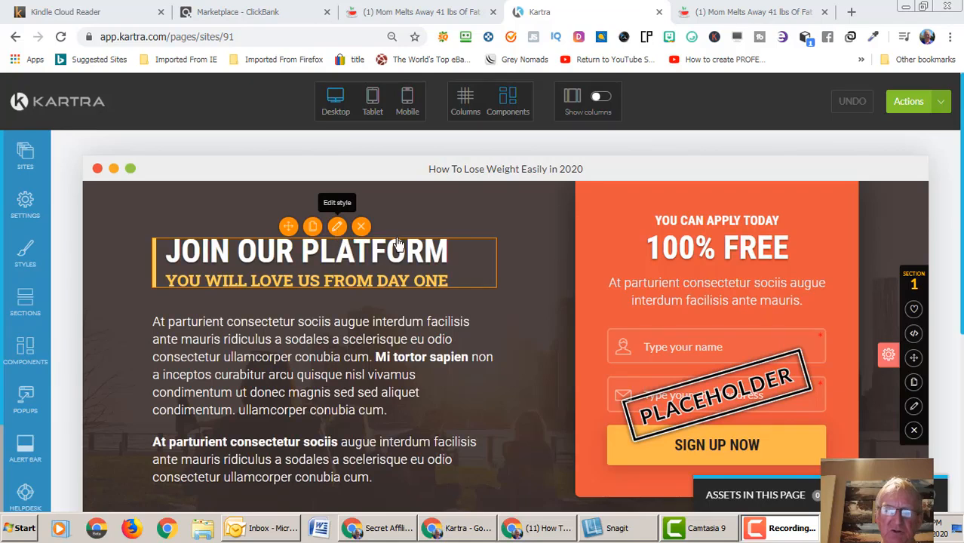
left_click(547, 309)
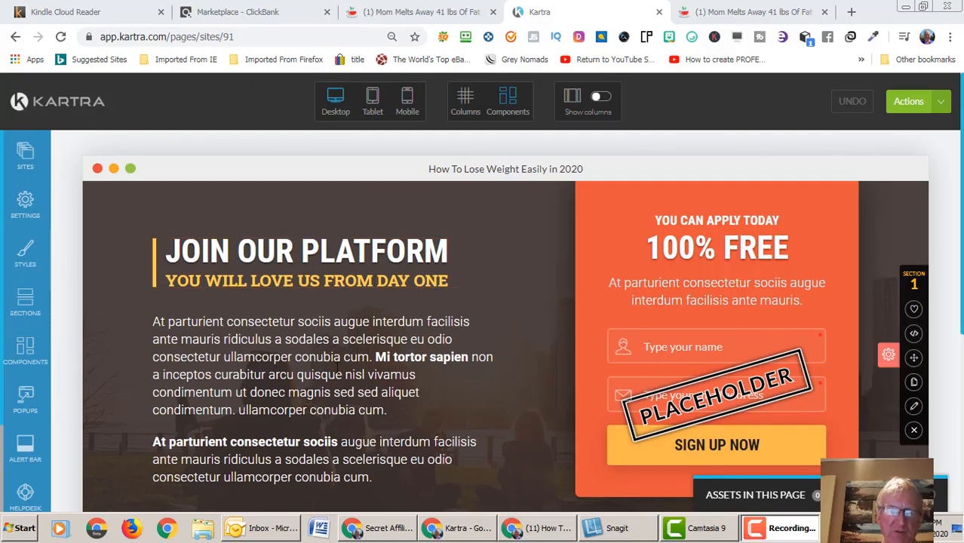
mouse_move(310, 422)
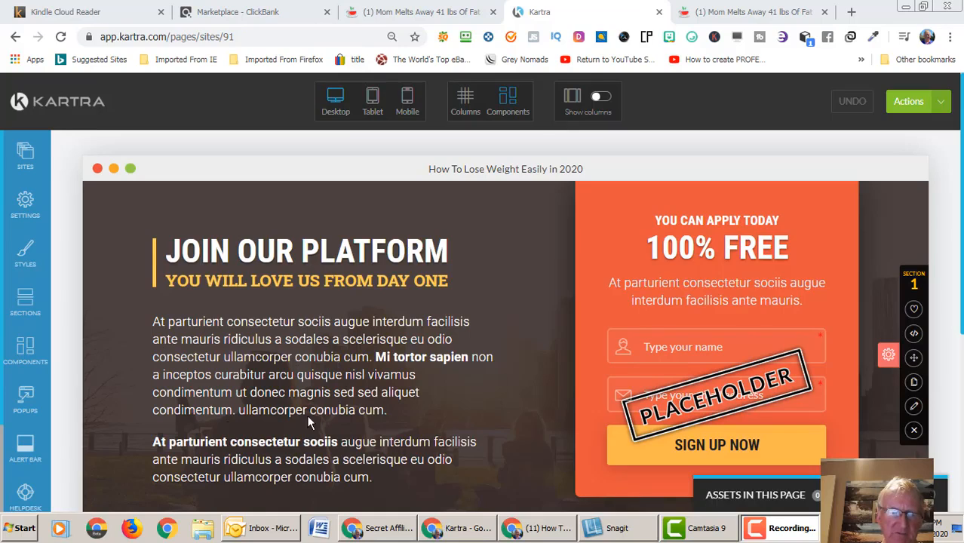
mouse_move(673, 250)
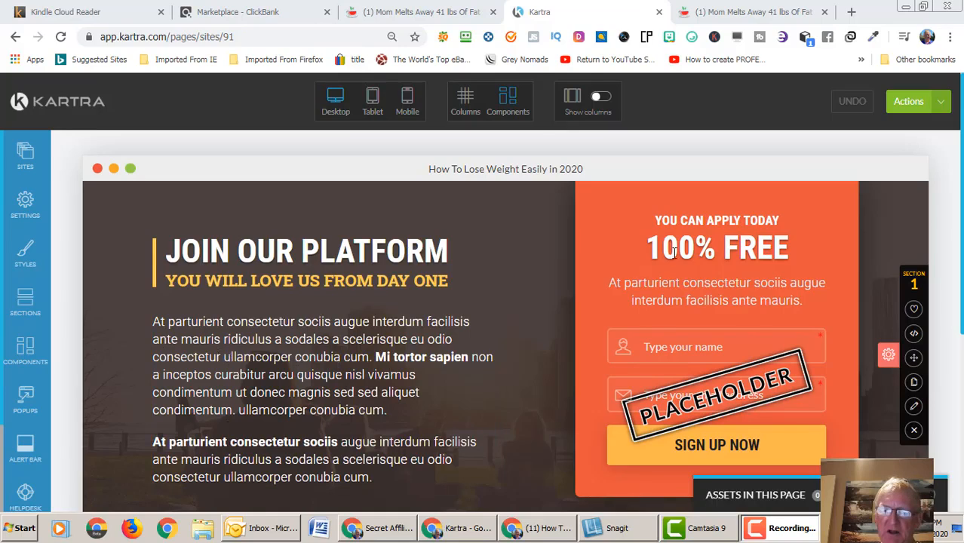
- Connect the page's form to the How To Lose Weight opt-in form and apply it
left_click(716, 248)
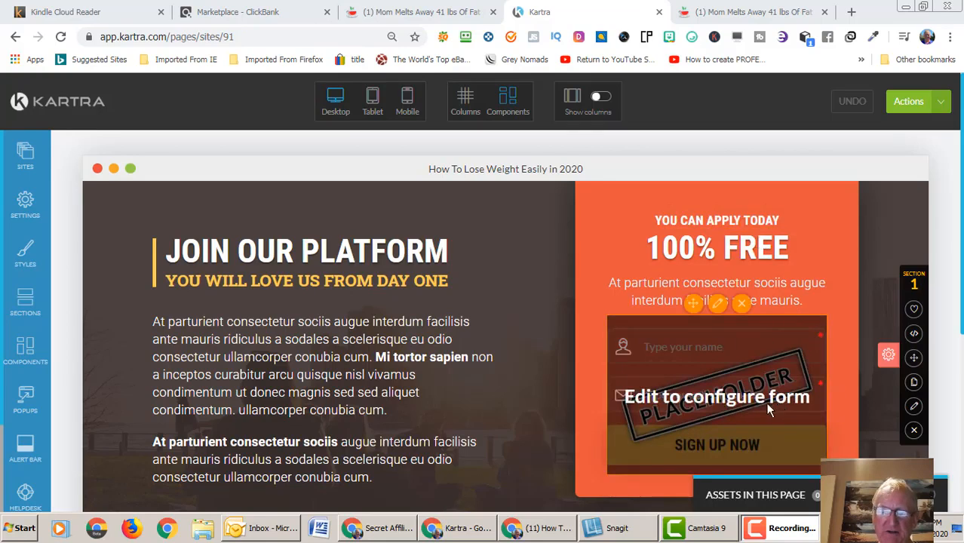
mouse_move(720, 387)
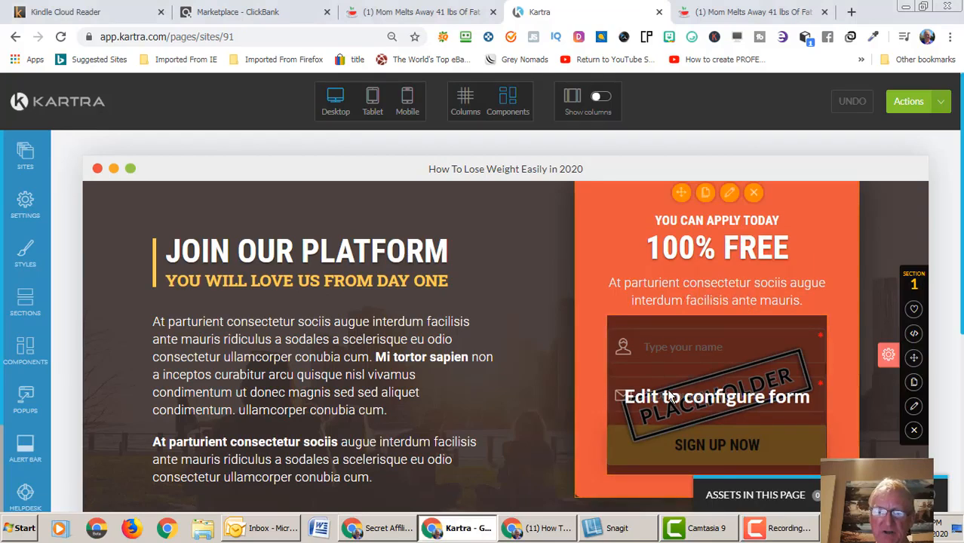
mouse_move(730, 345)
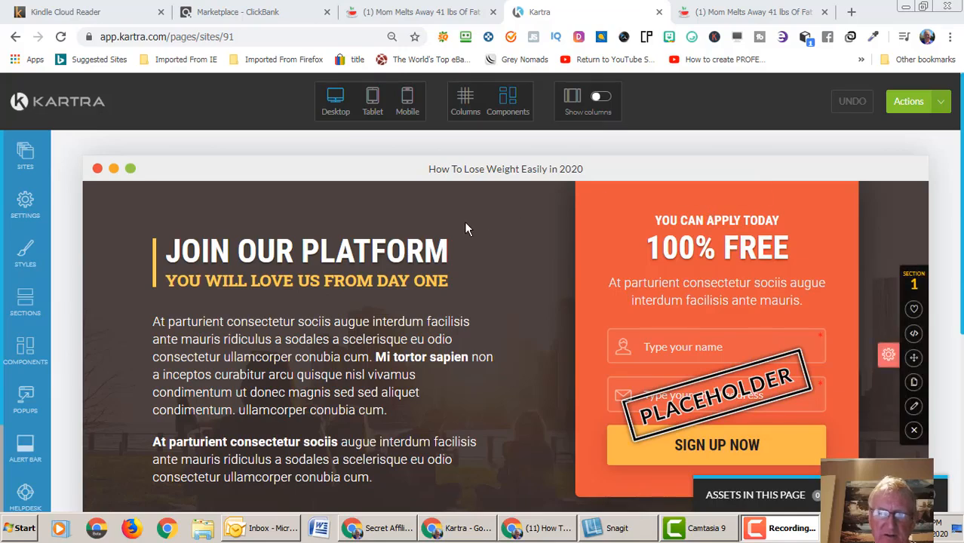
mouse_move(178, 259)
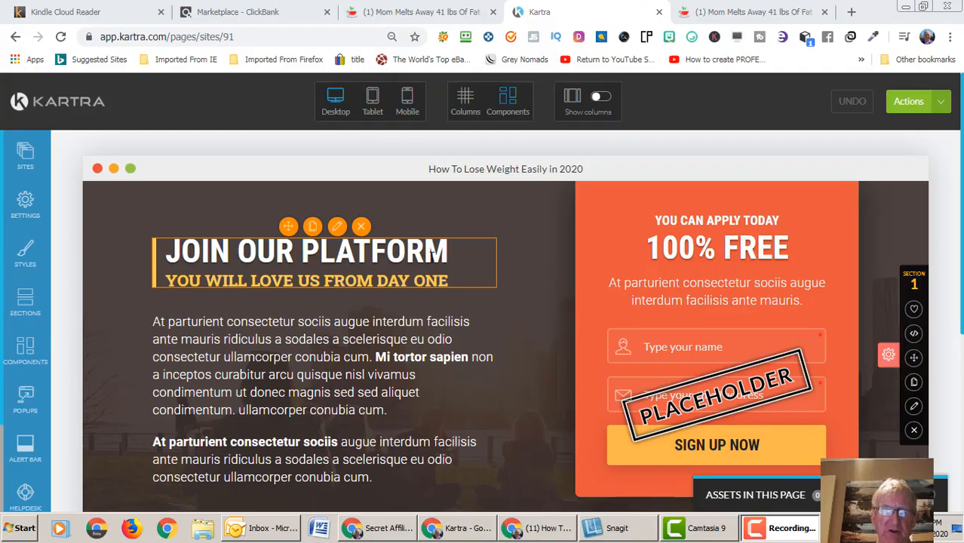
mouse_move(430, 252)
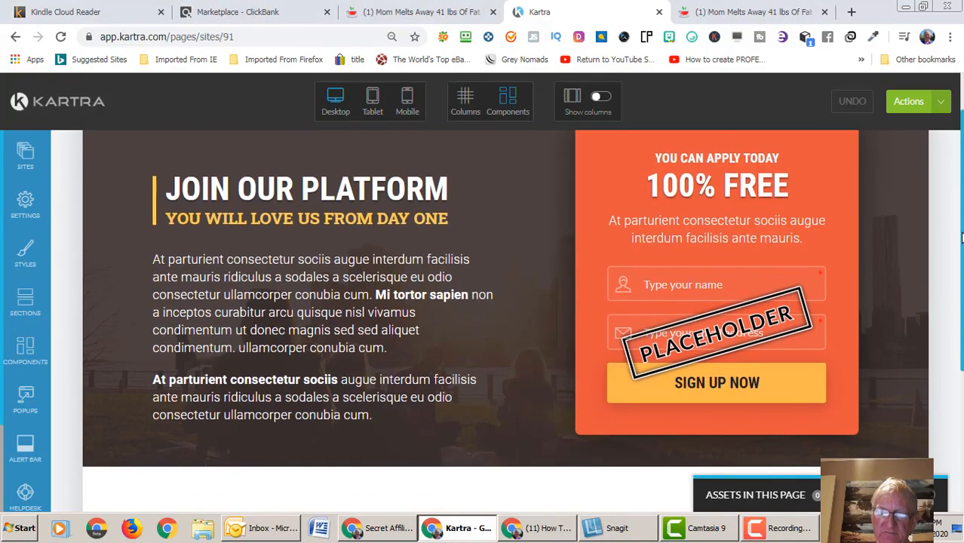
scroll("down", 3)
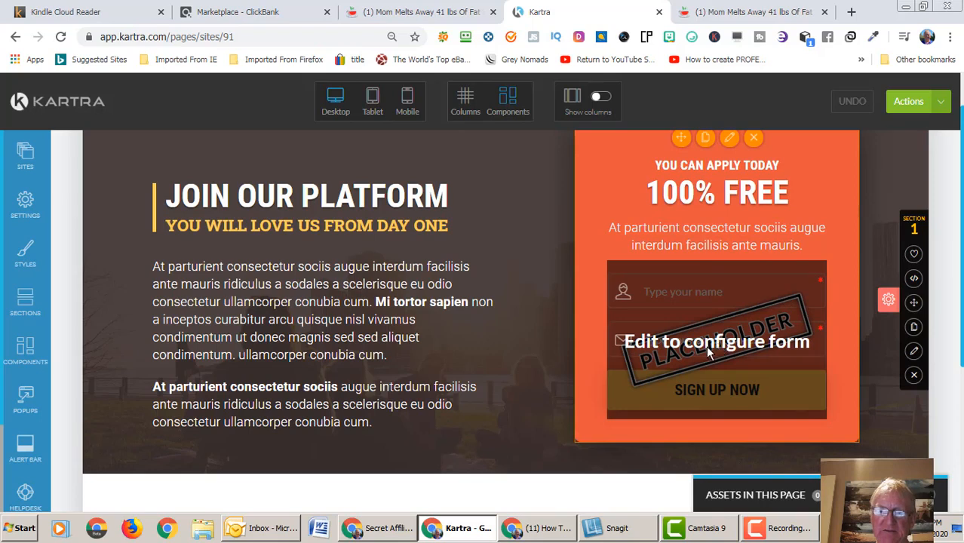
mouse_move(726, 351)
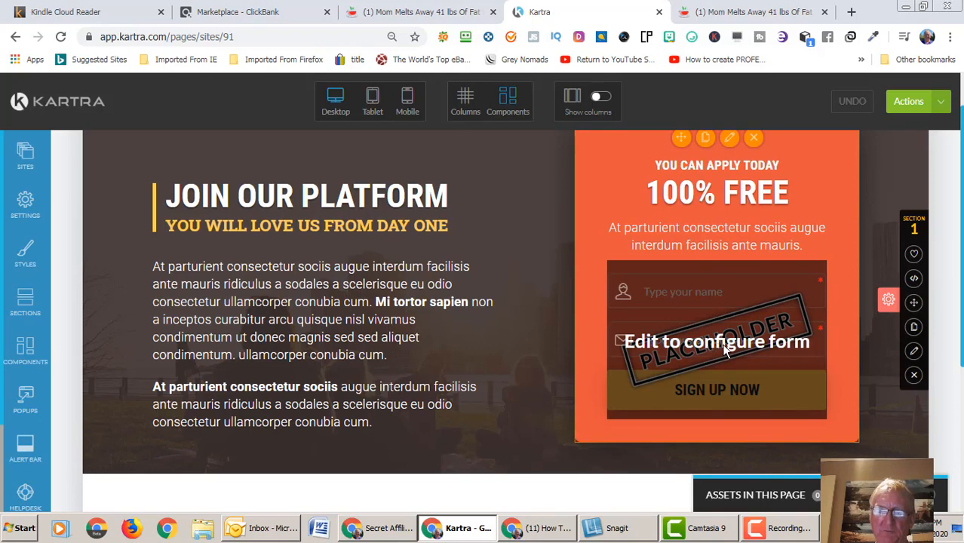
mouse_move(696, 342)
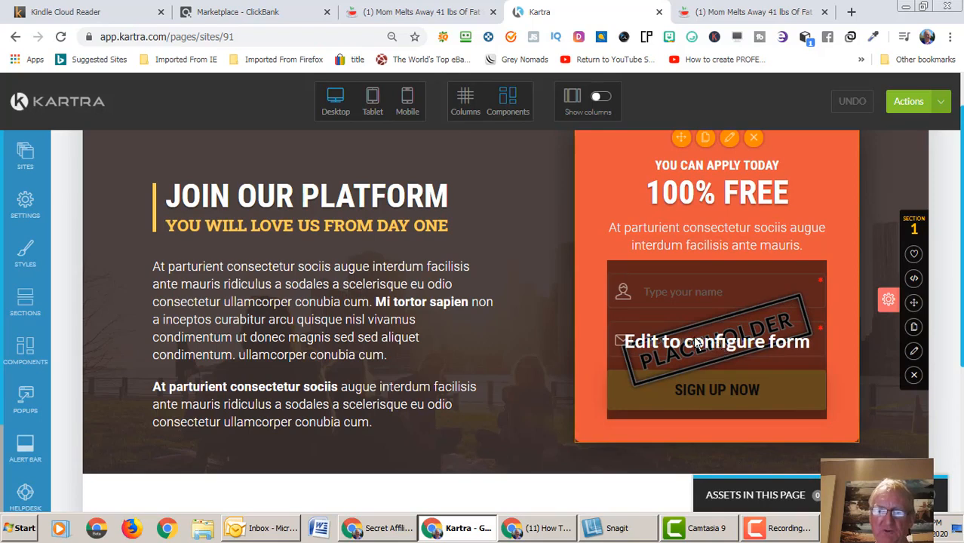
mouse_move(747, 341)
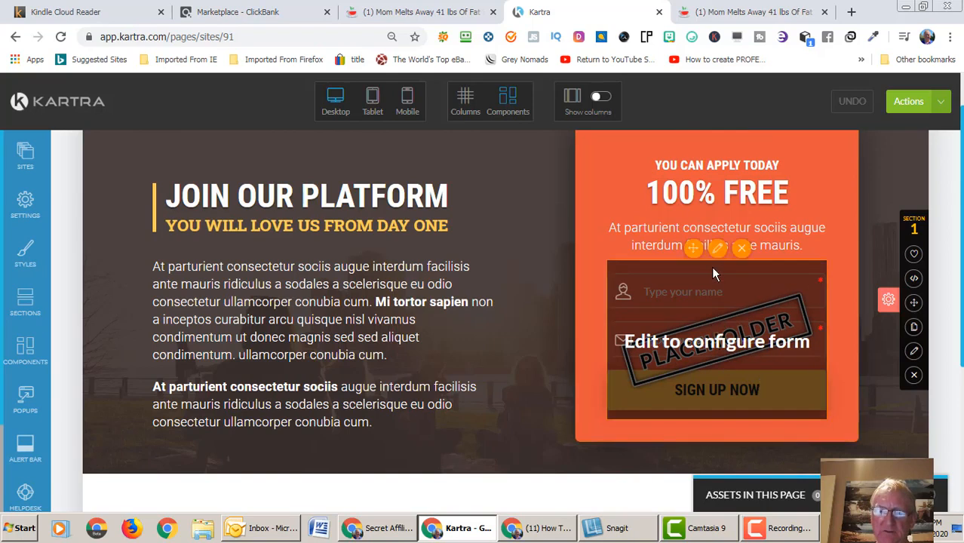
mouse_move(718, 249)
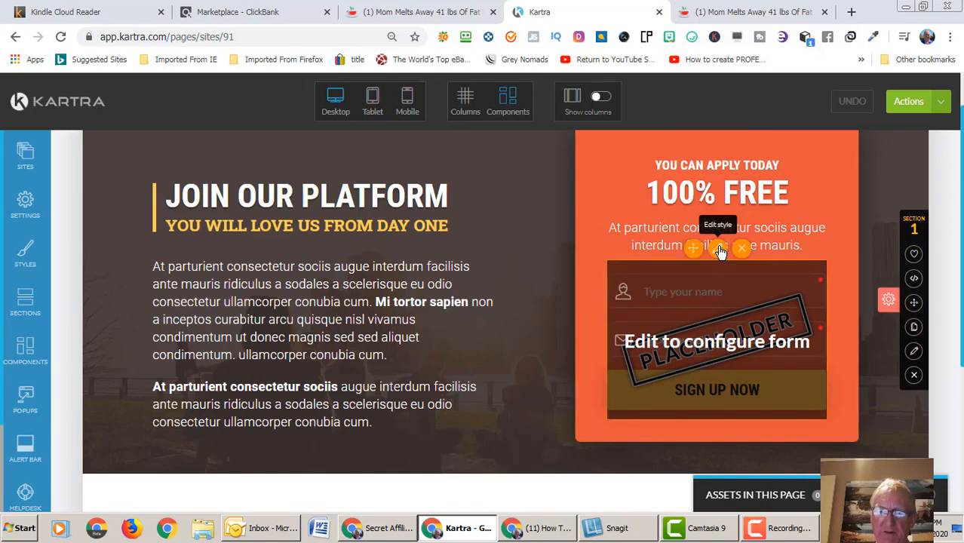
left_click(717, 248)
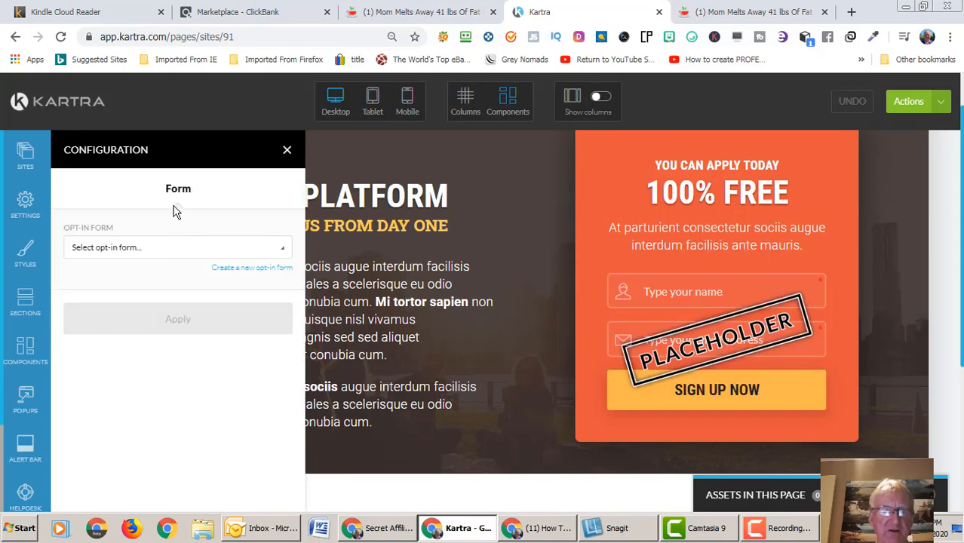
mouse_move(283, 253)
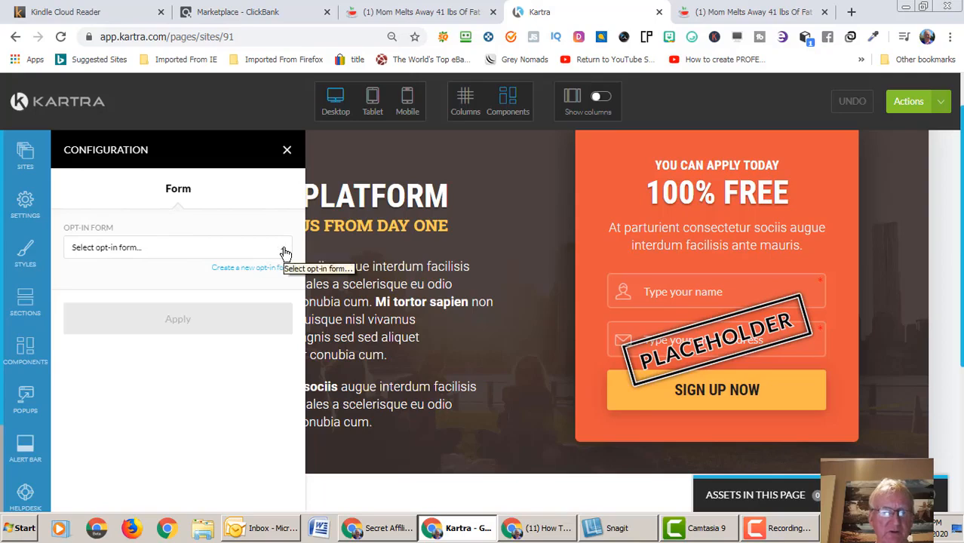
left_click(177, 246)
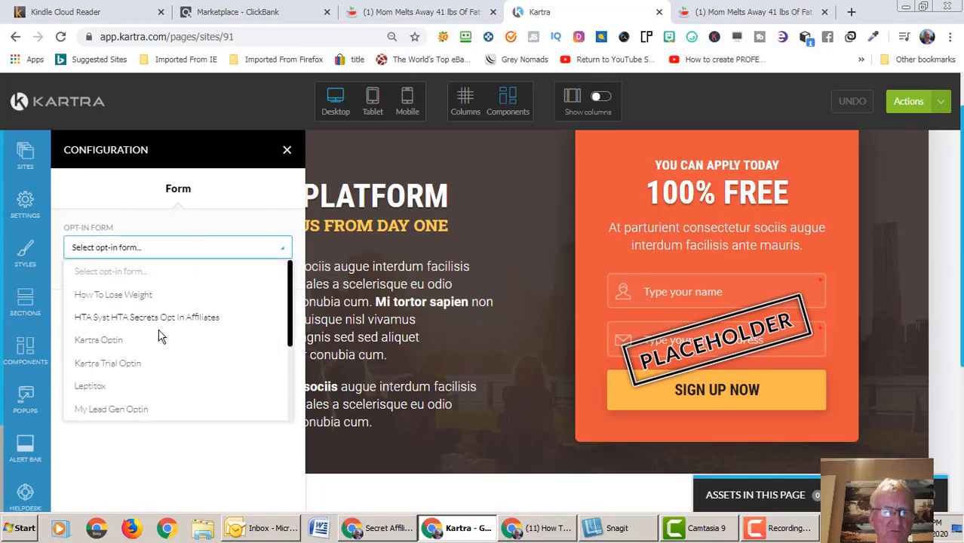
left_click(113, 295)
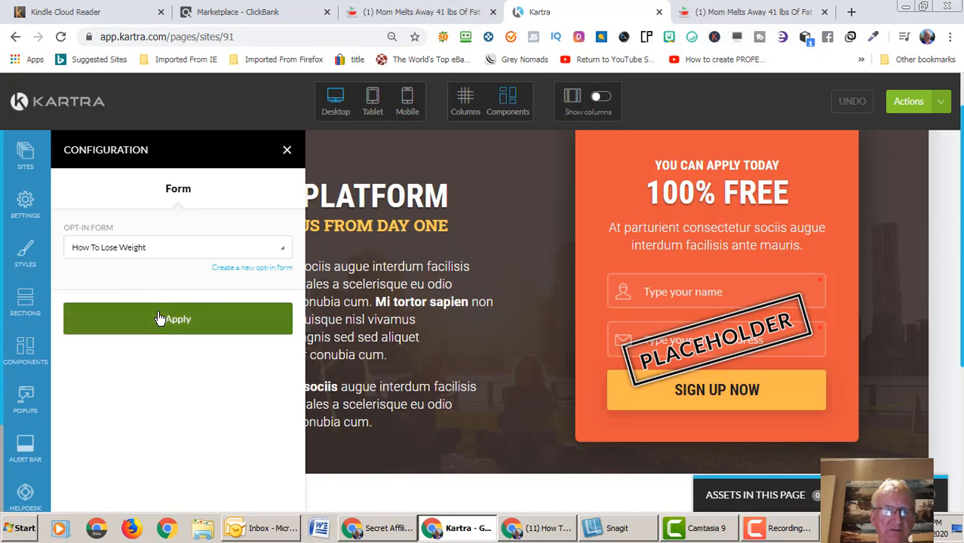
left_click(178, 319)
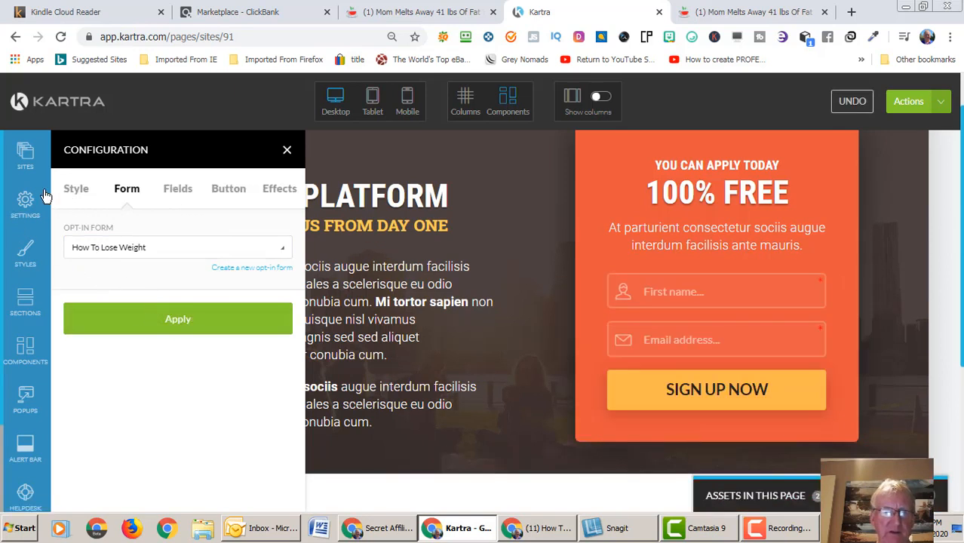
mouse_move(106, 257)
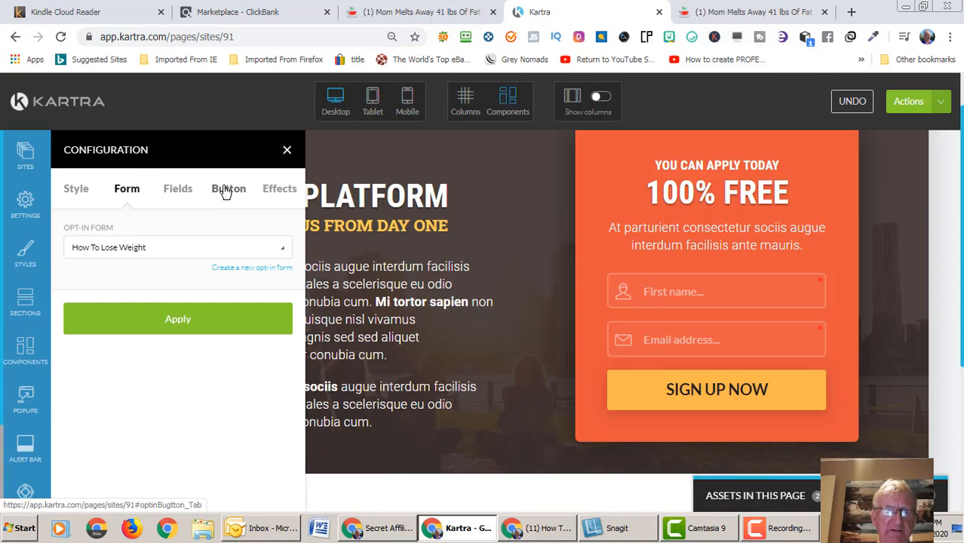
- Give the SIGN UP NOW button a green background colour
left_click(227, 189)
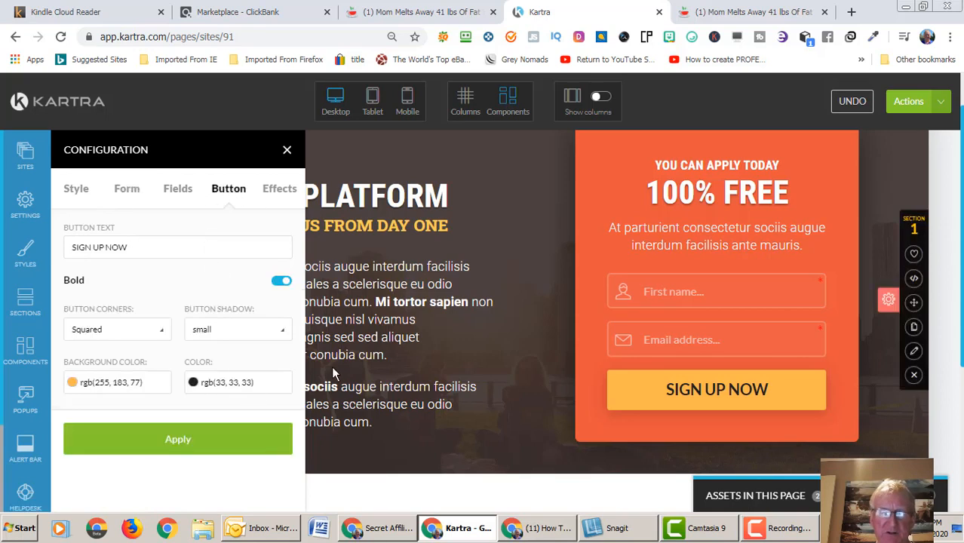
mouse_move(151, 347)
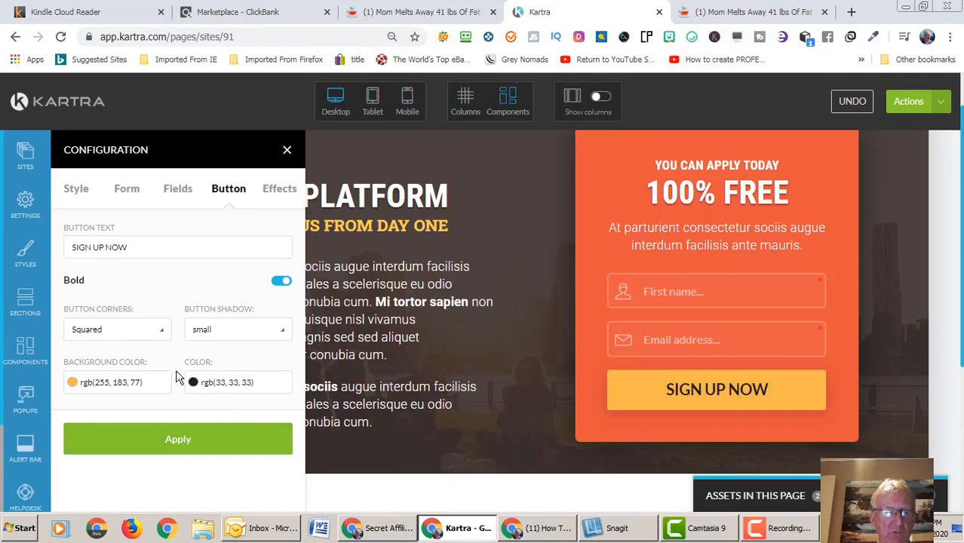
mouse_move(127, 384)
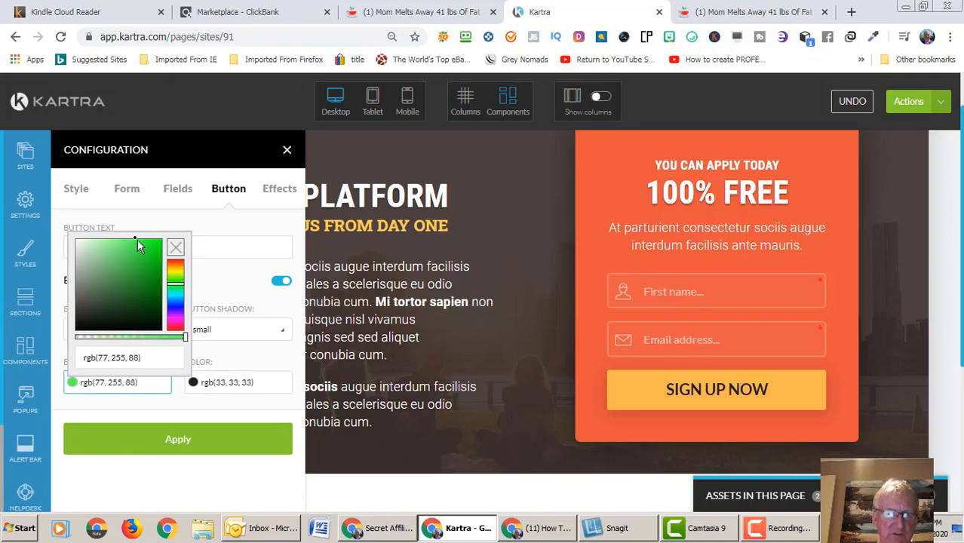
left_click(141, 249)
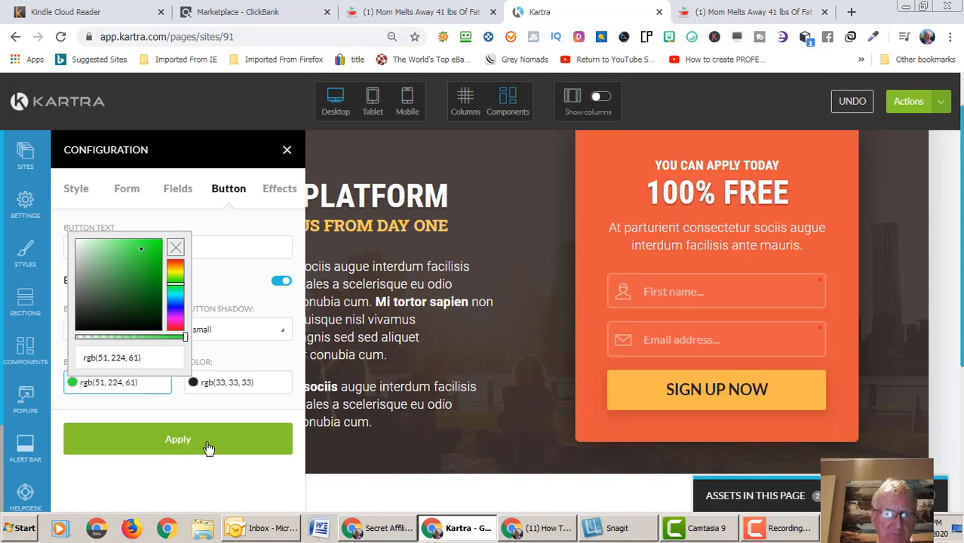
left_click(178, 439)
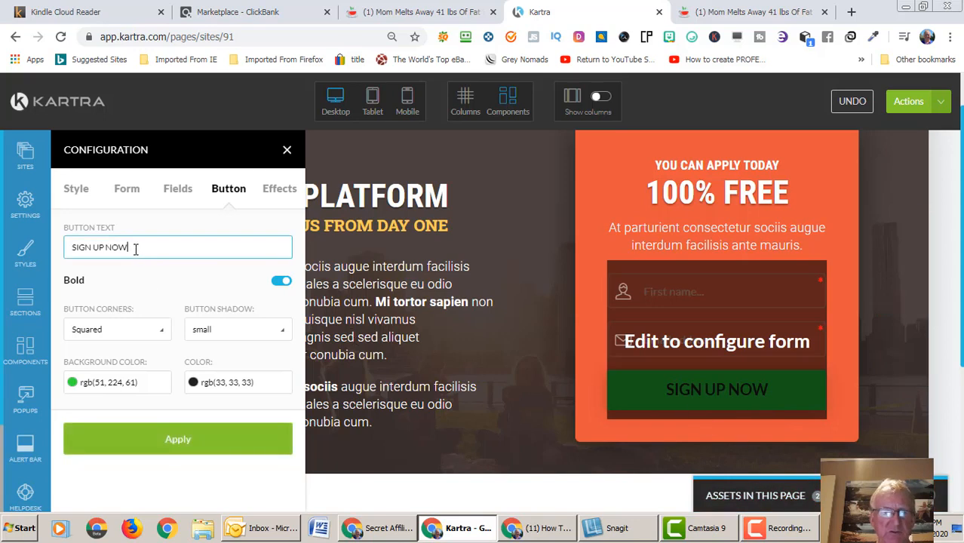
- Replace the button wording SIGN UP NOW with 'Yes Let Me In' and apply it
triple_click(98, 247)
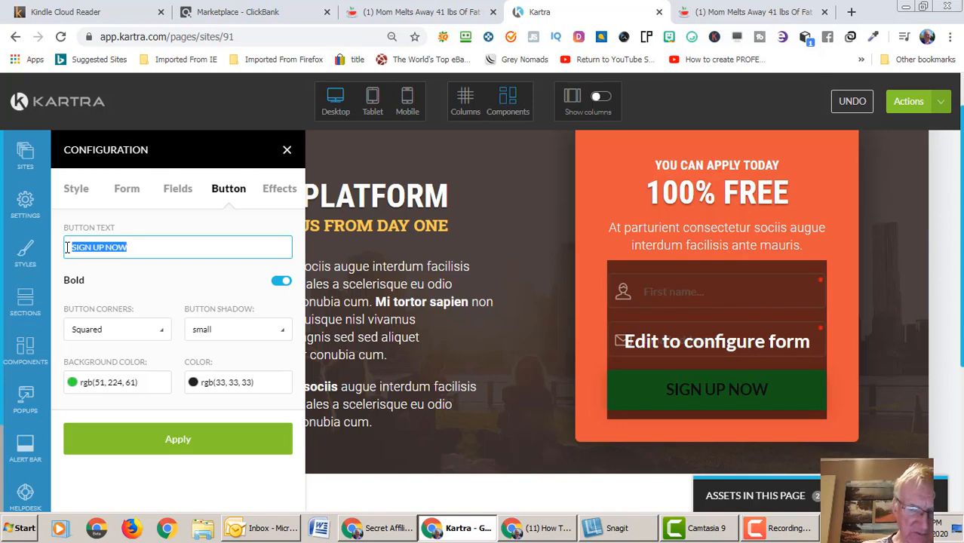
type("Yes Let M")
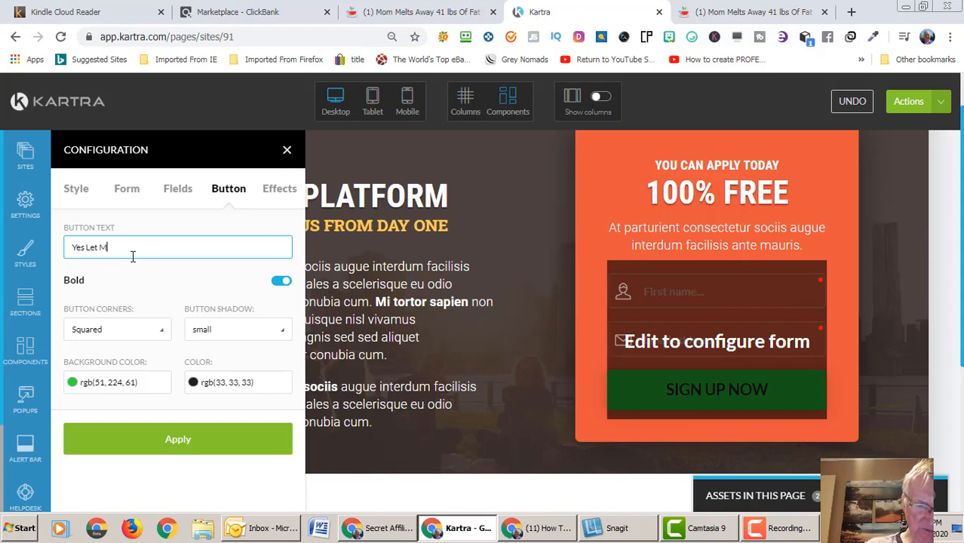
type("In")
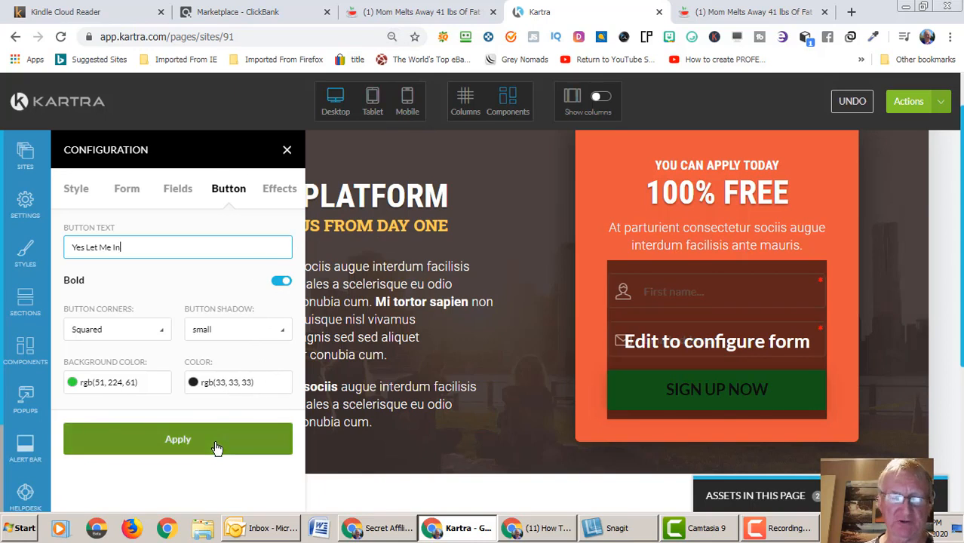
left_click(178, 439)
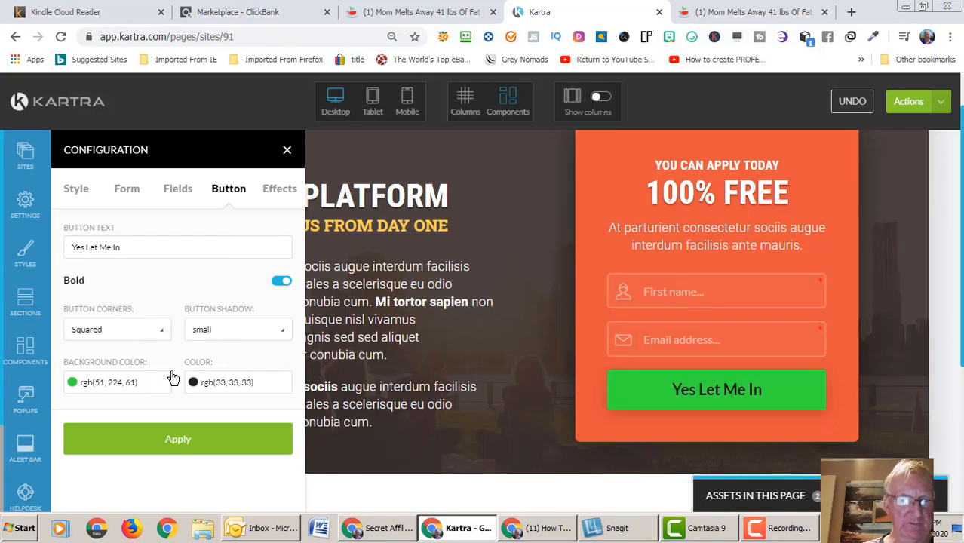
- Pick a near-white colour for the button text in place of dark grey
left_click(193, 383)
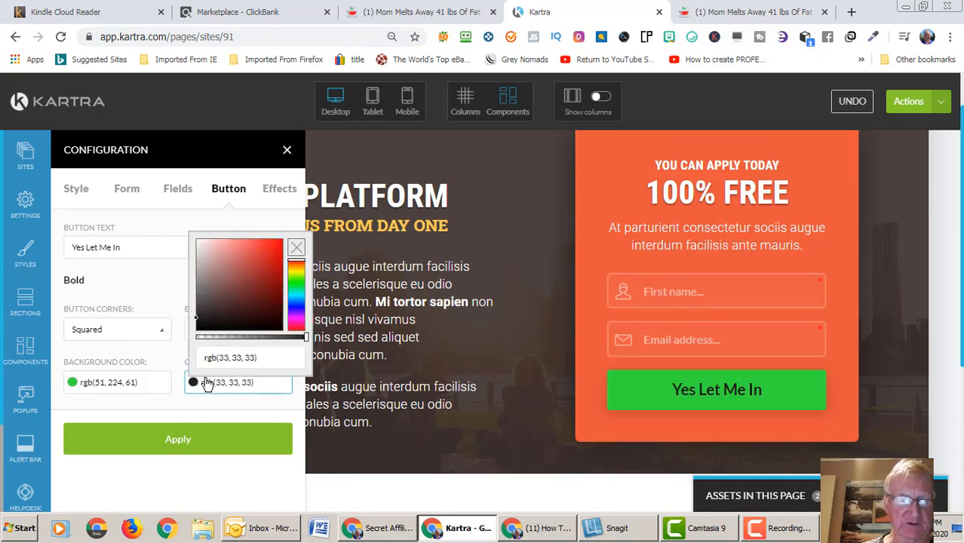
mouse_move(258, 273)
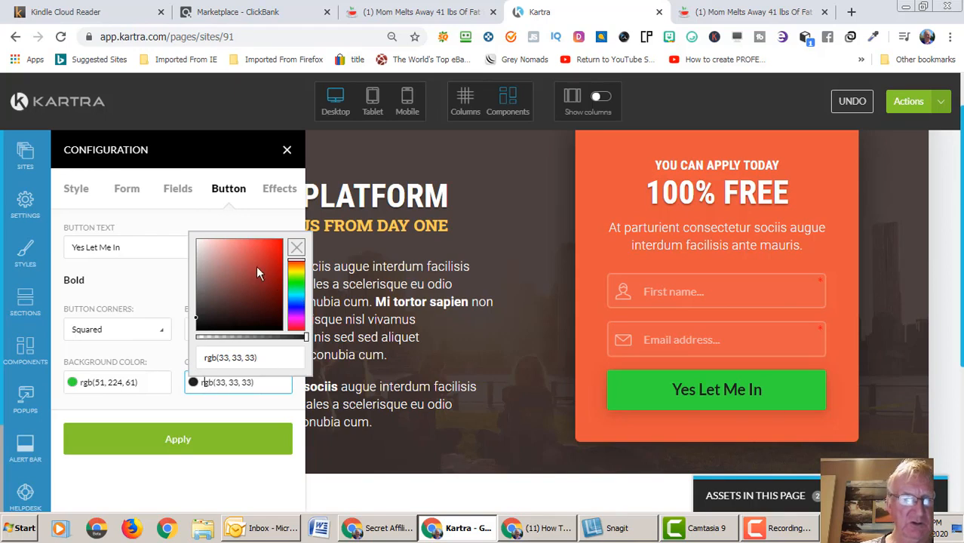
mouse_move(217, 332)
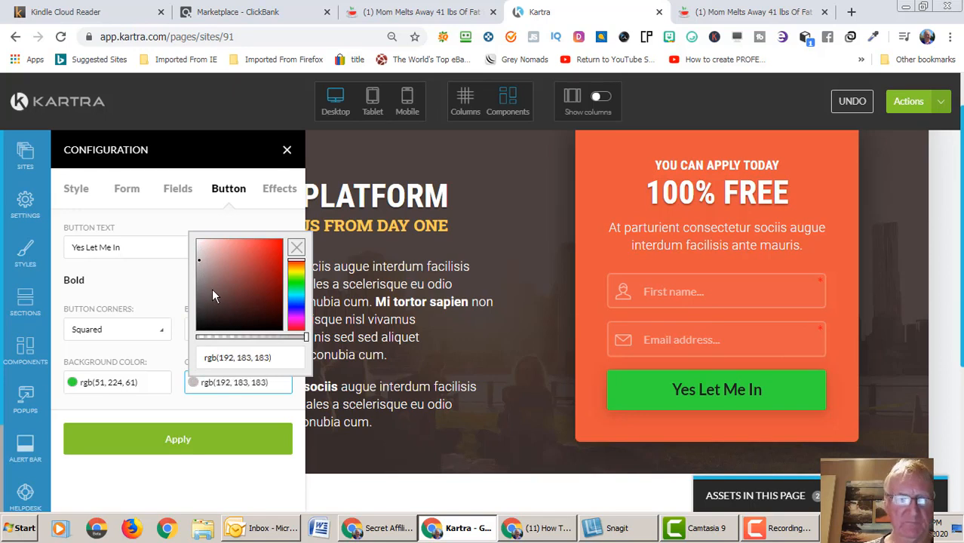
left_click(214, 273)
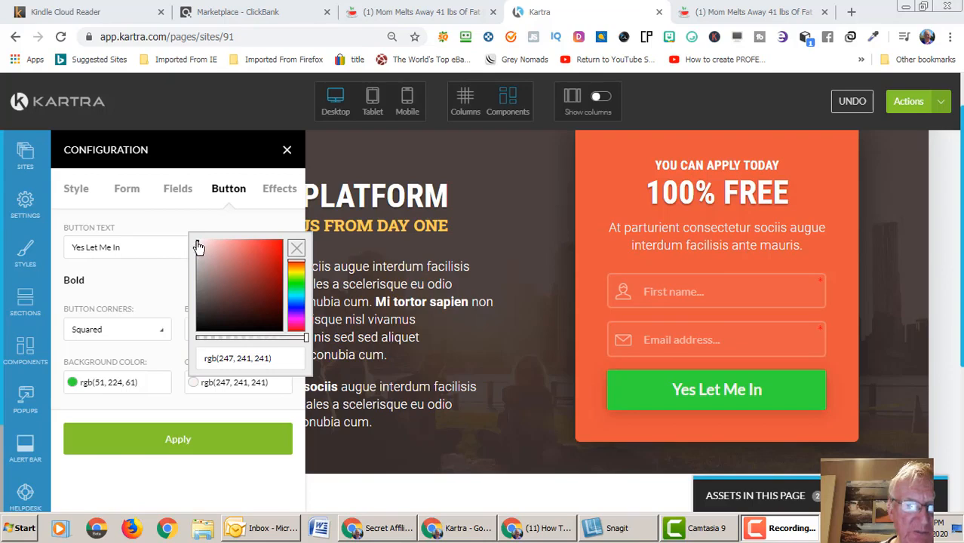
mouse_move(294, 298)
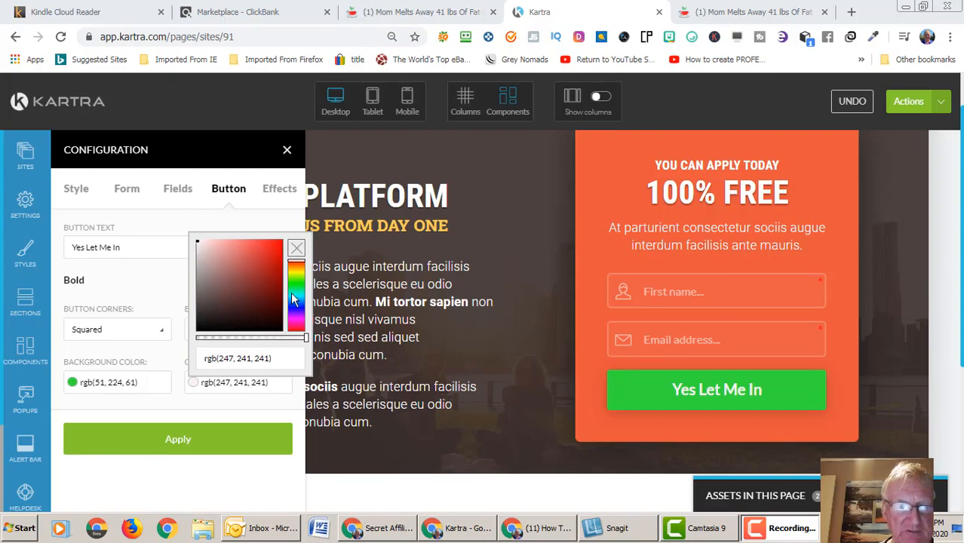
left_click(177, 439)
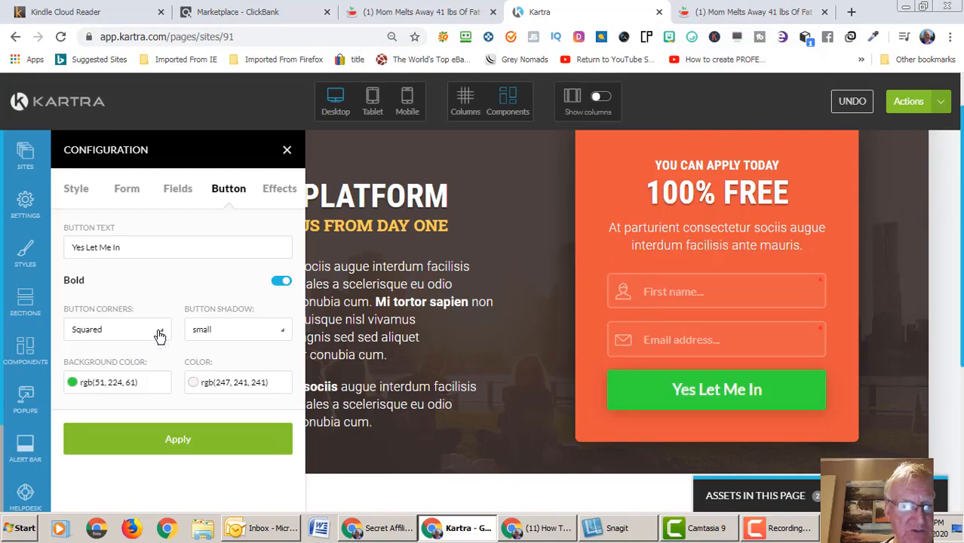
- Set rounded button corners with small shadow, apply the styling and close the settings
left_click(116, 329)
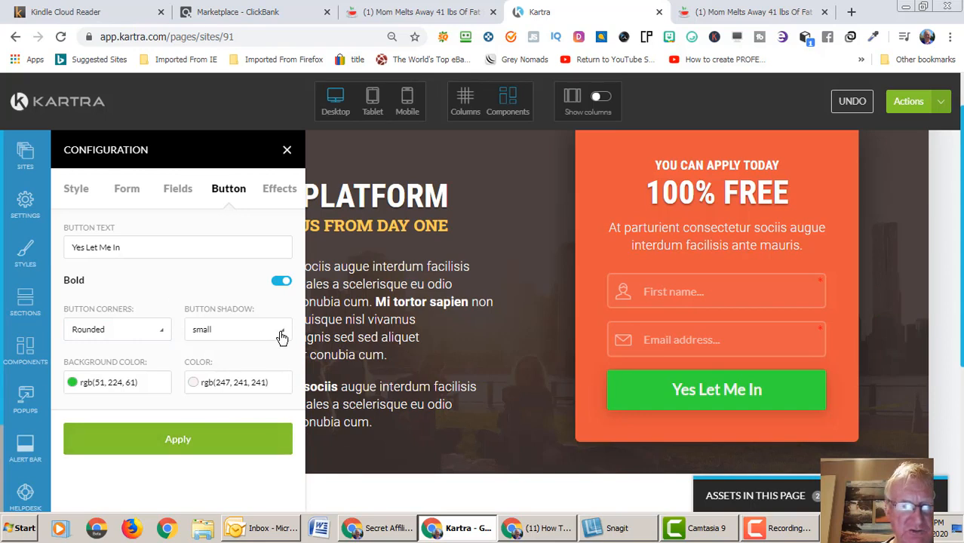
left_click(238, 330)
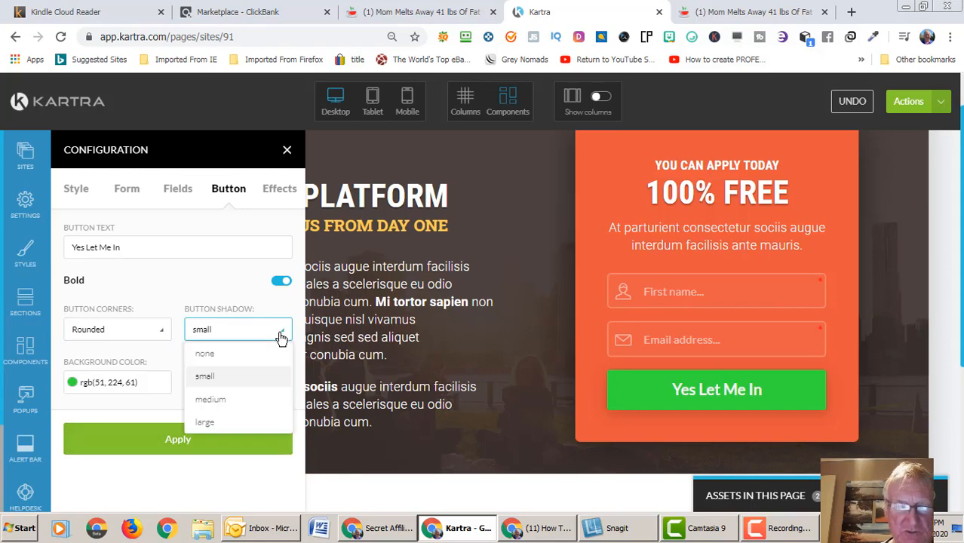
left_click(219, 376)
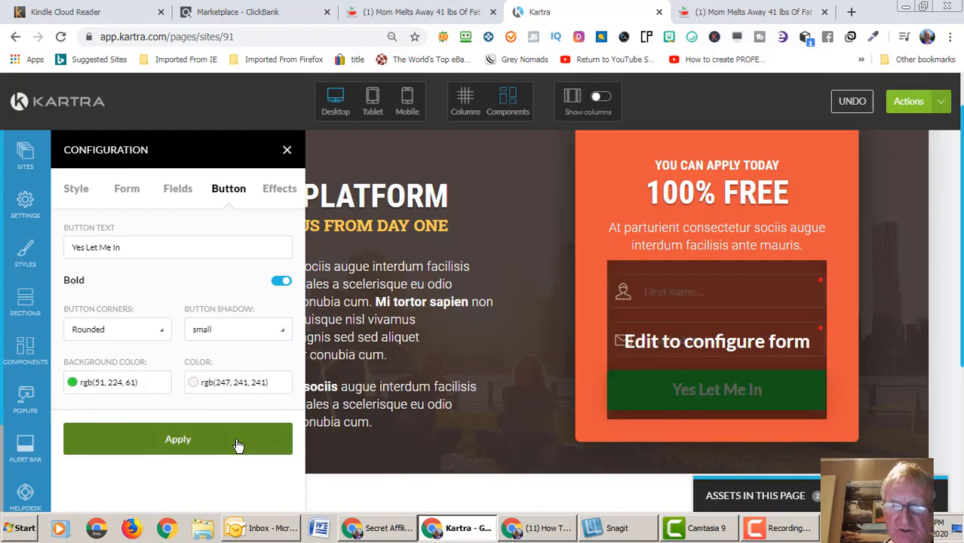
left_click(177, 439)
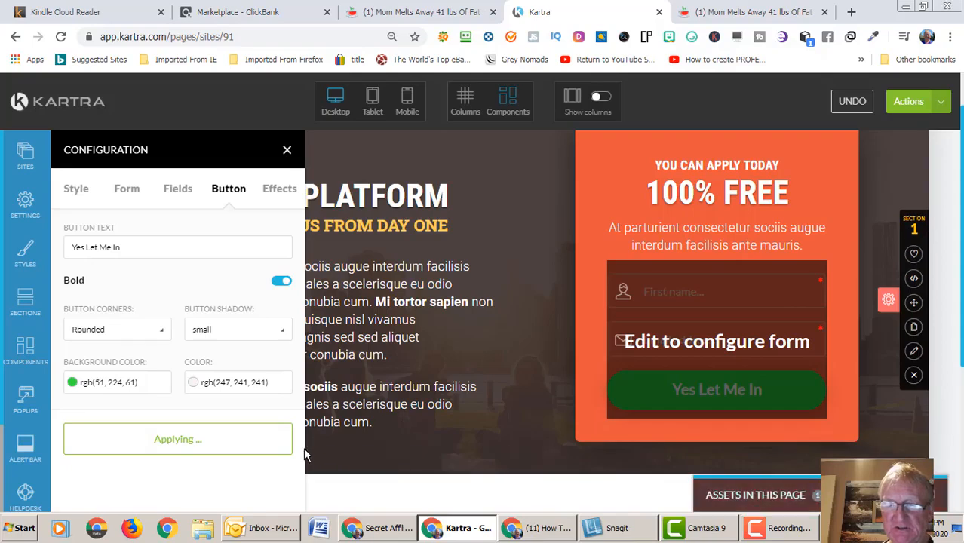
left_click(177, 438)
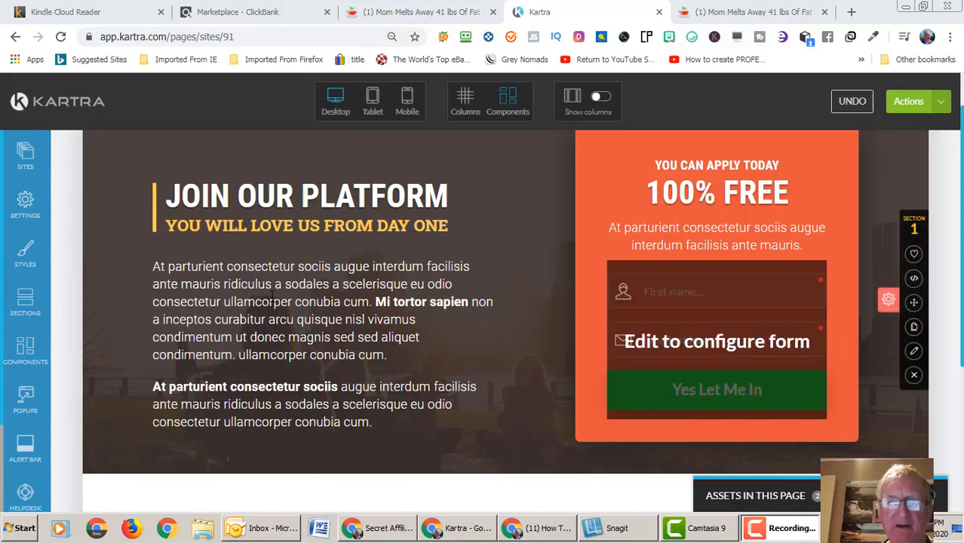
- Select the body paragraph, view its style and Effects settings, then reach the section settings
left_click(301, 325)
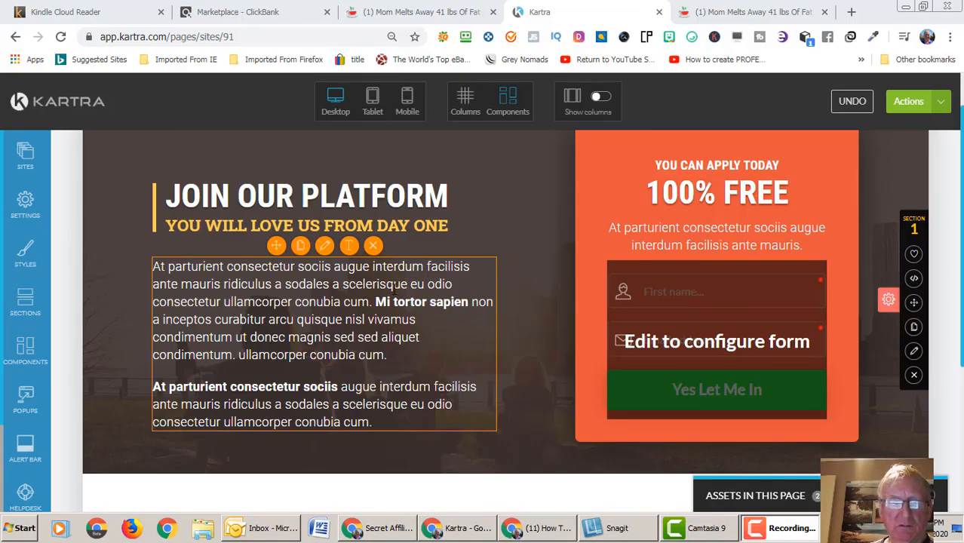
mouse_move(325, 246)
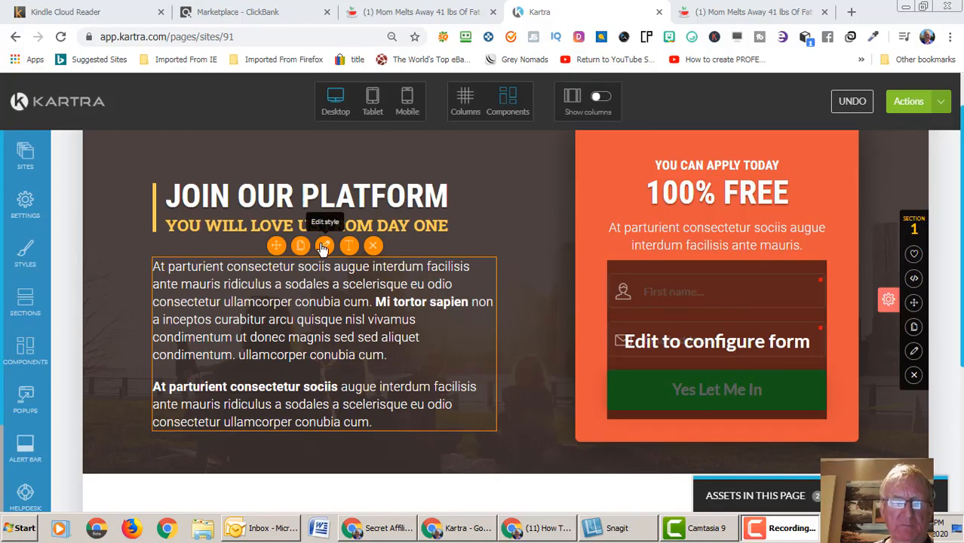
left_click(324, 245)
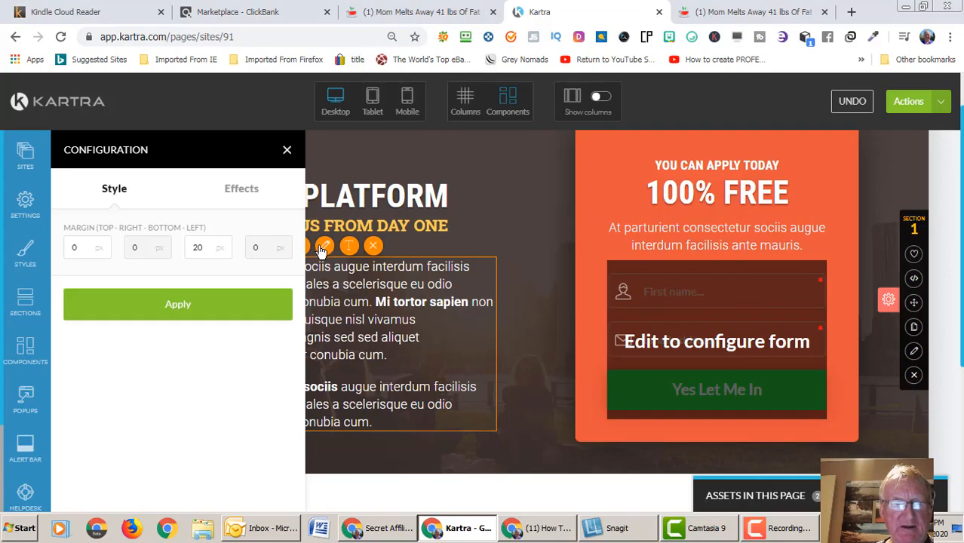
left_click(237, 189)
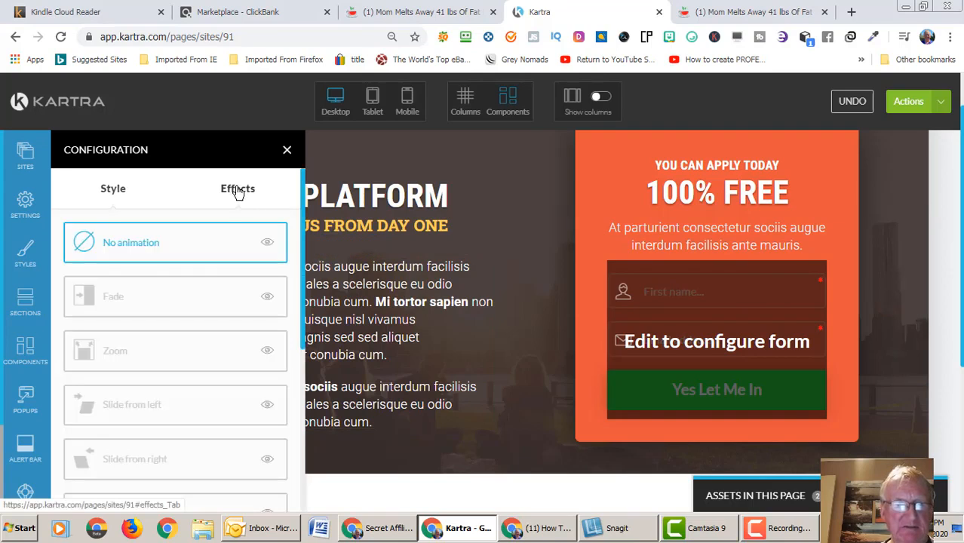
left_click(286, 149)
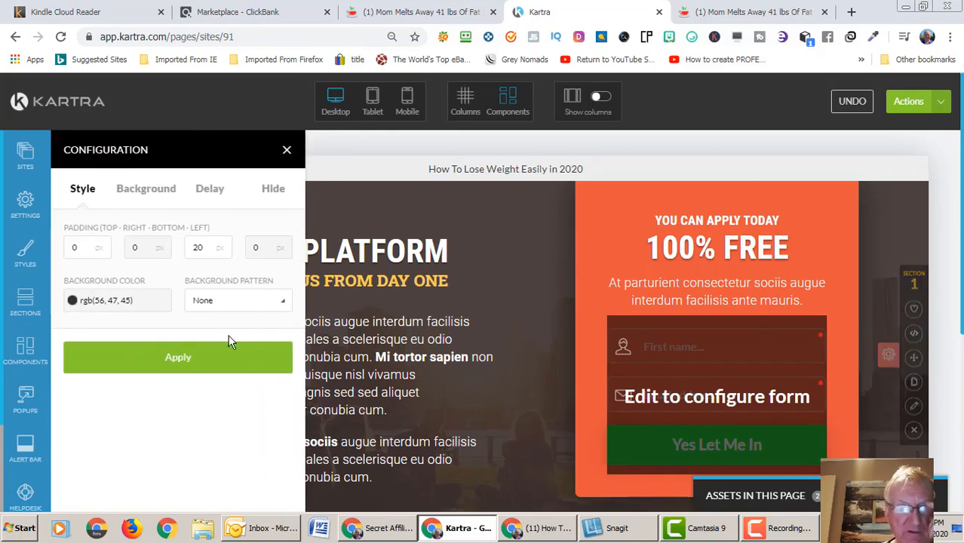
mouse_move(145, 188)
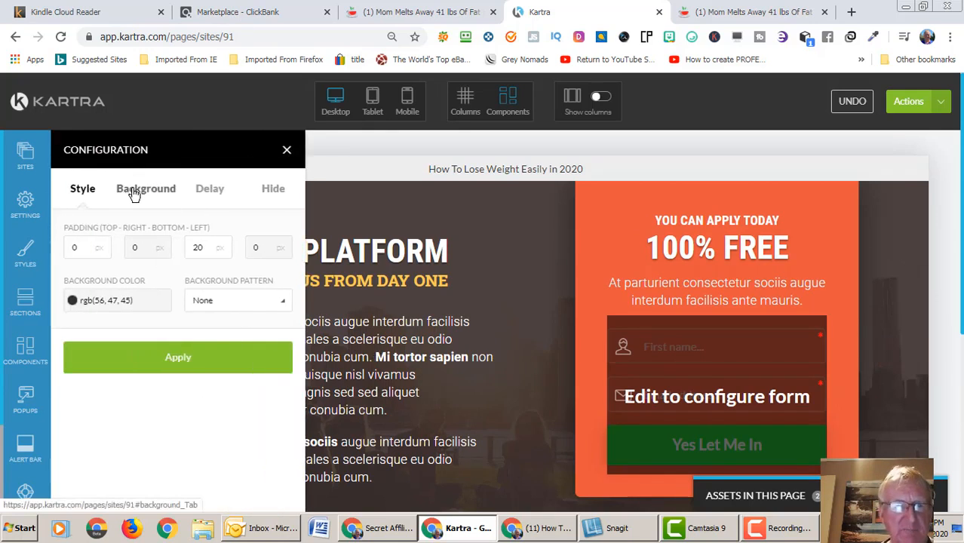
- Set the section background image opacity to 30% and apply it
left_click(146, 189)
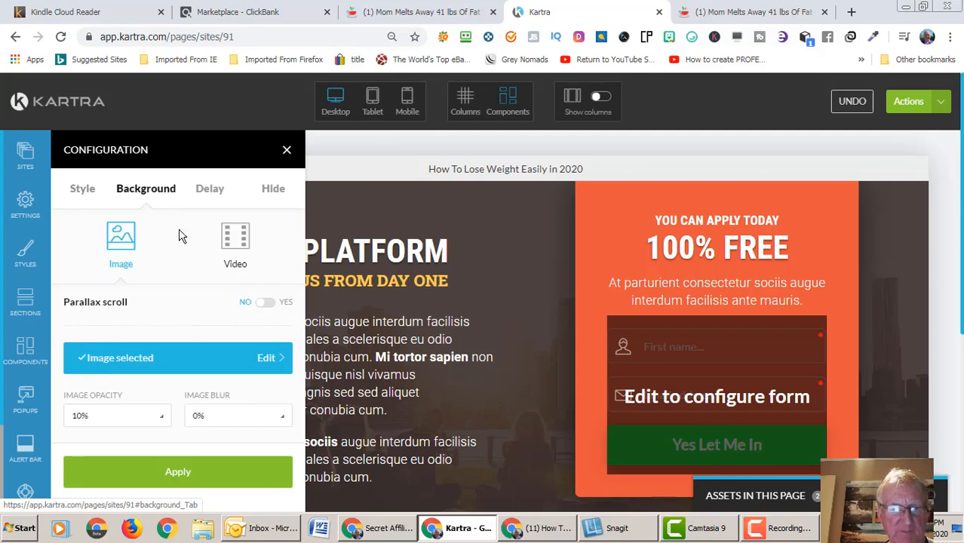
mouse_move(267, 362)
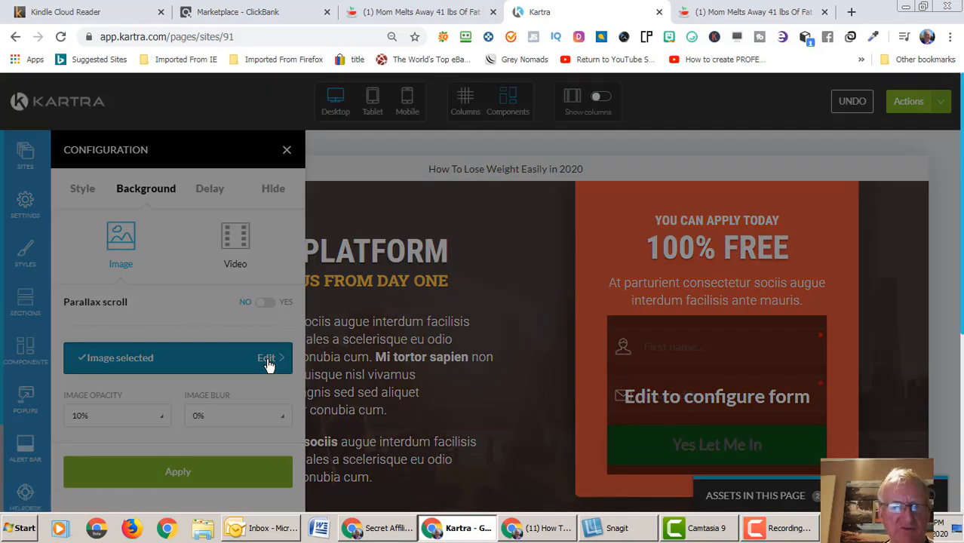
left_click(267, 358)
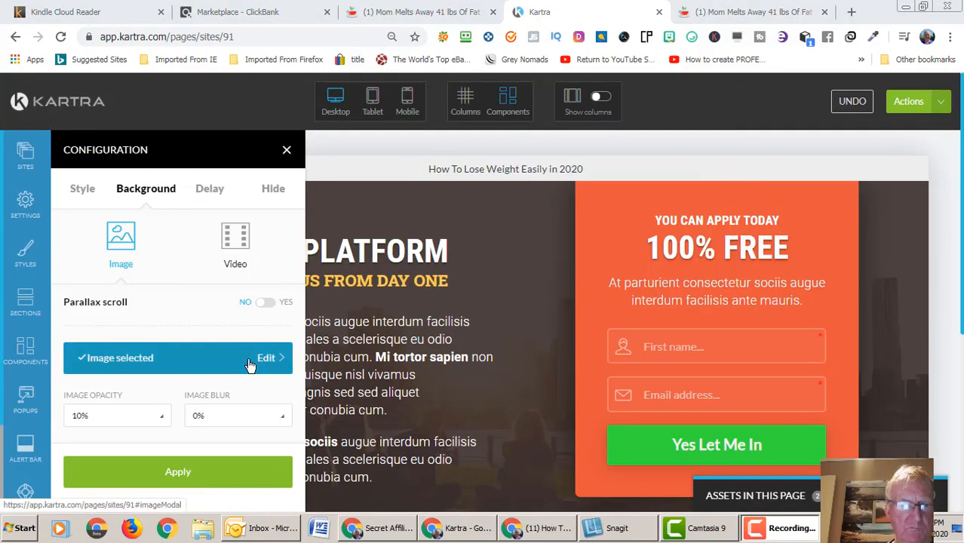
mouse_move(159, 415)
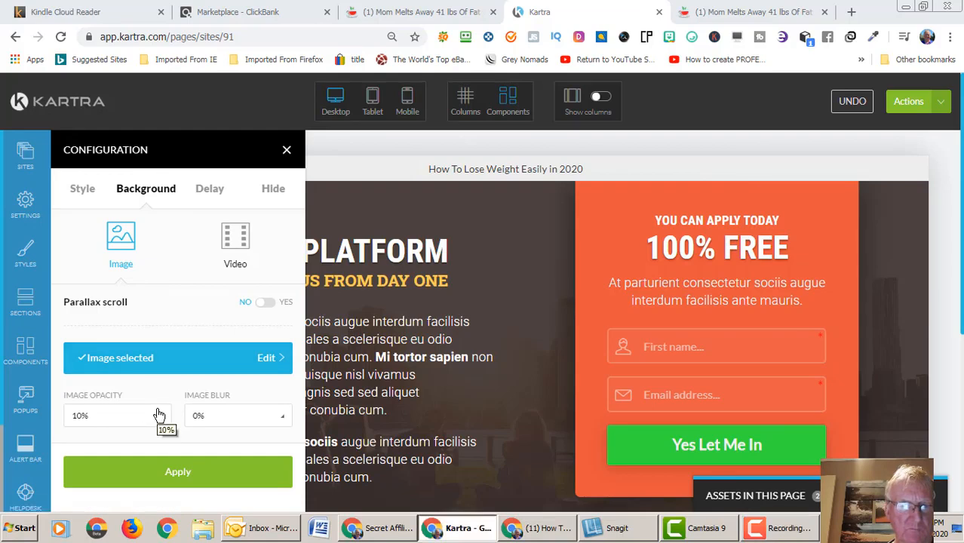
left_click(117, 415)
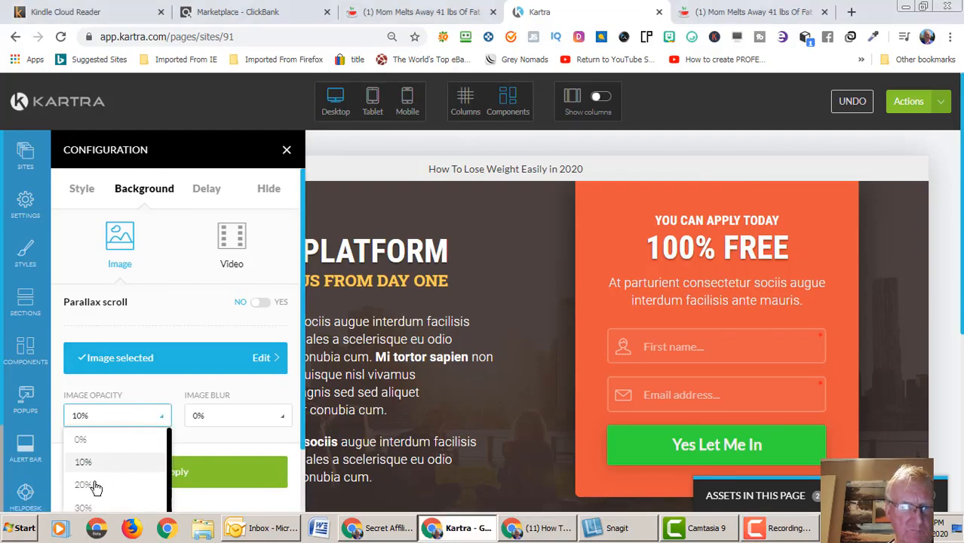
left_click(83, 506)
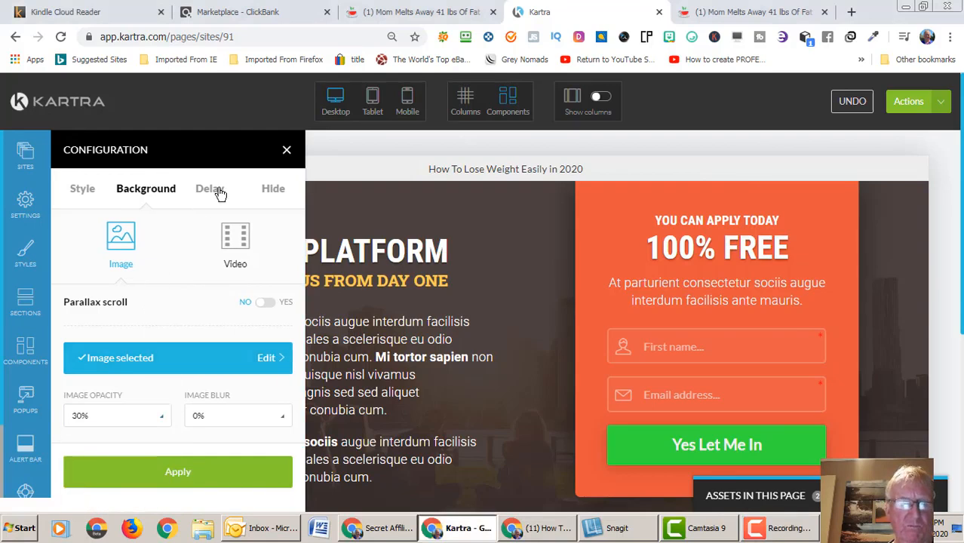
left_click(178, 472)
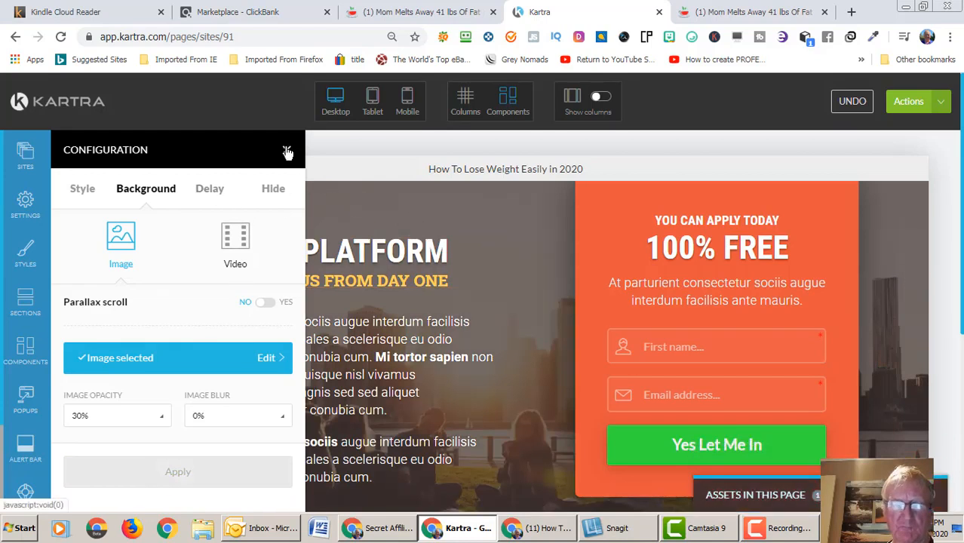
- Choose the green runner photo from the image library as the new background
left_click(289, 152)
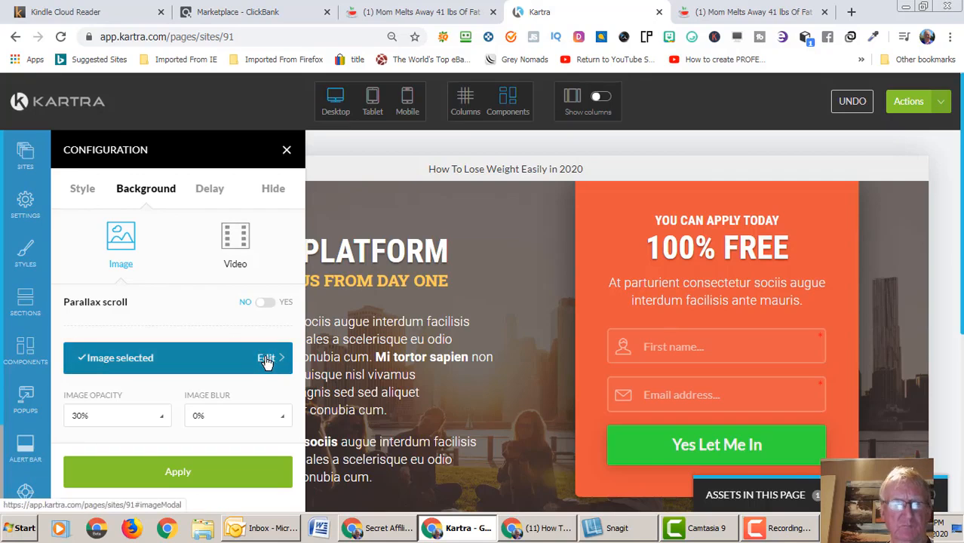
left_click(268, 357)
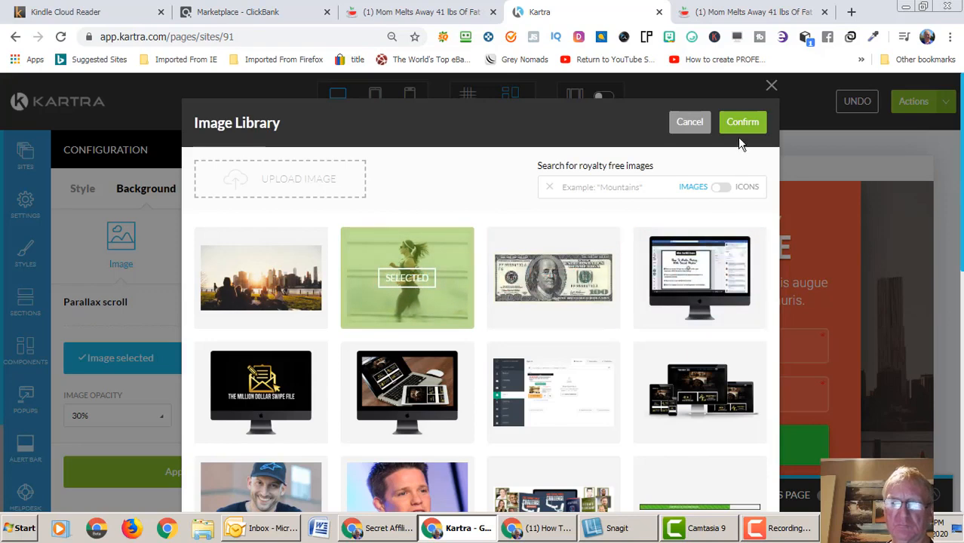
left_click(742, 121)
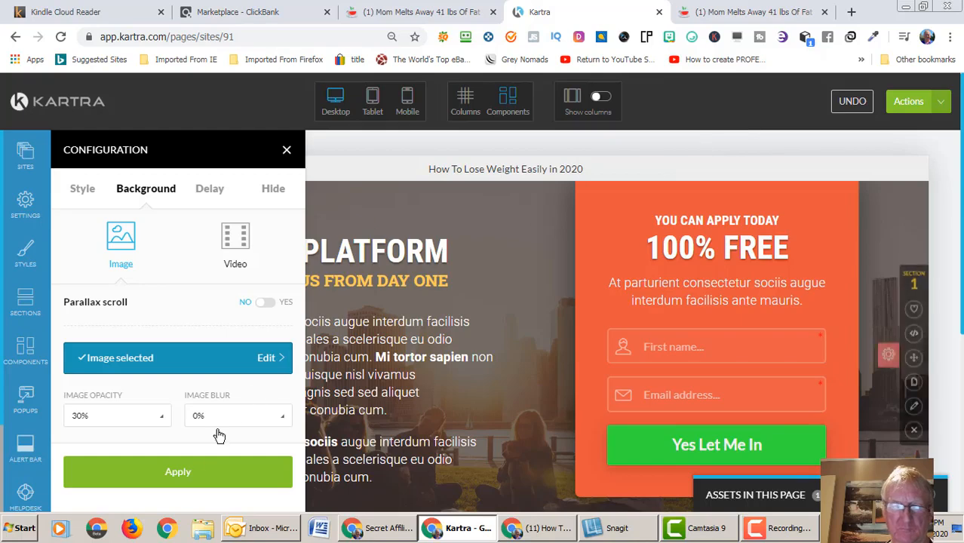
- Apply the runner photo as the section background at 30% opacity
left_click(177, 471)
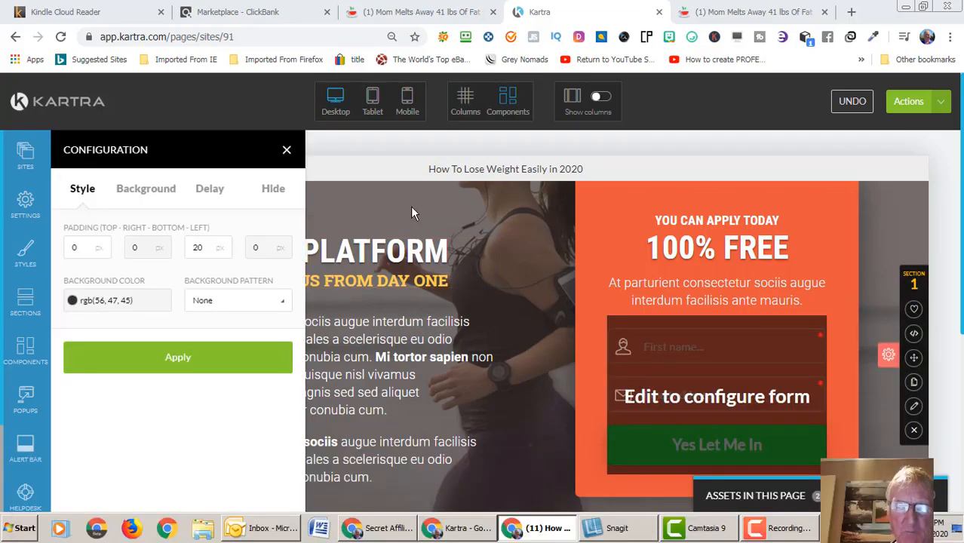
- Change the section background colour from dark brown to a light blue tint
left_click(117, 300)
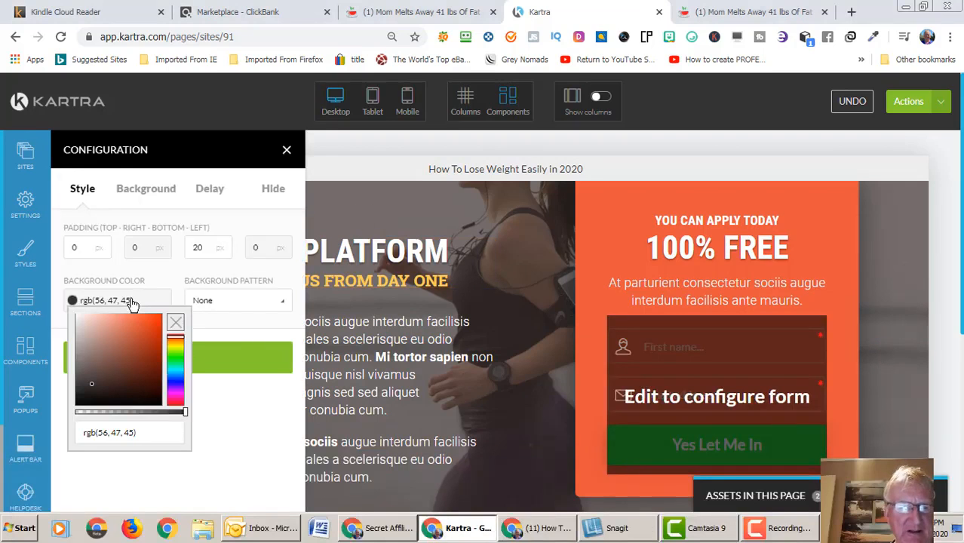
mouse_move(83, 338)
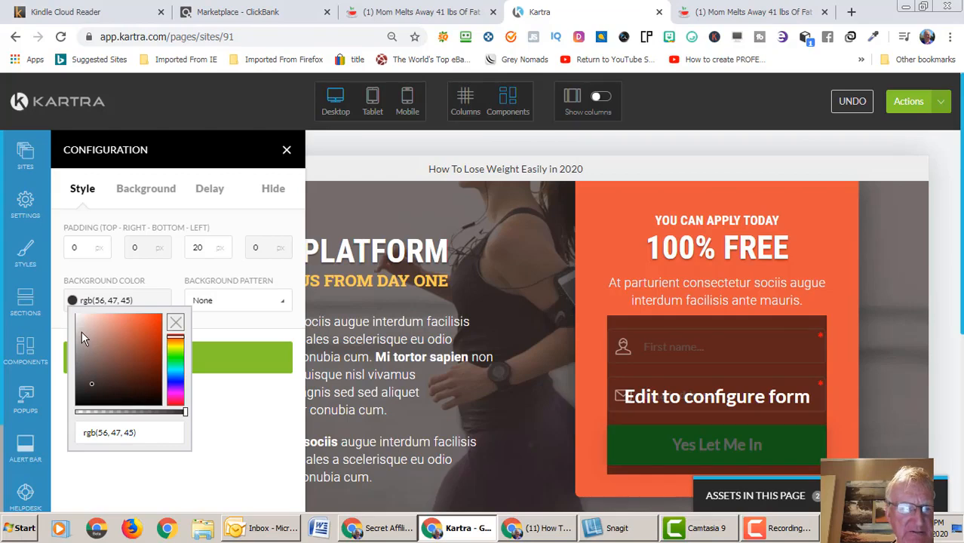
left_click(79, 323)
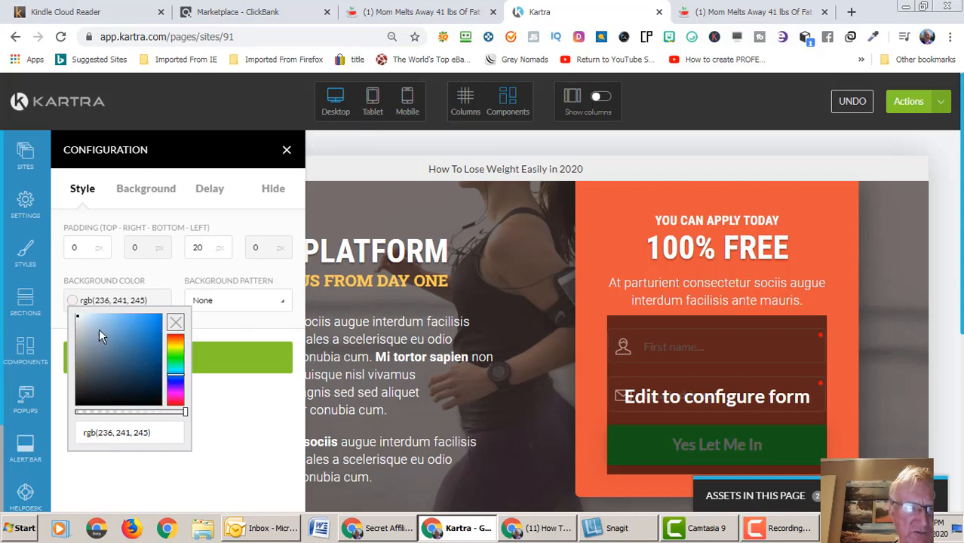
left_click(97, 328)
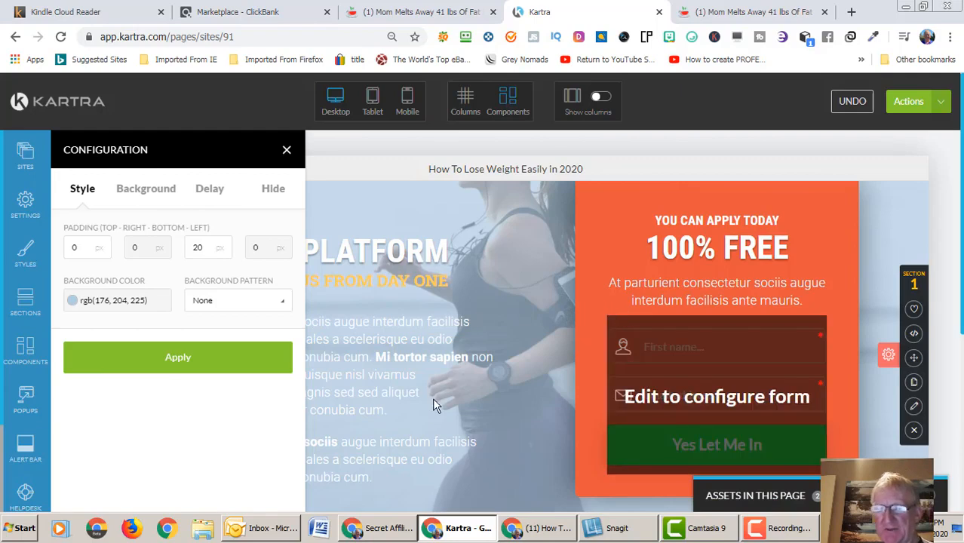
mouse_move(533, 350)
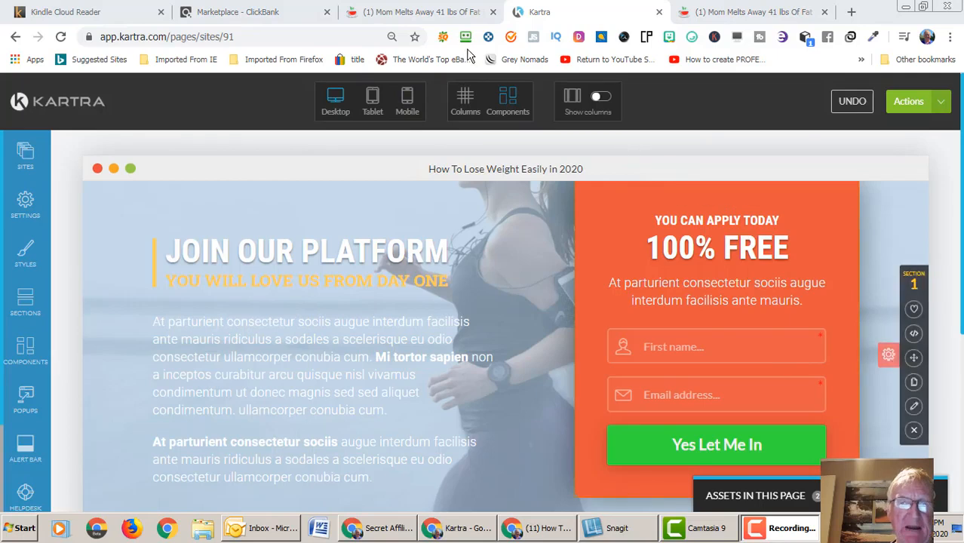
left_click(437, 12)
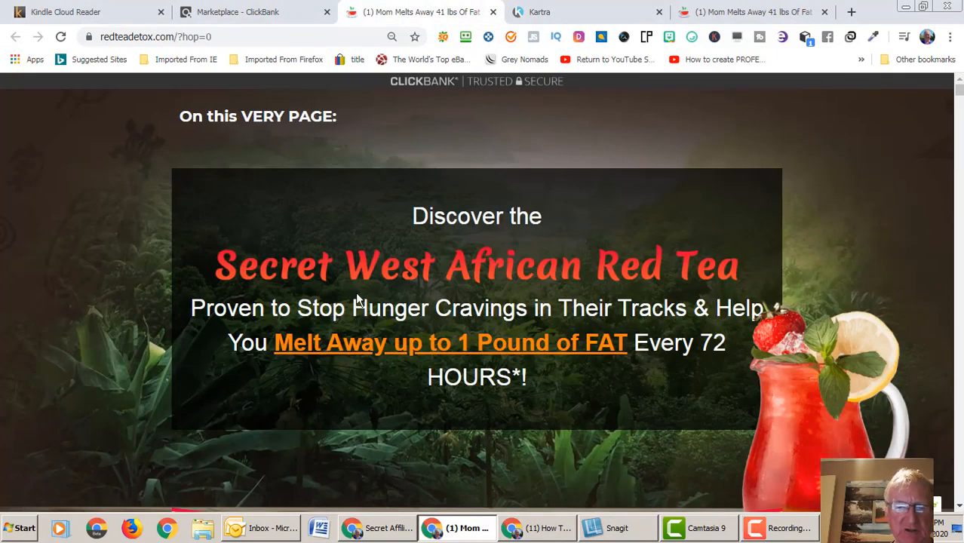
mouse_move(520, 291)
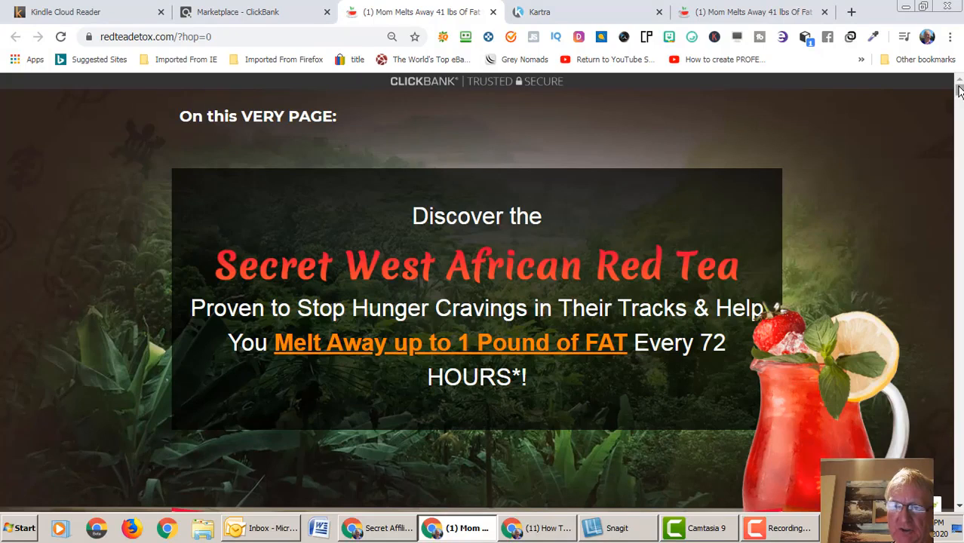
scroll("down", 3)
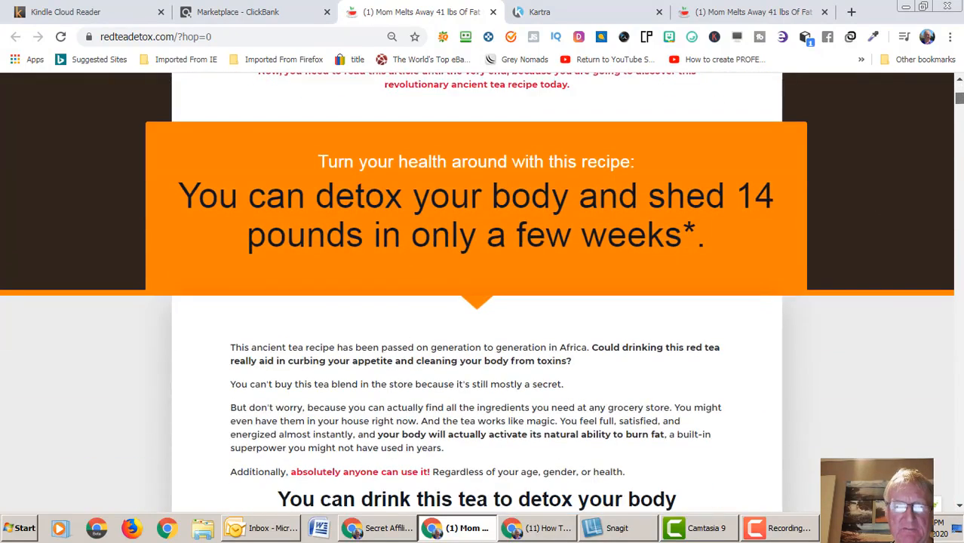
scroll("up", 3)
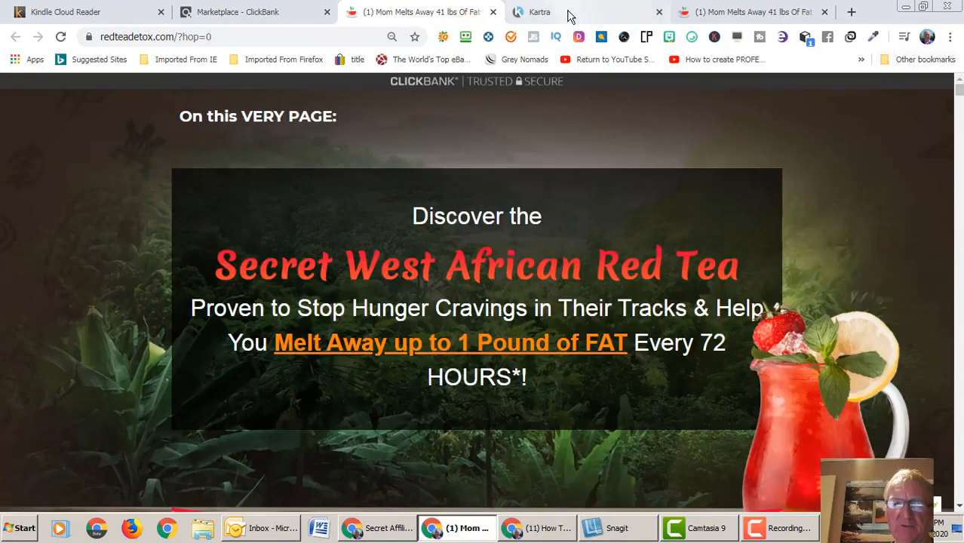
left_click(536, 11)
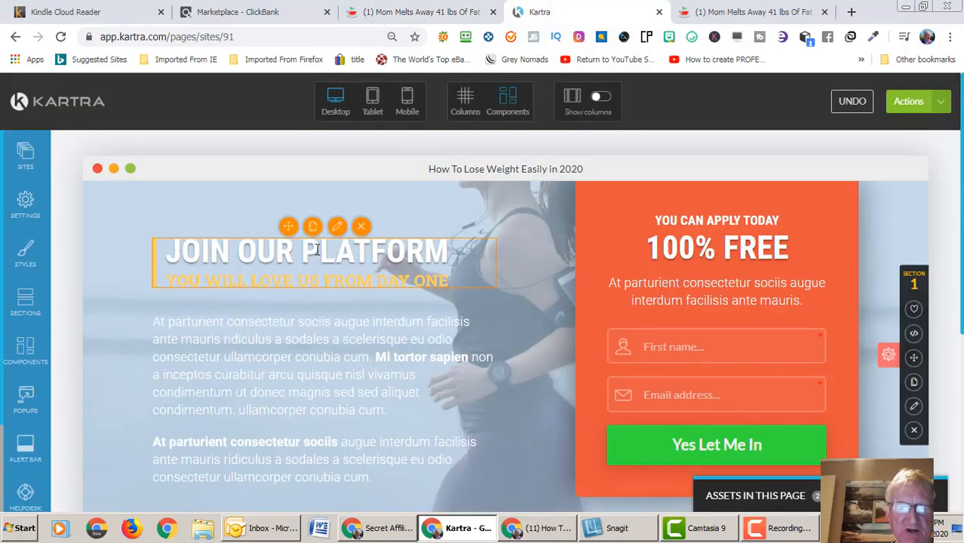
mouse_move(447, 259)
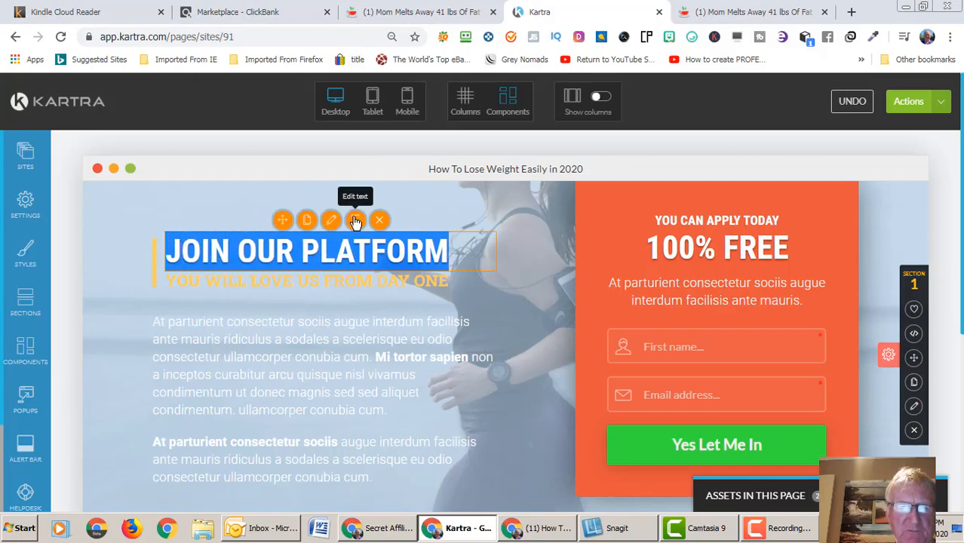
- Replace the headline JOIN OUR PLATFORM with 'Detox Your Body'
left_click(331, 219)
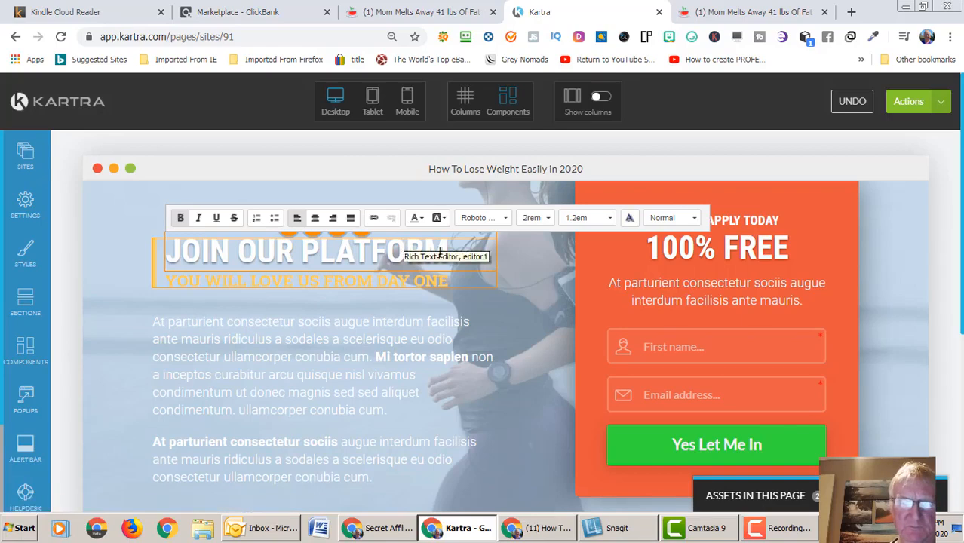
triple_click(287, 250)
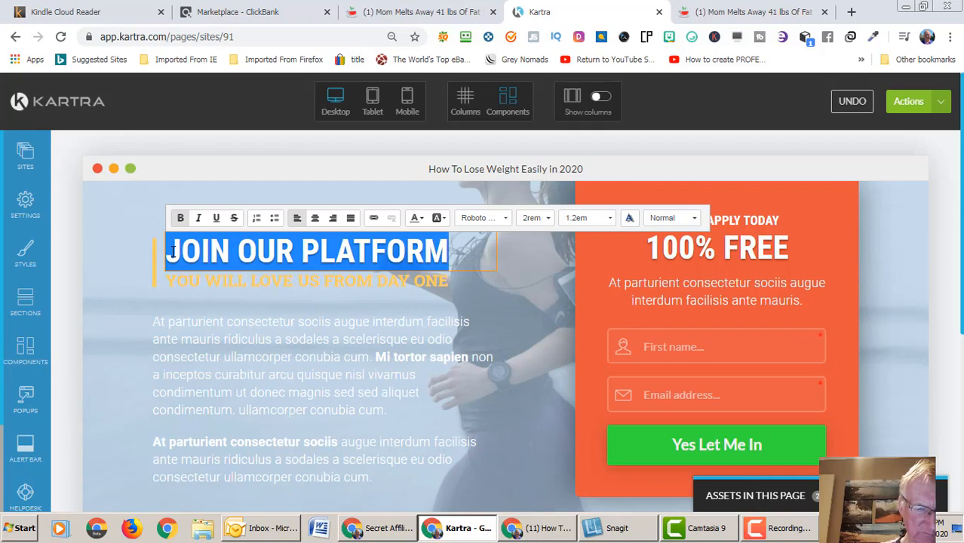
type("Det")
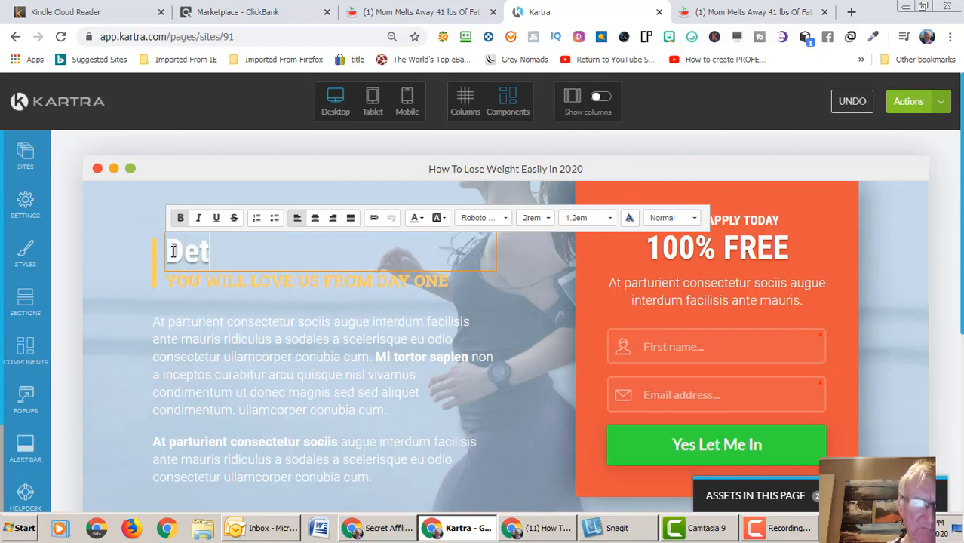
type("ox")
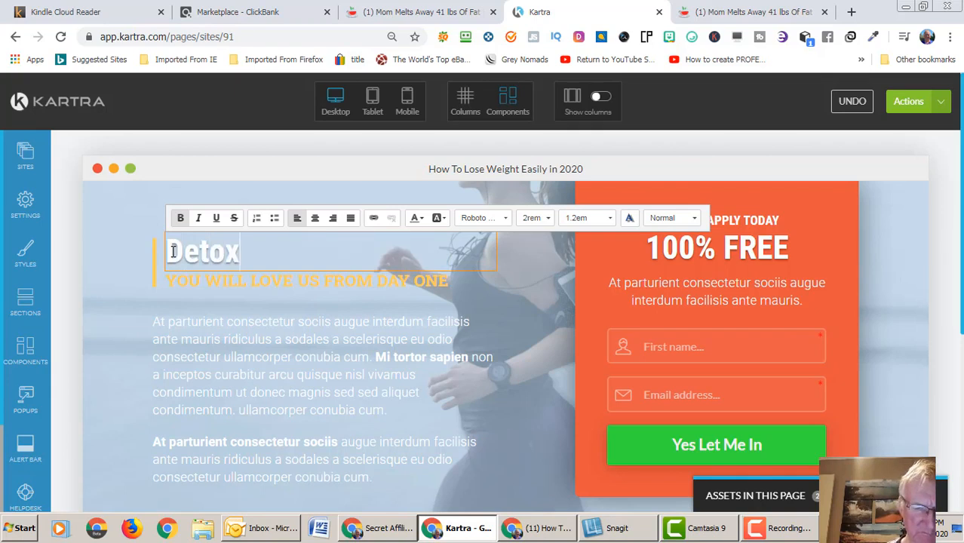
type("Your")
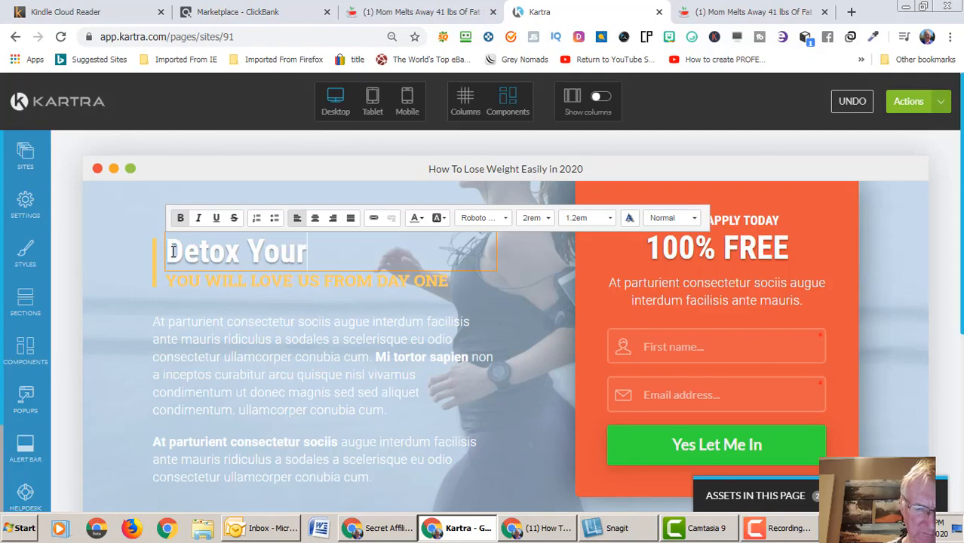
type("Bod")
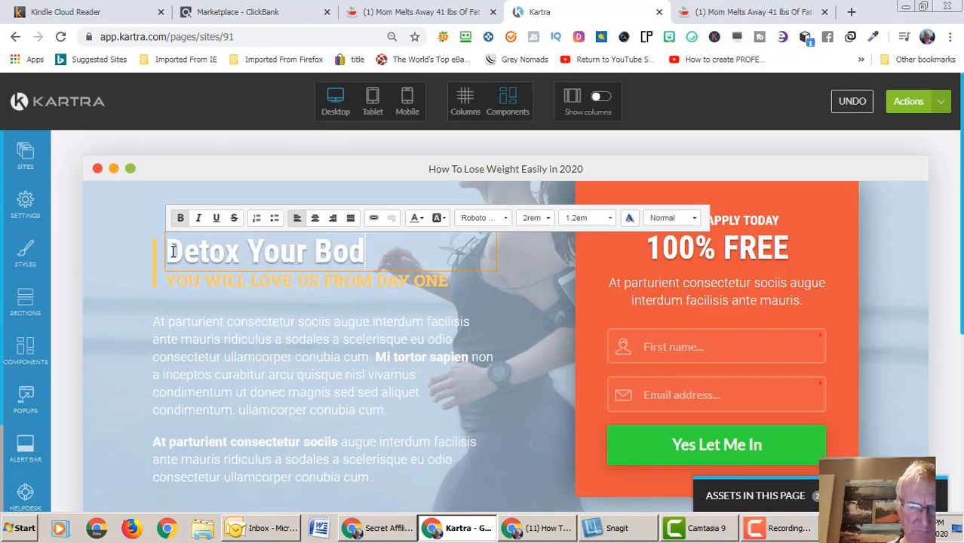
type("y")
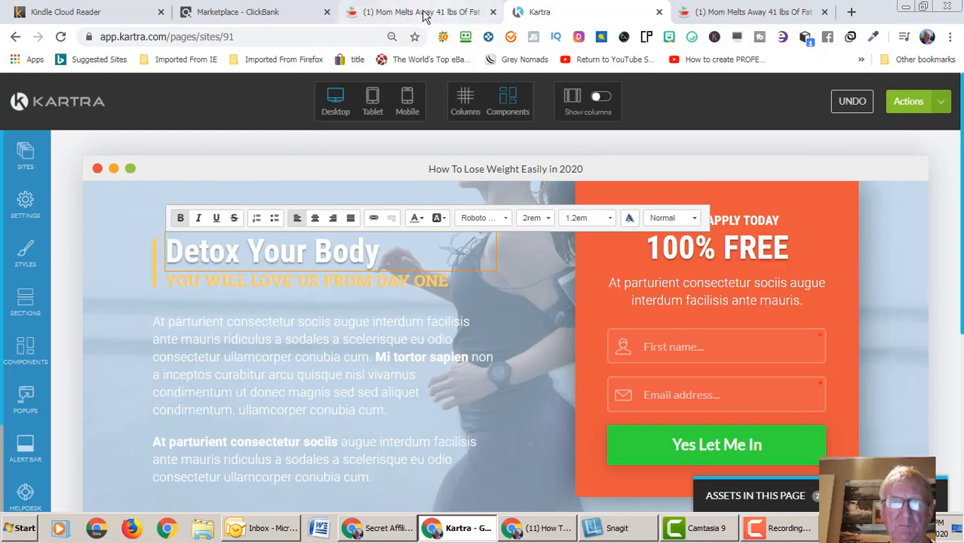
left_click(418, 12)
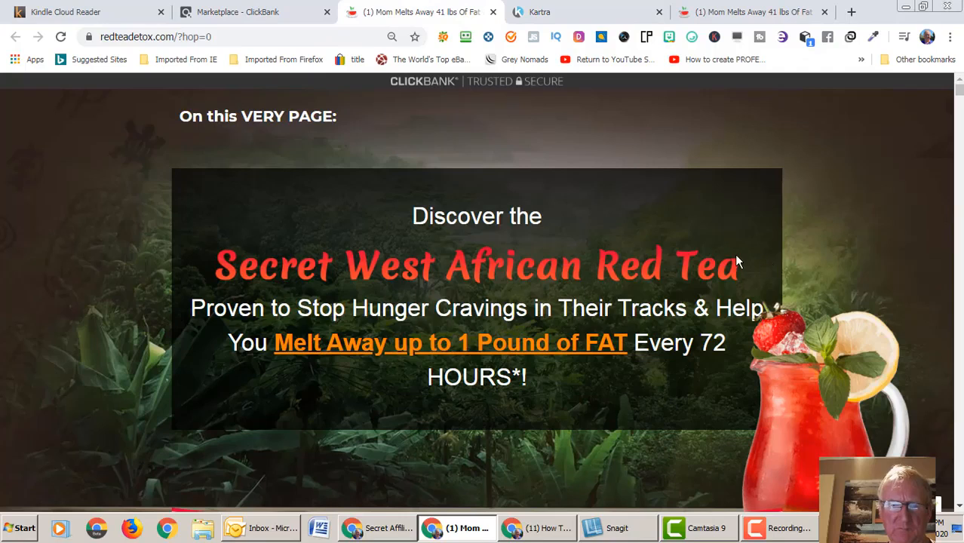
mouse_move(746, 280)
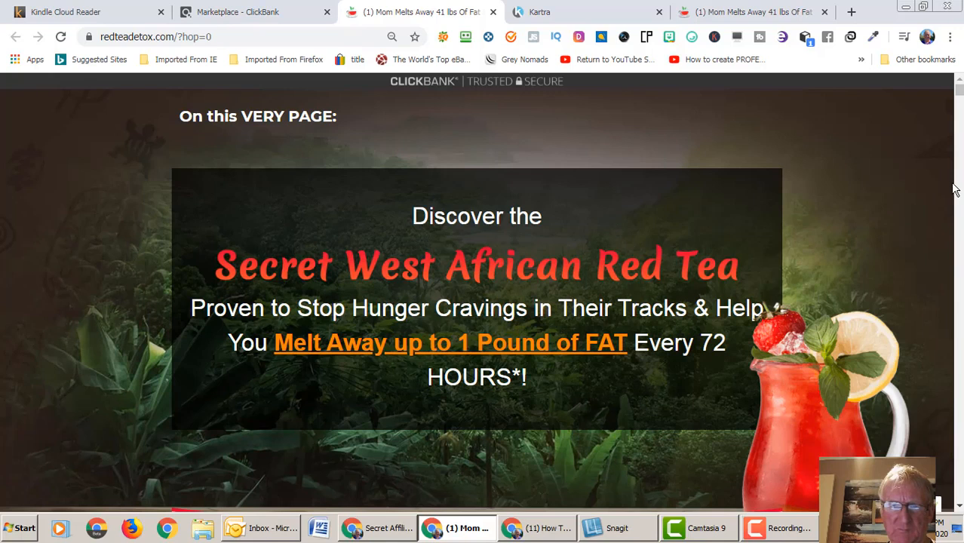
mouse_move(592, 32)
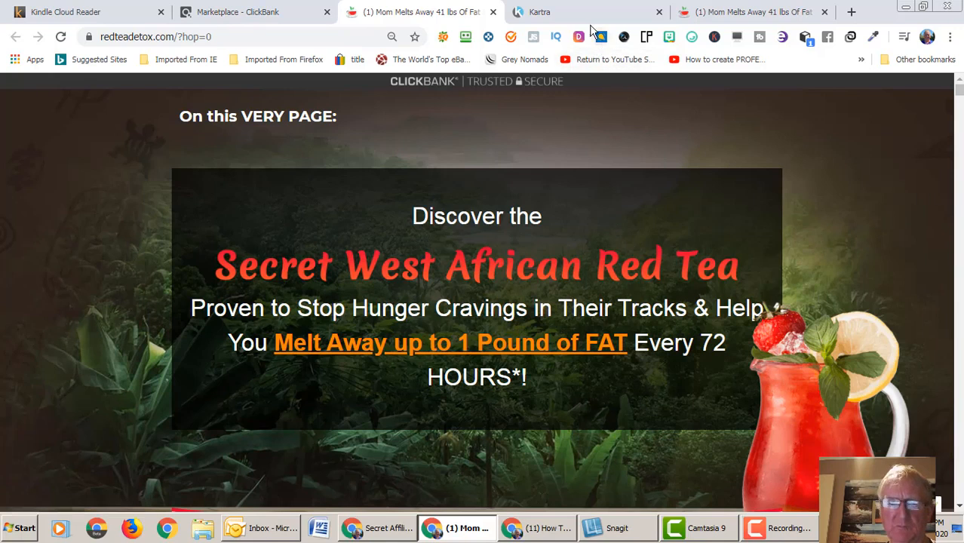
left_click(549, 11)
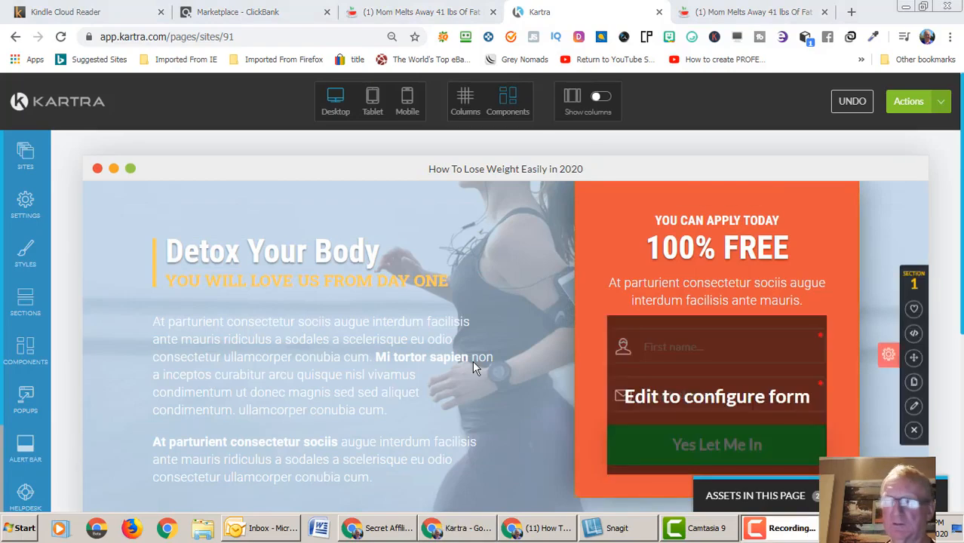
- Reopen the 'Detox Your Body' headline, make its text black and move on to the subheading
left_click(272, 251)
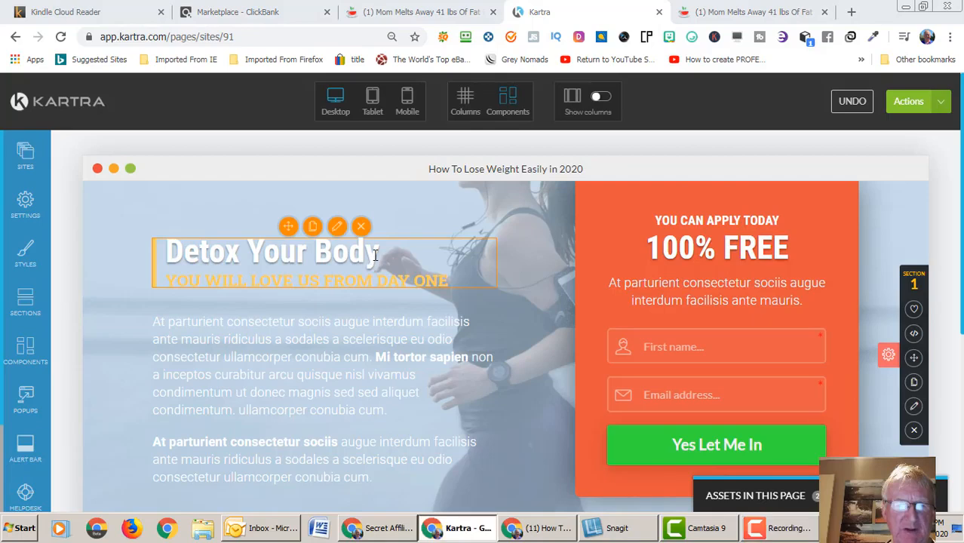
double_click(271, 251)
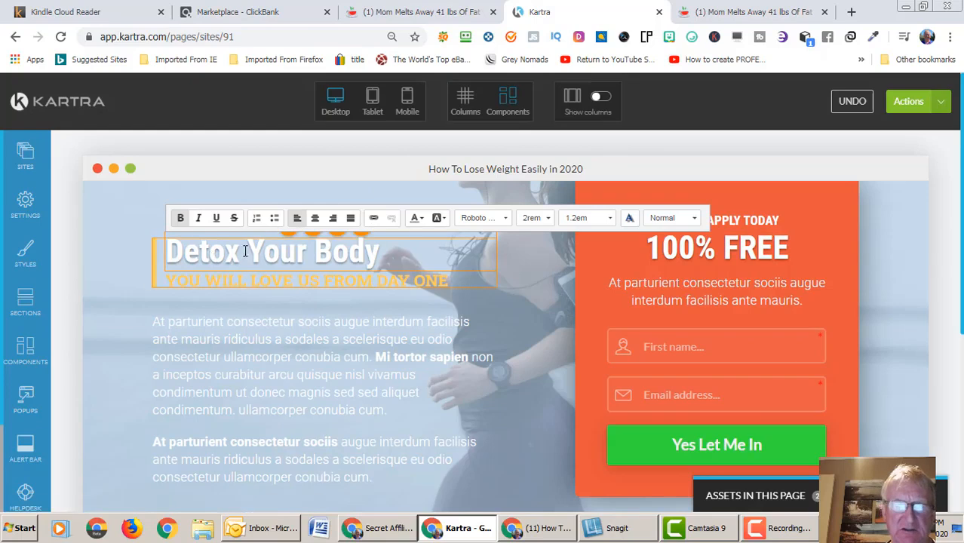
mouse_move(405, 233)
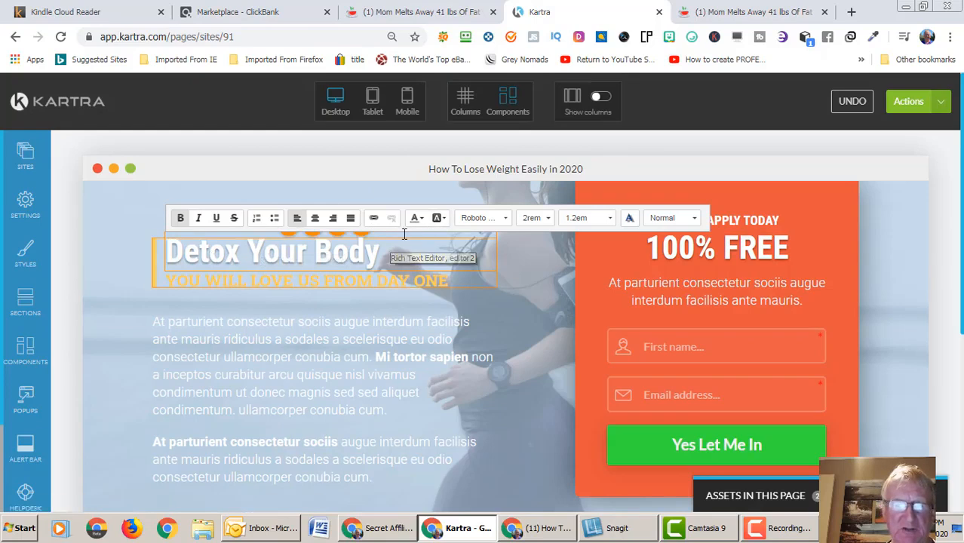
mouse_move(416, 218)
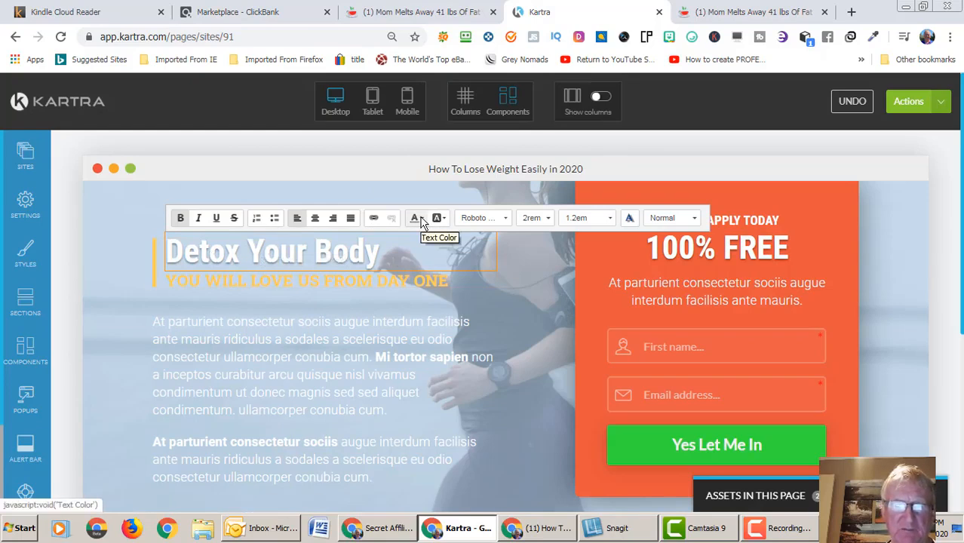
mouse_move(436, 218)
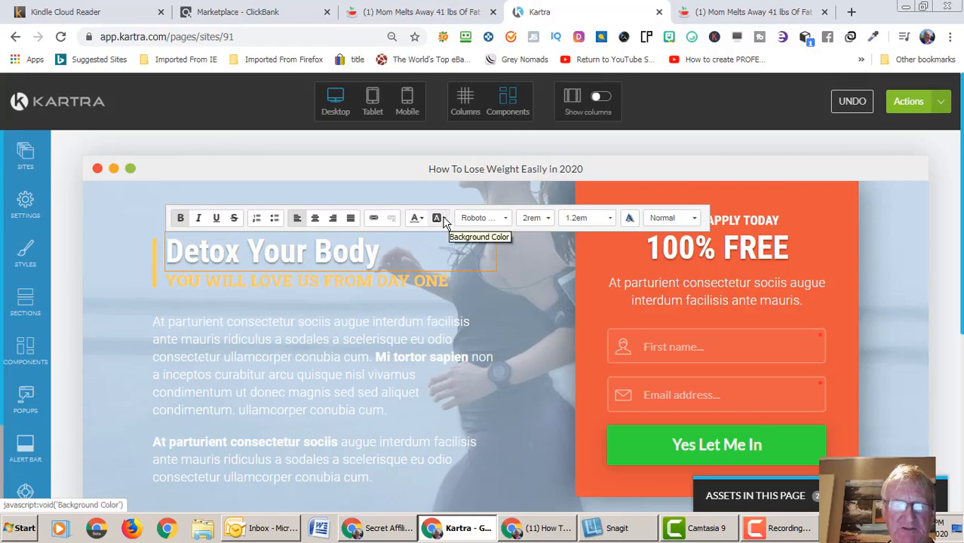
mouse_move(415, 218)
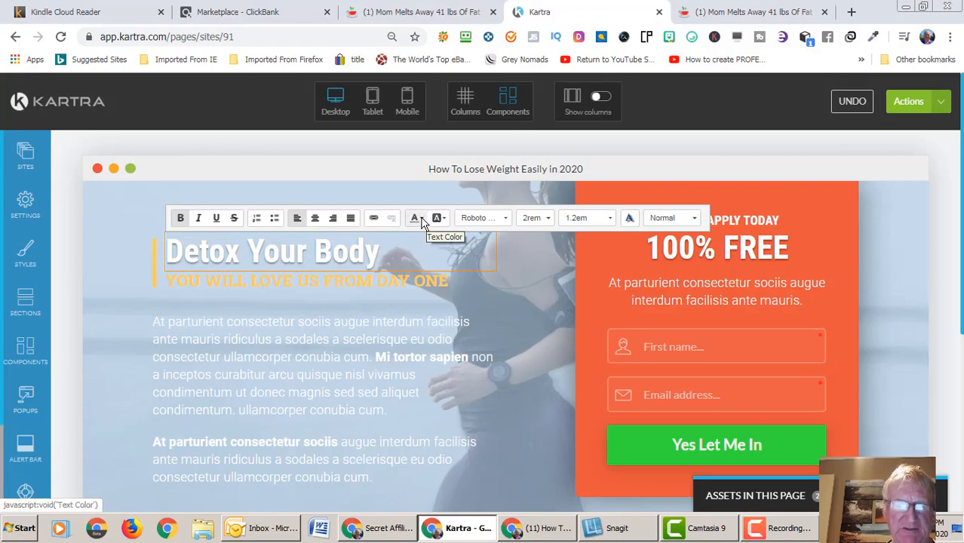
left_click(414, 218)
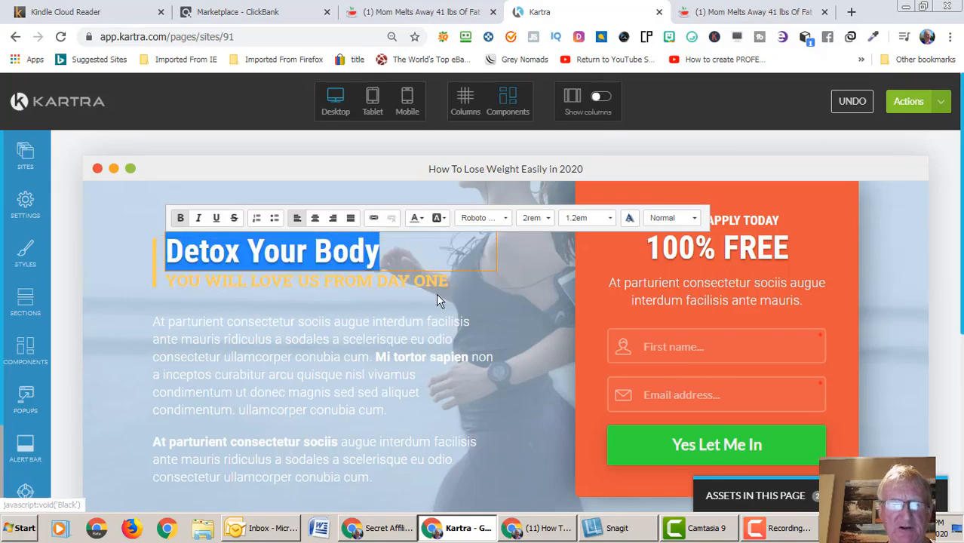
left_click(488, 308)
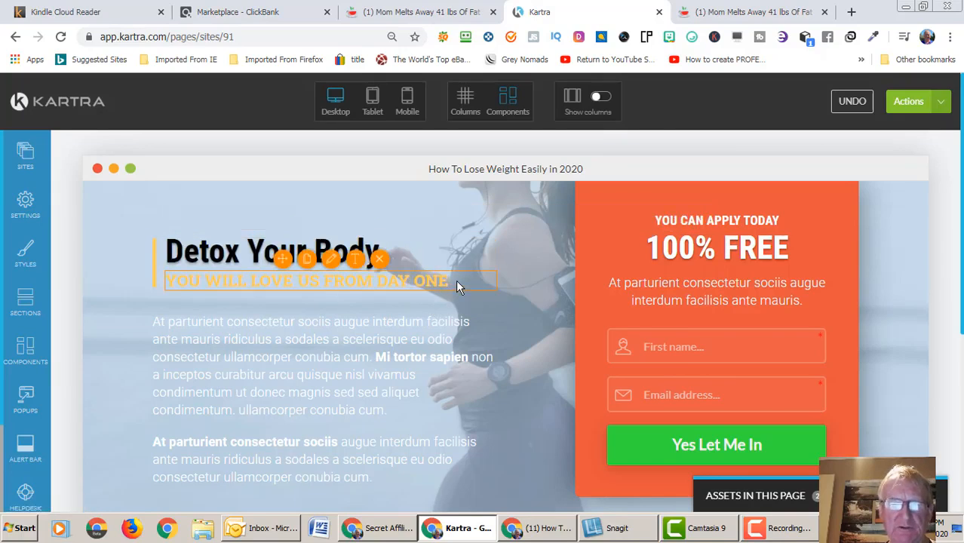
mouse_move(355, 259)
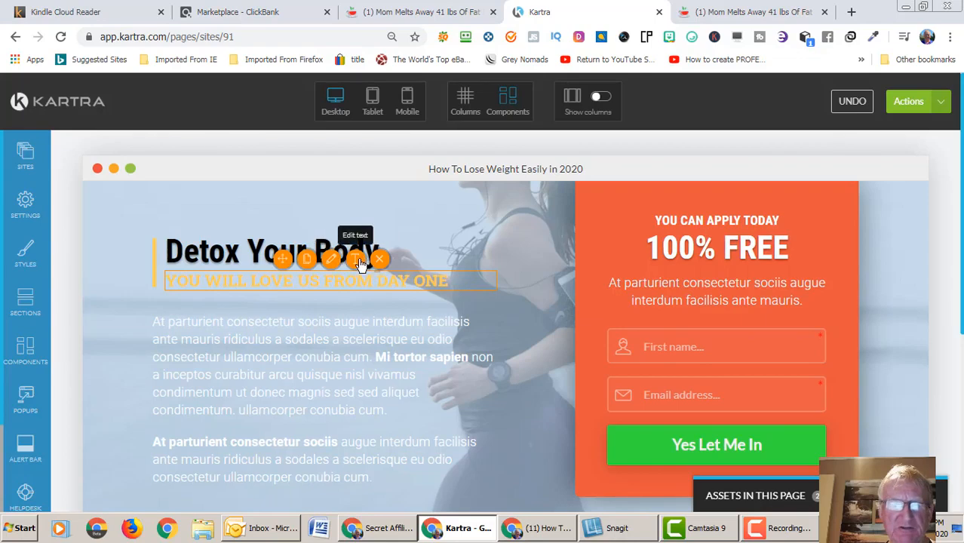
- Start editing the subheading, then switch to the Red Tea Detox sales page tab for wording
left_click(332, 259)
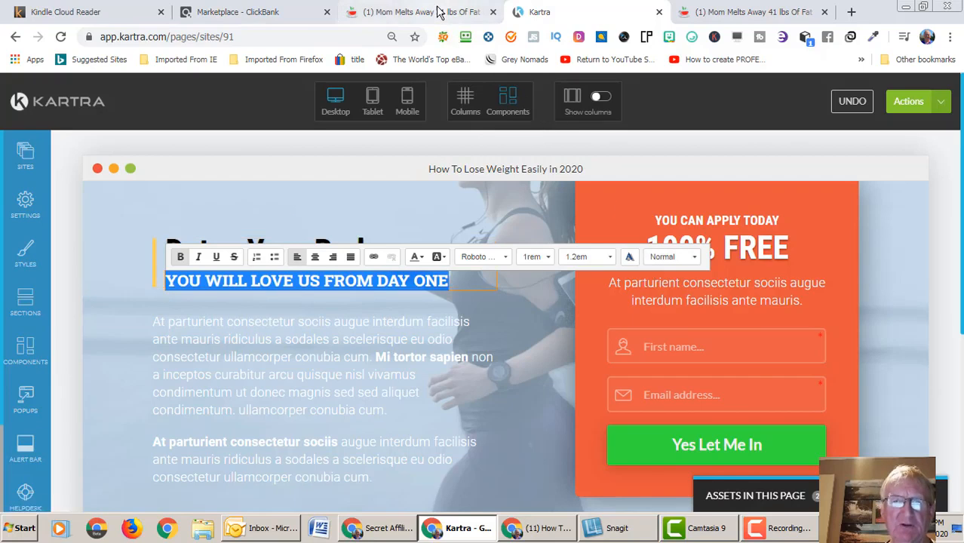
left_click(408, 12)
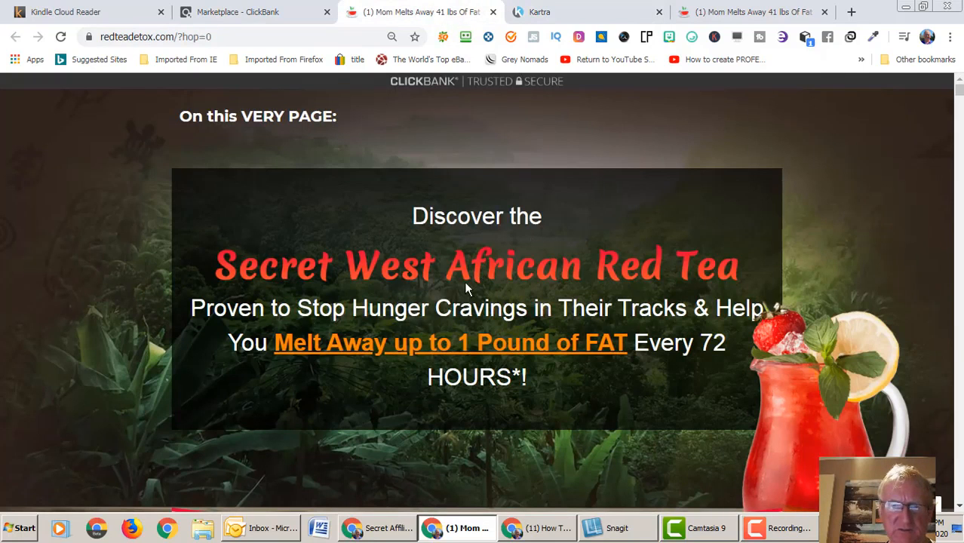
mouse_move(460, 293)
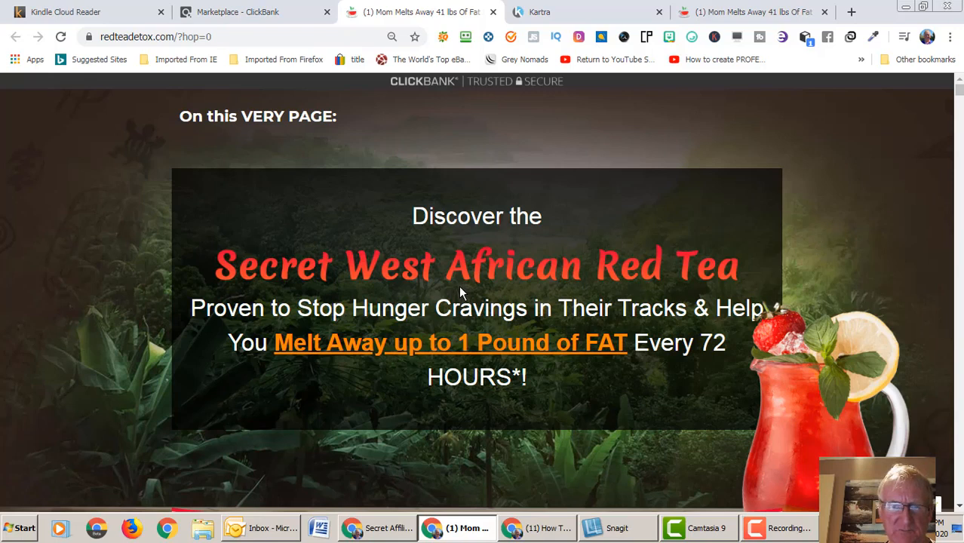
mouse_move(488, 286)
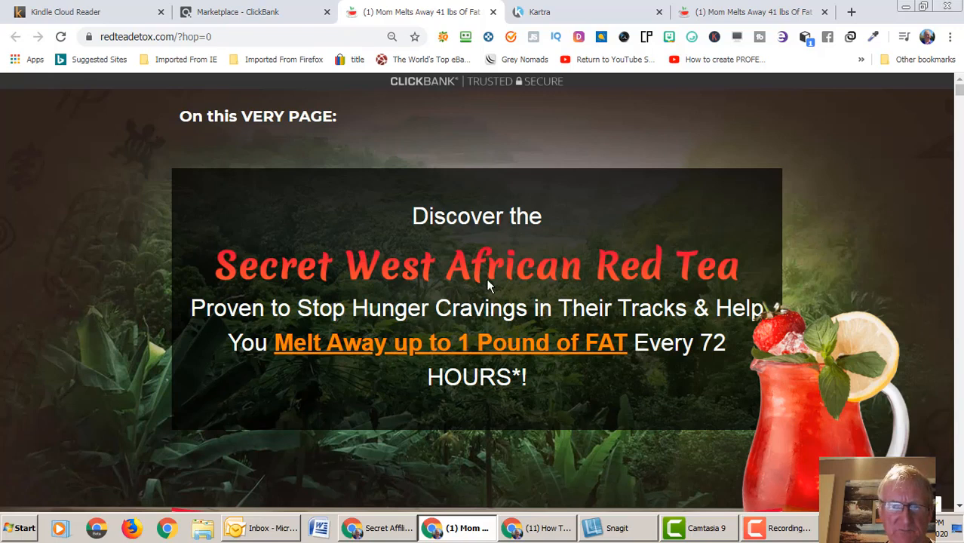
mouse_move(728, 253)
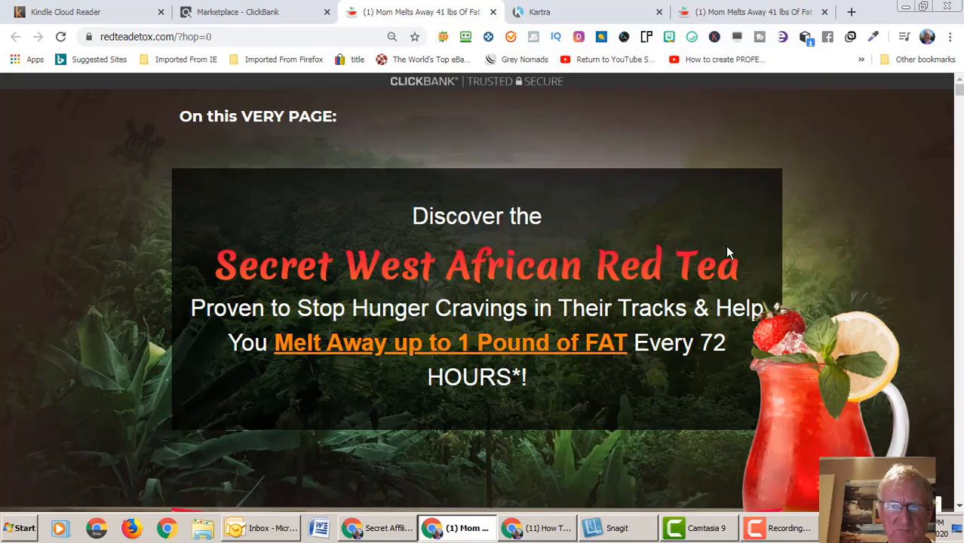
mouse_move(692, 228)
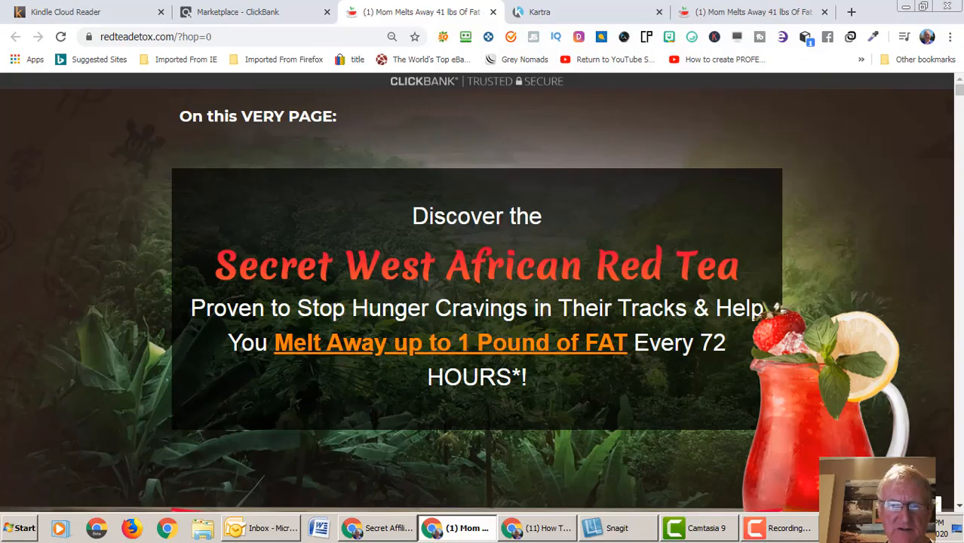
mouse_move(570, 213)
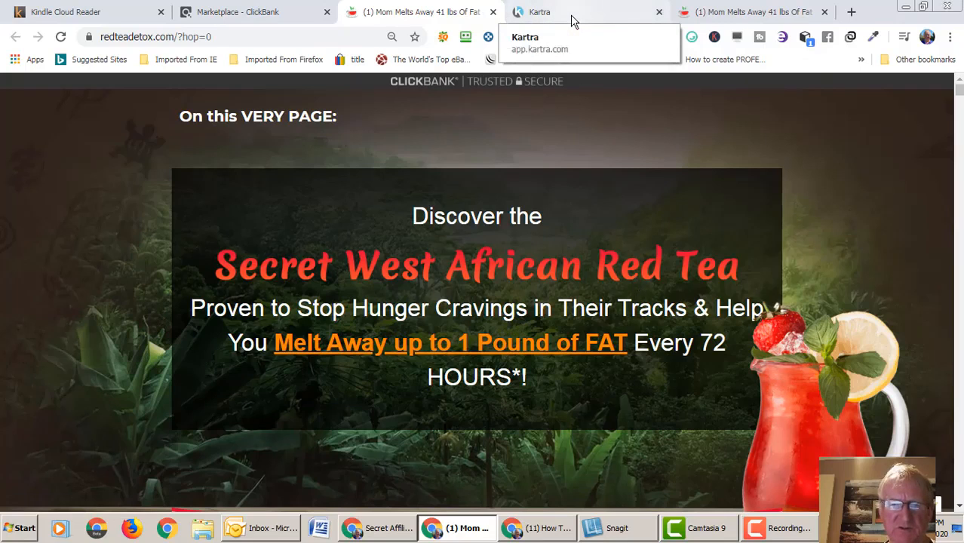
- Retype the YOU WILL LOVE US FROM DAY ONE subheading as 'With This Secret African R...'
left_click(536, 11)
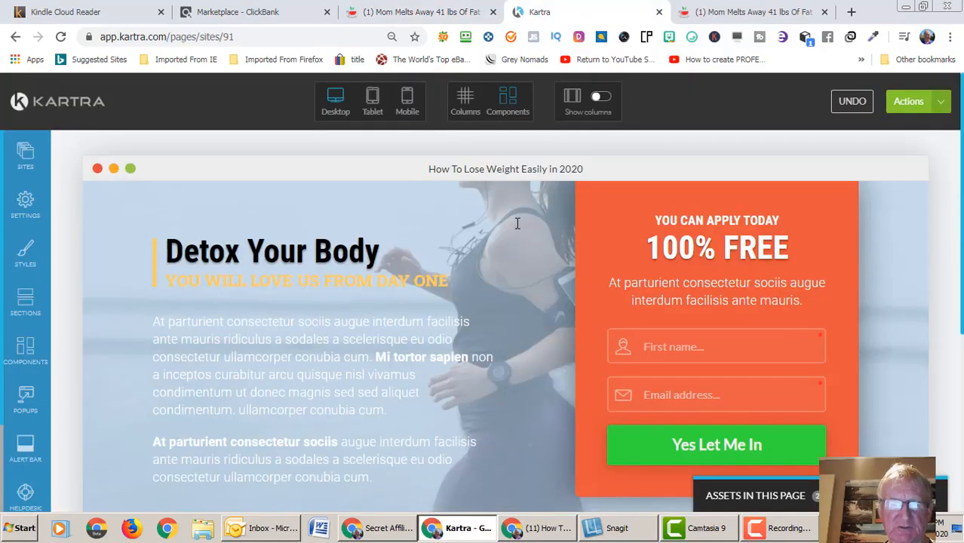
left_click(304, 280)
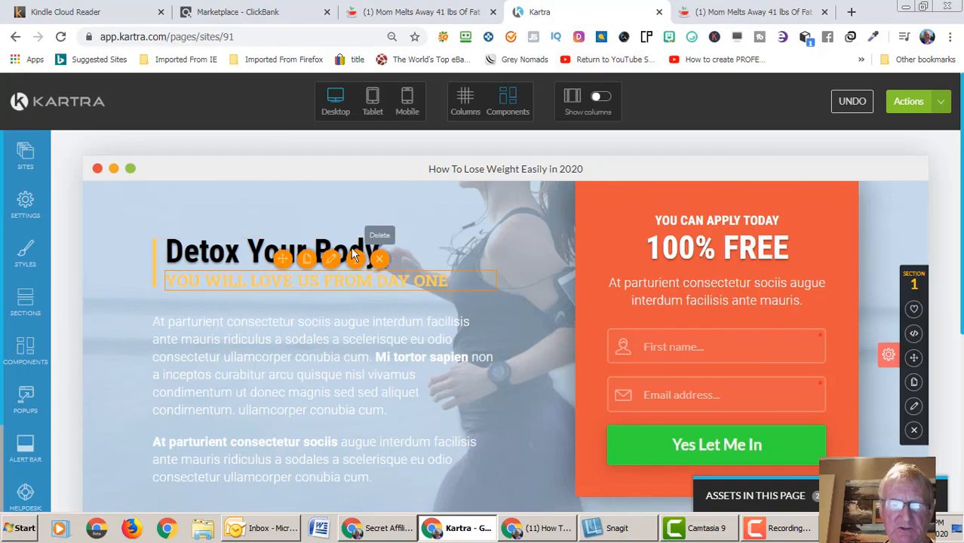
double_click(328, 281)
type("With")
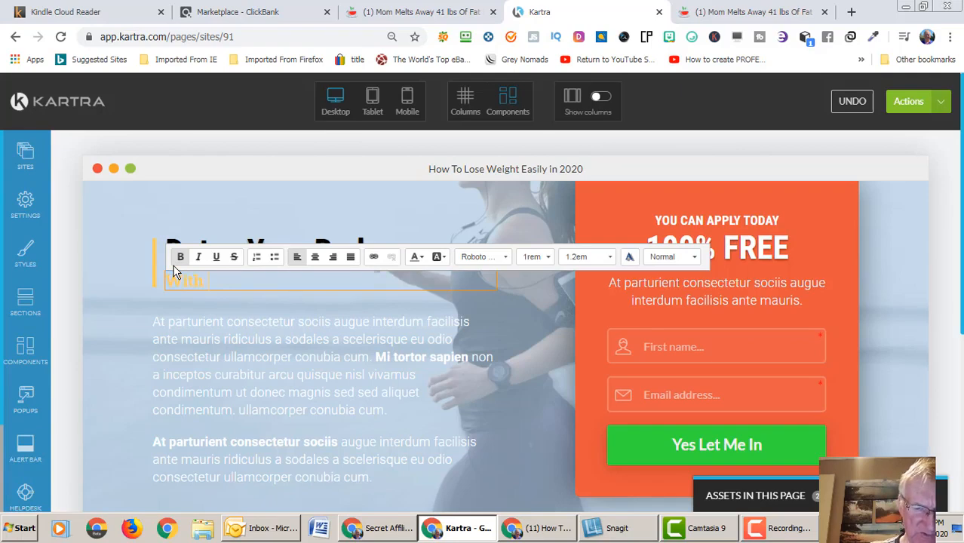
type("This Secret African")
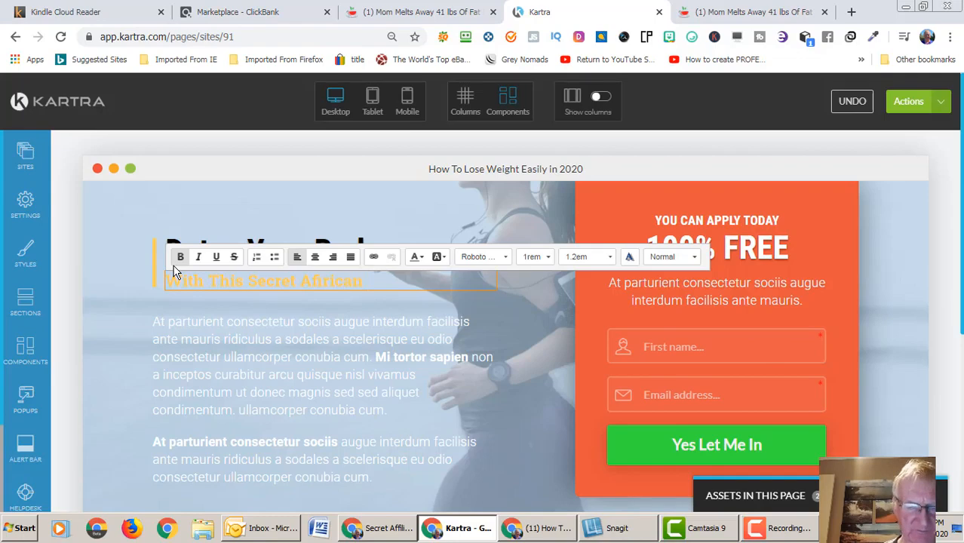
type("R")
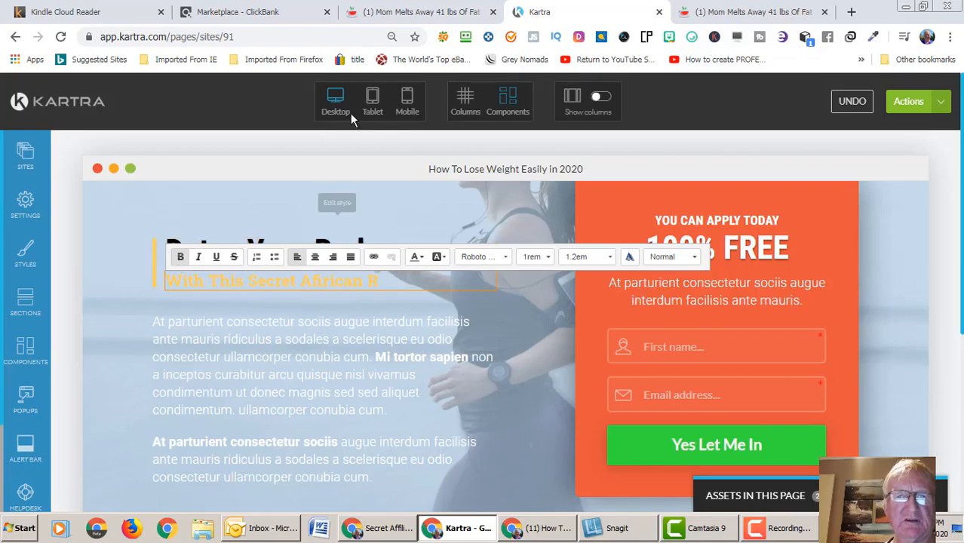
- After checking the sales page wording, complete the subheading as 'With This Secret African Tea'
left_click(430, 12)
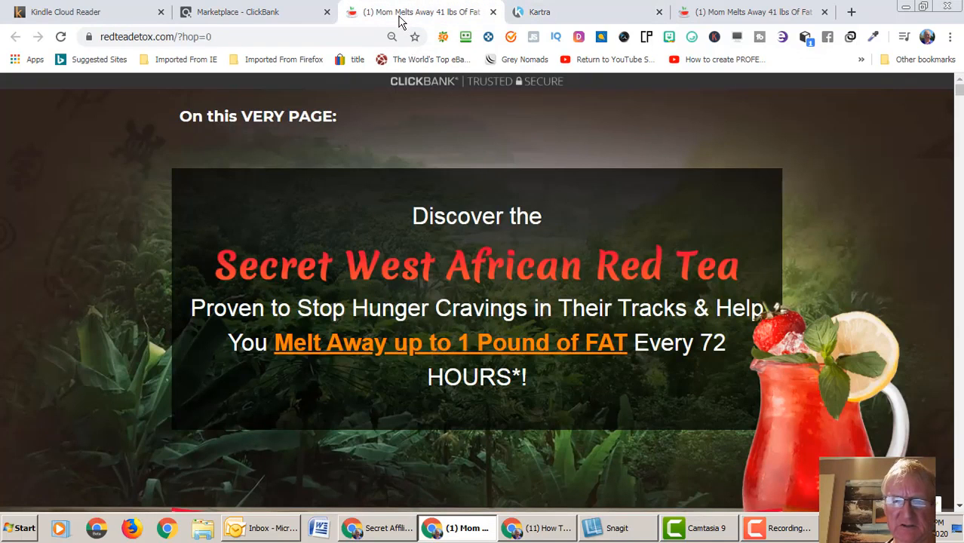
left_click(754, 11)
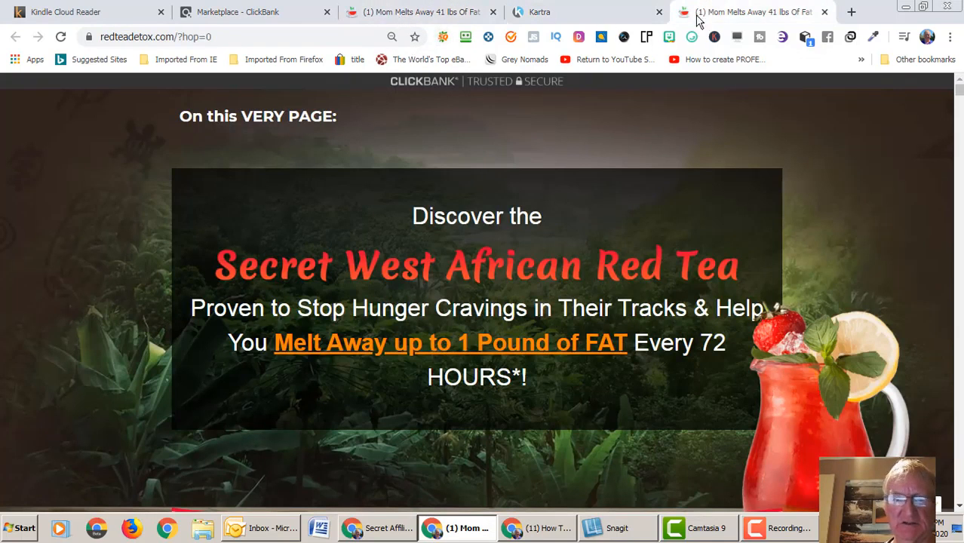
left_click(539, 12)
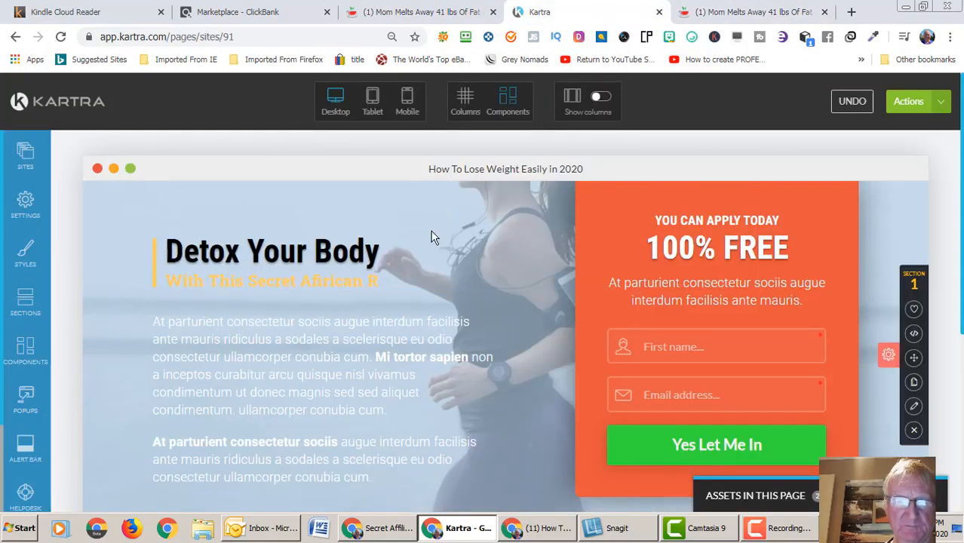
left_click(271, 281)
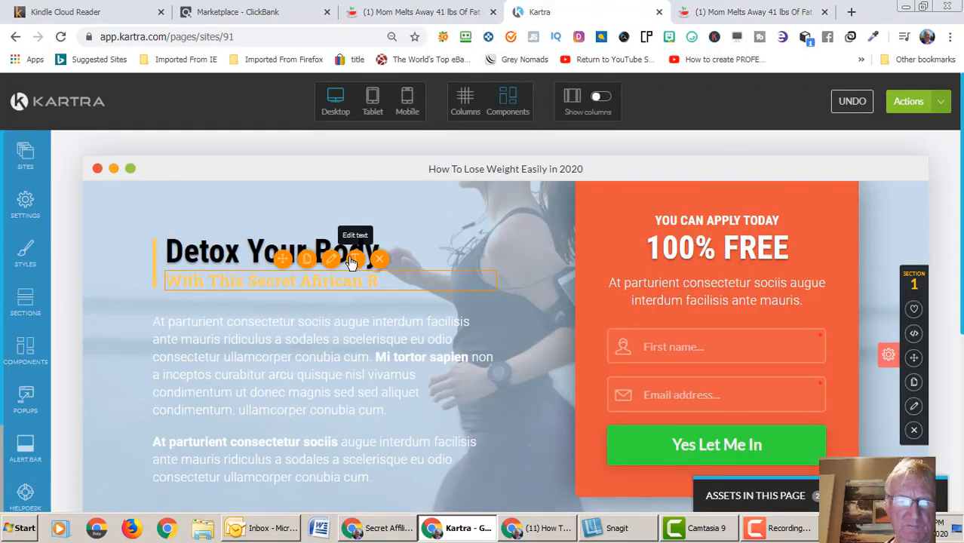
left_click(331, 259)
type("Tea")
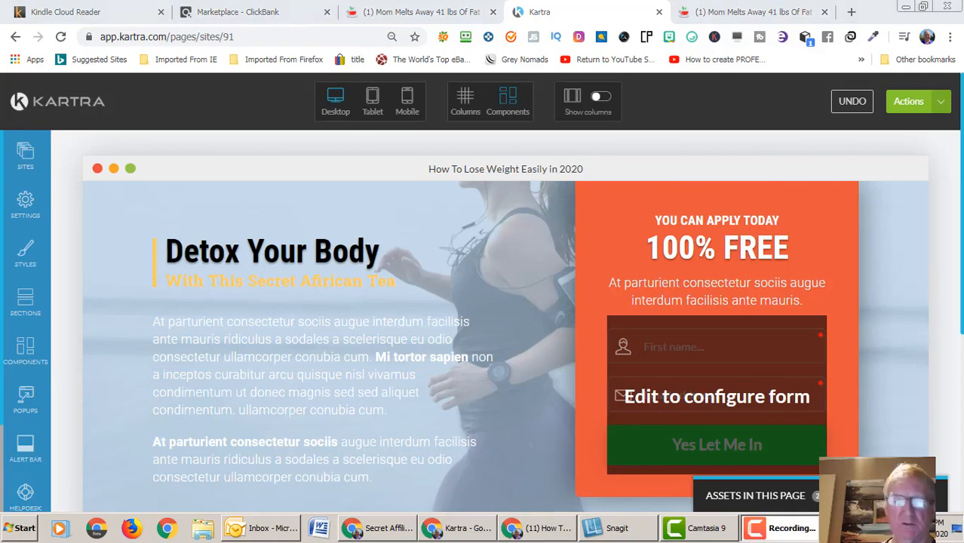
left_click(200, 334)
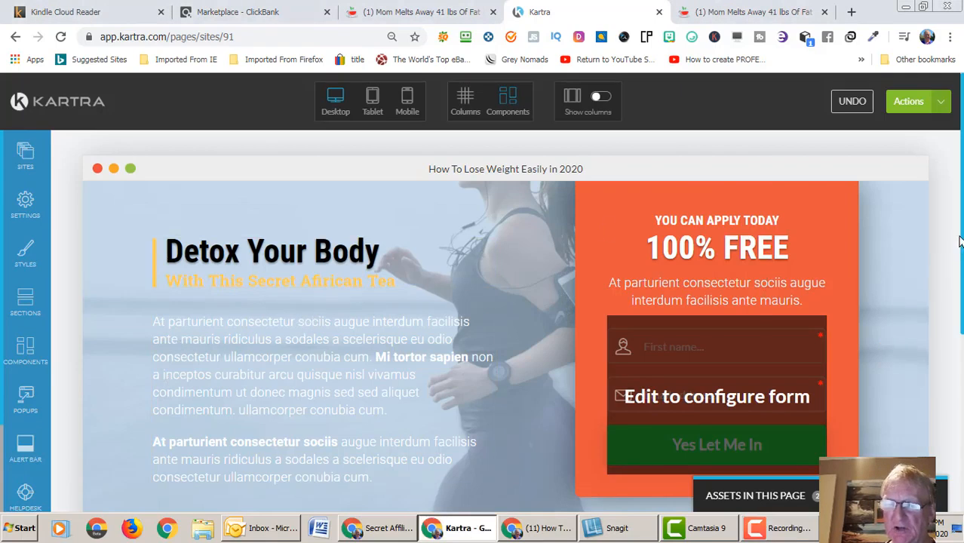
- Select the sales page's opening paragraphs about the ancient African tea recipe for copying
scroll("down", 3)
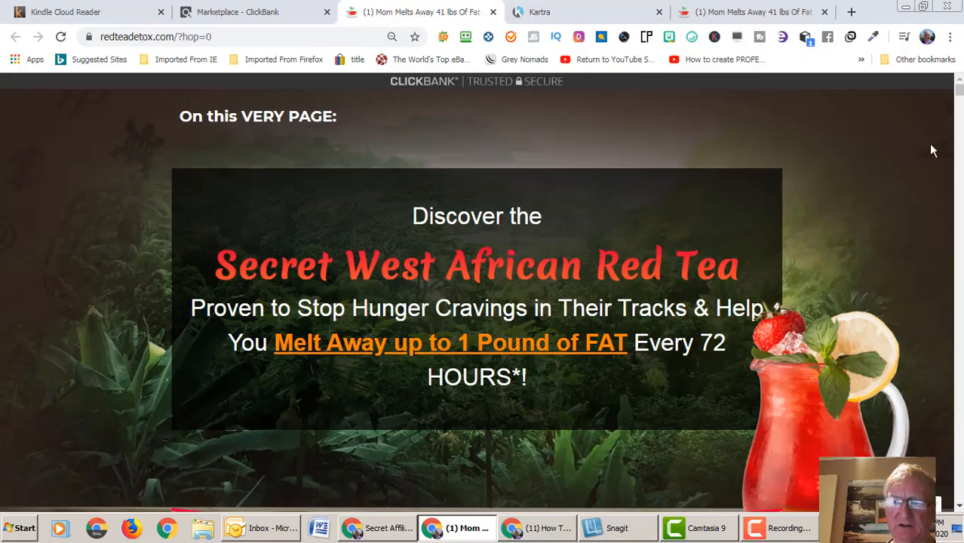
scroll("down", 3)
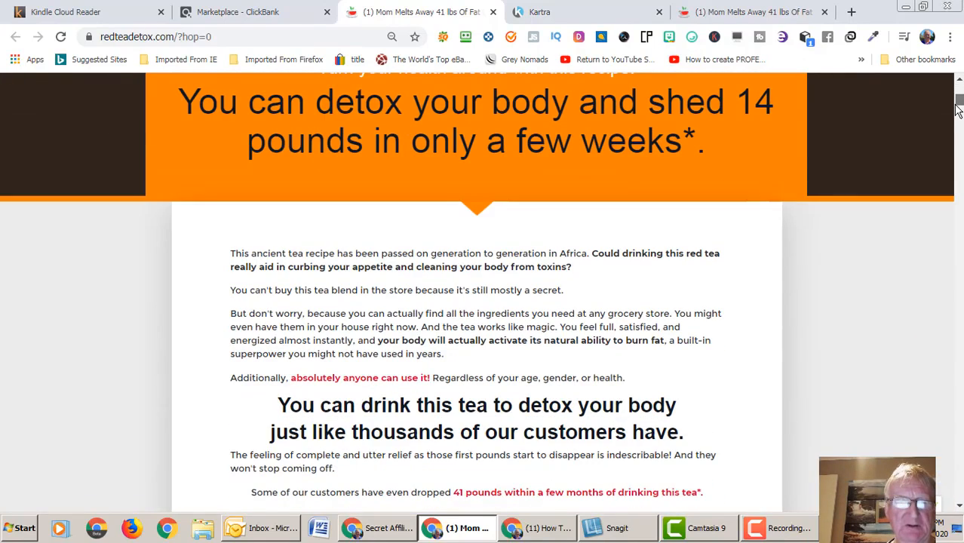
mouse_move(475, 219)
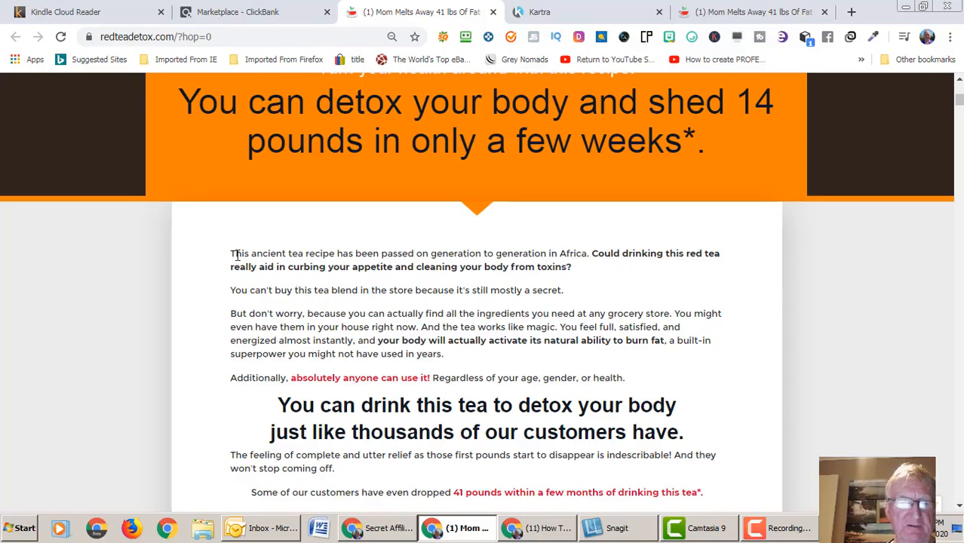
left_click_drag(230, 253, 341, 312)
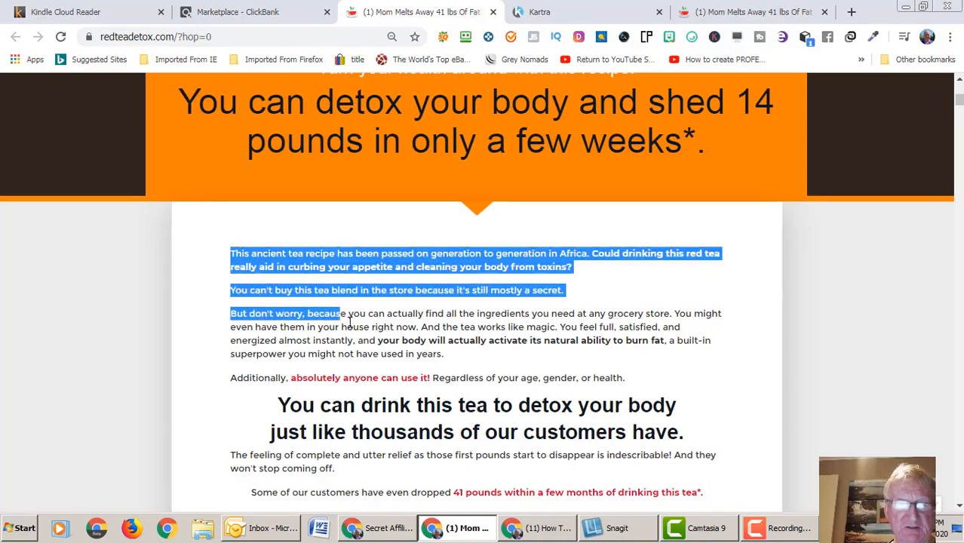
left_click_drag(340, 313, 624, 377)
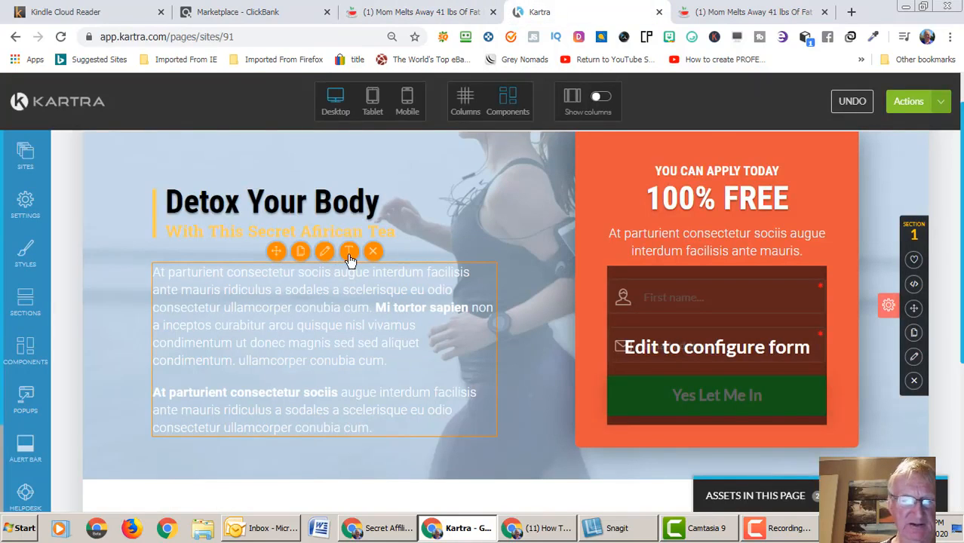
- Paste the Red Tea Detox sales copy as the body paragraphs, clear their formatting and center them
left_click(349, 251)
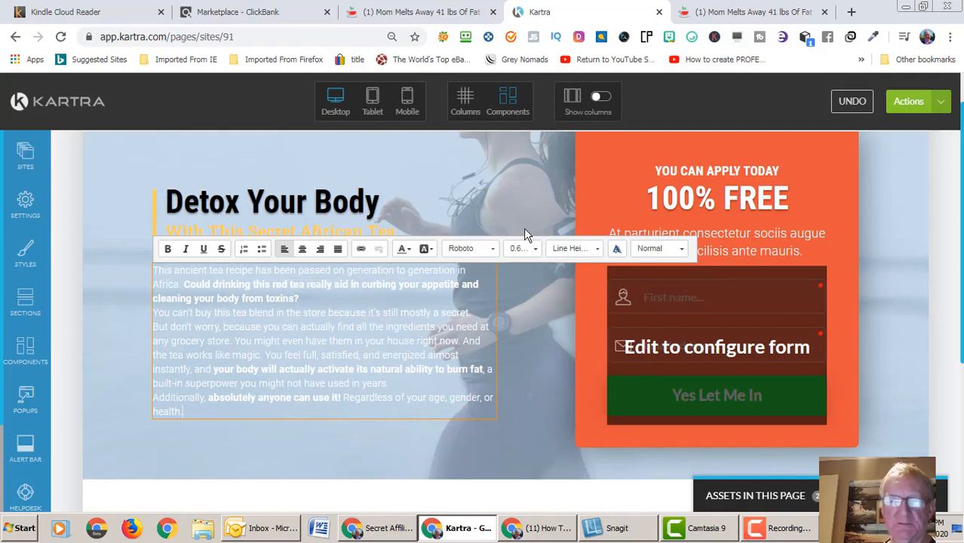
mouse_move(274, 406)
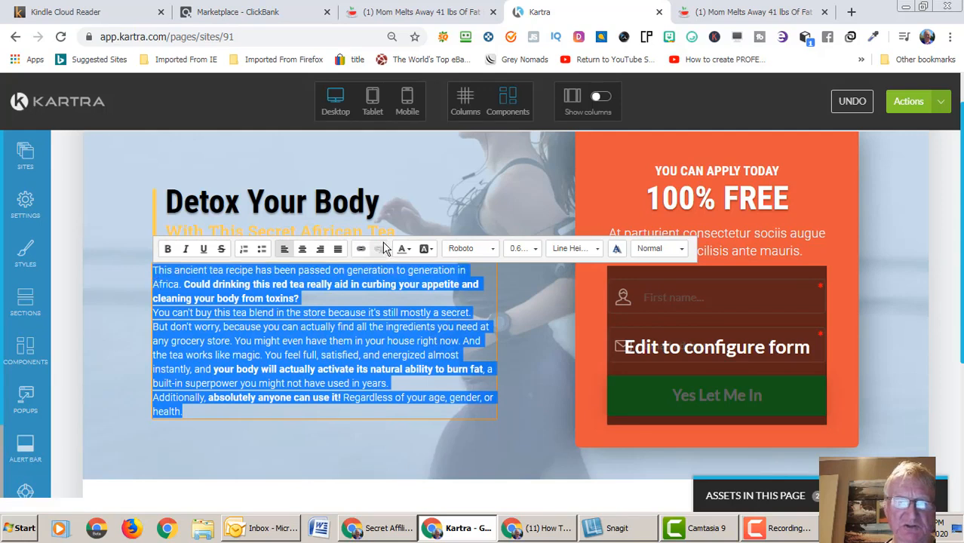
left_click(401, 248)
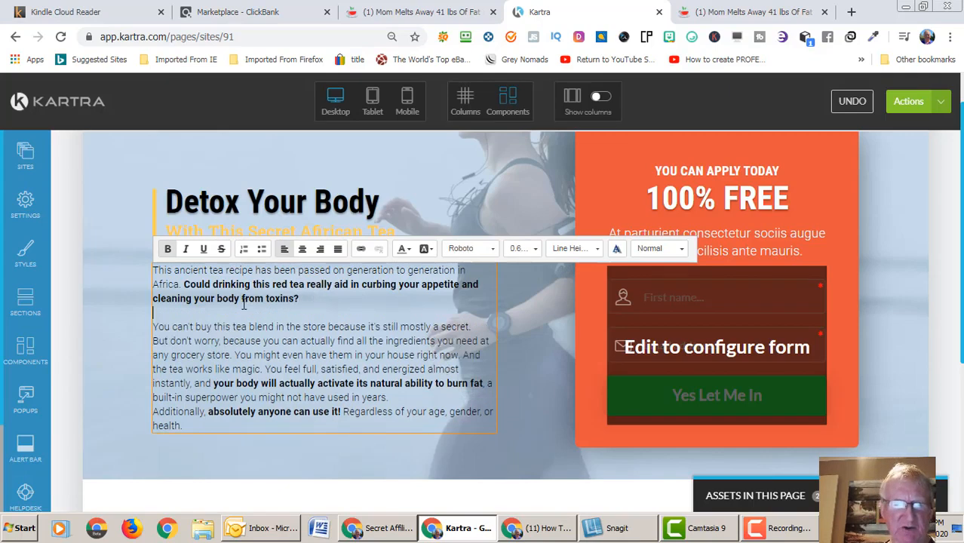
left_click_drag(152, 269, 226, 284)
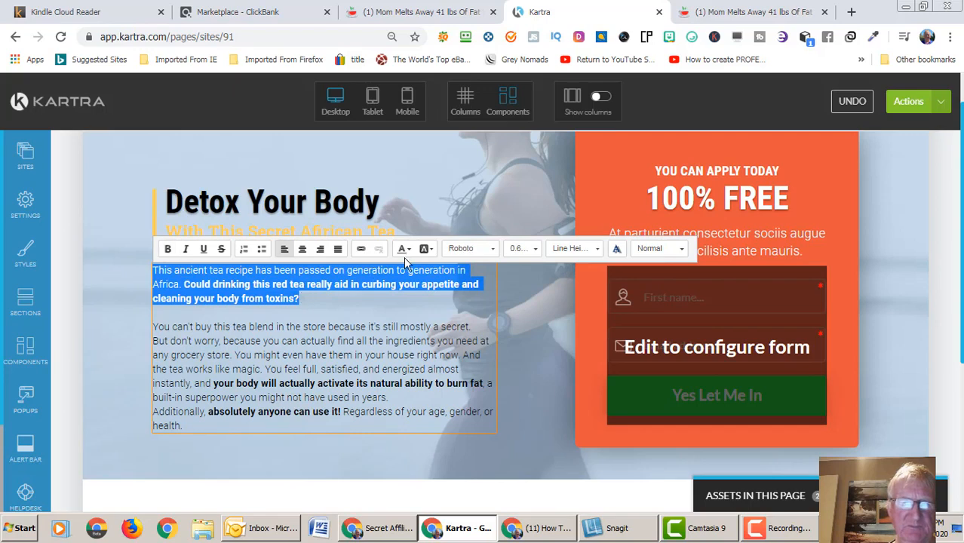
mouse_move(320, 249)
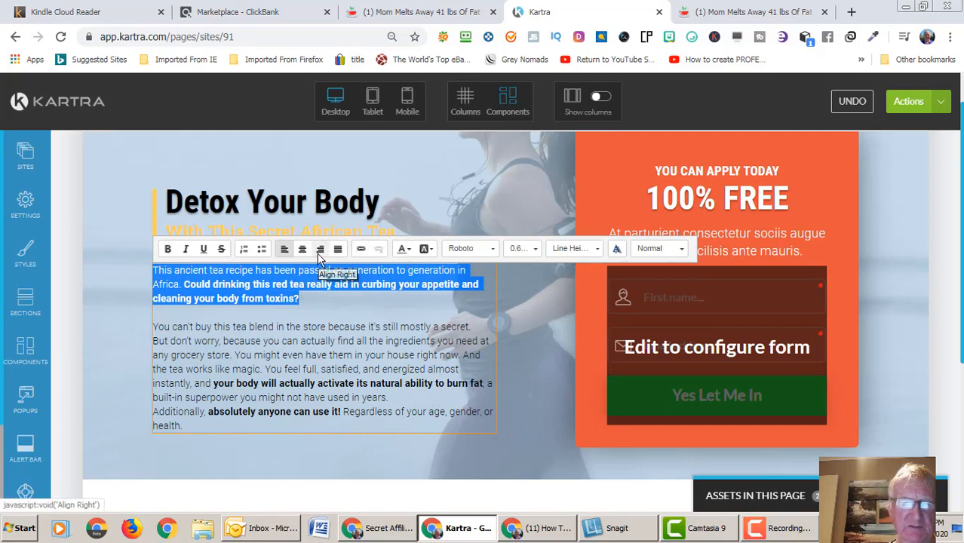
left_click(302, 248)
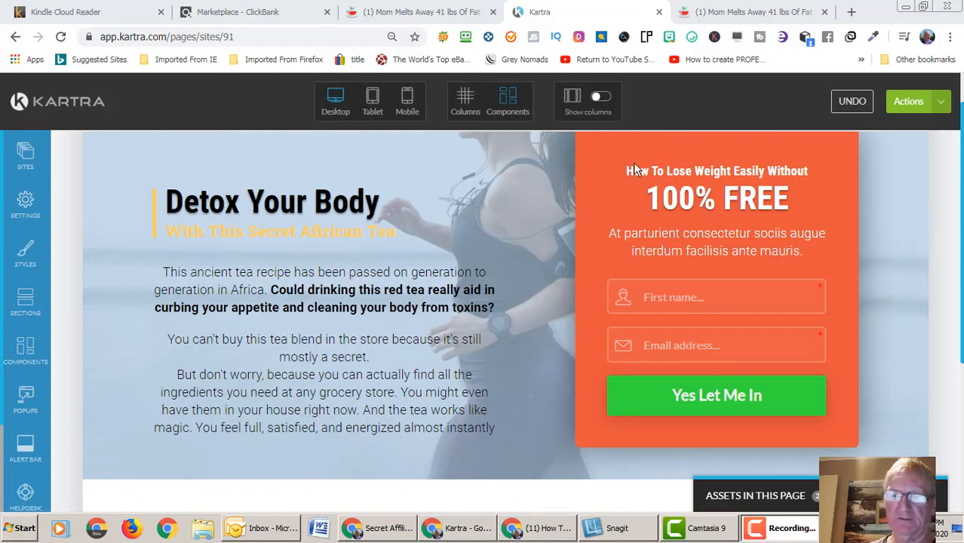
- Rewrite the 100% FREE headline in the opt-in box as 'And Still Enjoy Your Favourite Foods'
left_click(715, 171)
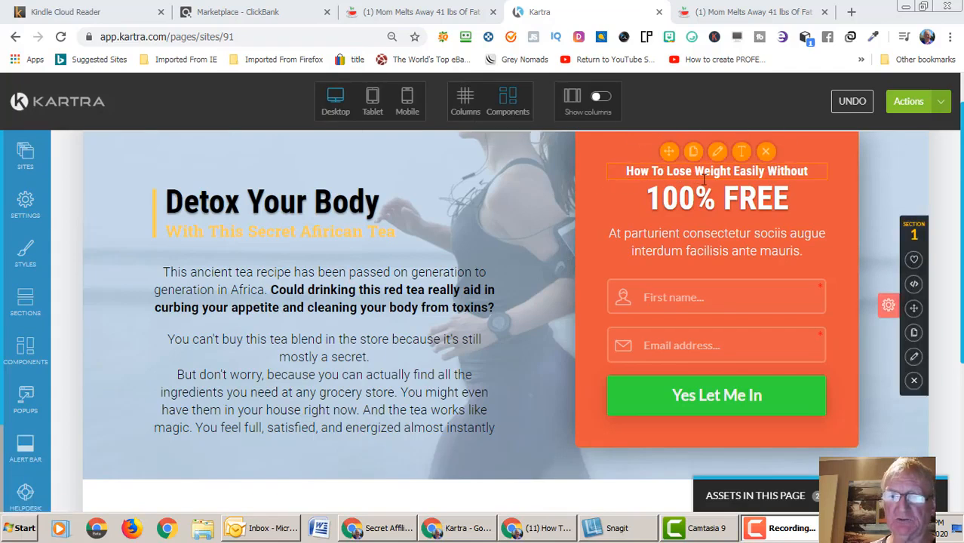
left_click(716, 199)
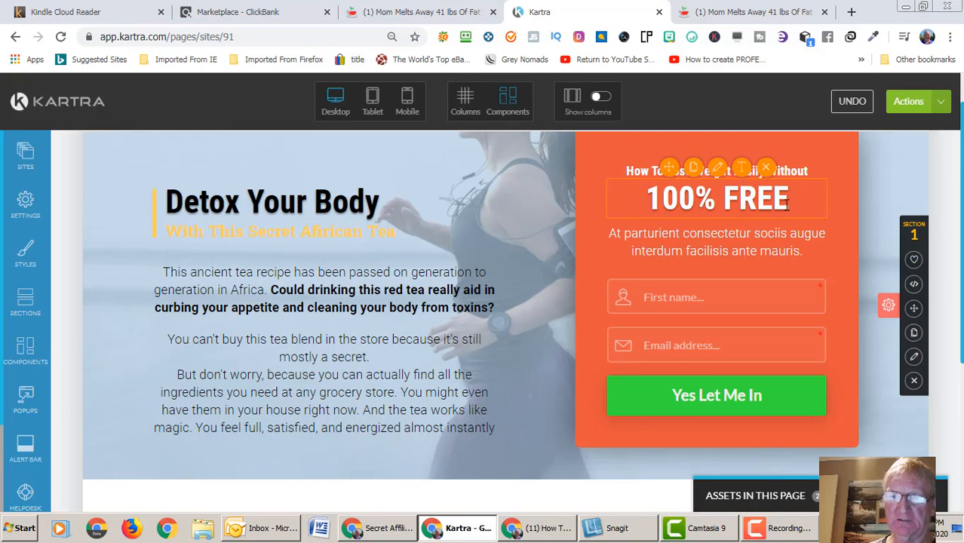
double_click(716, 199)
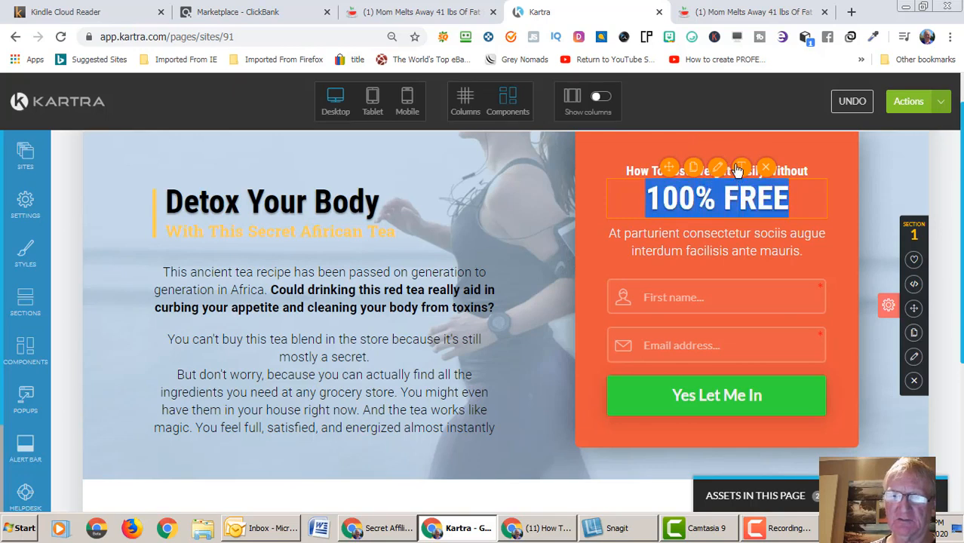
double_click(716, 198)
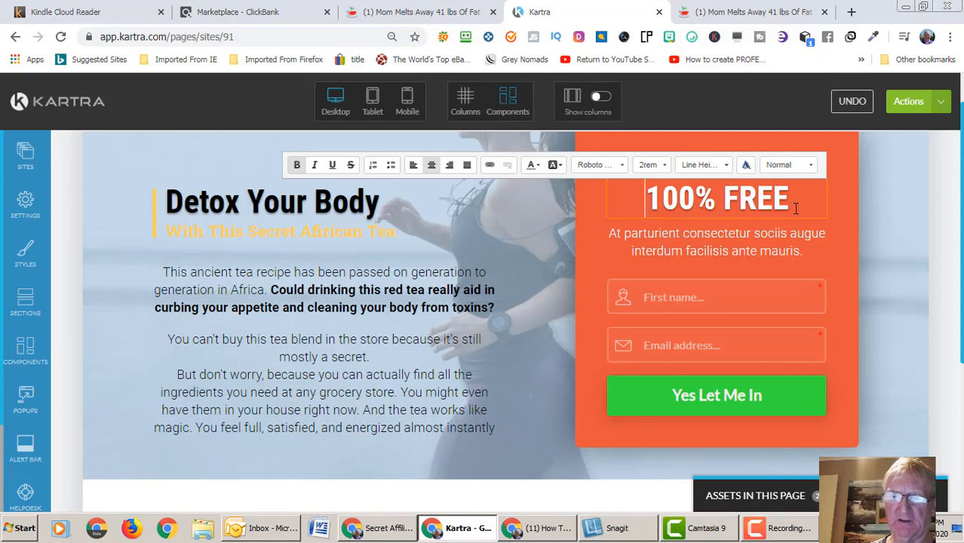
type("And Still Enjoy Your Fa")
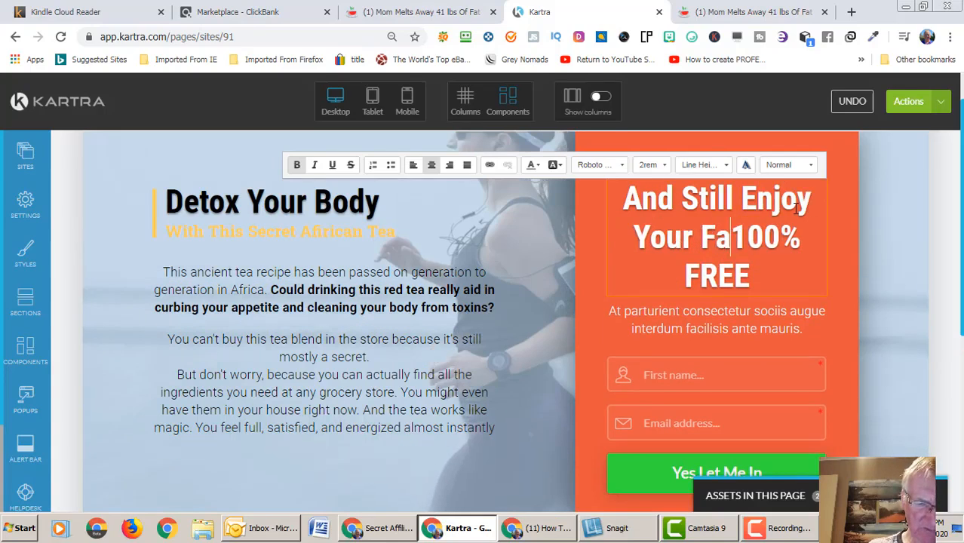
type("vourite")
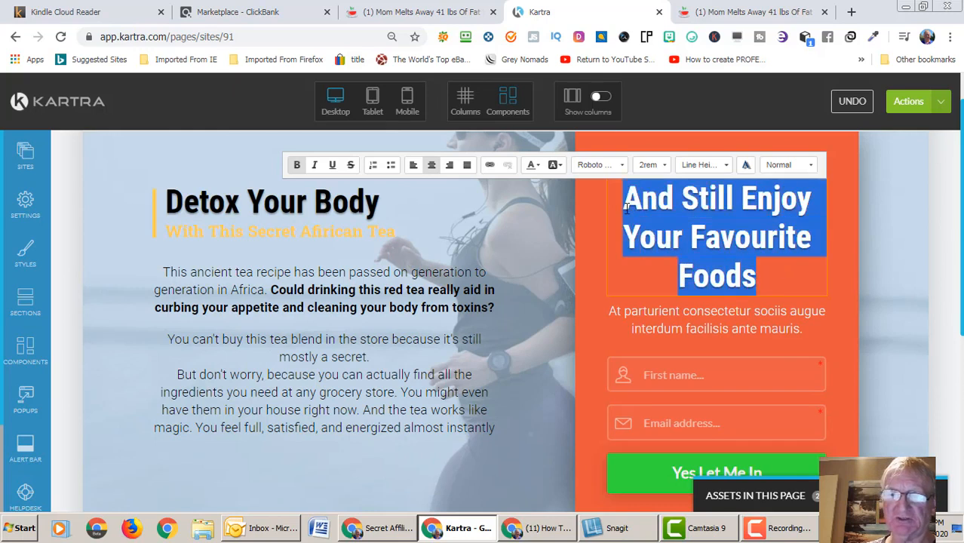
mouse_move(662, 164)
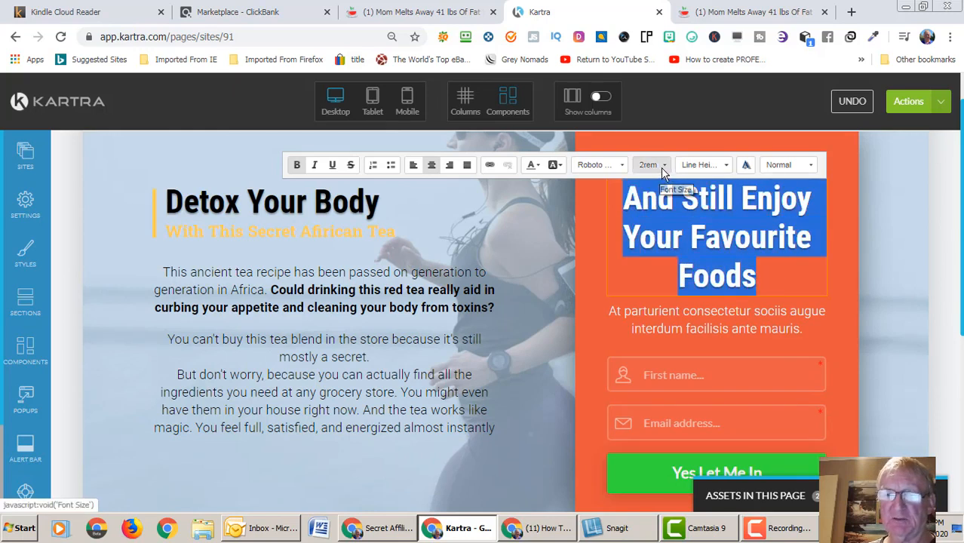
- Try the headline at 0.80rem and then 1rem from the Font Size list
left_click(650, 165)
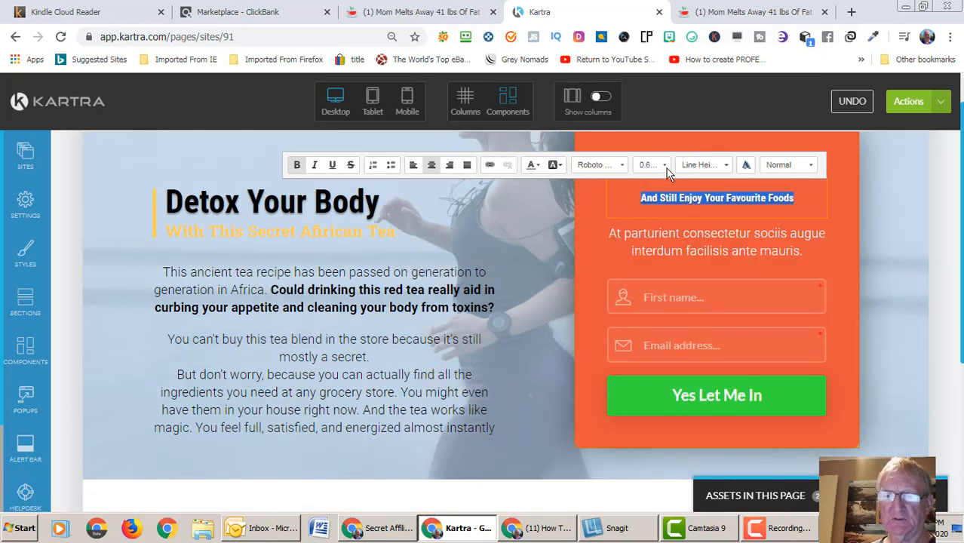
left_click(652, 164)
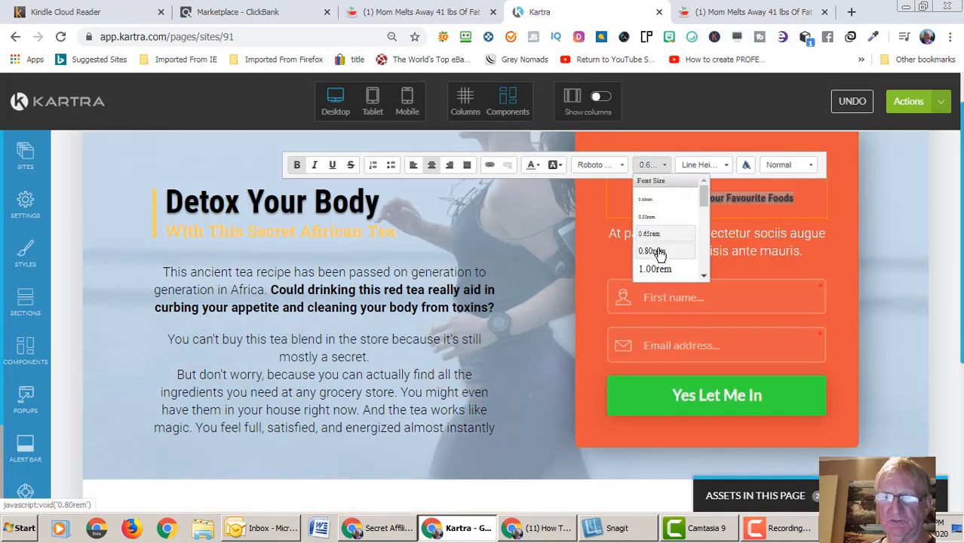
left_click(655, 250)
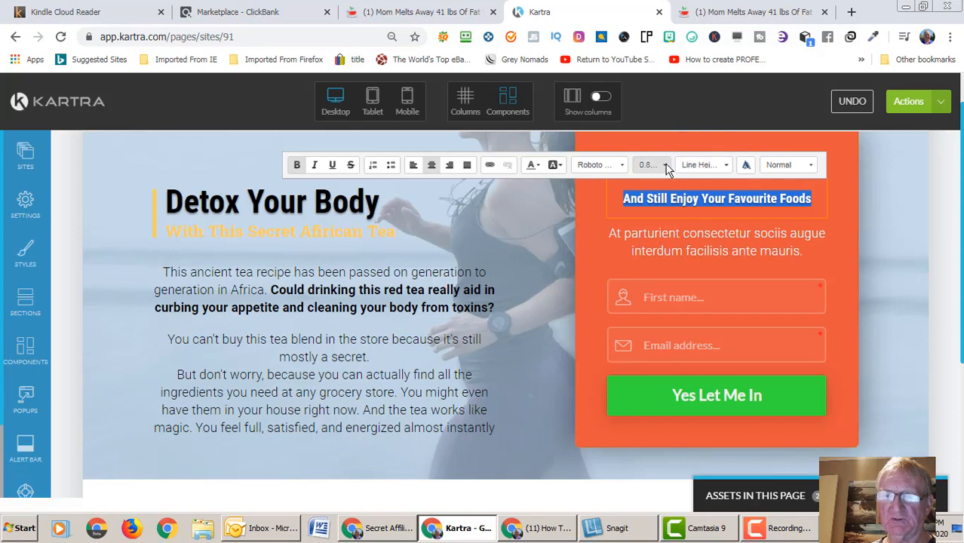
left_click(650, 164)
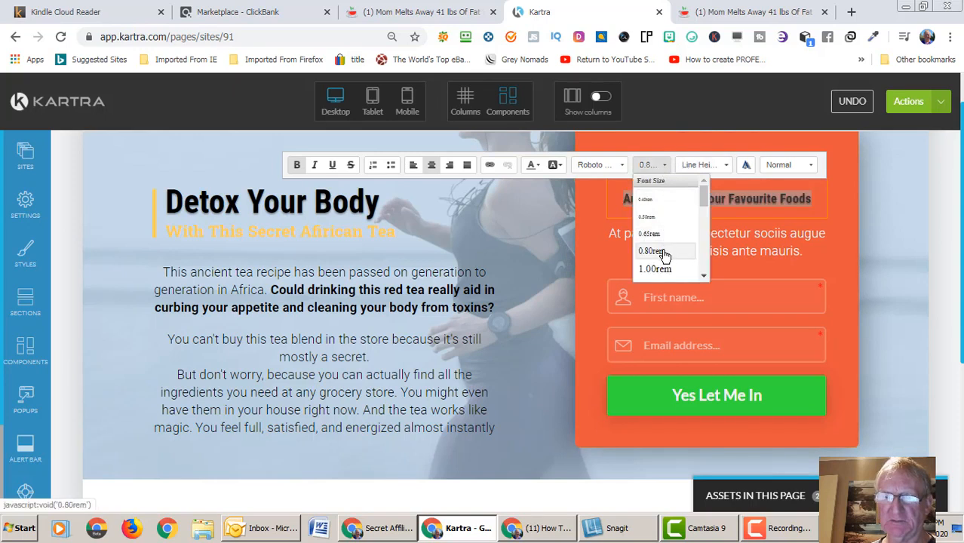
left_click(654, 250)
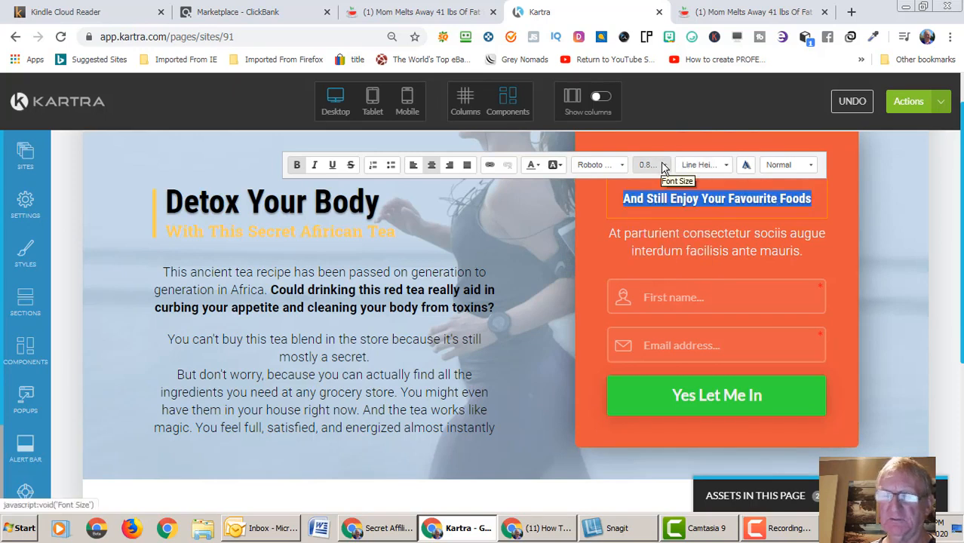
left_click(652, 164)
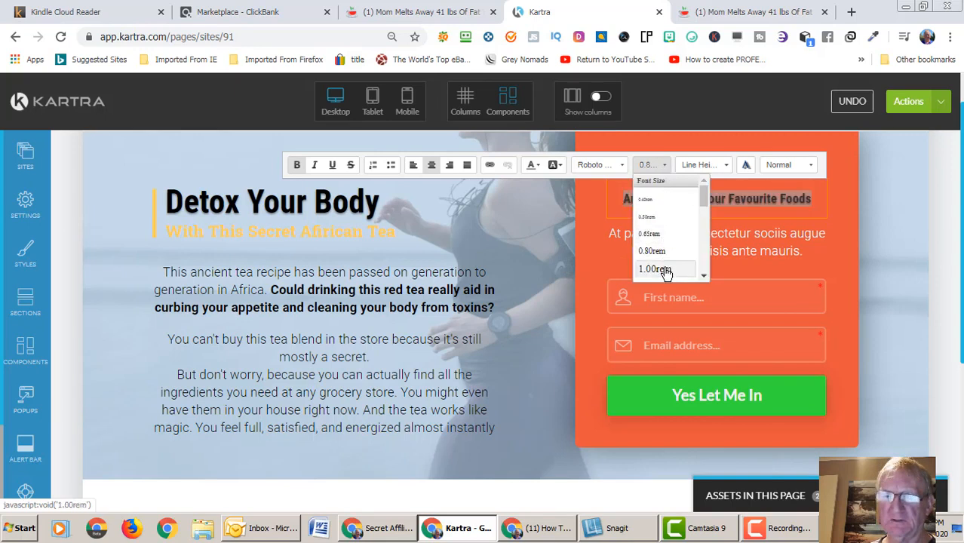
left_click(664, 269)
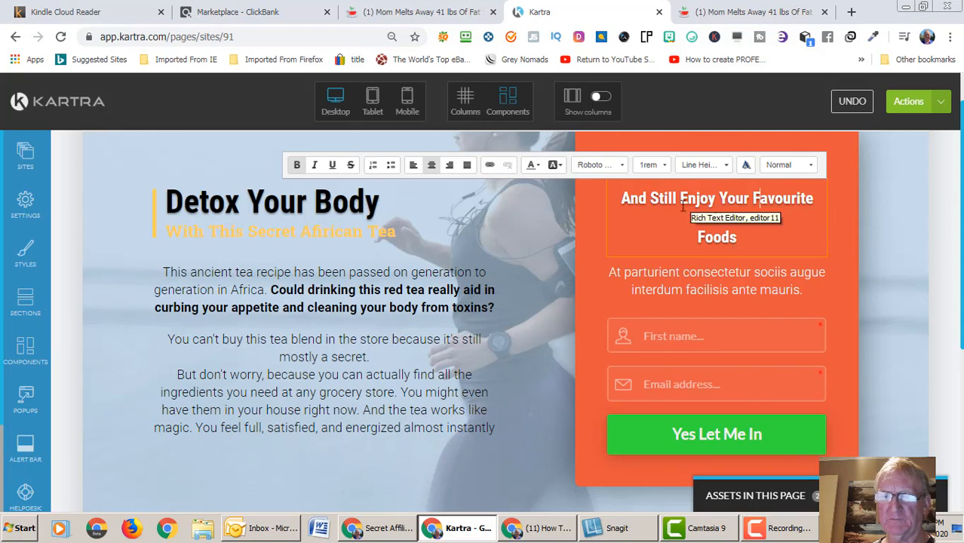
- Settle the headline at 1.40rem and add two trailing dots after 'Favourite Foods'
double_click(716, 236)
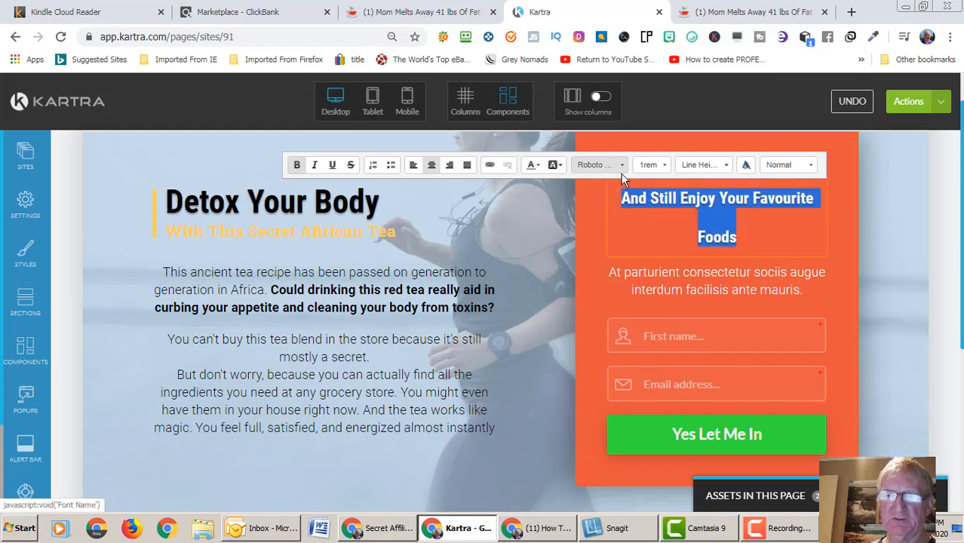
left_click(648, 165)
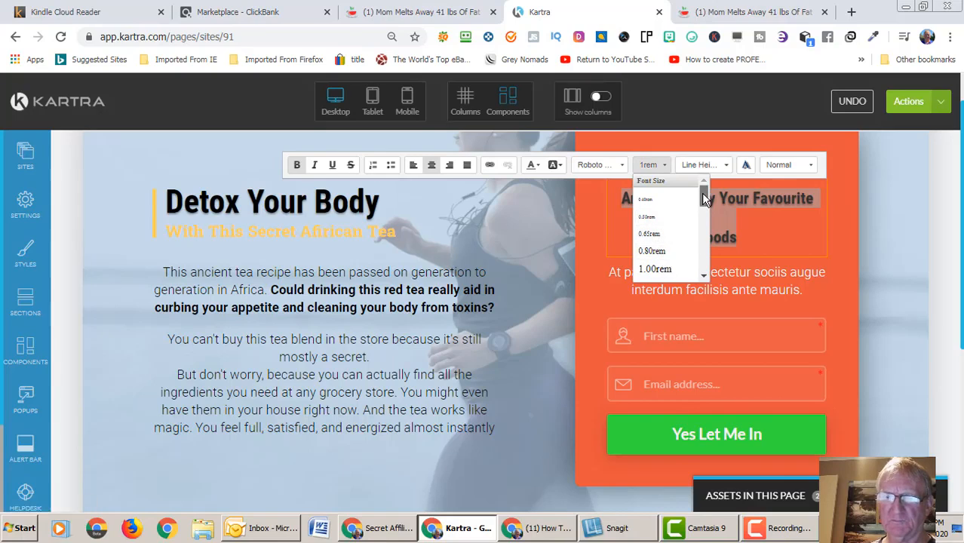
scroll("down", 3)
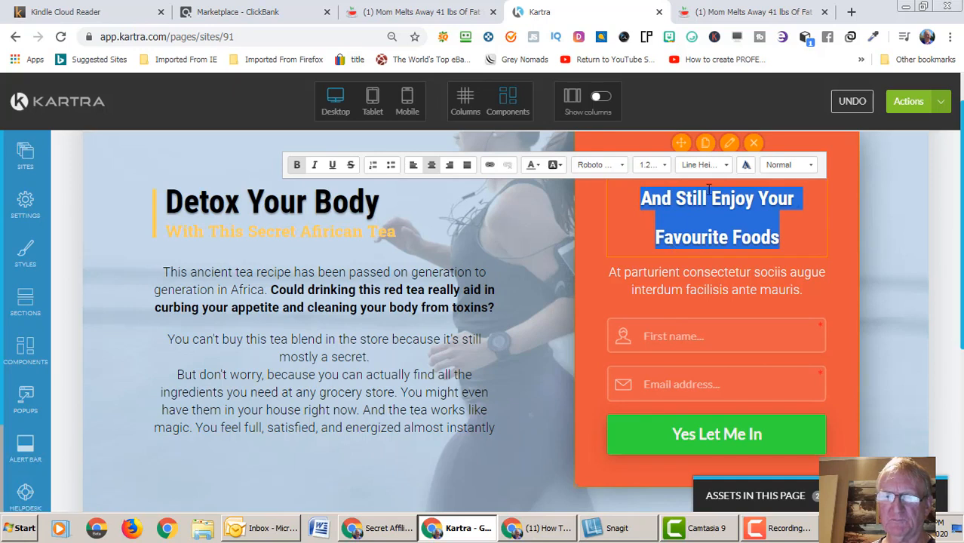
left_click(648, 164)
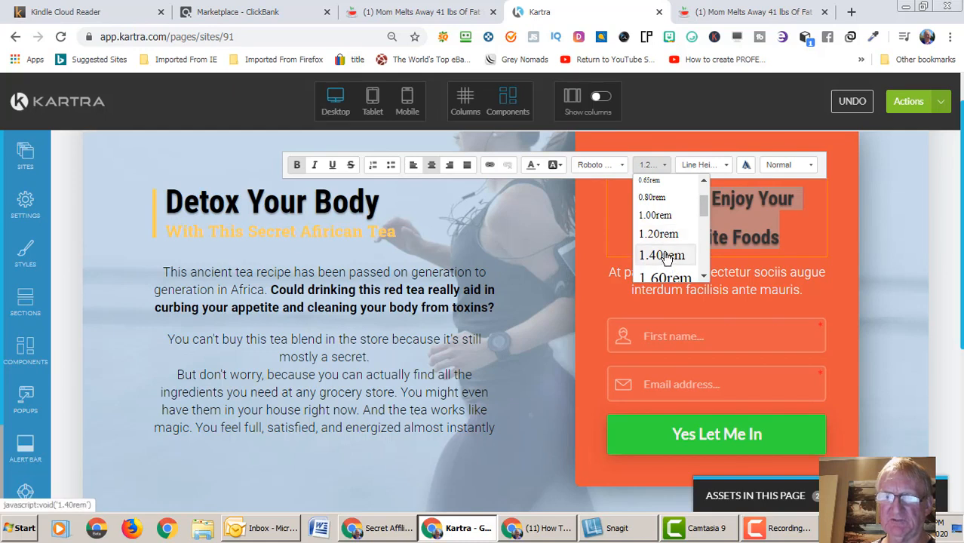
left_click(660, 254)
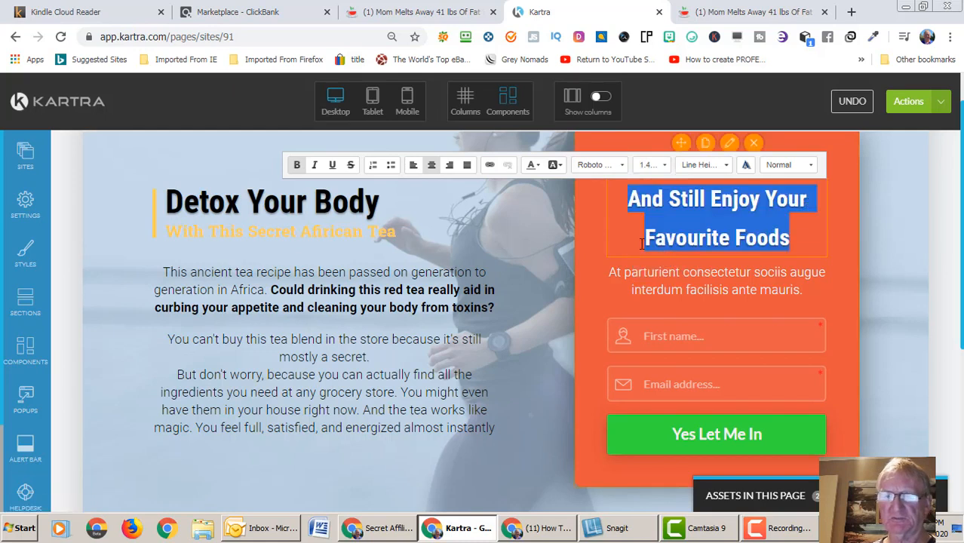
left_click(822, 198)
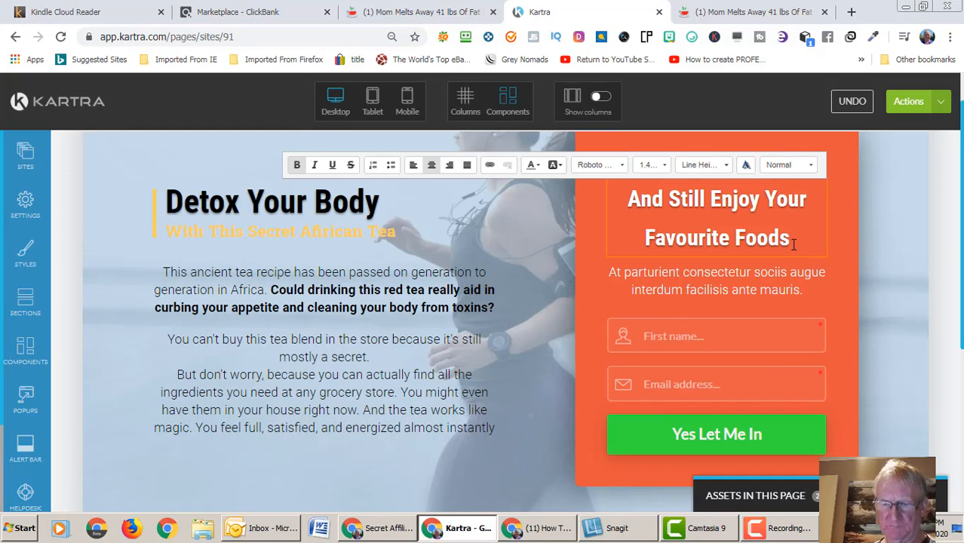
type("..")
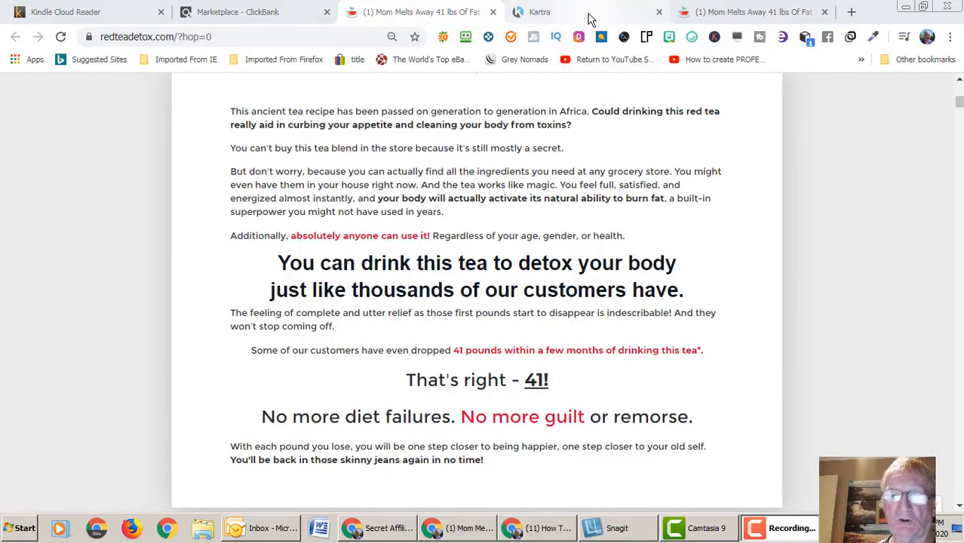
- Review the sales page's 'drink this tea to detox your body' copy and return to the editor
left_click(547, 11)
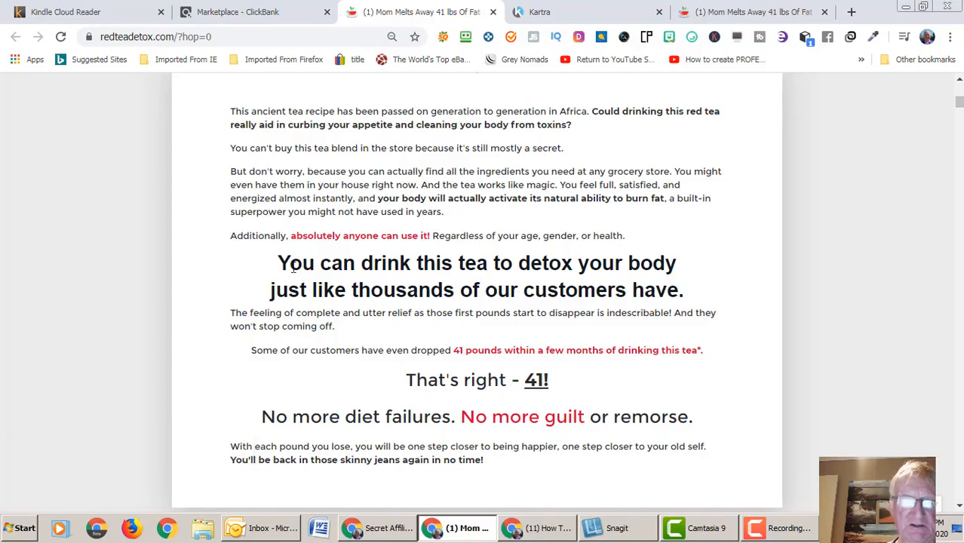
mouse_move(393, 297)
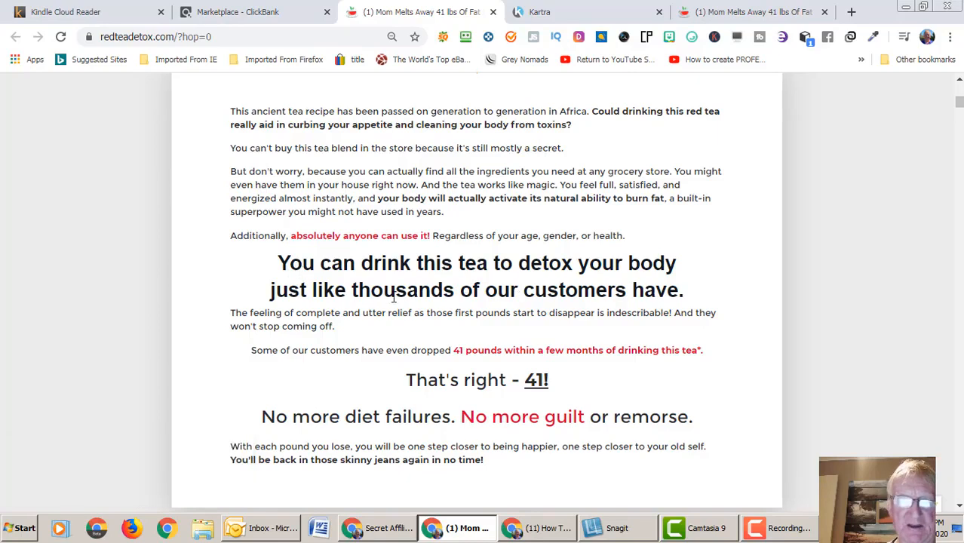
mouse_move(823, 133)
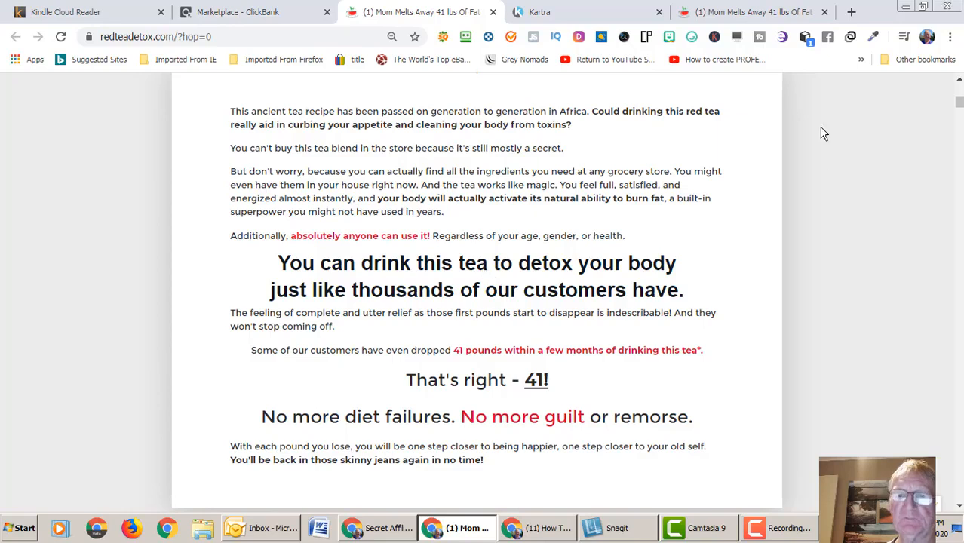
left_click(532, 12)
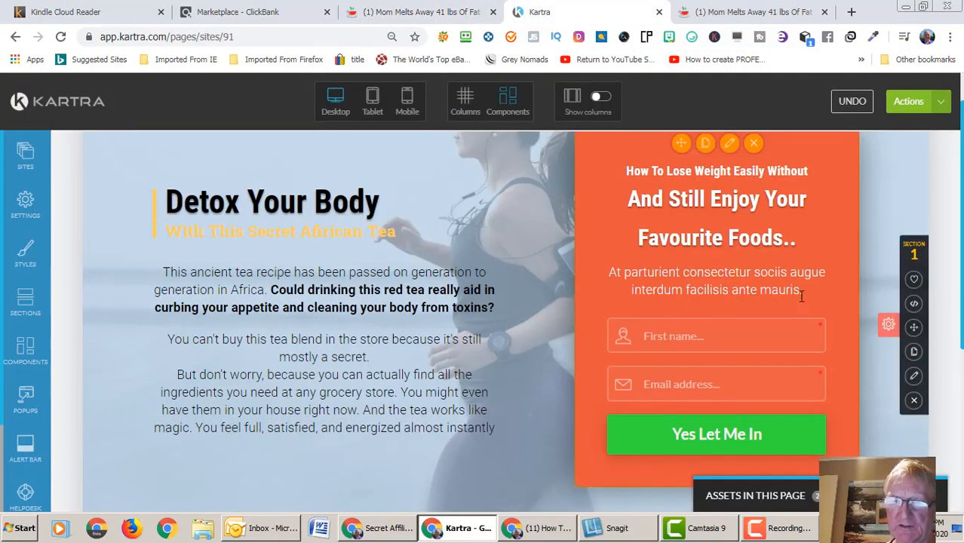
- Write 'Just Drink This Tea To Detox Your Body Like Thousands of Our Customer' under the form headline
left_click(716, 281)
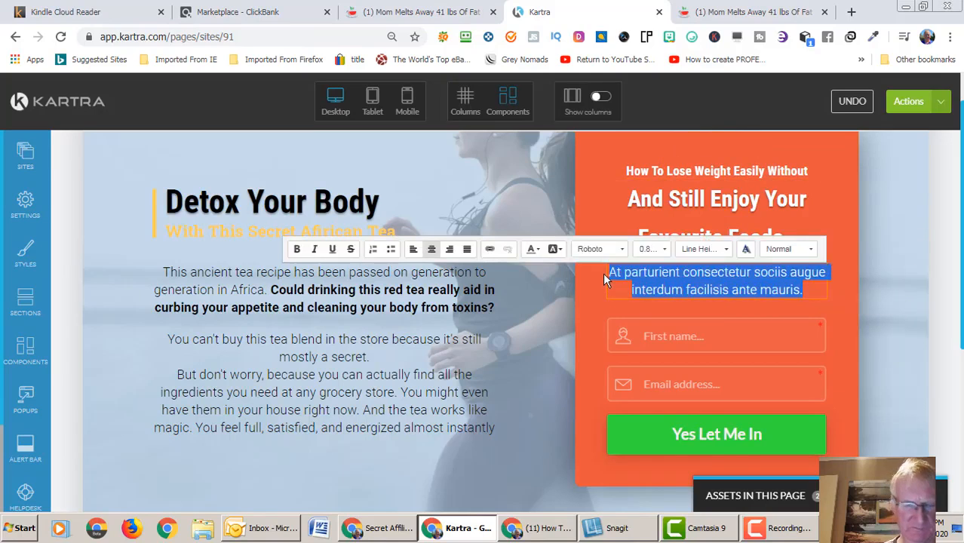
type("Just")
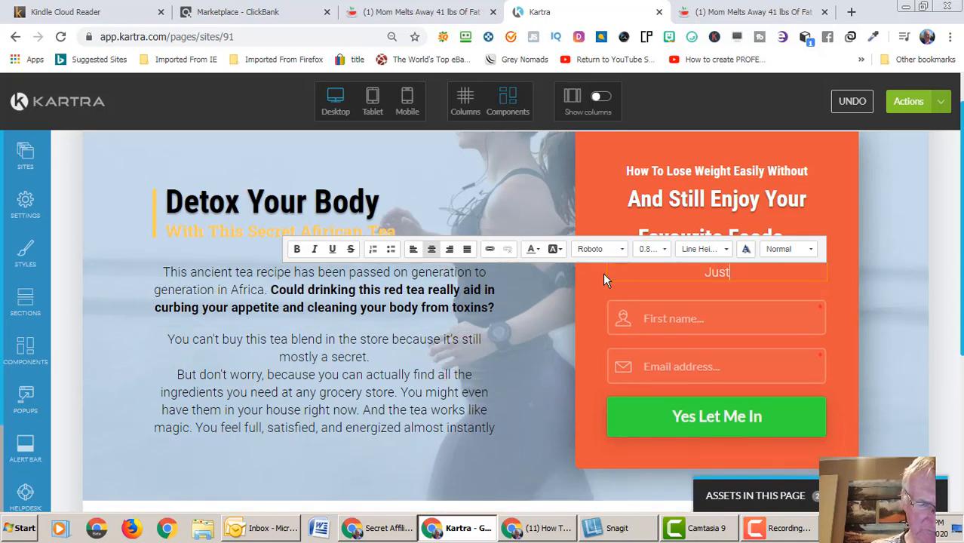
type("Drink This")
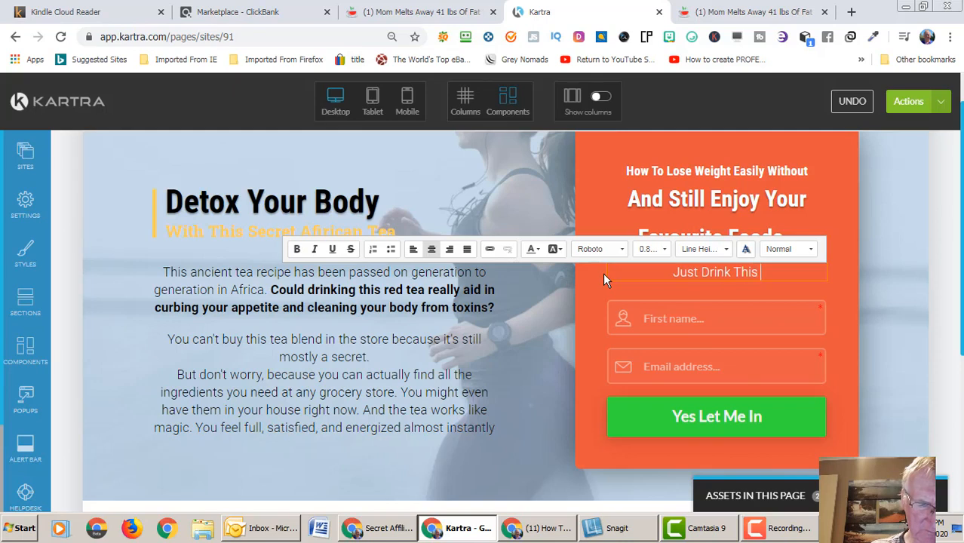
type("T")
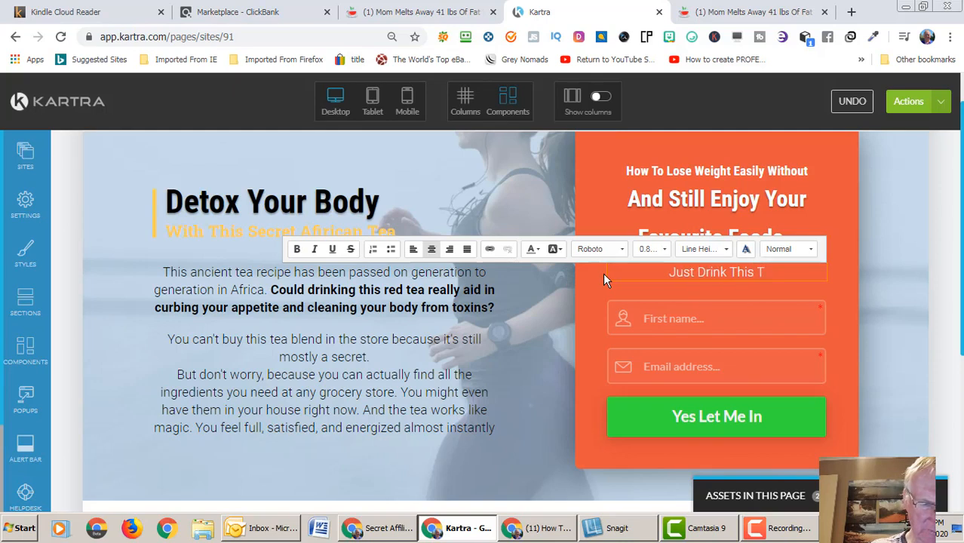
type("ea To")
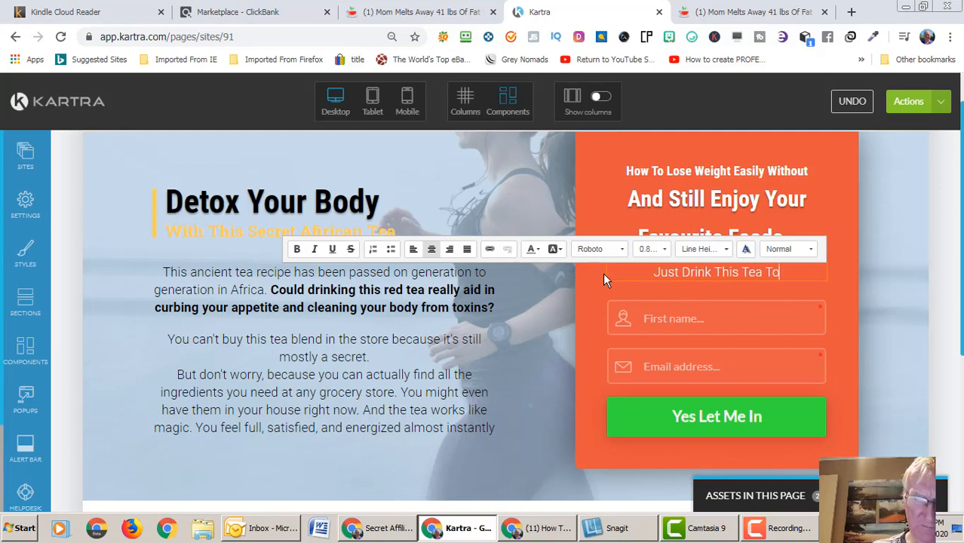
type("Detox Y")
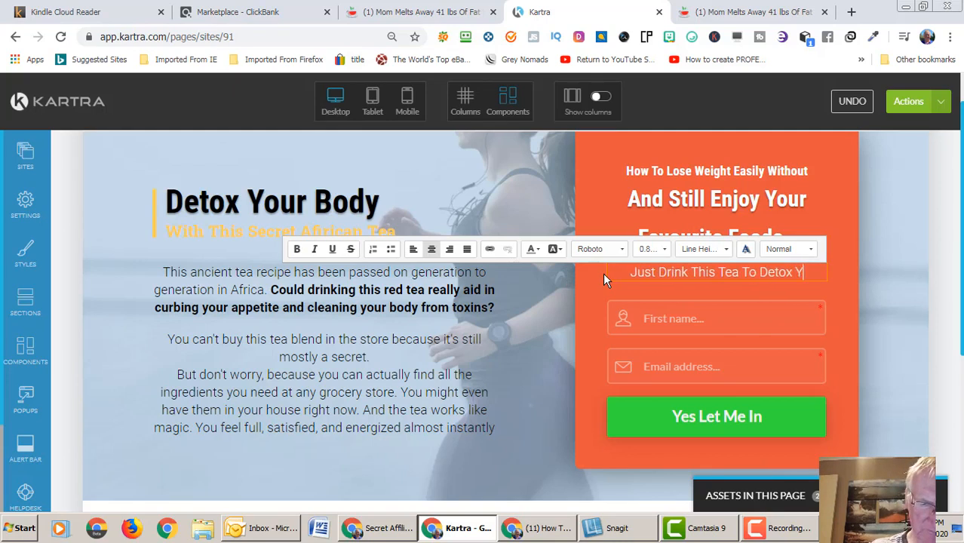
type("our Body")
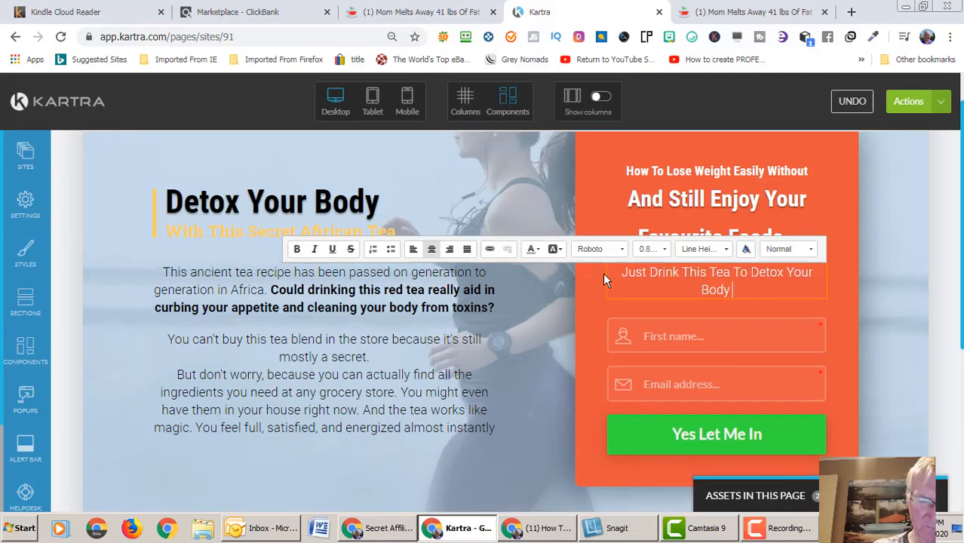
type("Like")
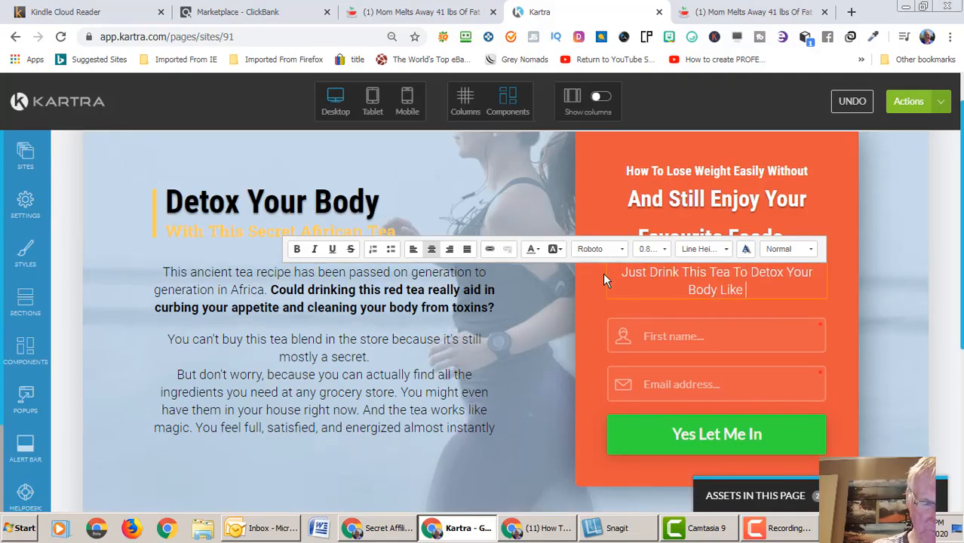
type("Thousands o")
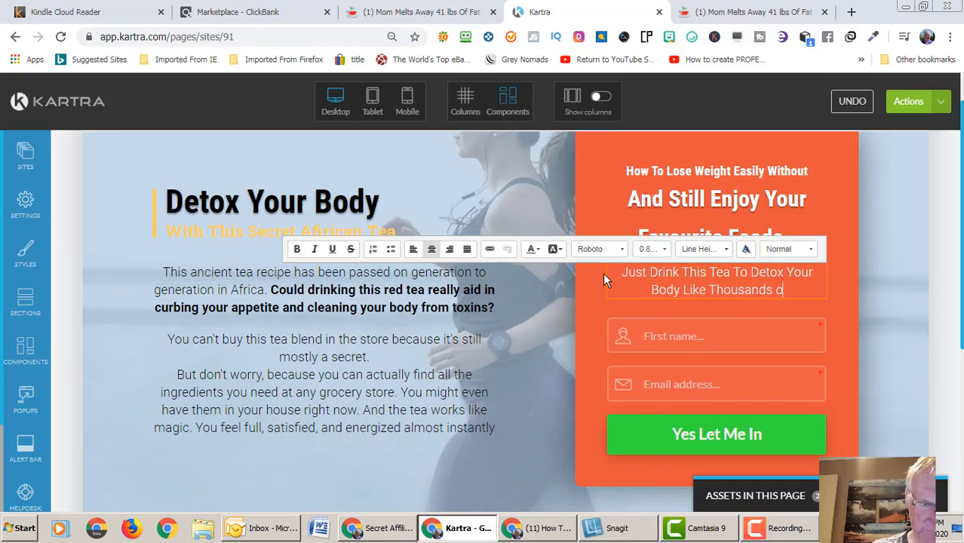
type("f")
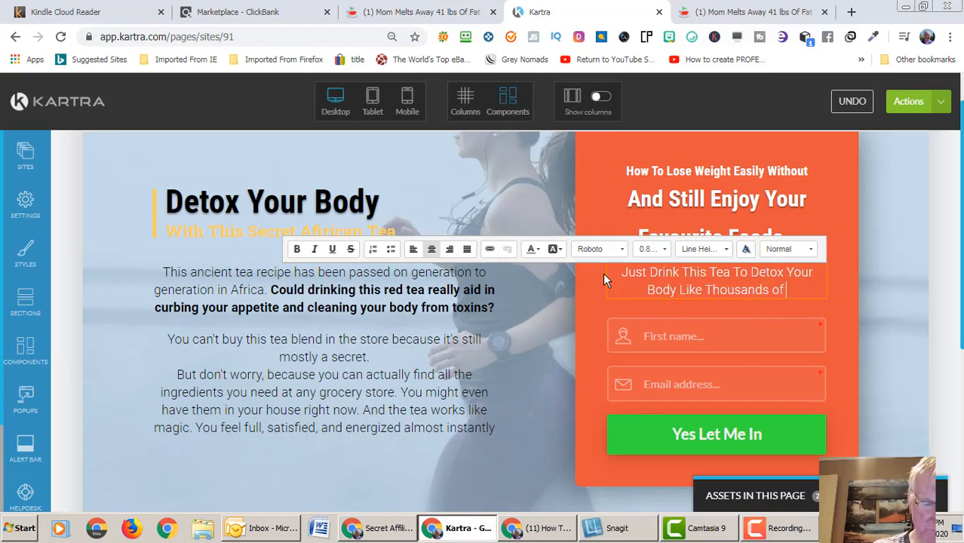
type("Our")
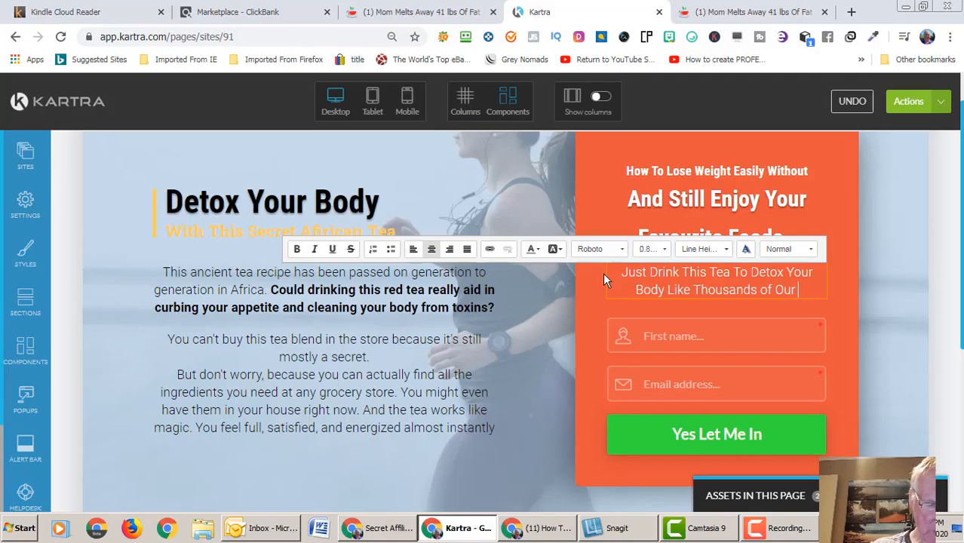
type("Customer")
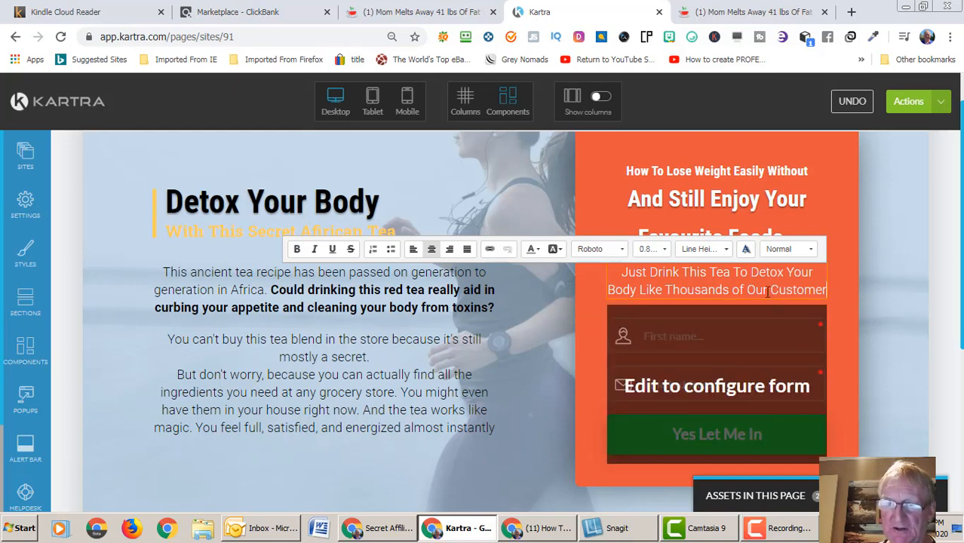
mouse_move(664, 289)
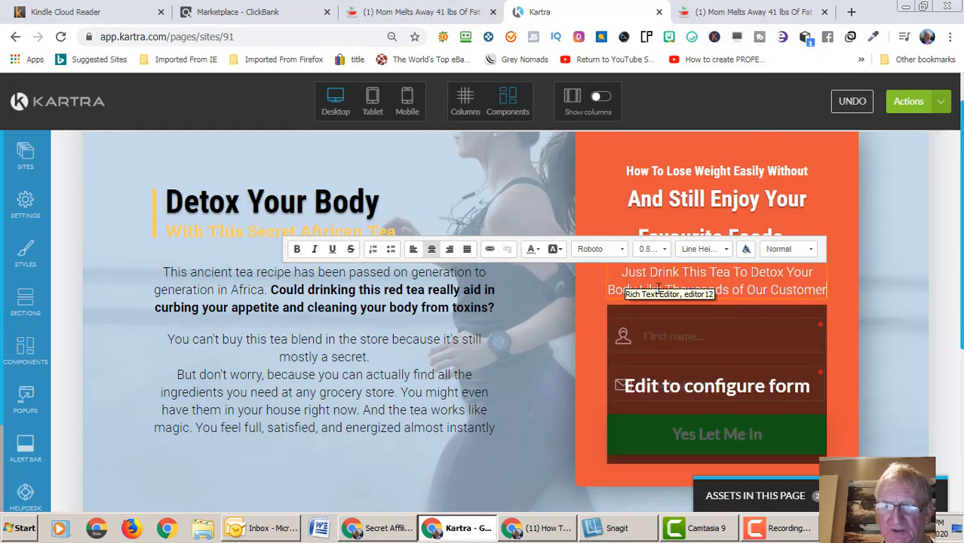
- Make the detox line above the opt-in form bold and a larger font size
left_click_drag(622, 271, 825, 290)
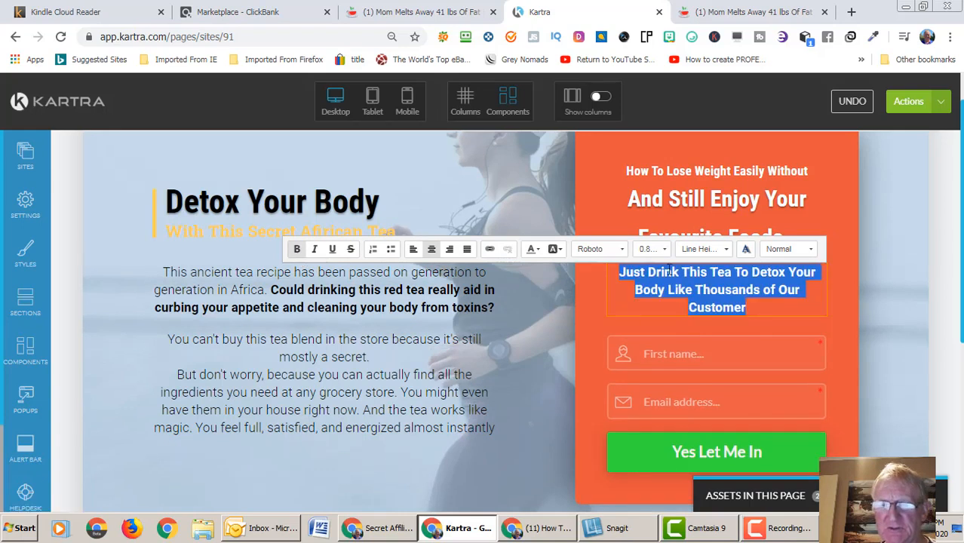
mouse_move(667, 261)
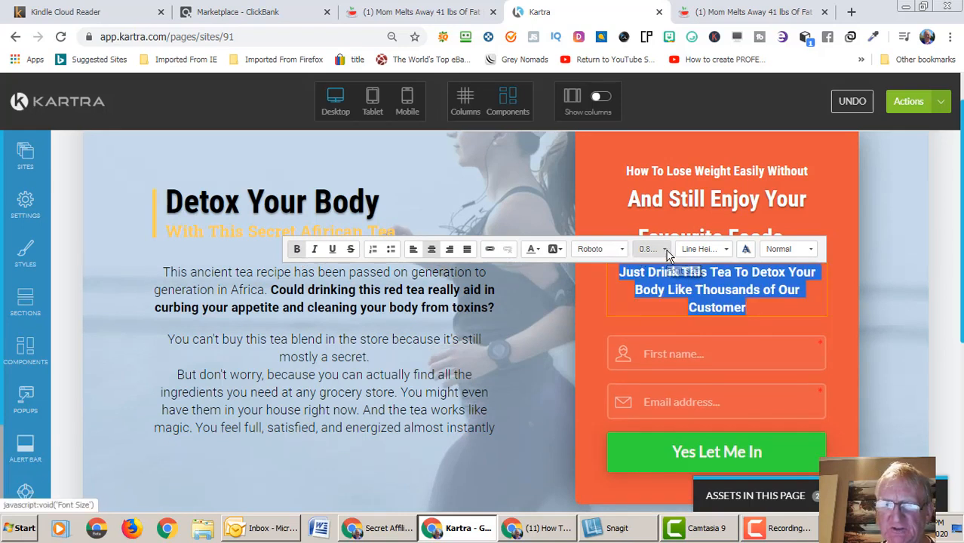
left_click(647, 249)
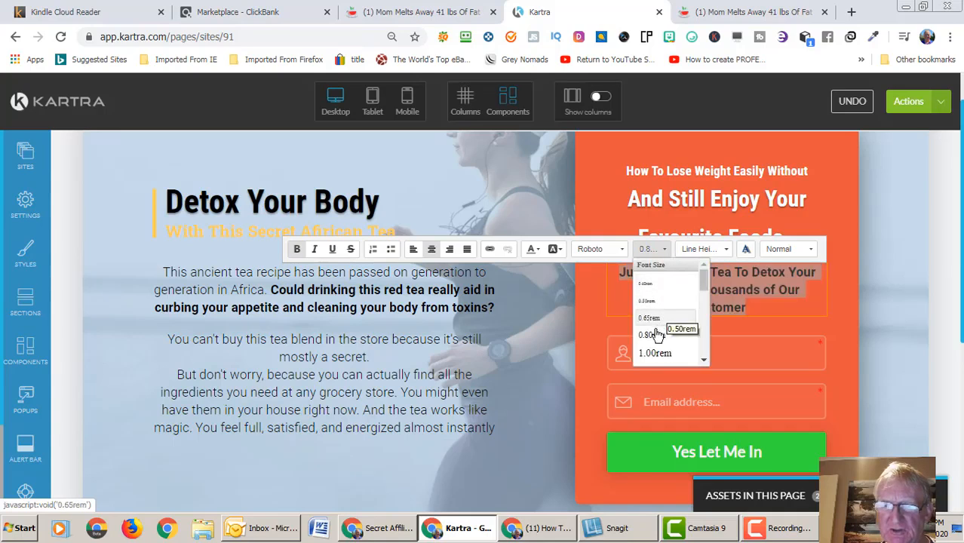
left_click(660, 353)
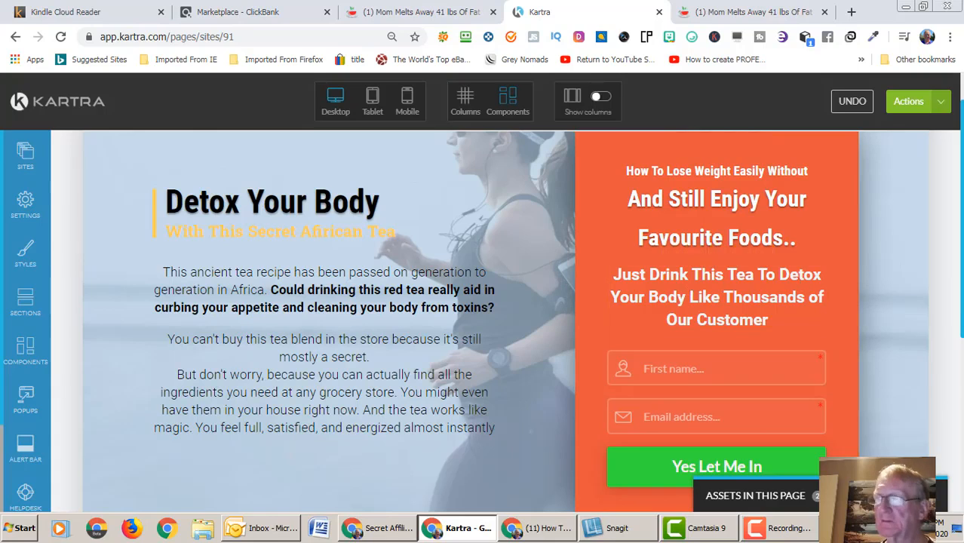
left_click(414, 12)
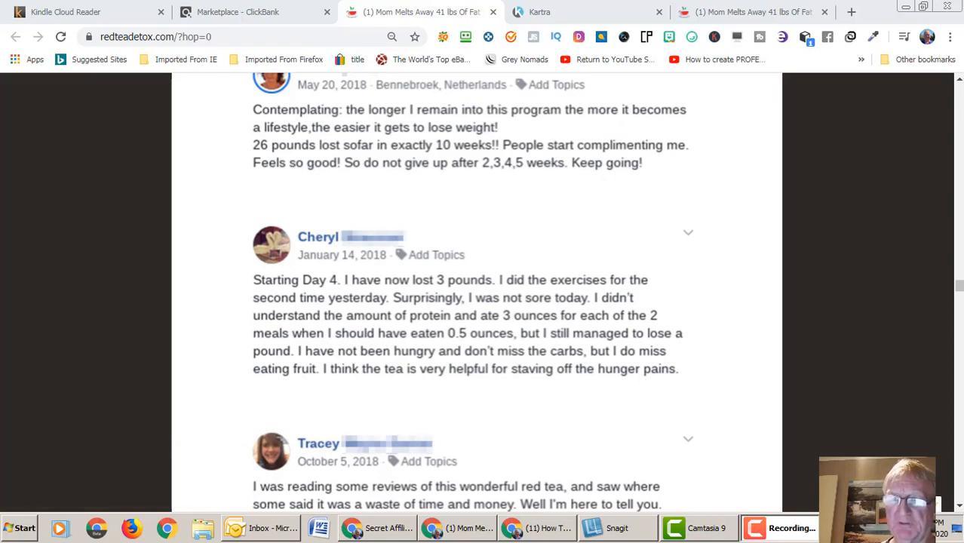
mouse_move(691, 297)
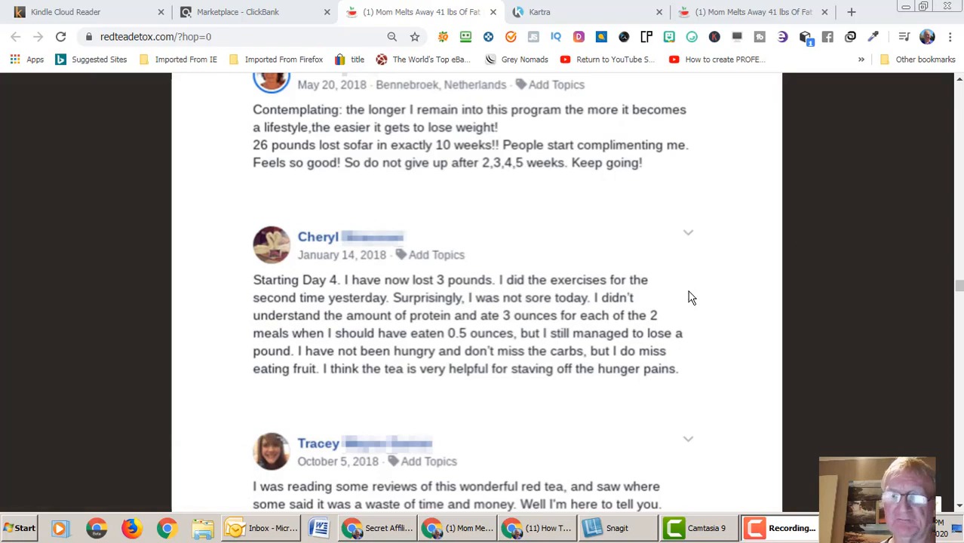
mouse_move(958, 291)
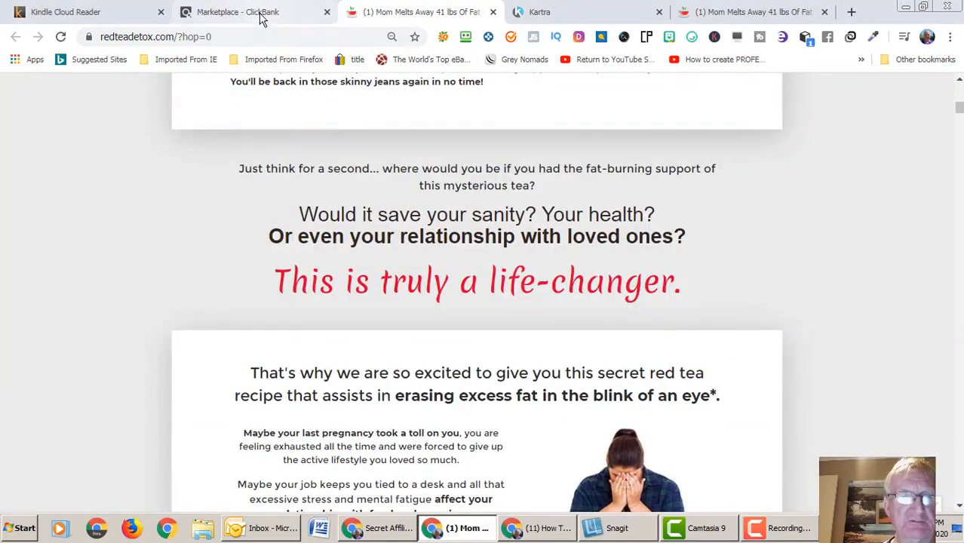
- Open the Red Tea Detox Affiliate Page from the ClickBank marketplace listing and scroll through it
left_click(261, 12)
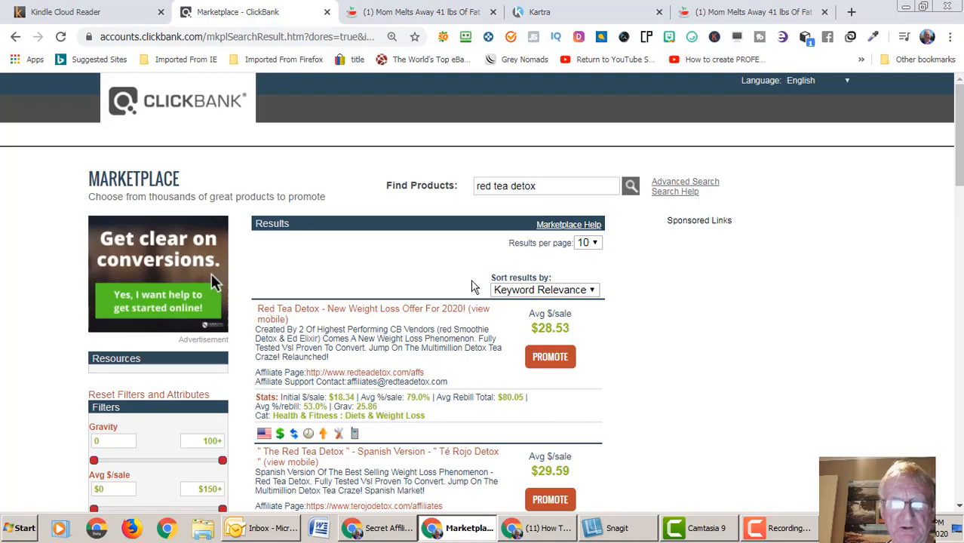
mouse_move(336, 381)
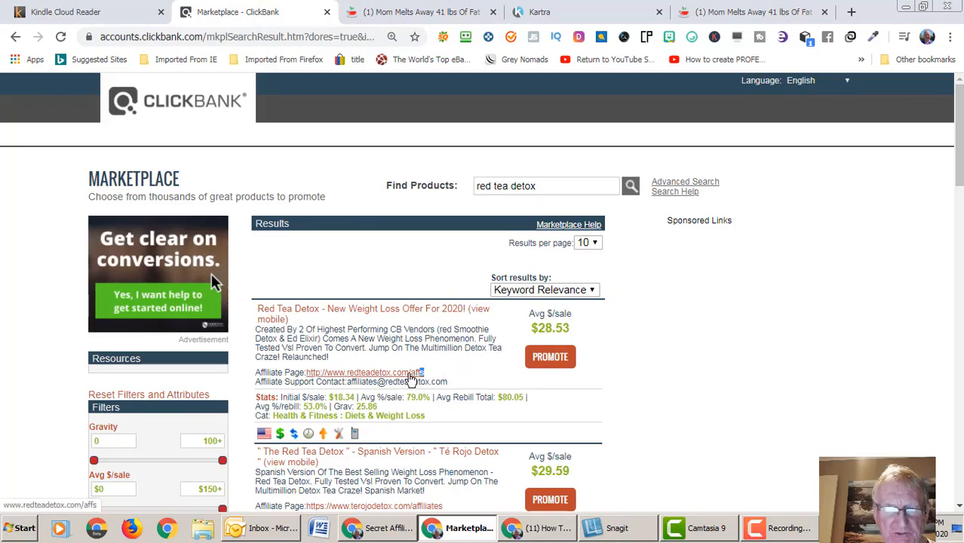
left_click(388, 372)
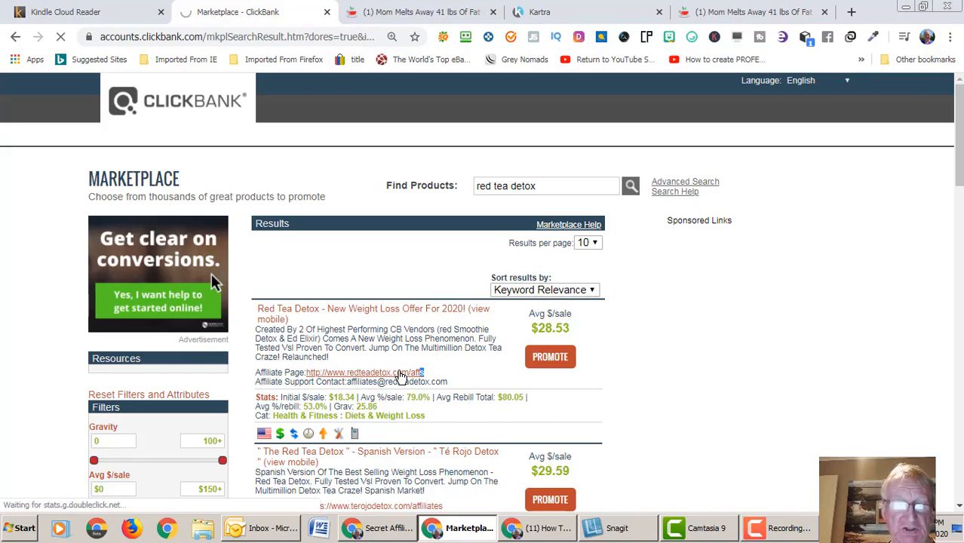
left_click(369, 371)
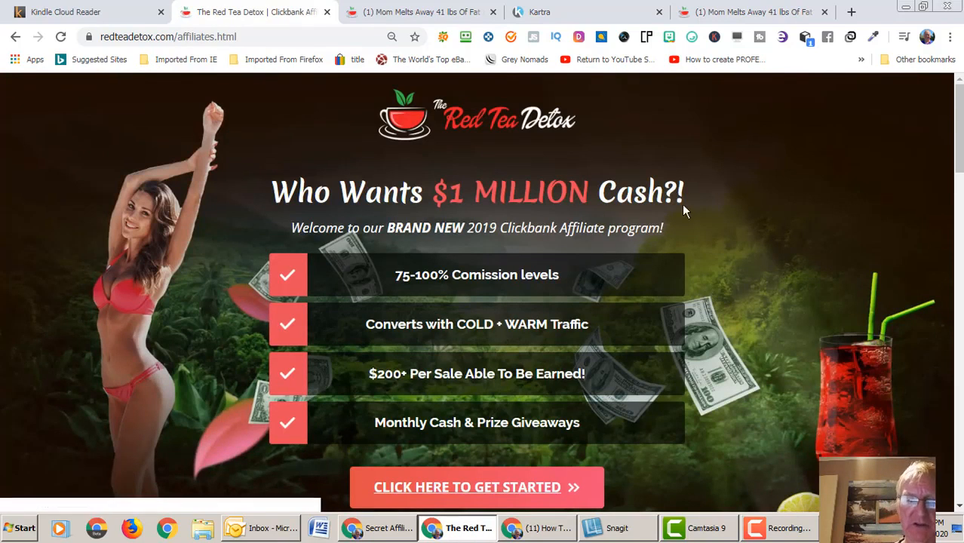
scroll("down", 3)
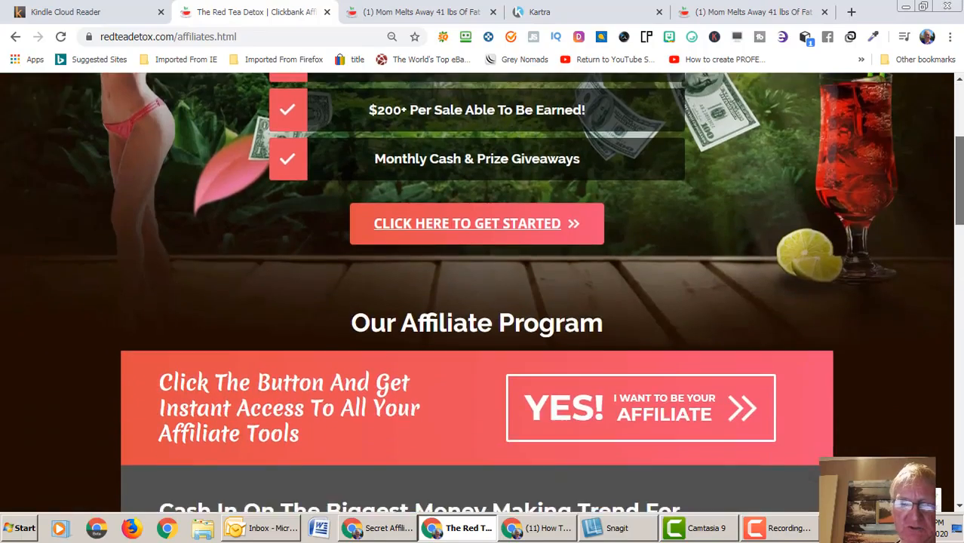
scroll("down", 3)
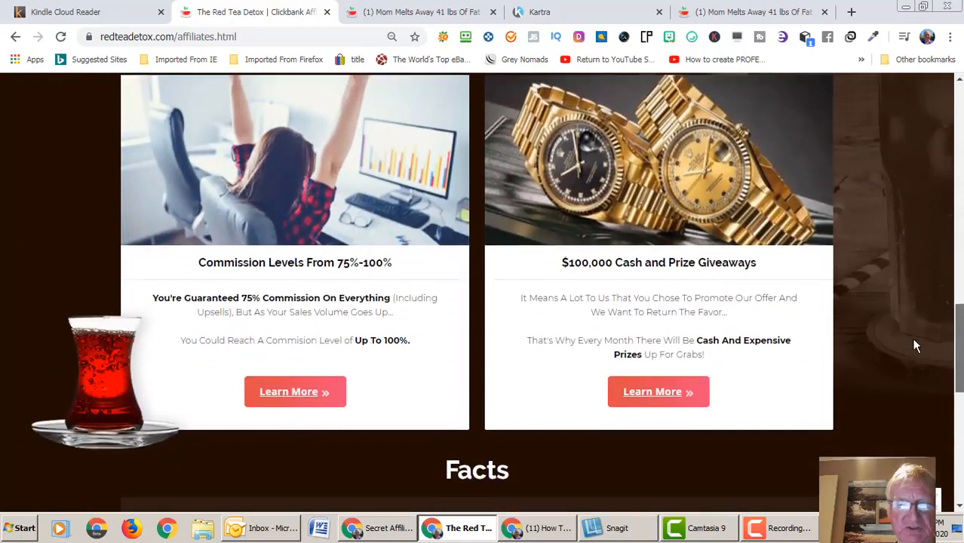
scroll("down", 3)
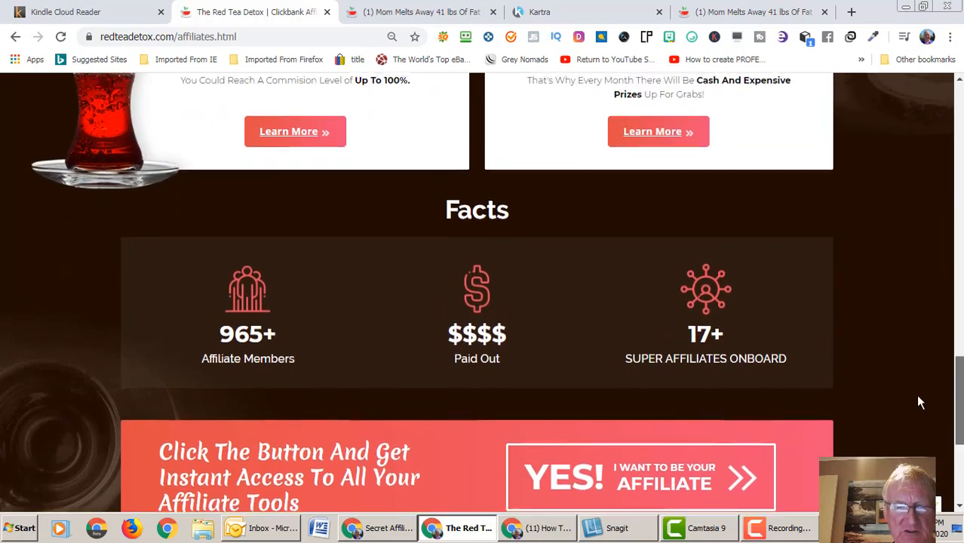
scroll("down", 3)
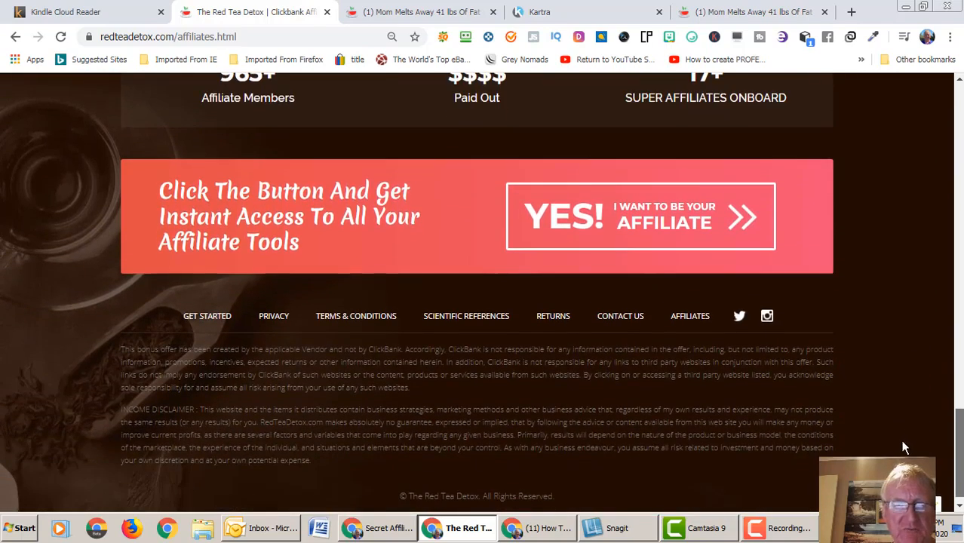
scroll("up", 3)
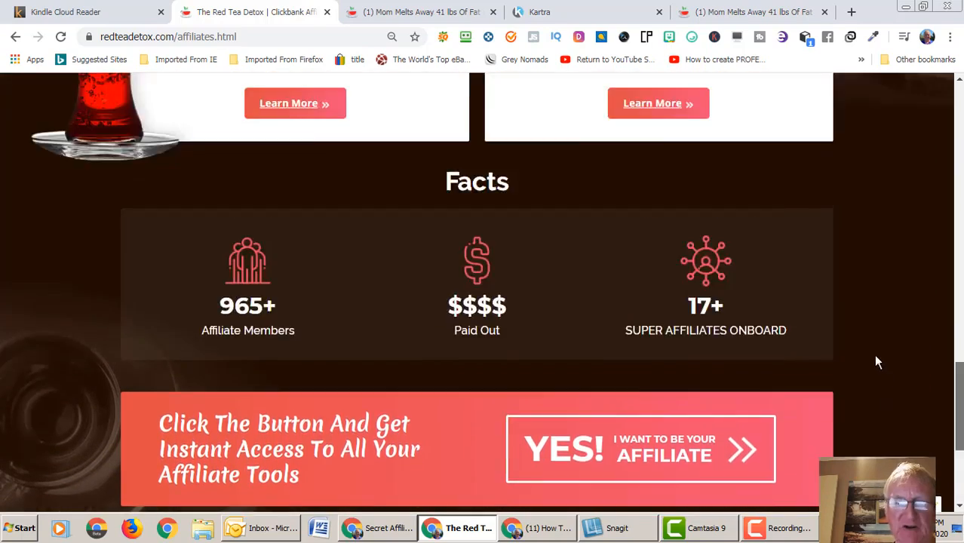
scroll("up", 3)
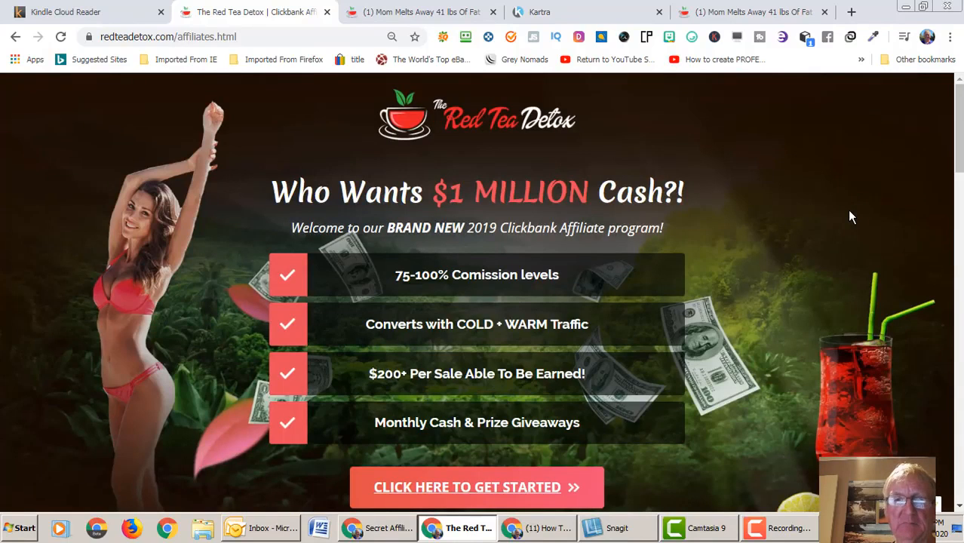
left_click(539, 11)
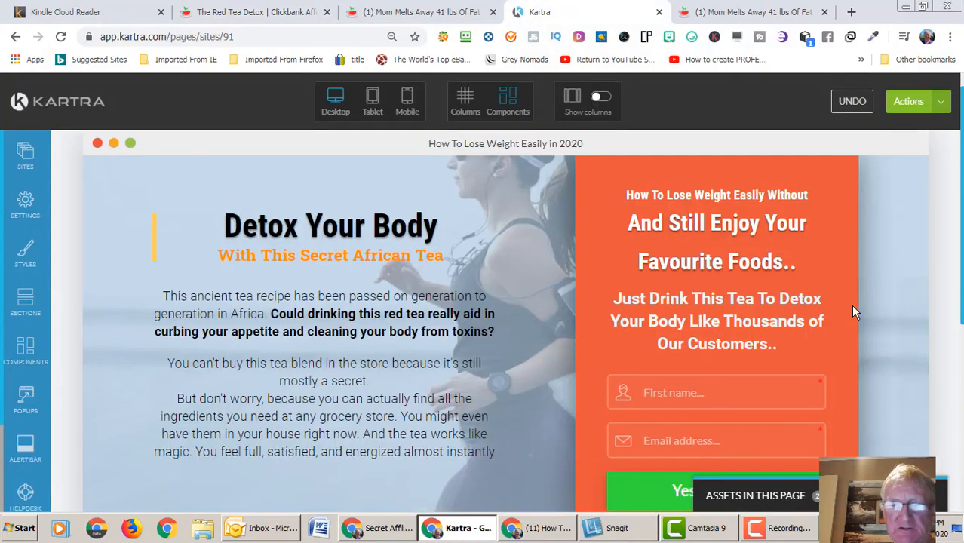
scroll("down", 3)
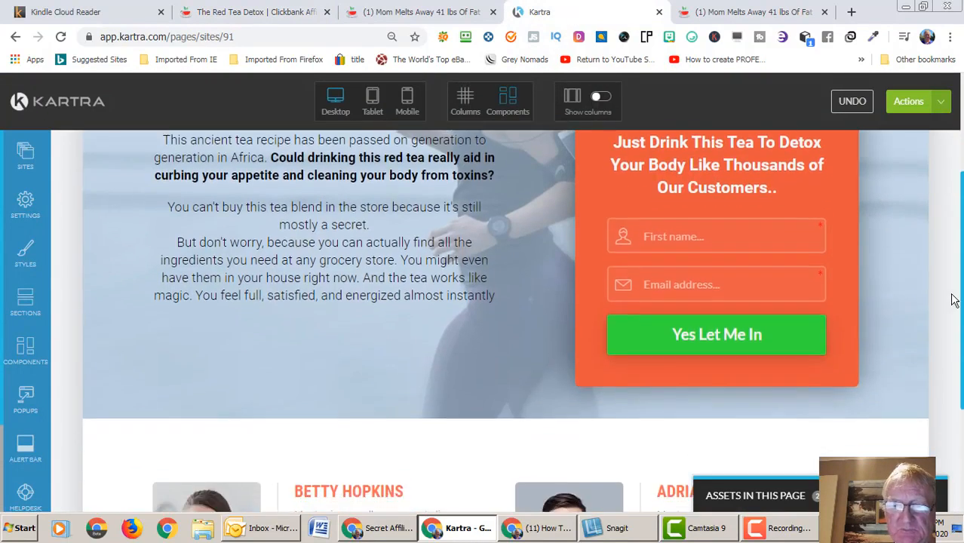
scroll("down", 3)
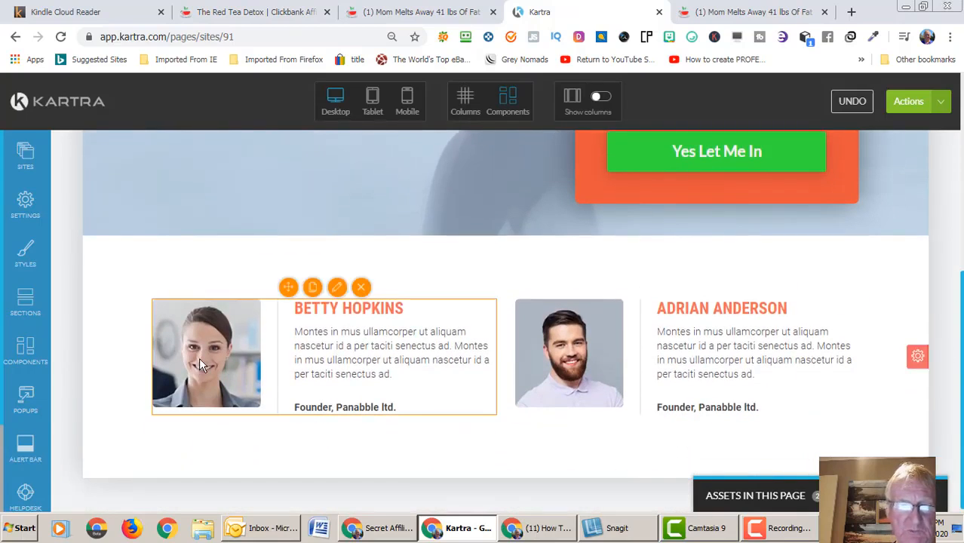
mouse_move(219, 288)
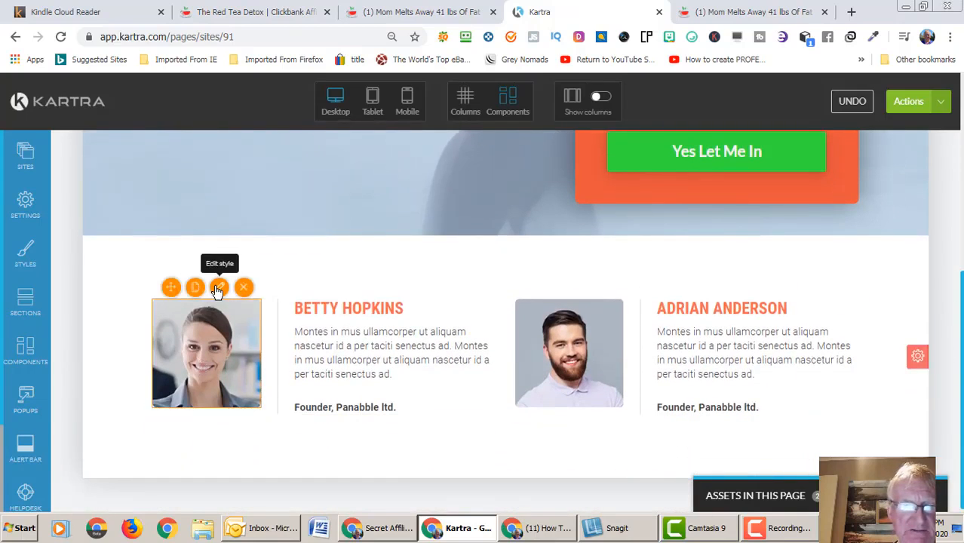
mouse_move(228, 356)
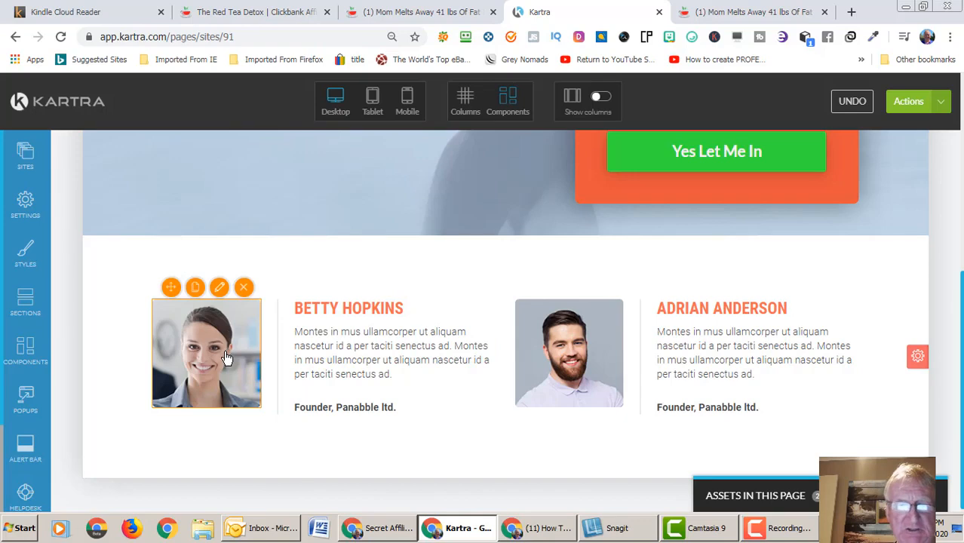
left_click(220, 287)
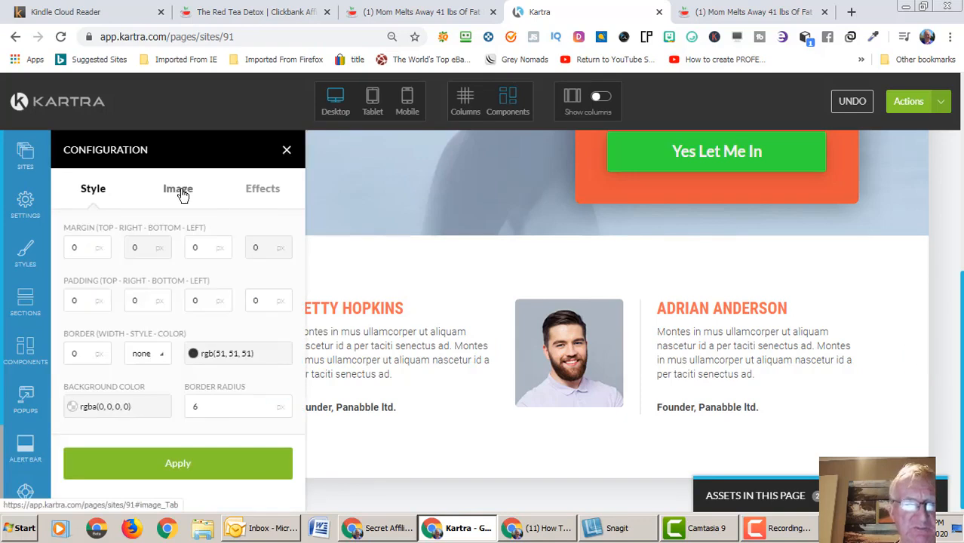
left_click(178, 188)
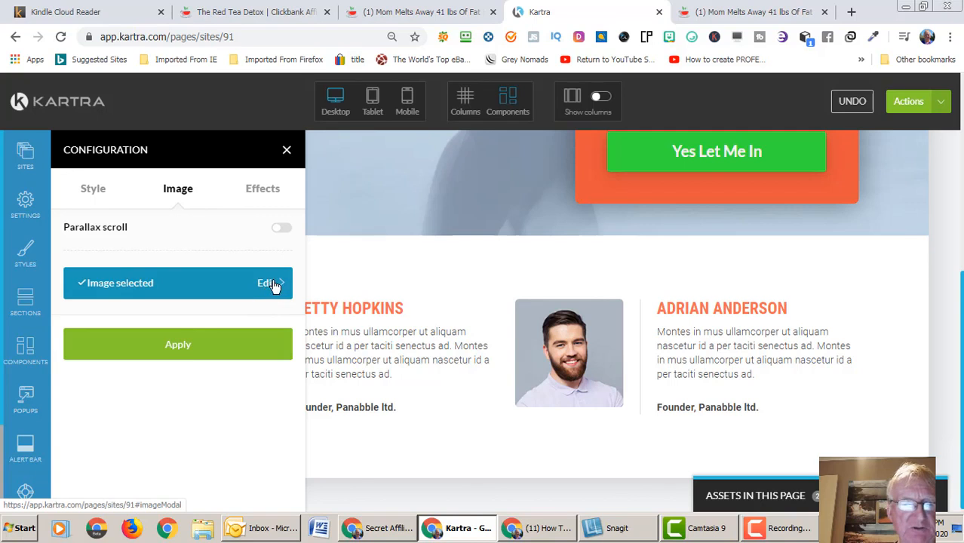
left_click(266, 283)
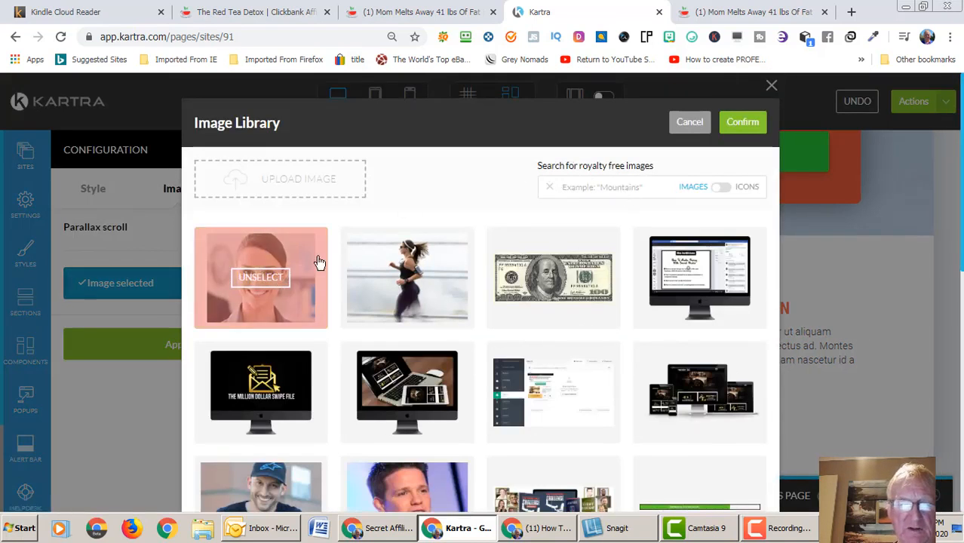
left_click(260, 277)
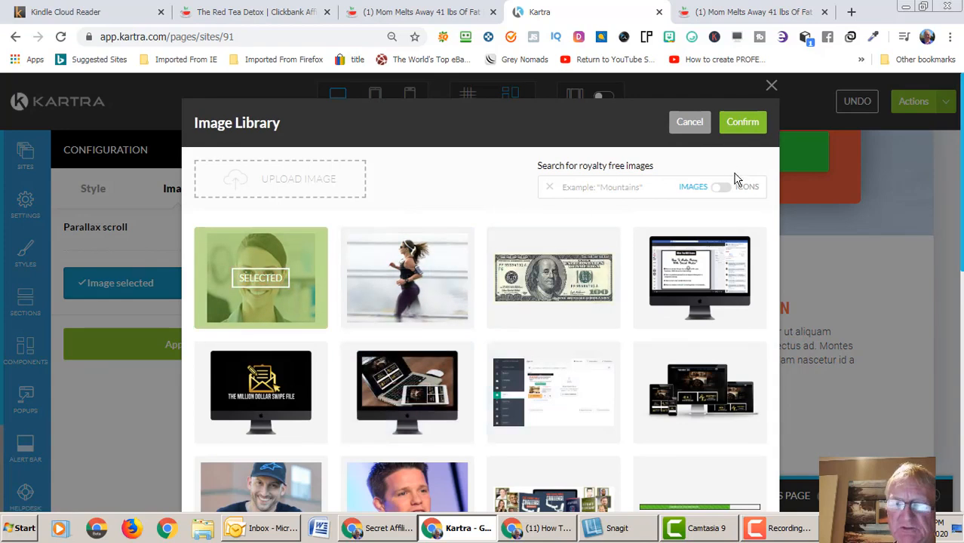
left_click(742, 122)
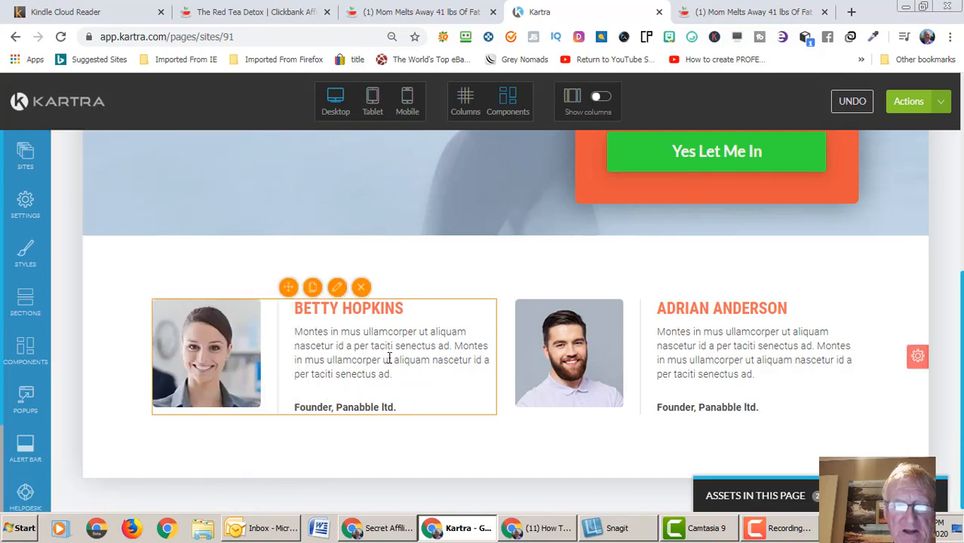
mouse_move(419, 312)
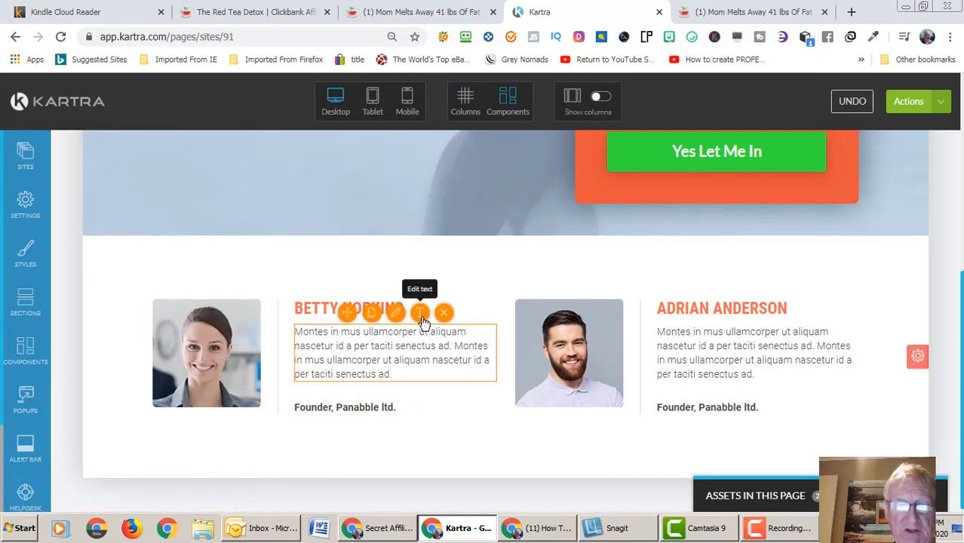
mouse_move(420, 313)
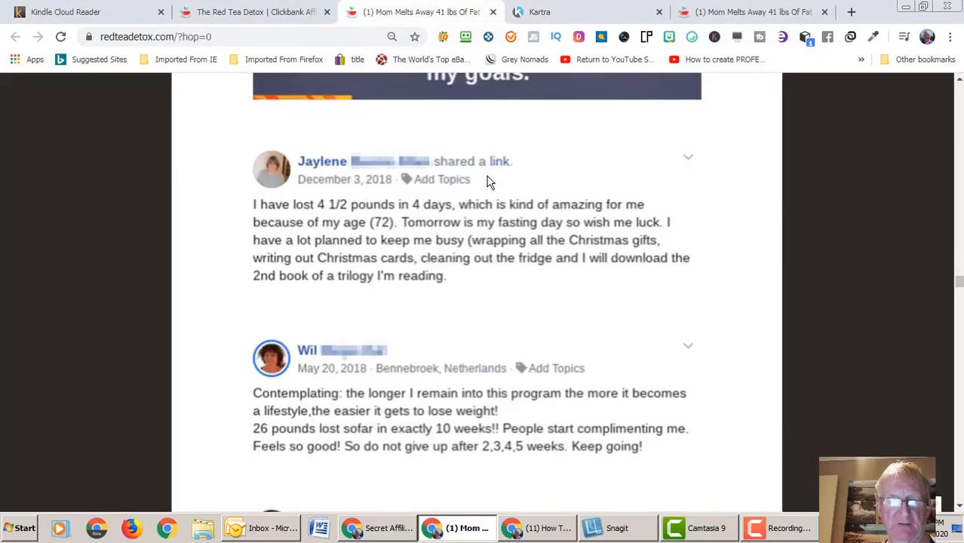
mouse_move(263, 230)
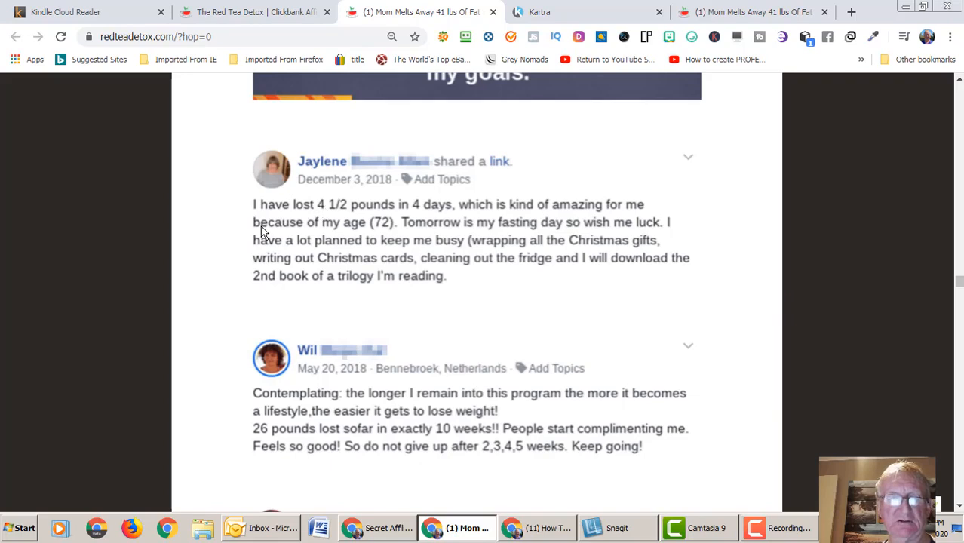
mouse_move(422, 221)
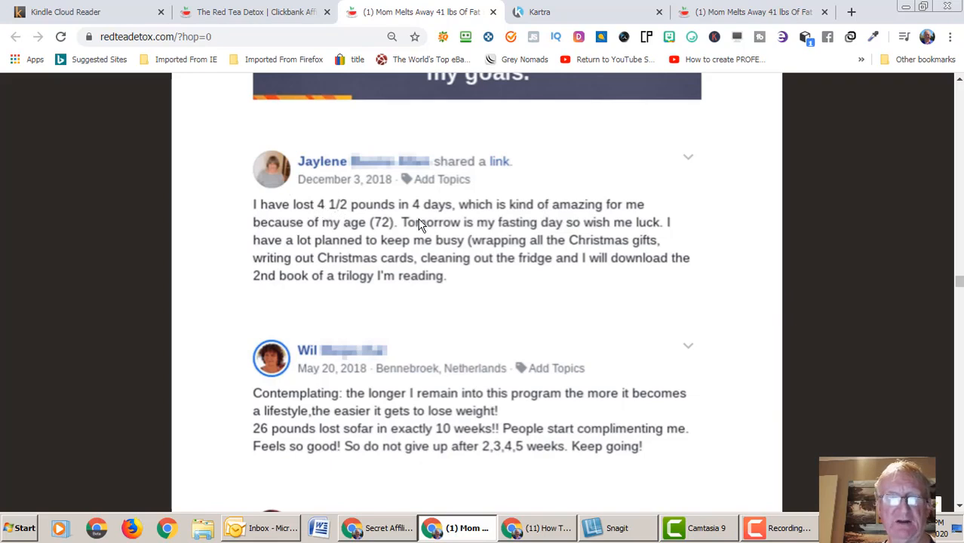
mouse_move(626, 235)
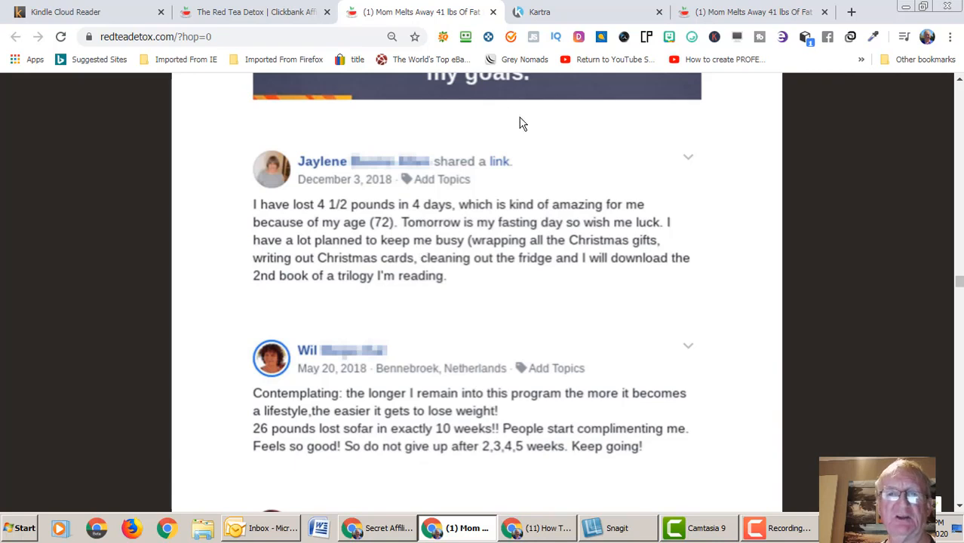
- Replace the first testimonial with 'I lost 14lbs in 7 days which is amazing as I am 72 years of'
left_click(542, 12)
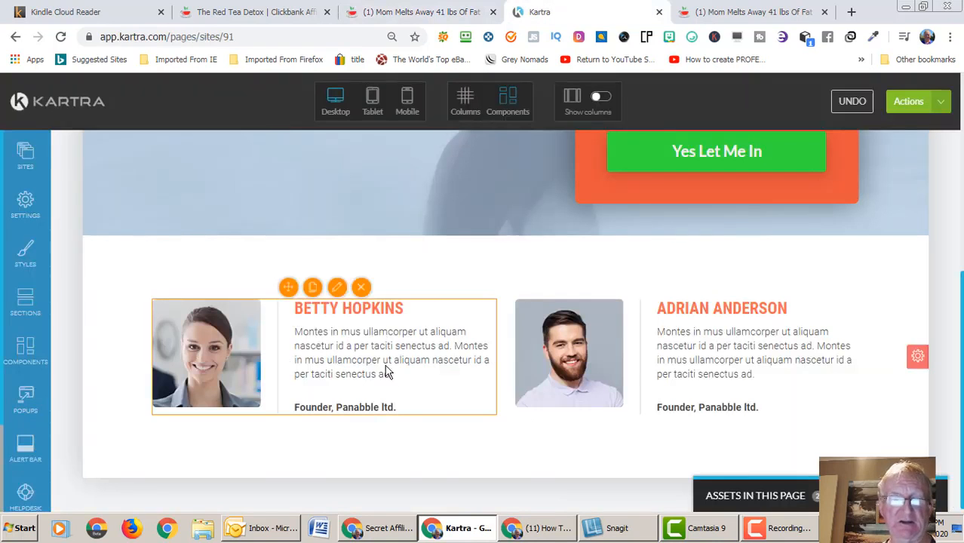
left_click(391, 352)
type("I lost 14lbs")
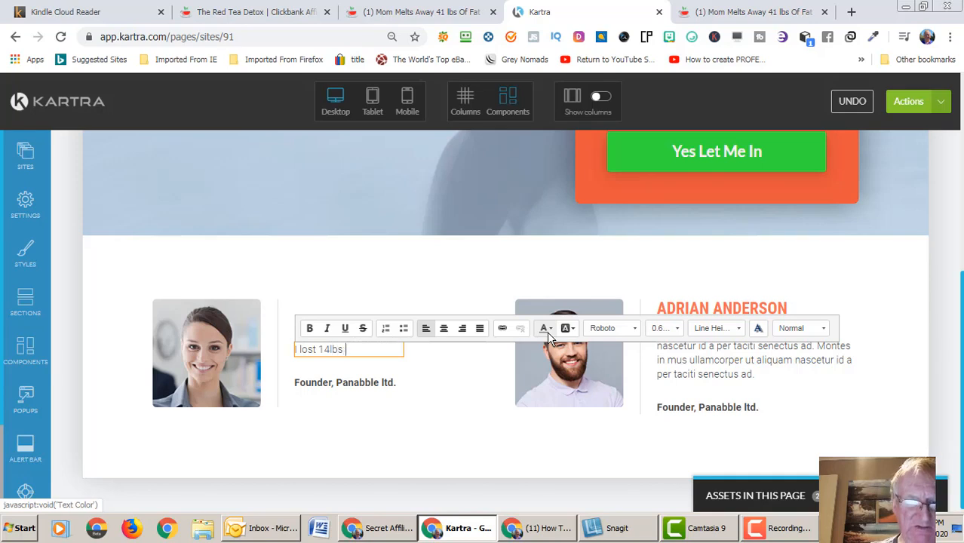
type("in")
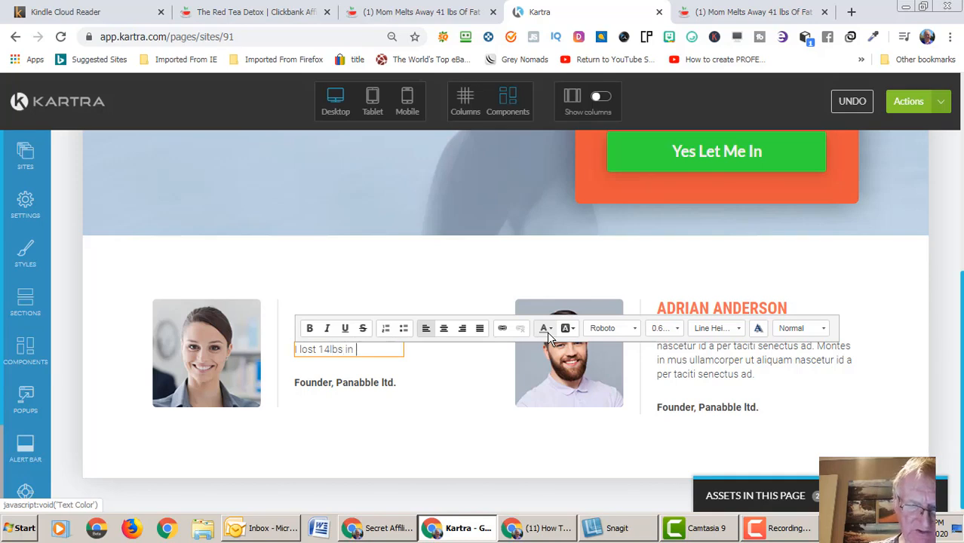
type("7 days whic")
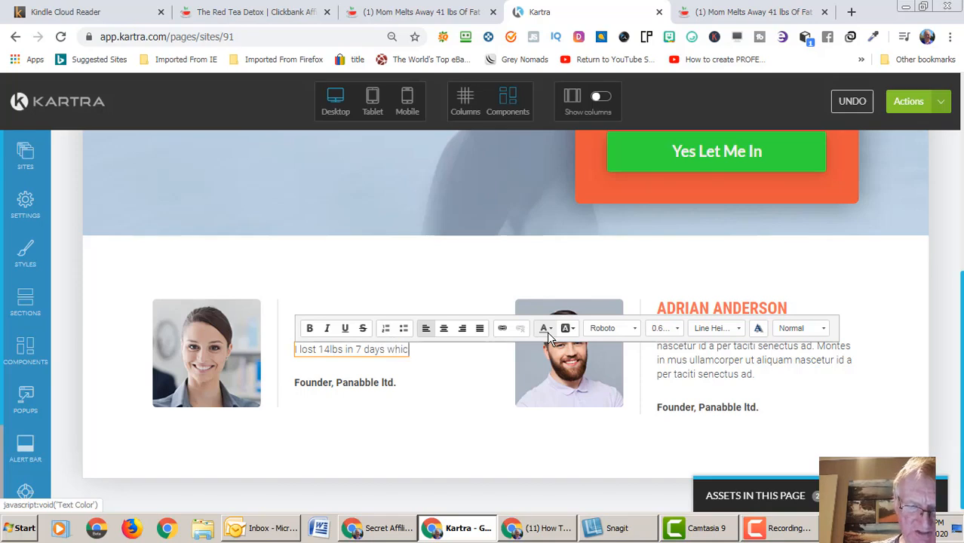
type("h")
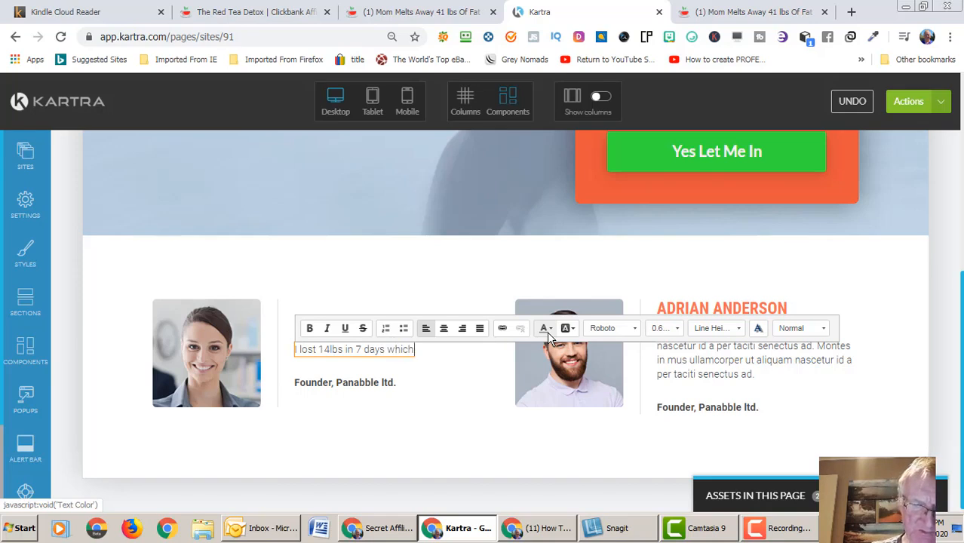
type("is ama")
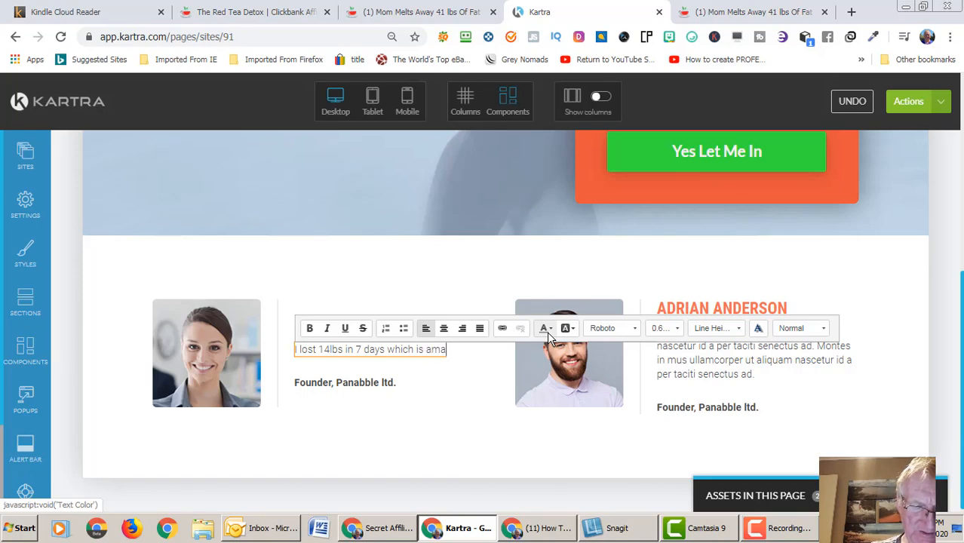
type("zing")
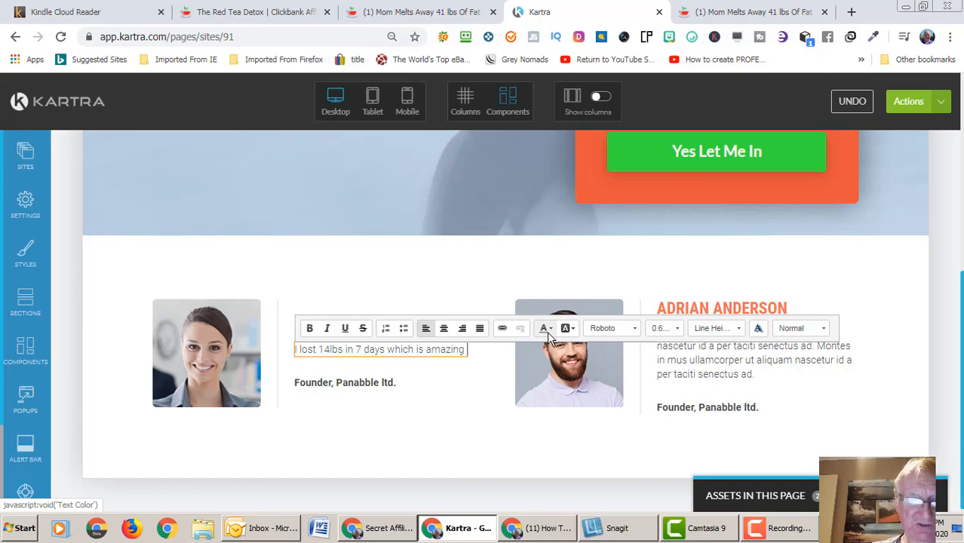
type("as")
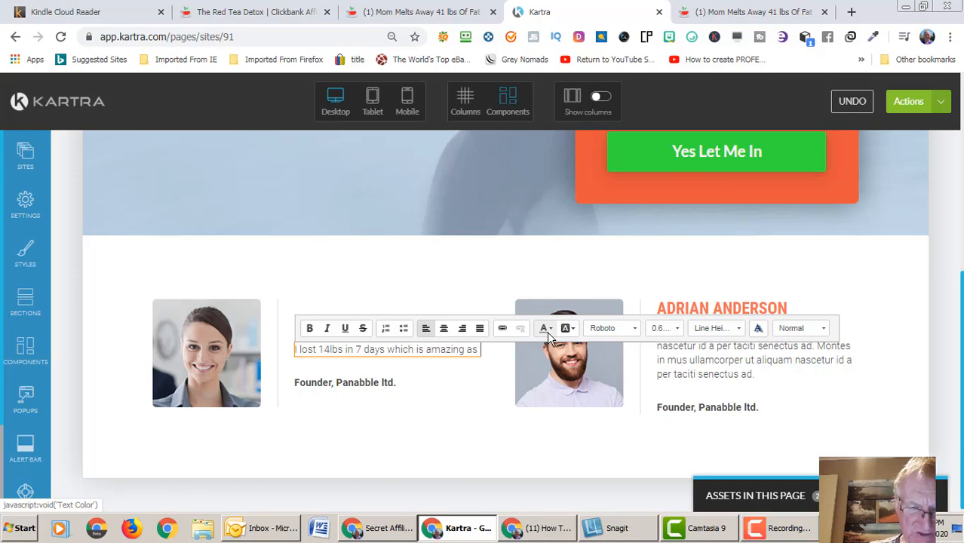
type("I am")
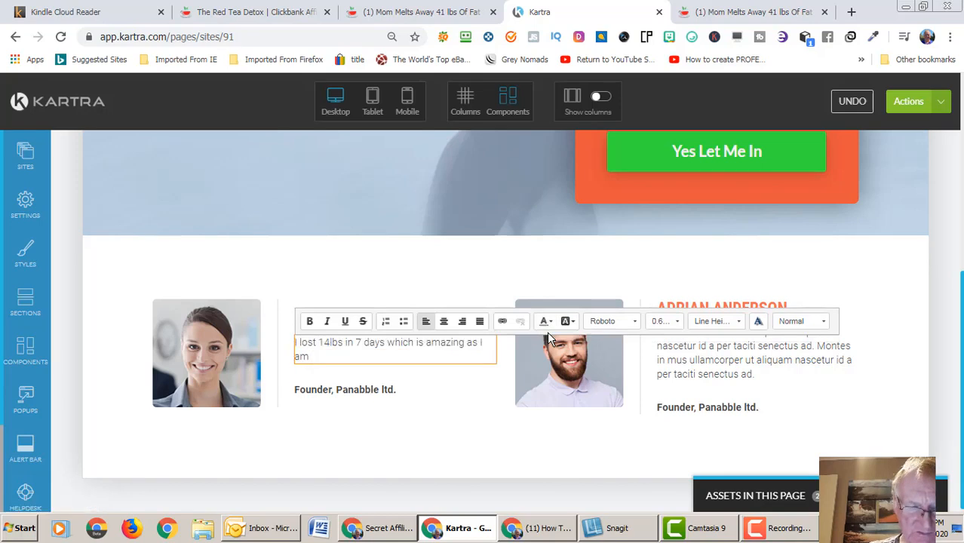
type("72 y")
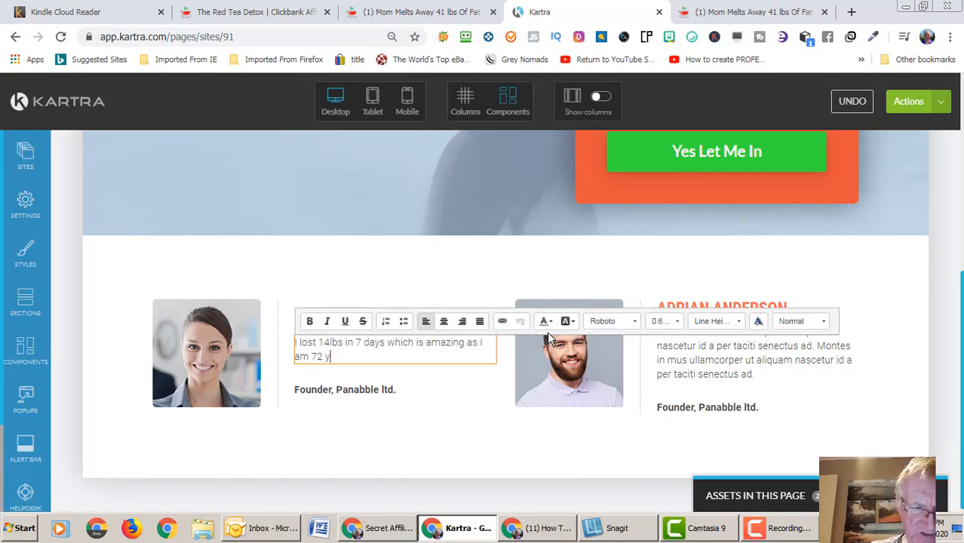
type("ears")
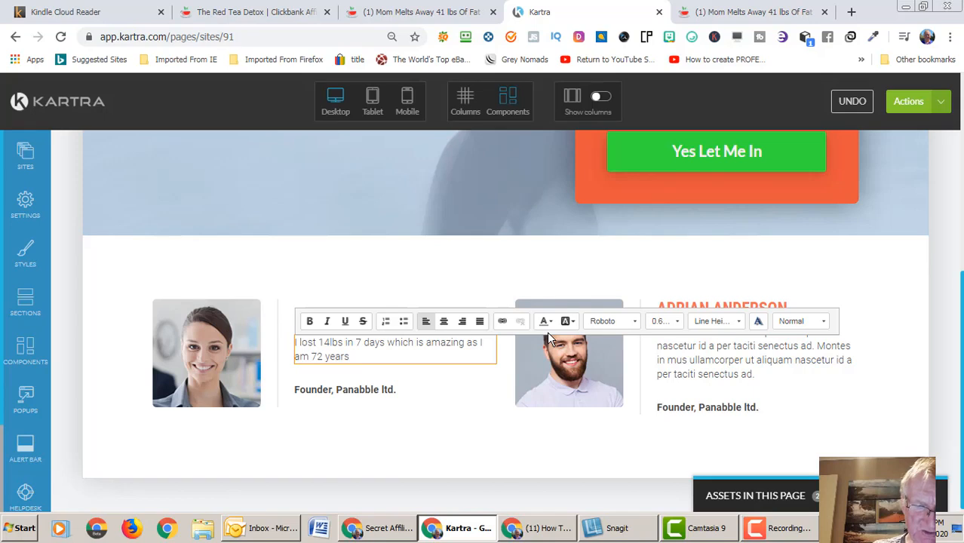
type("of")
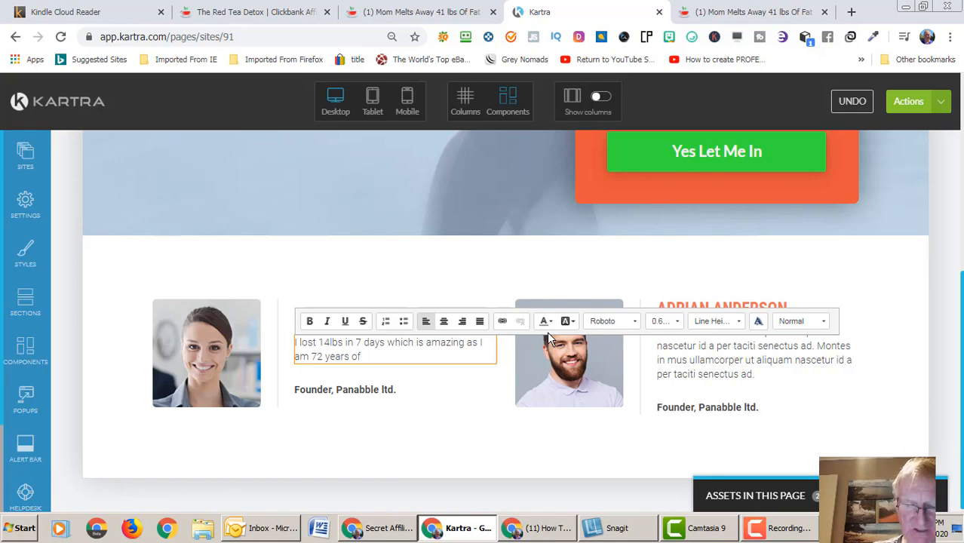
type(",mmm")
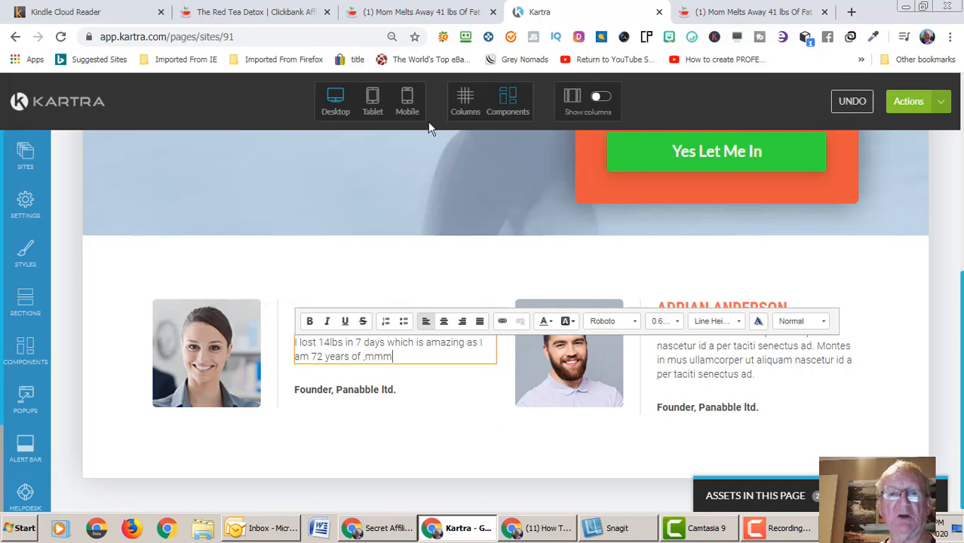
mouse_move(414, 11)
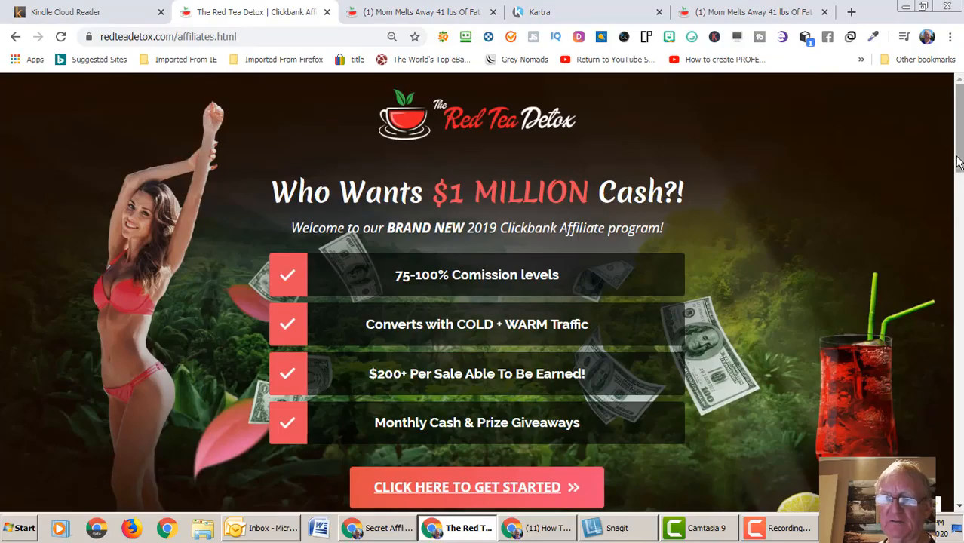
scroll("down", 3)
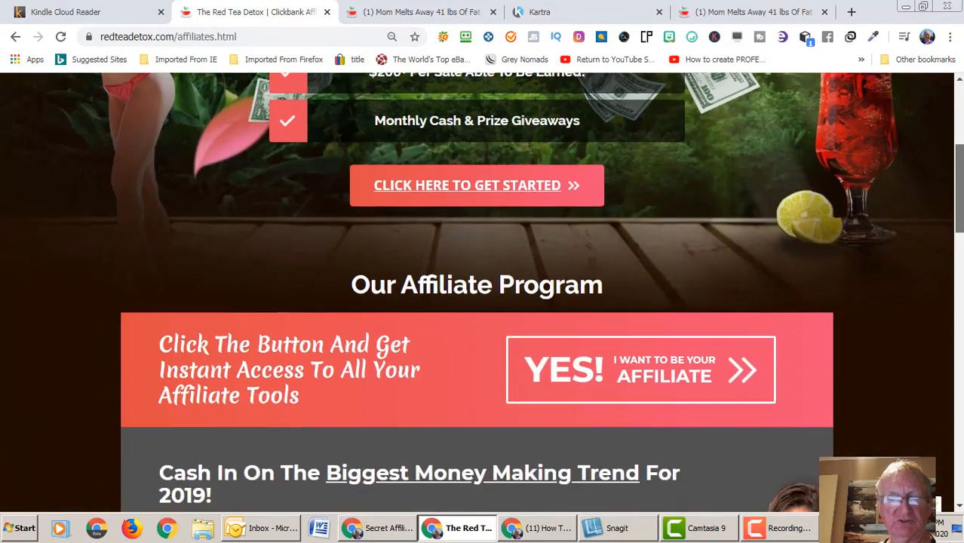
scroll("down", 3)
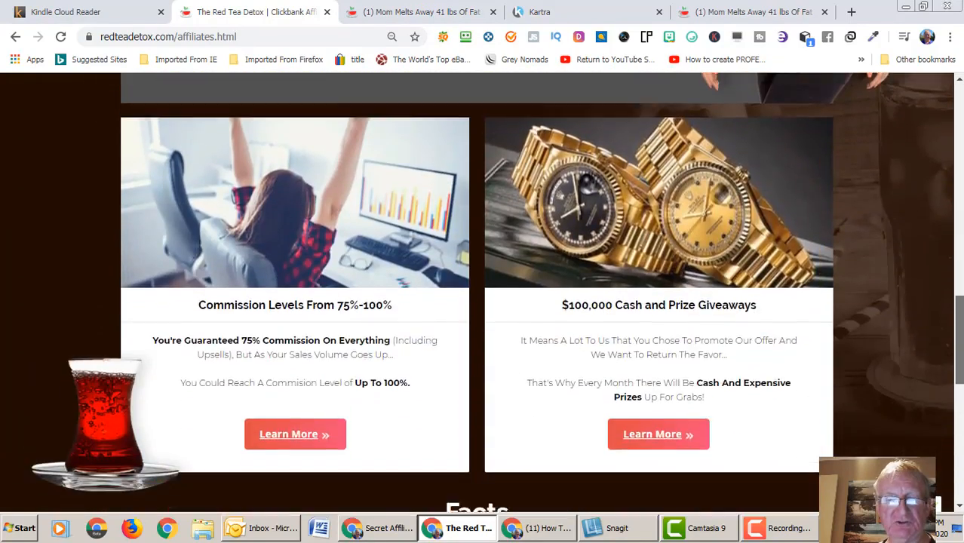
scroll("down", 3)
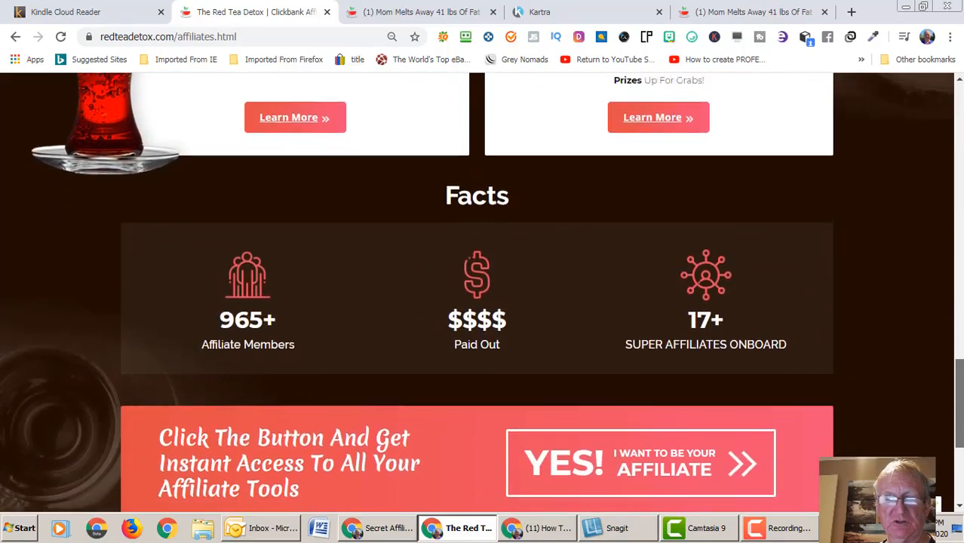
scroll("up", 3)
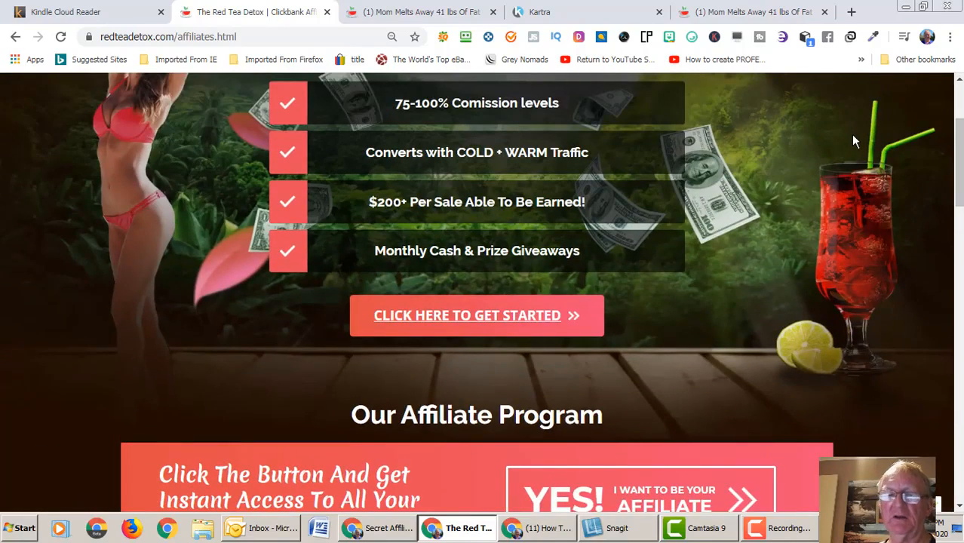
mouse_move(862, 132)
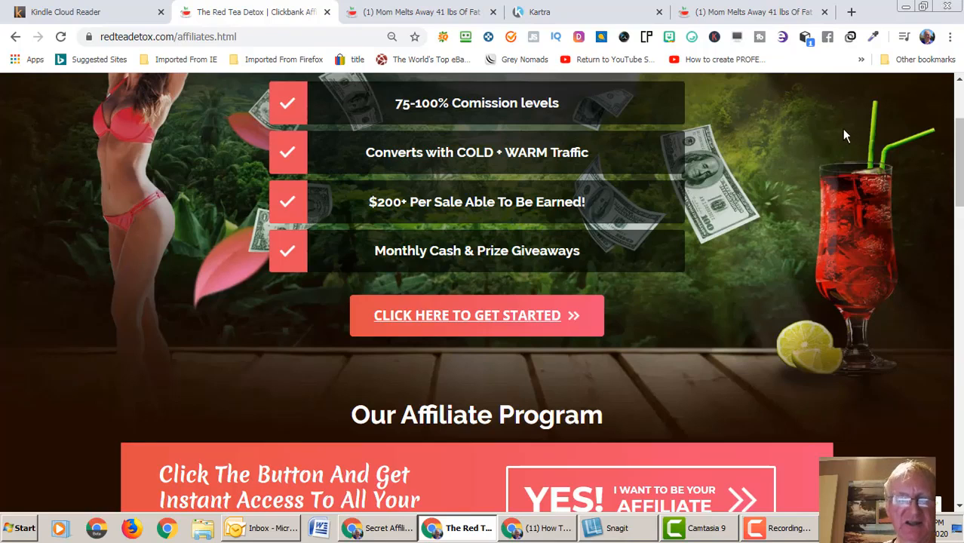
mouse_move(840, 142)
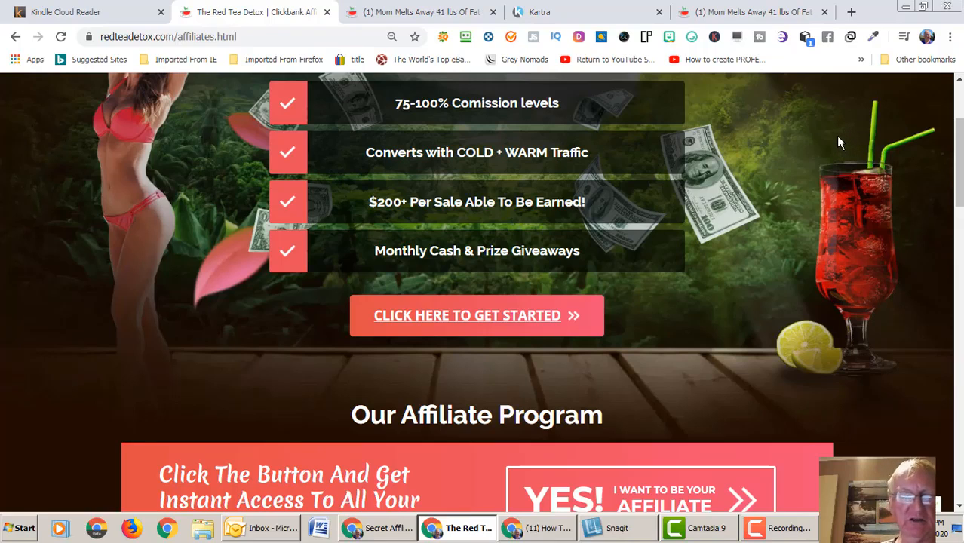
mouse_move(831, 138)
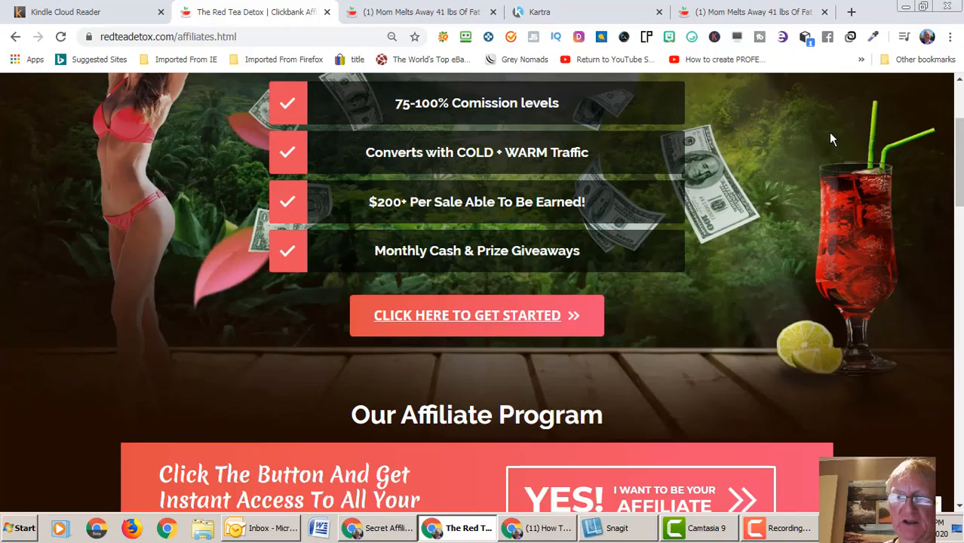
mouse_move(928, 183)
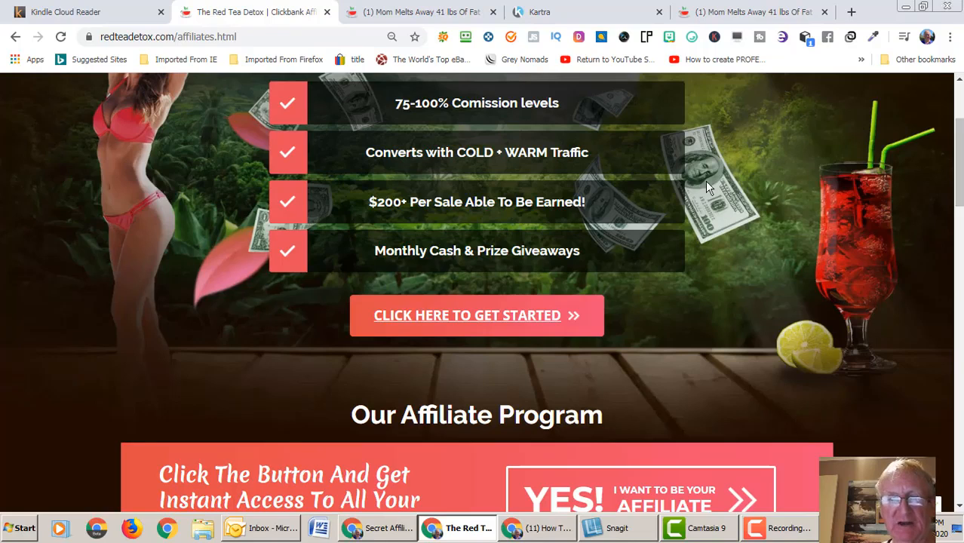
mouse_move(793, 249)
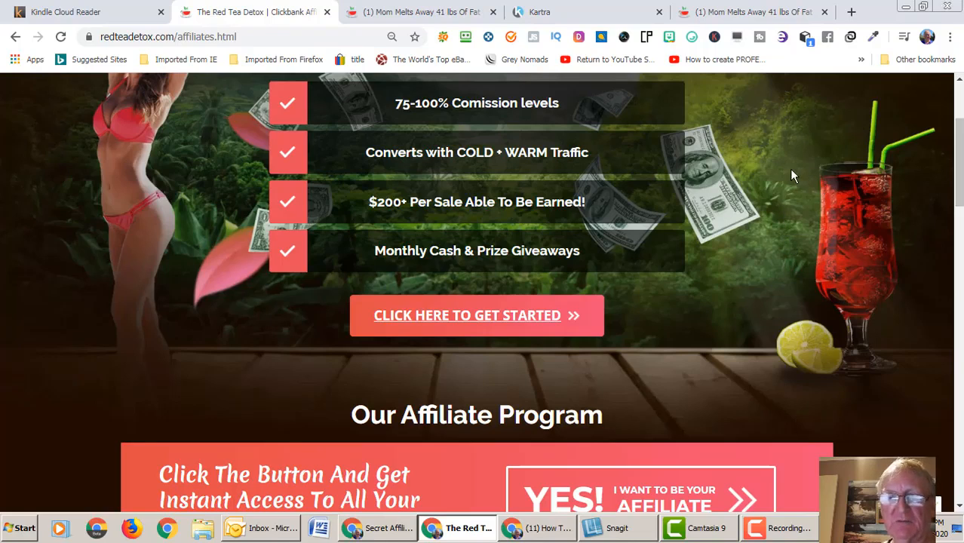
mouse_move(713, 71)
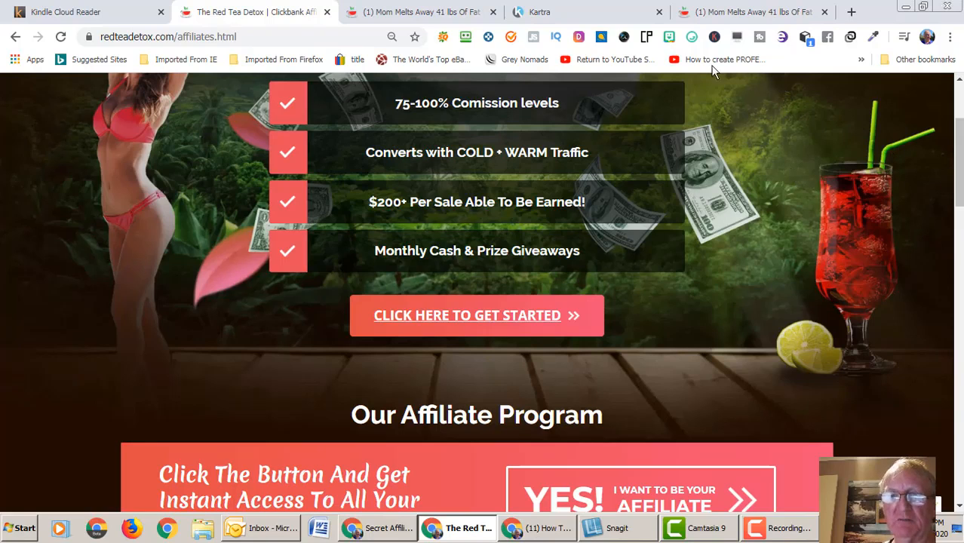
left_click(537, 12)
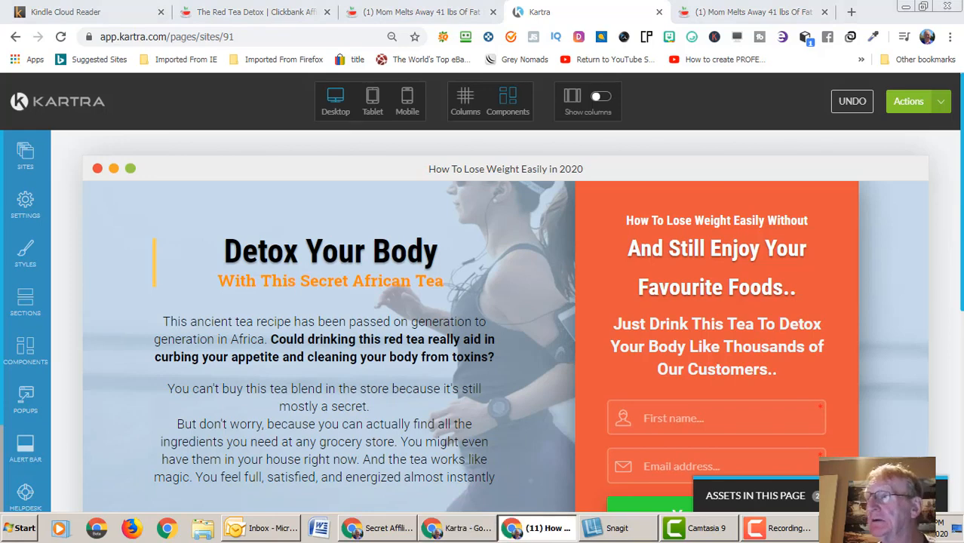
mouse_move(850, 232)
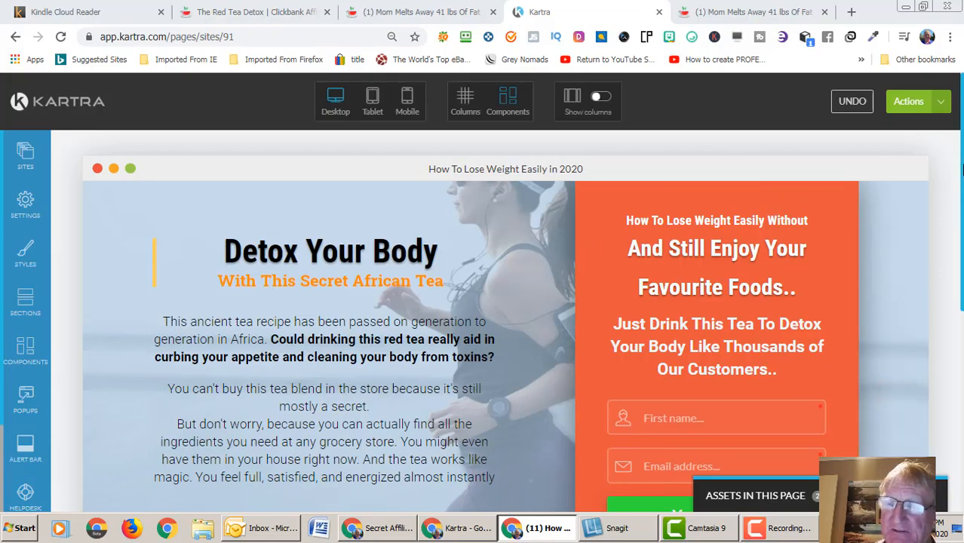
scroll("down", 3)
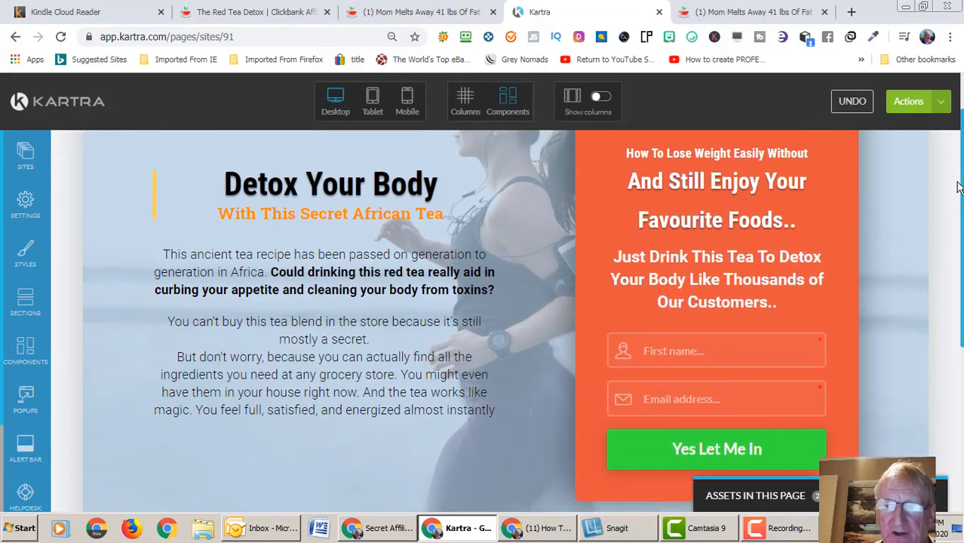
left_click(918, 101)
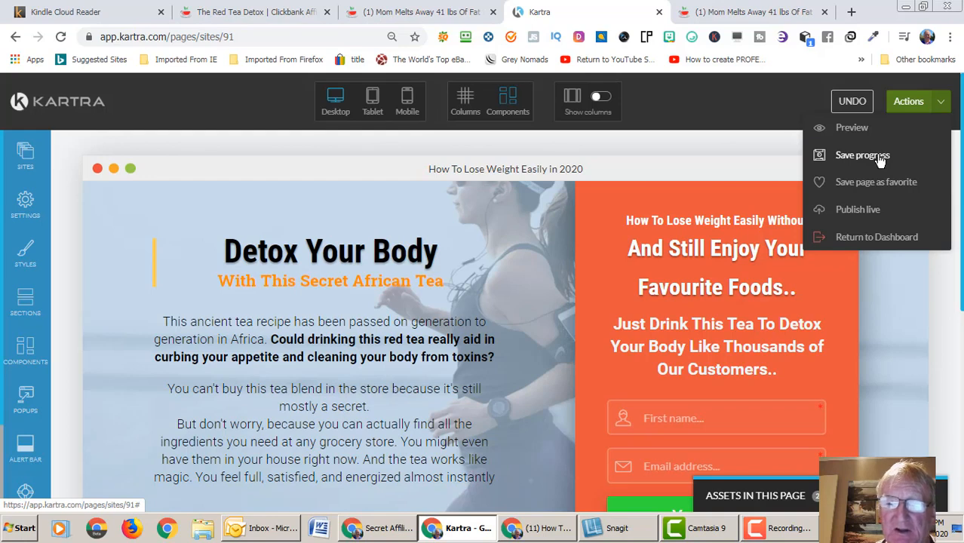
mouse_move(686, 197)
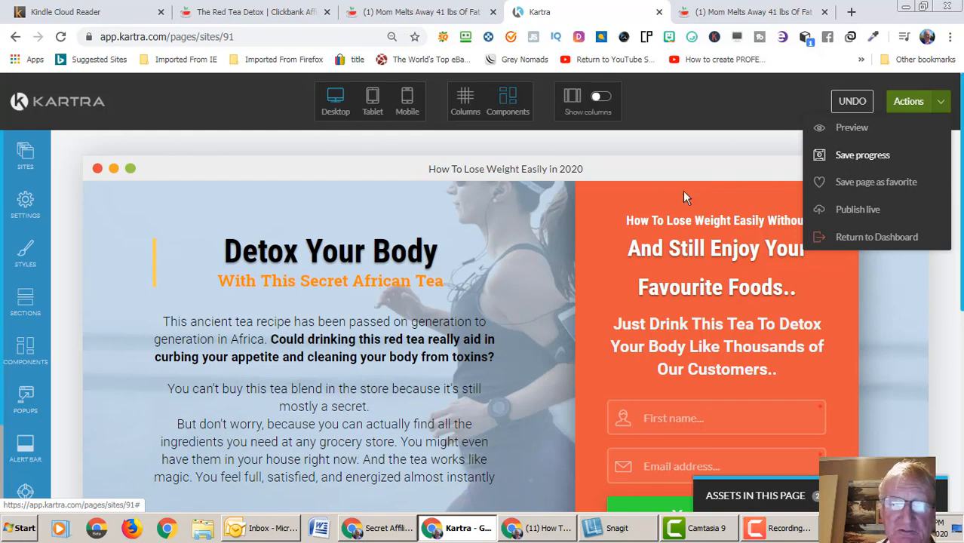
mouse_move(871, 160)
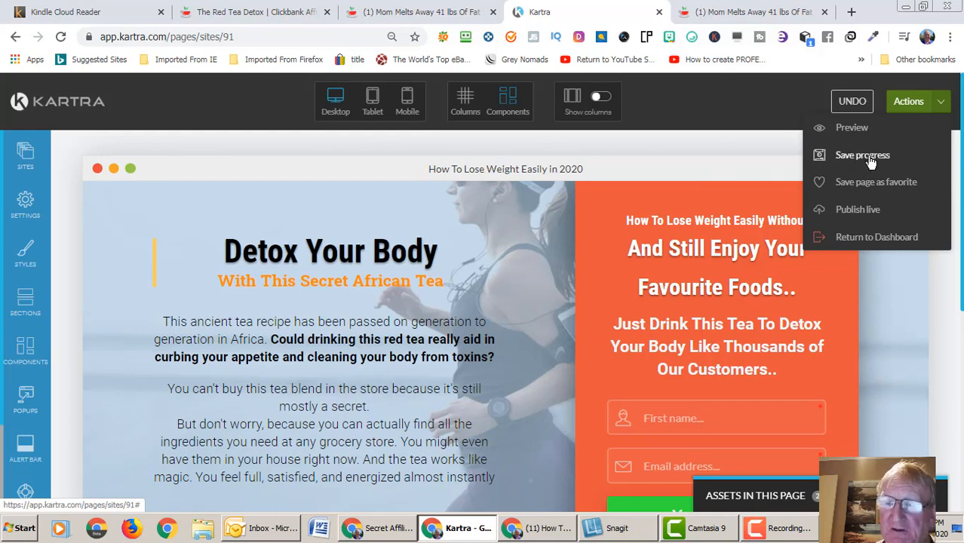
mouse_move(904, 203)
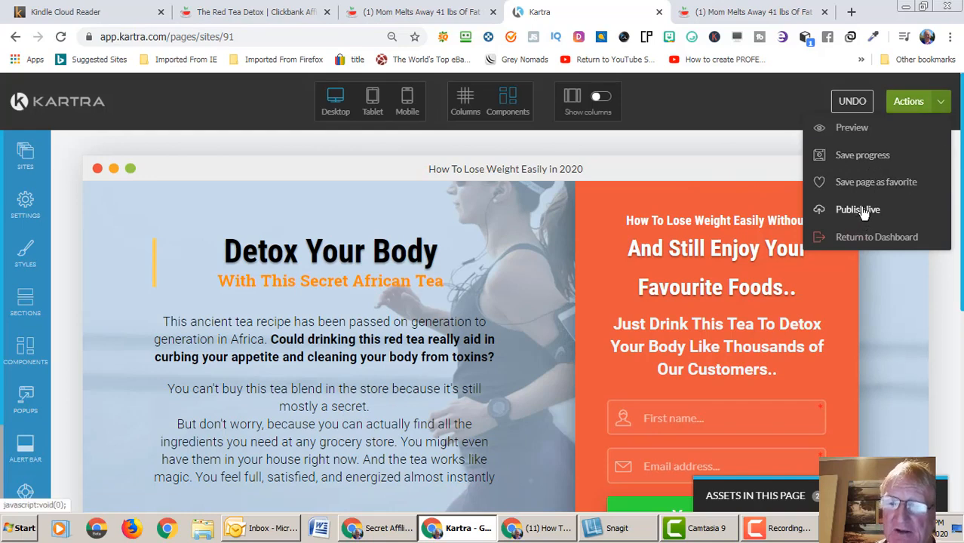
- Publish the page live via the Actions menu and dismiss the Publish page dialog
left_click(857, 209)
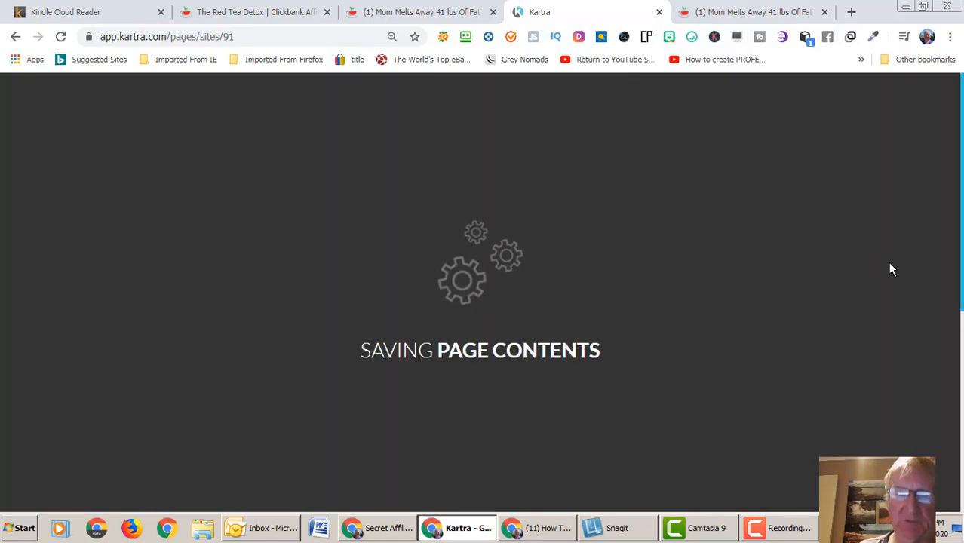
mouse_move(920, 246)
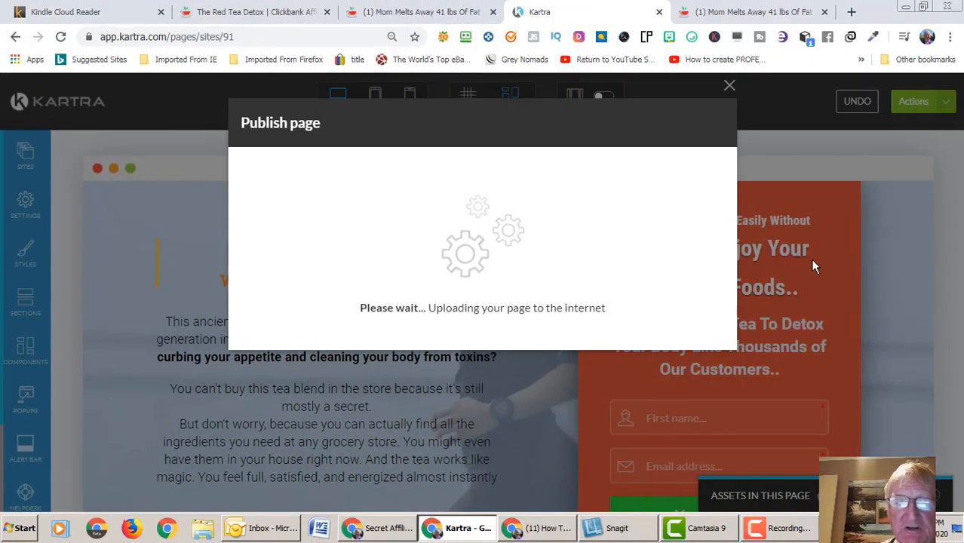
mouse_move(841, 239)
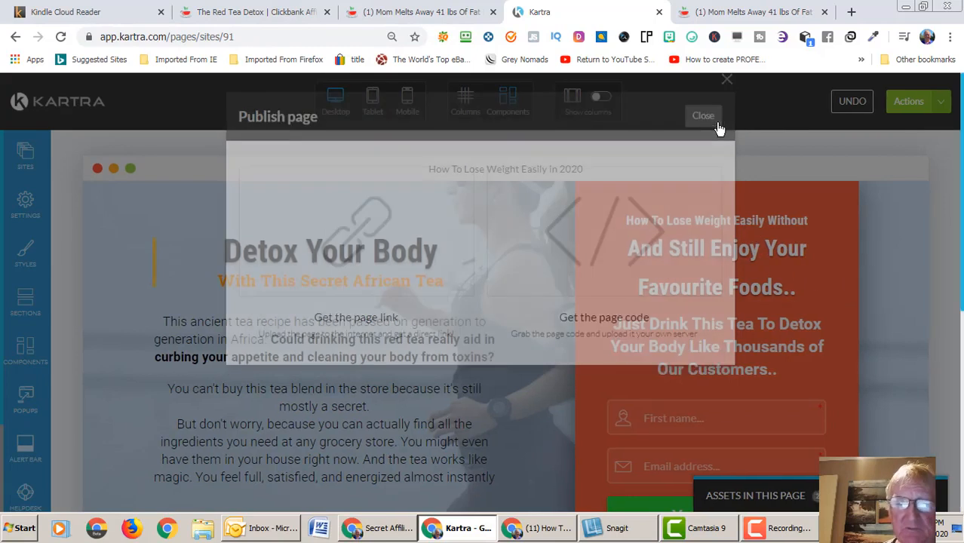
left_click(703, 115)
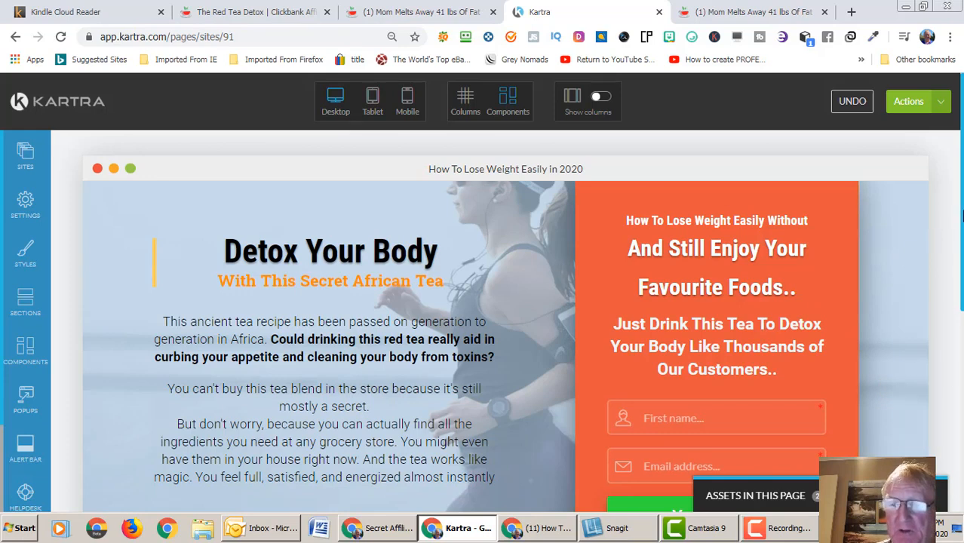
scroll("down", 3)
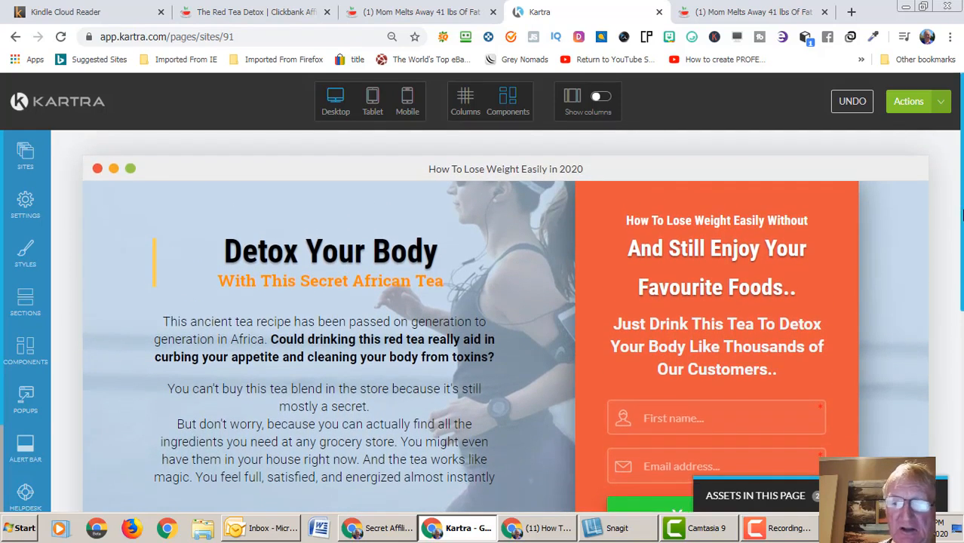
scroll("down", 3)
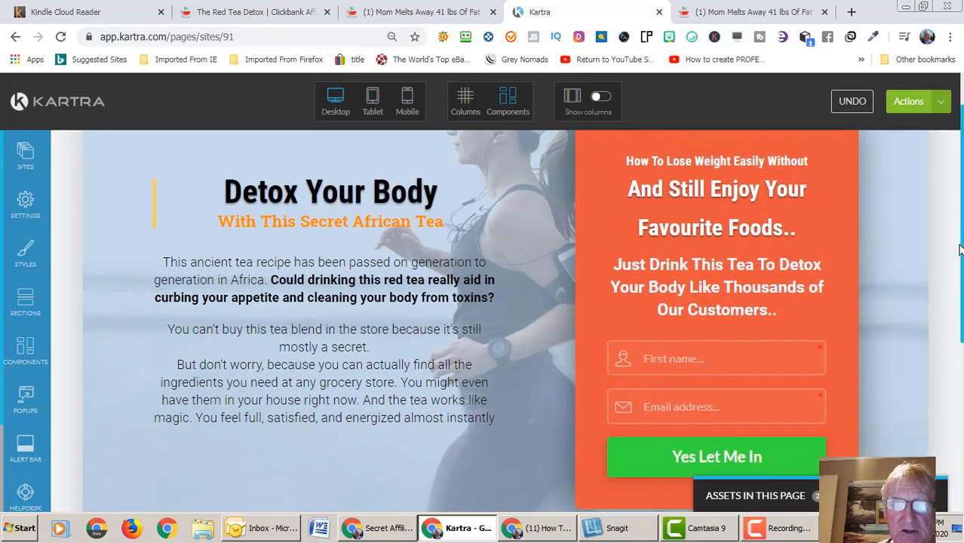
scroll("down", 3)
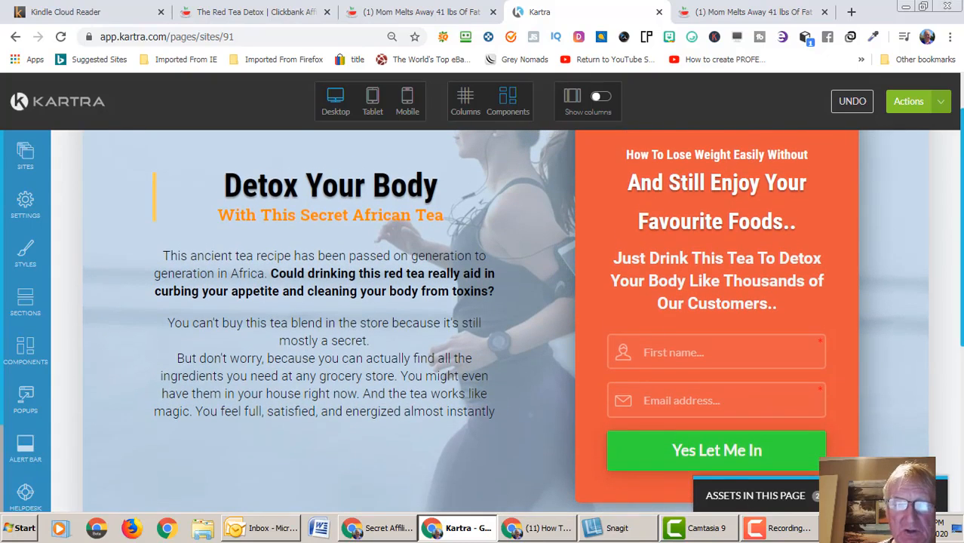
scroll("down", 3)
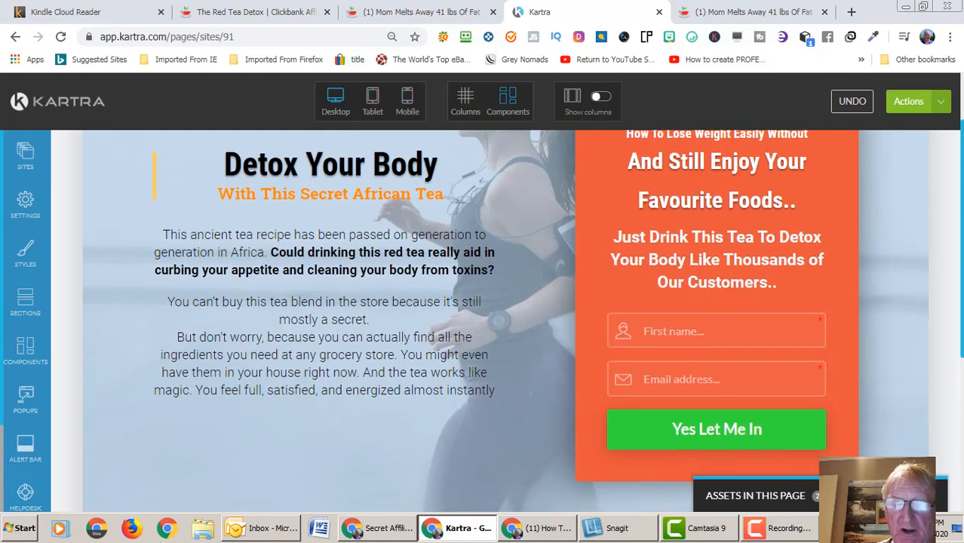
scroll("down", 3)
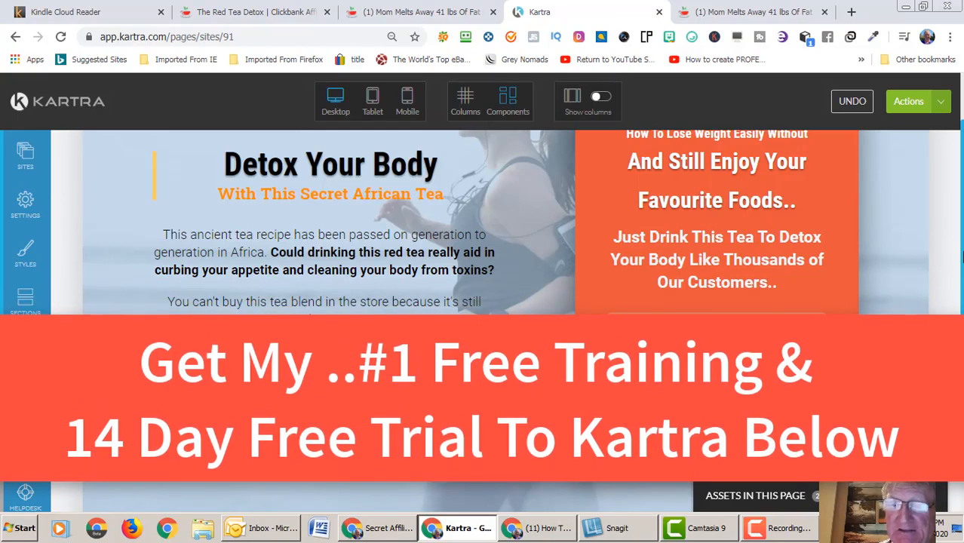
scroll("down", 3)
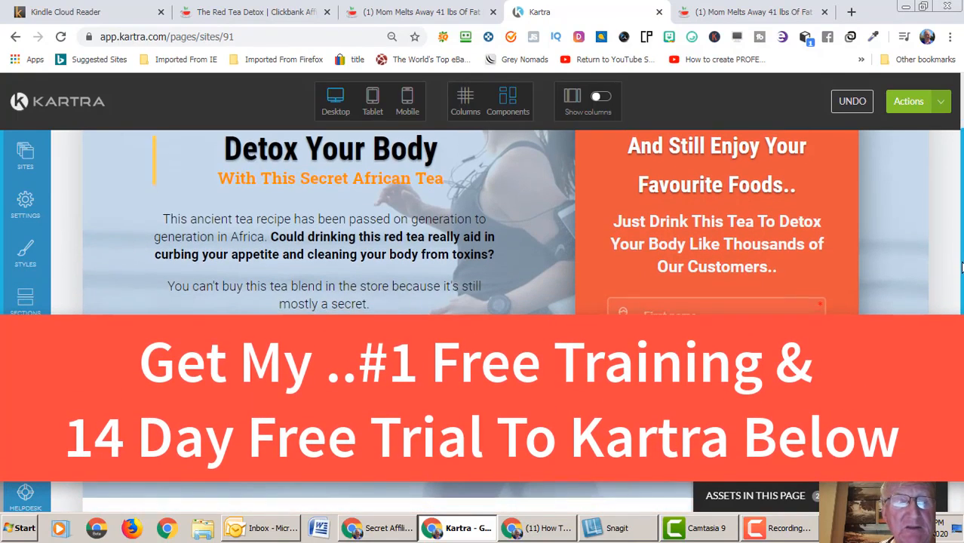
scroll("down", 3)
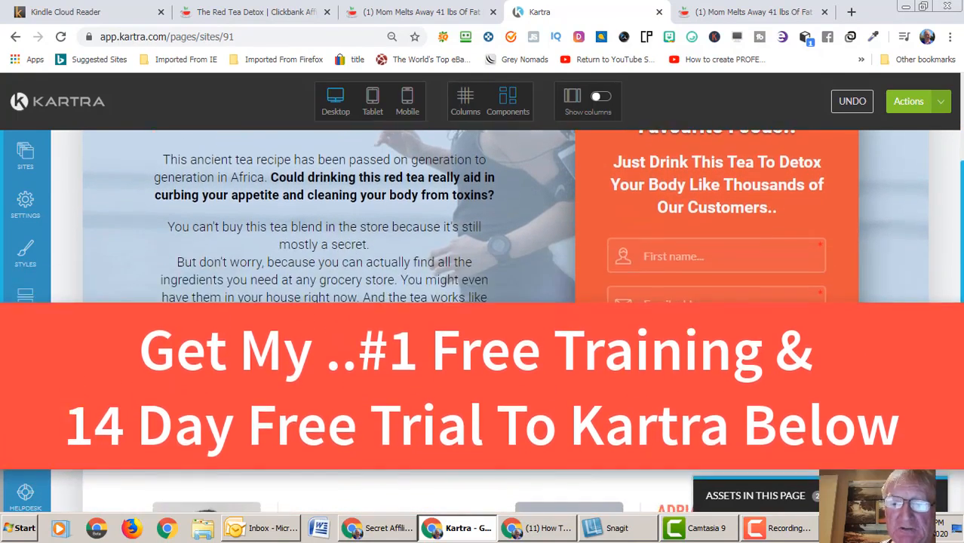
scroll("down", 3)
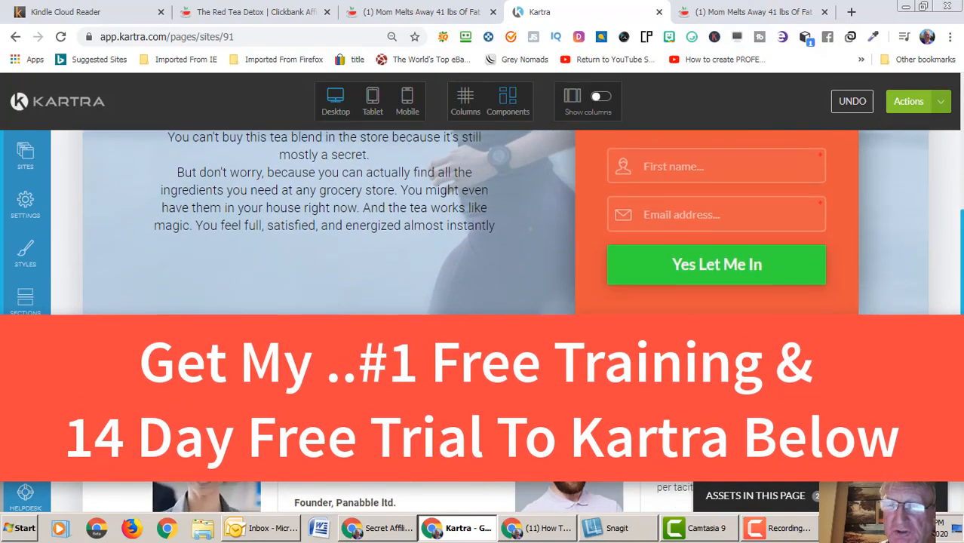